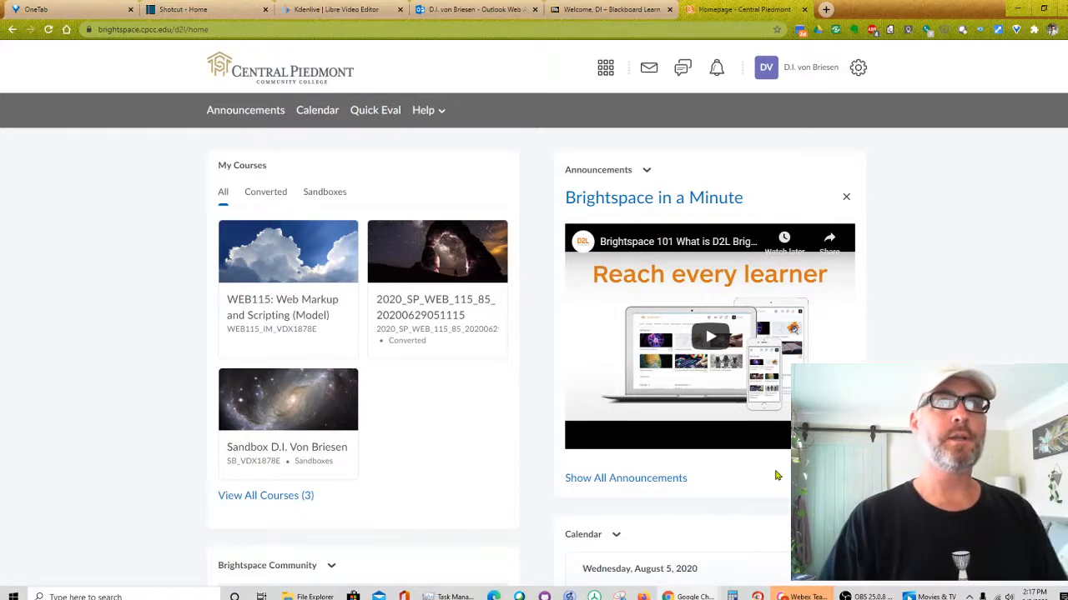
- Switch to the browser and return to the Brightspace home page
key(alt+tab)
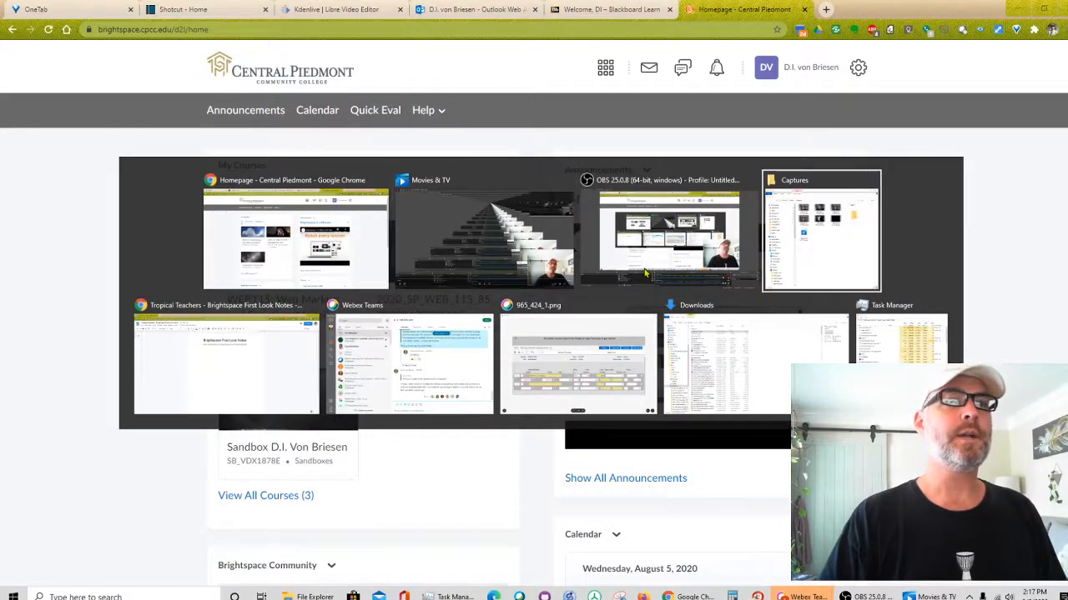
click(226, 363)
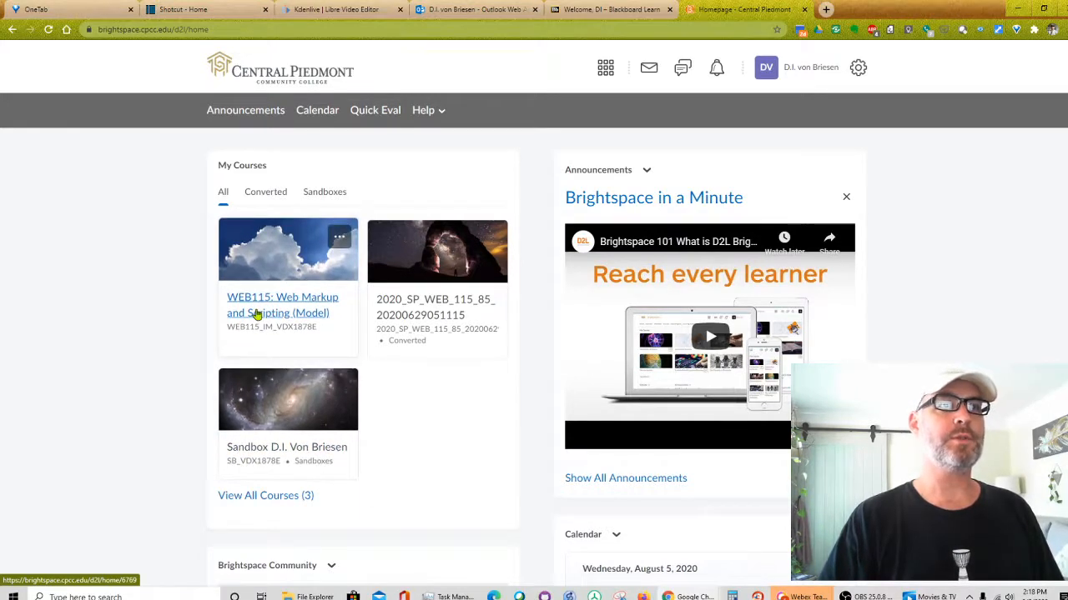
mouse_move(141, 320)
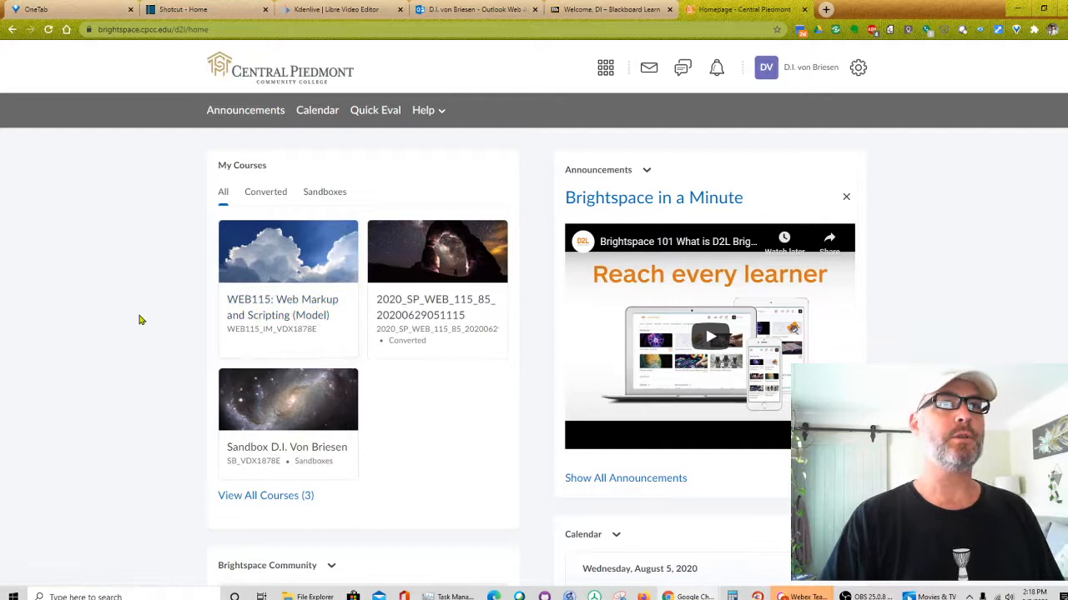
mouse_move(287, 69)
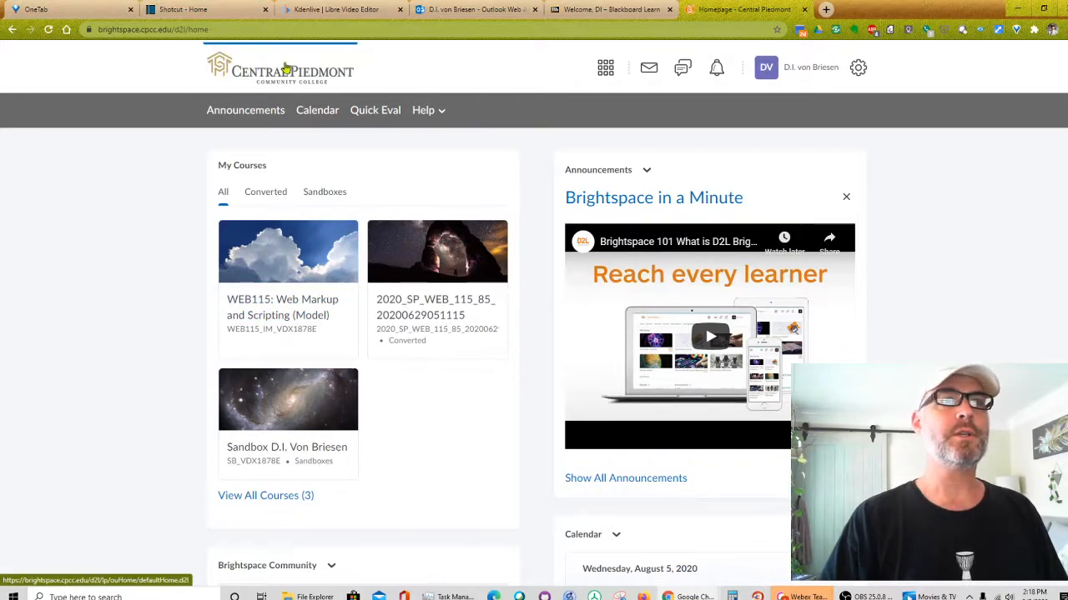
mouse_move(1042, 151)
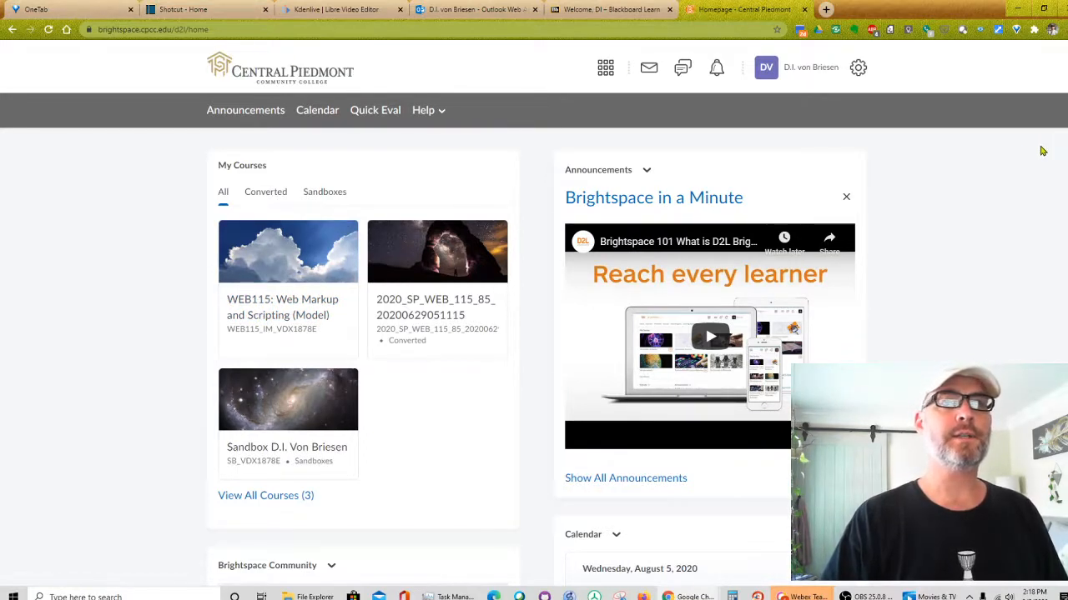
mouse_move(577, 211)
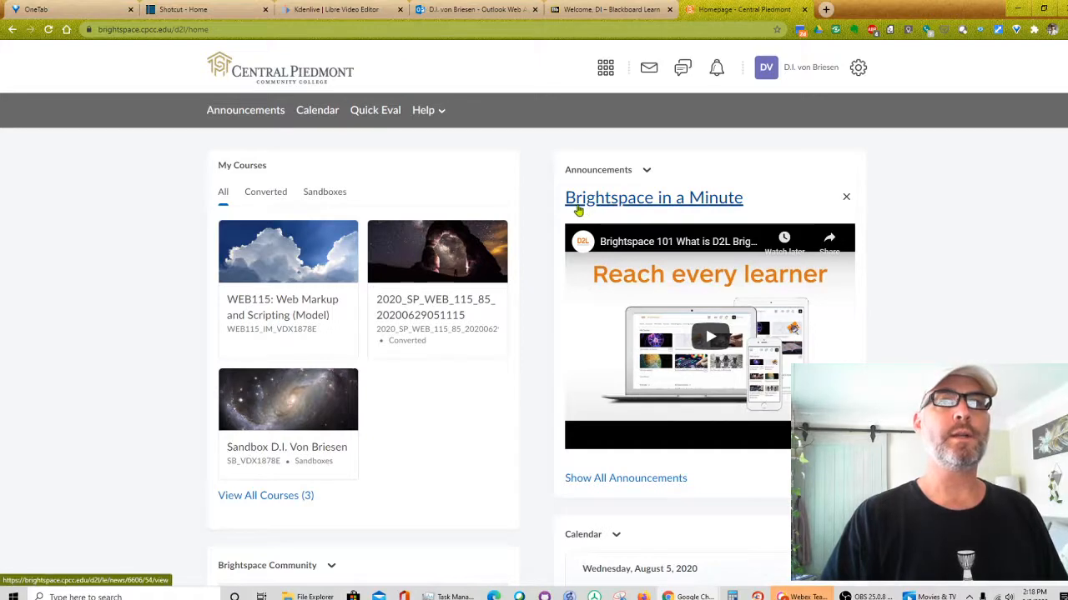
mouse_move(586, 251)
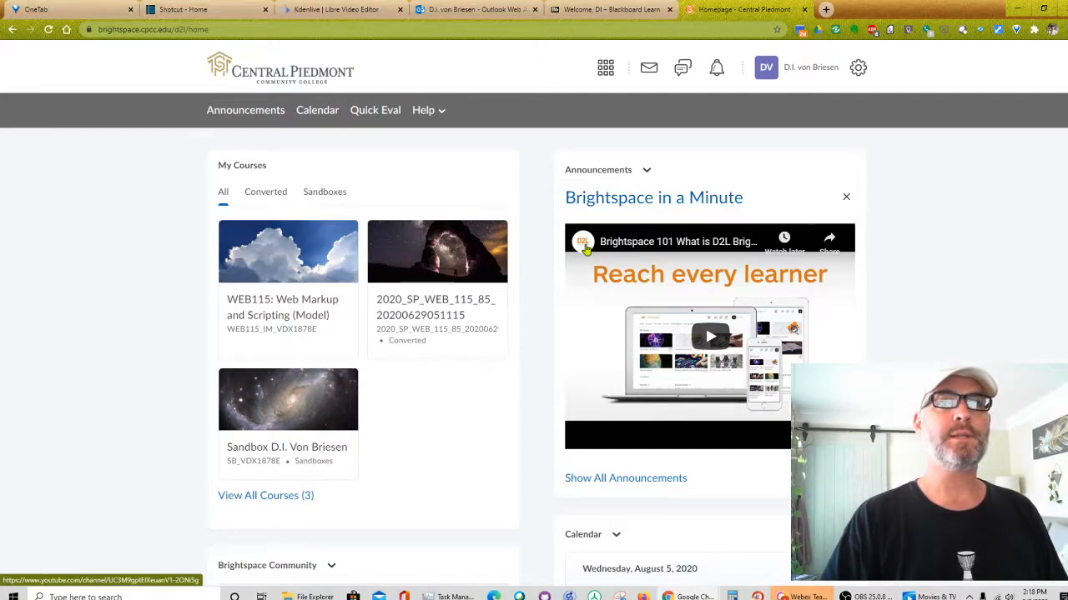
mouse_move(525, 210)
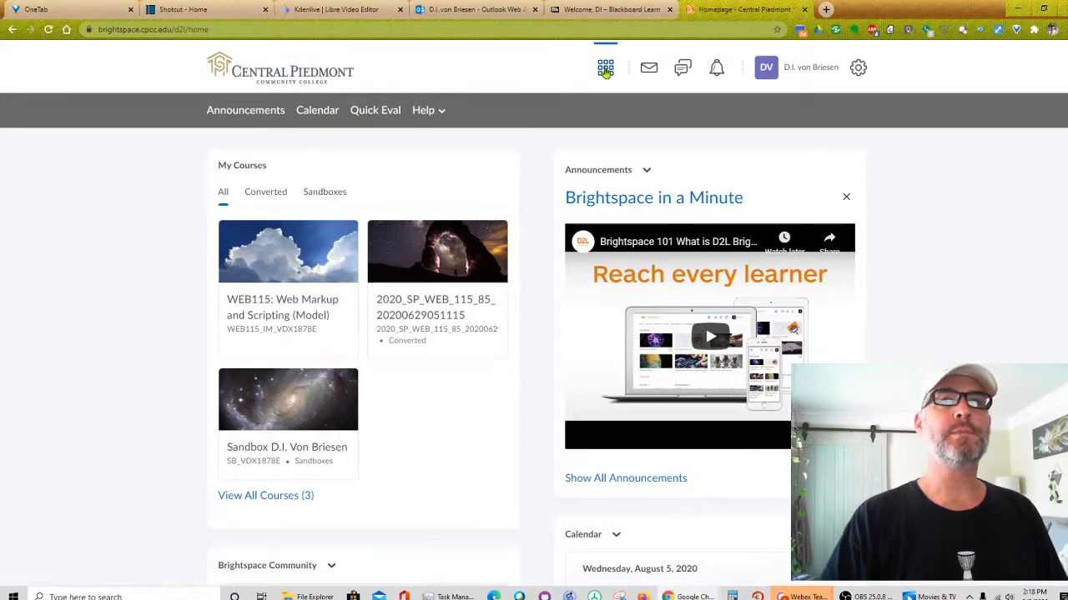
mouse_move(604, 67)
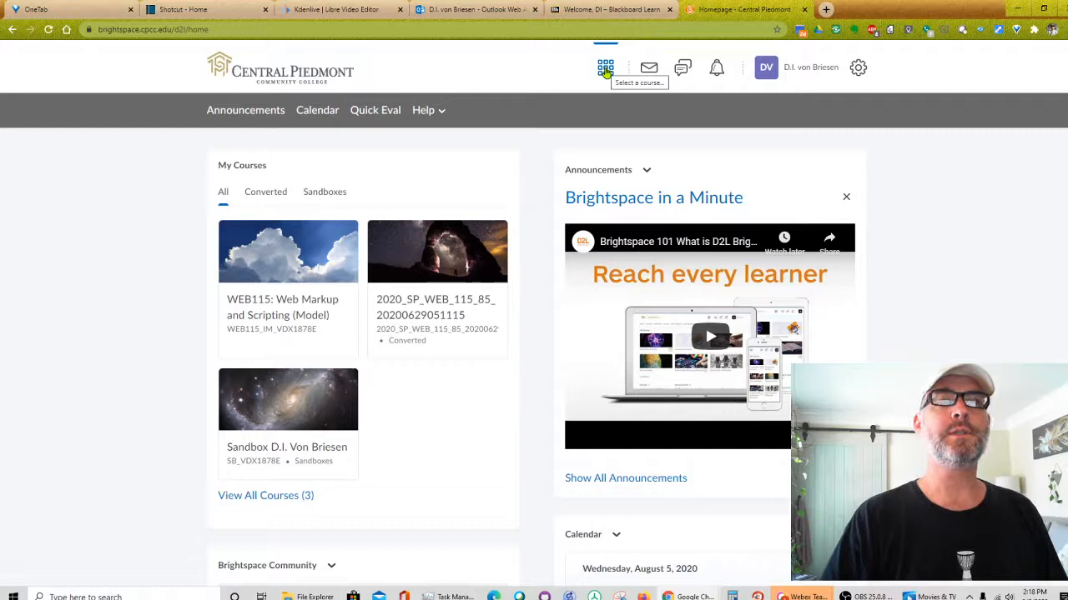
mouse_move(603, 72)
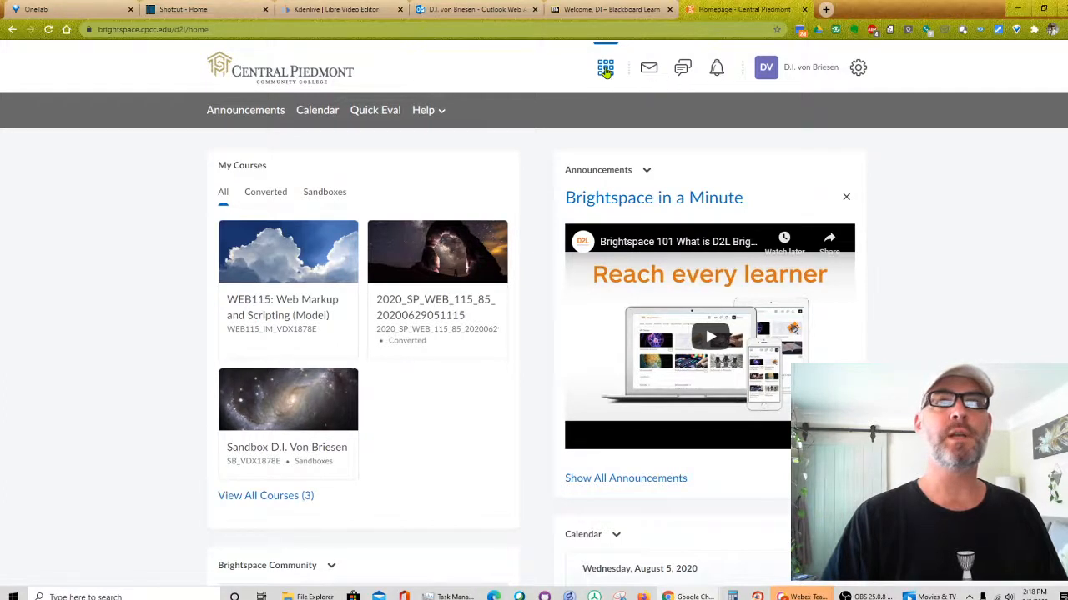
click(603, 66)
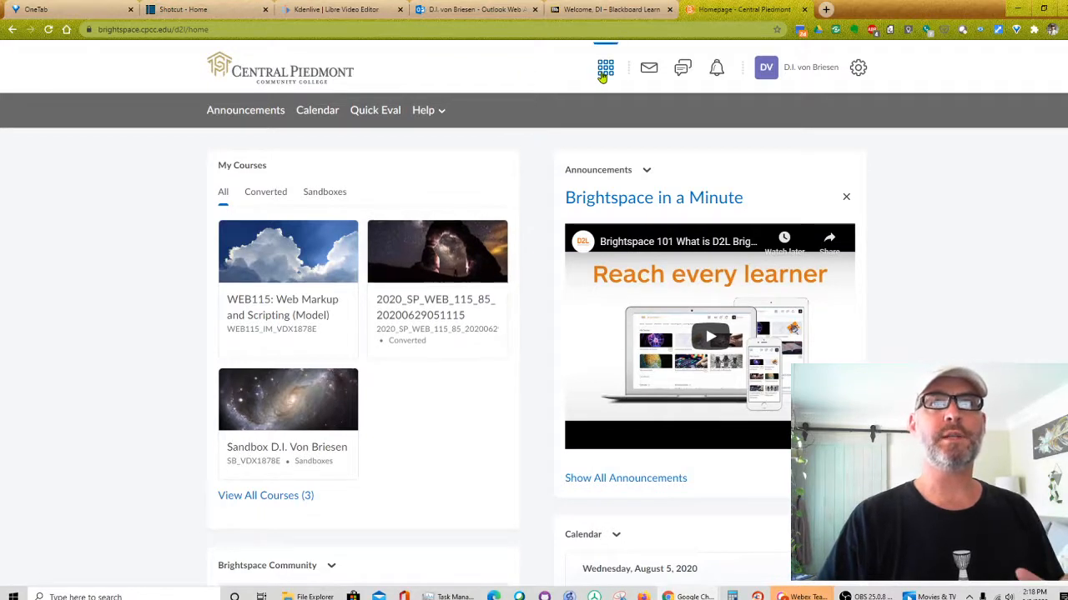
mouse_move(604, 67)
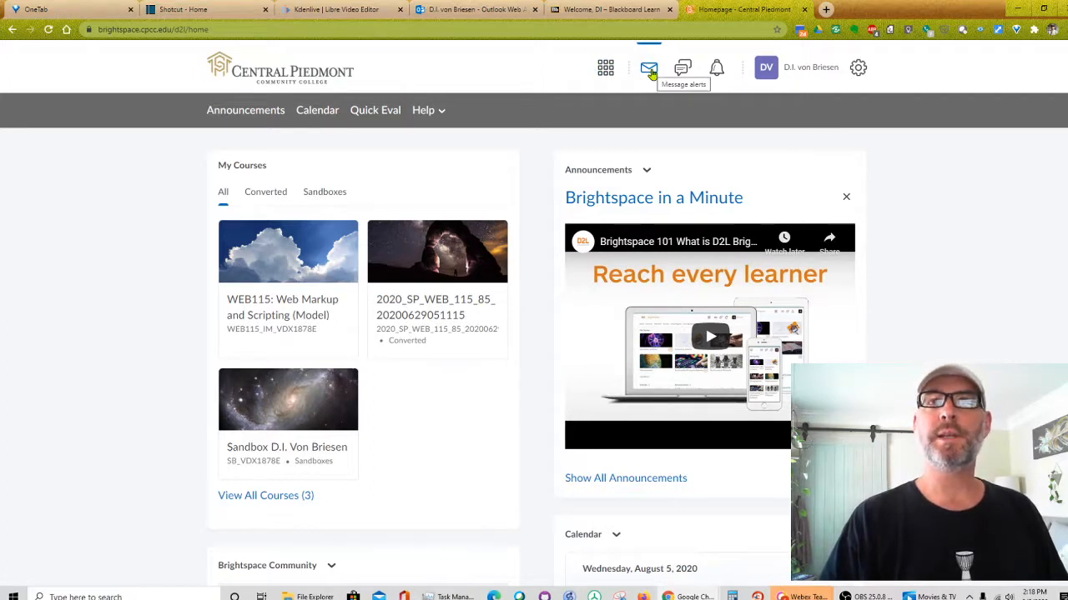
mouse_move(637, 80)
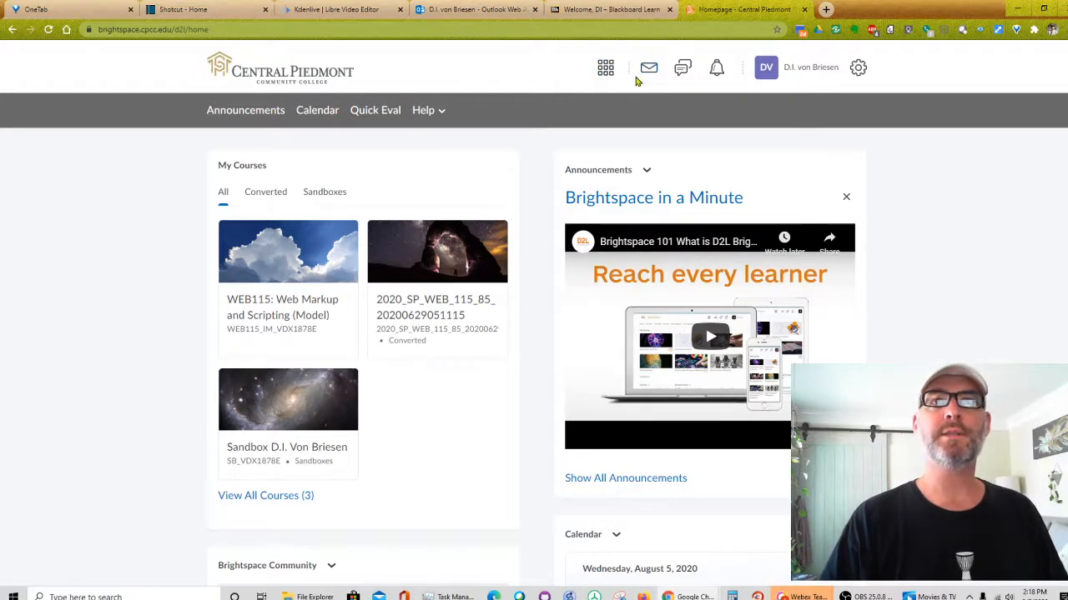
mouse_move(682, 67)
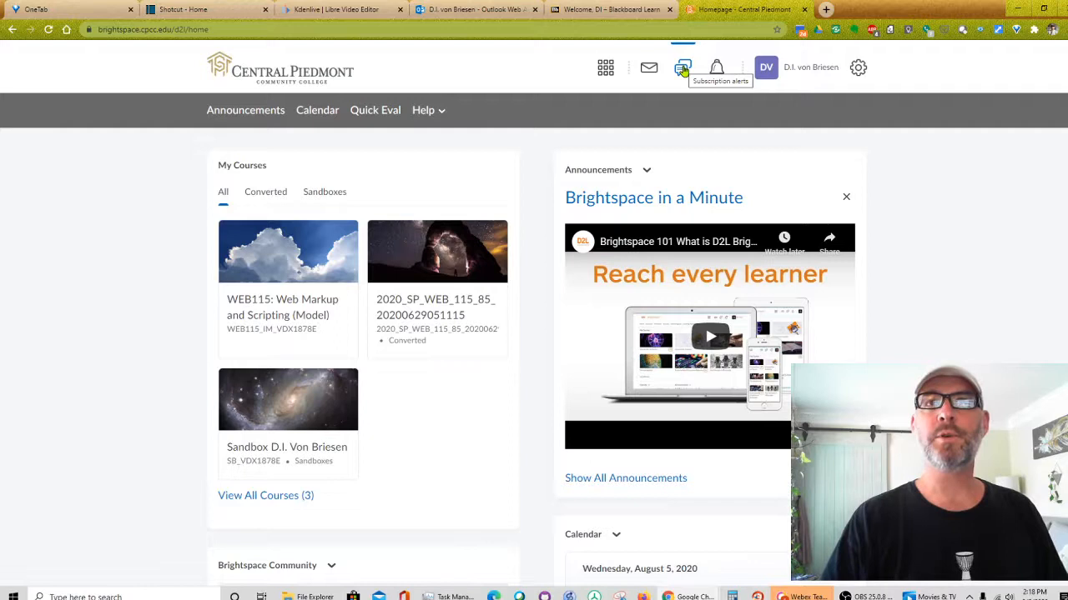
mouse_move(716, 66)
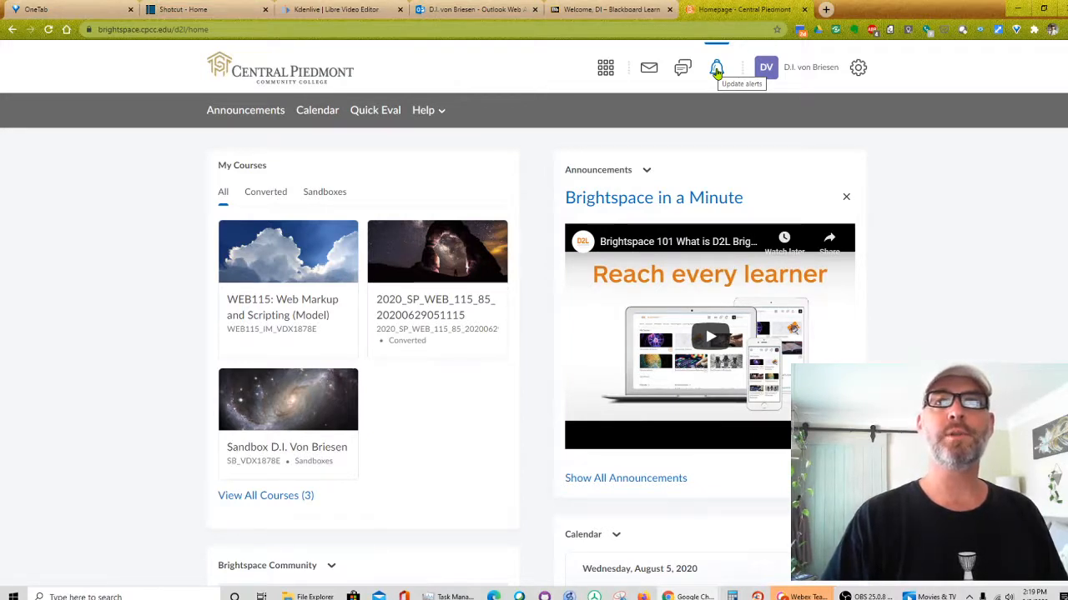
mouse_move(763, 77)
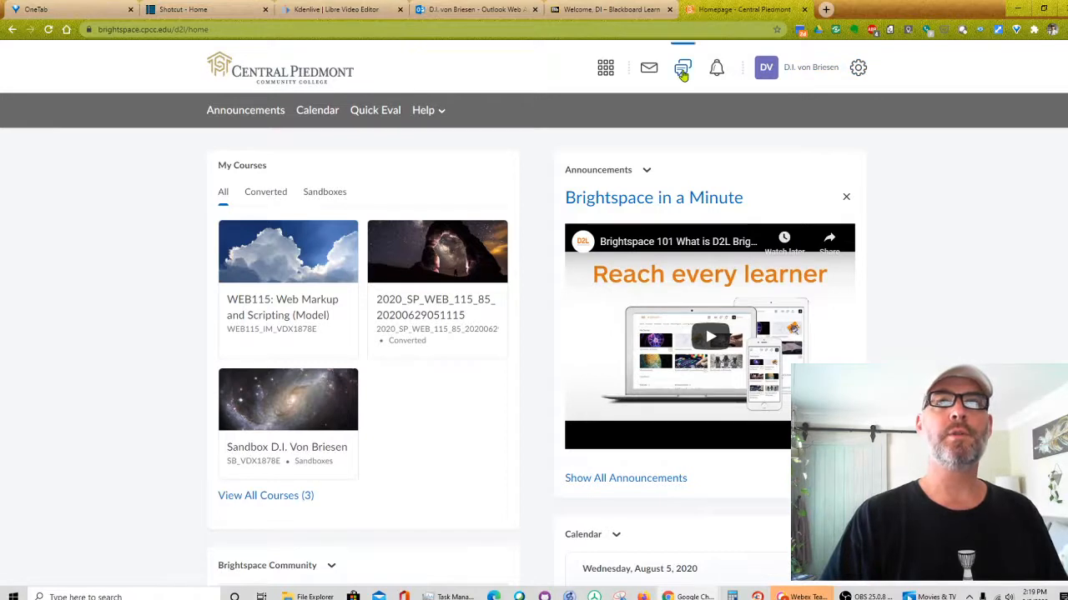
- Launch Instant Messages from the alerts menu and show the empty Friends list
click(647, 67)
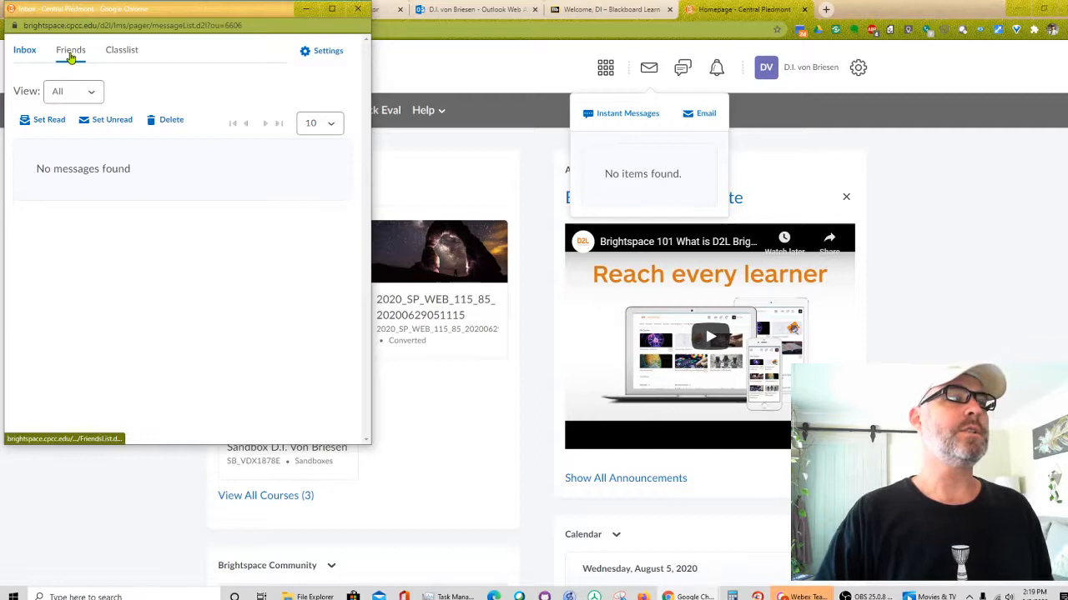
click(70, 50)
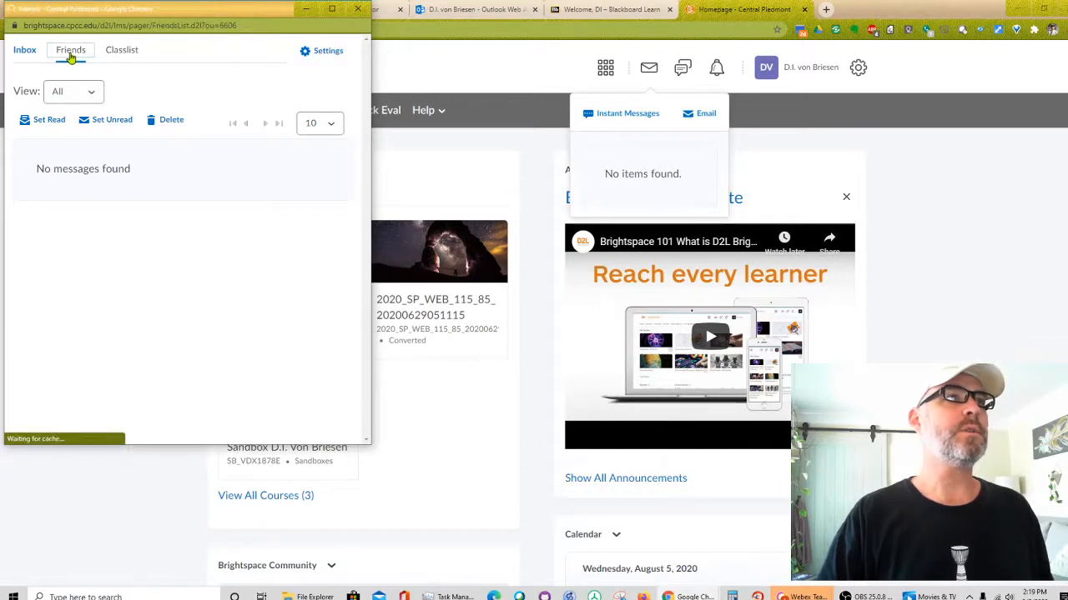
click(70, 50)
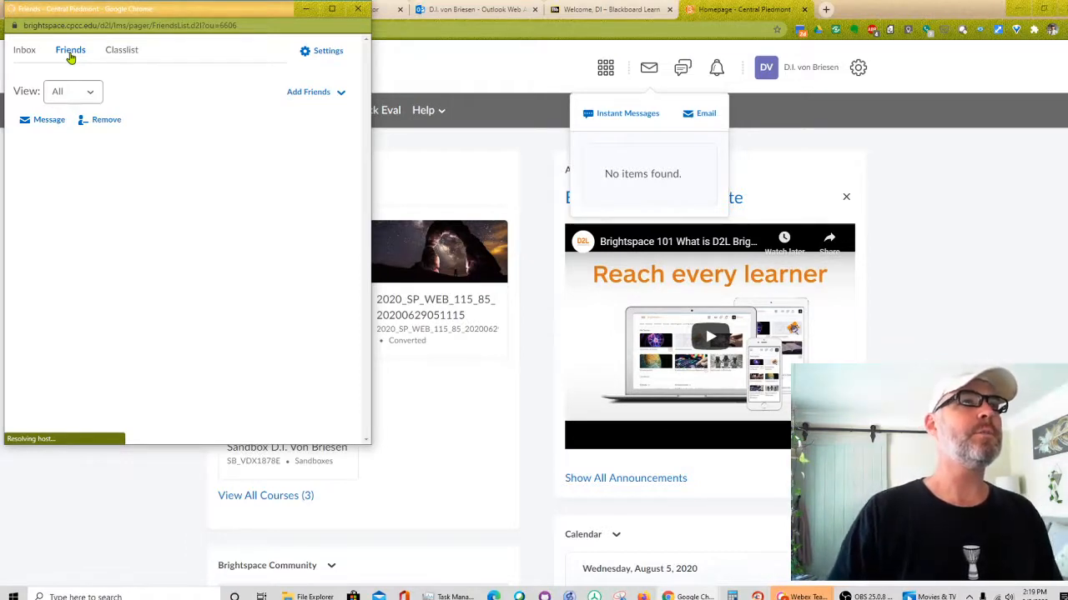
mouse_move(316, 92)
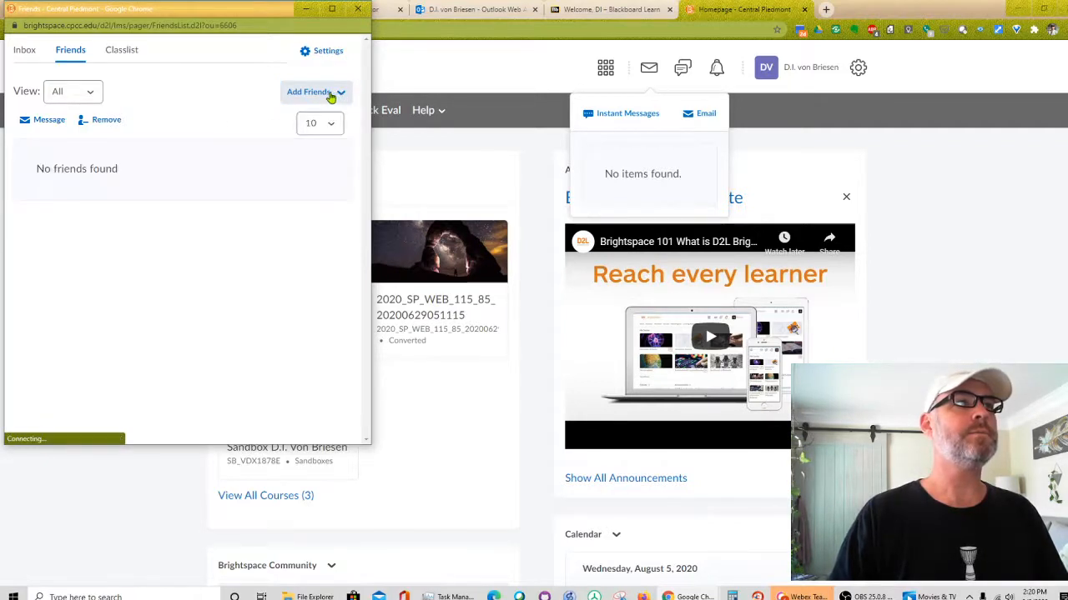
- Start Add Friends > Search Users and look up 'ritter' then 'alison'
click(314, 92)
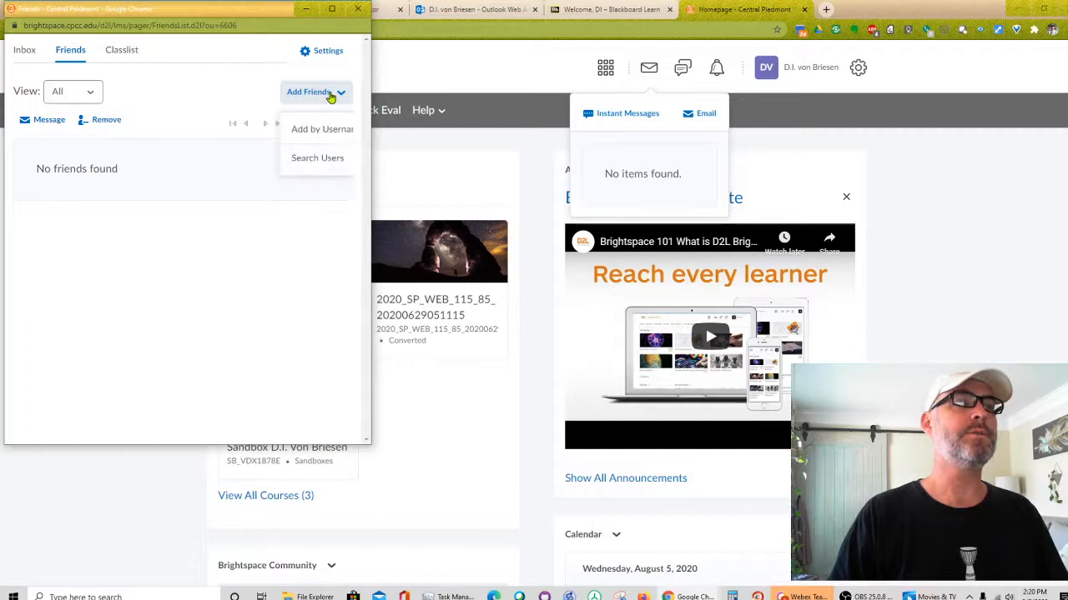
mouse_move(361, 130)
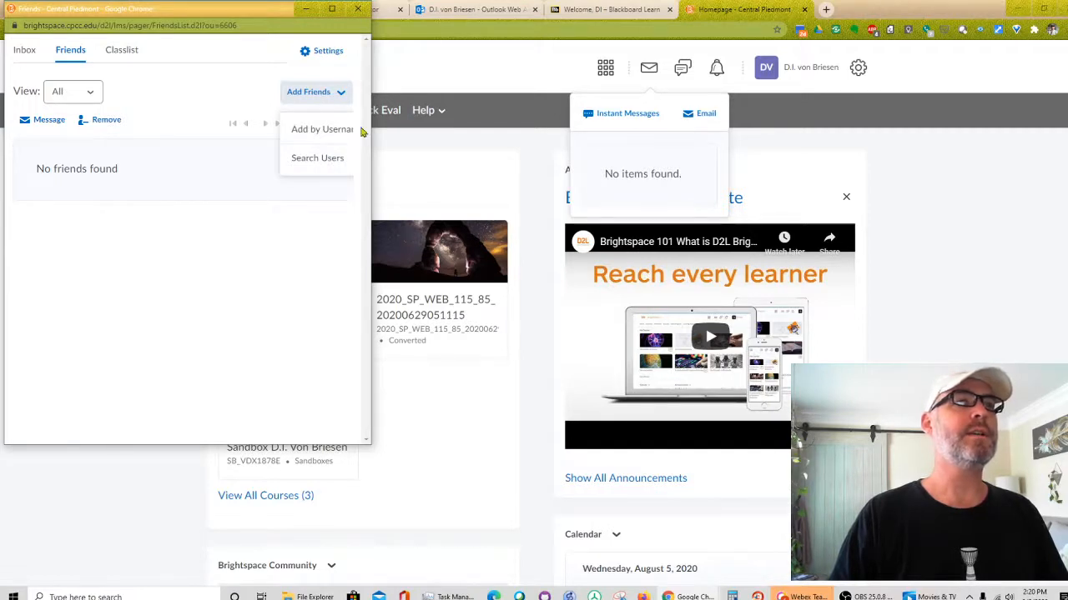
click(317, 157)
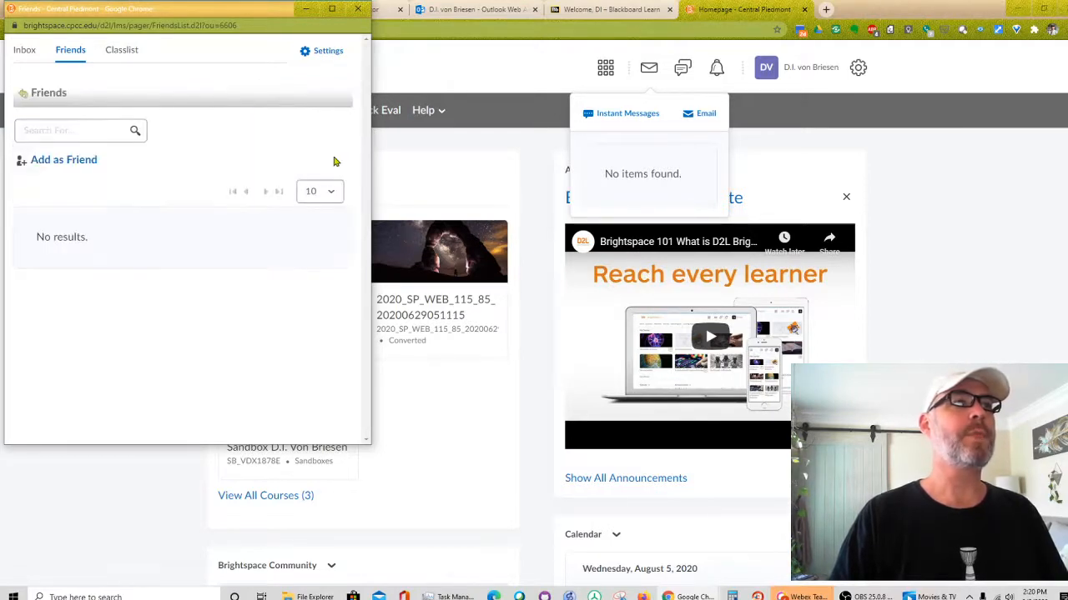
click(75, 130)
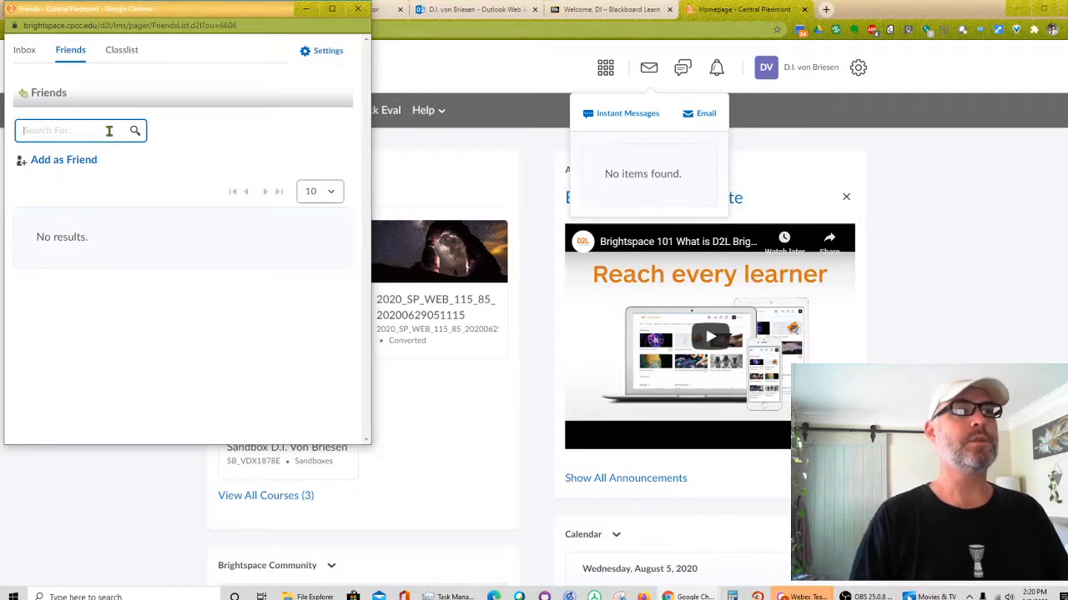
text(r)
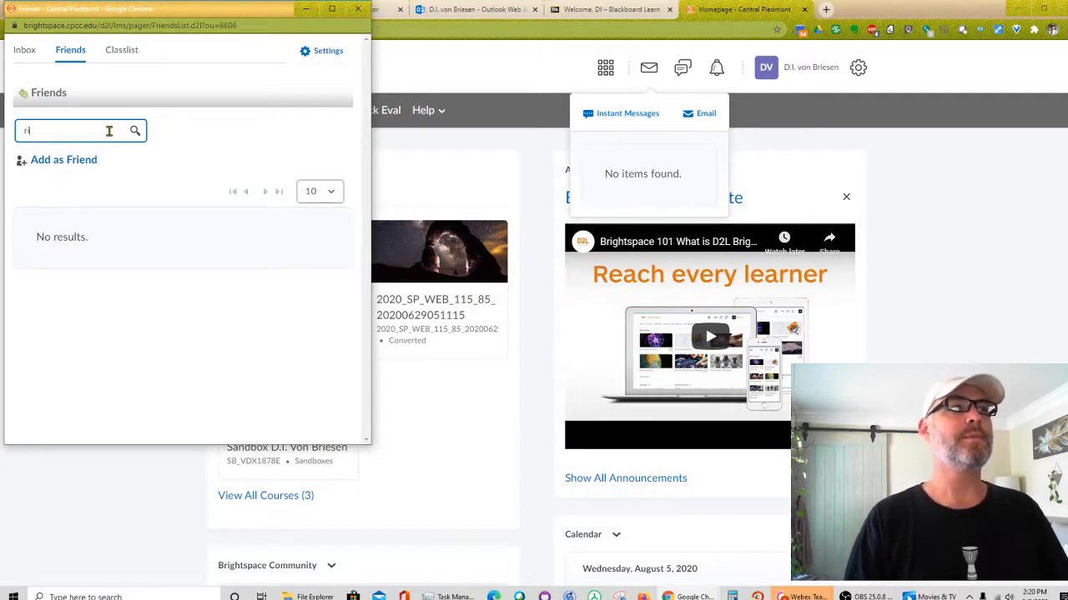
text(itter)
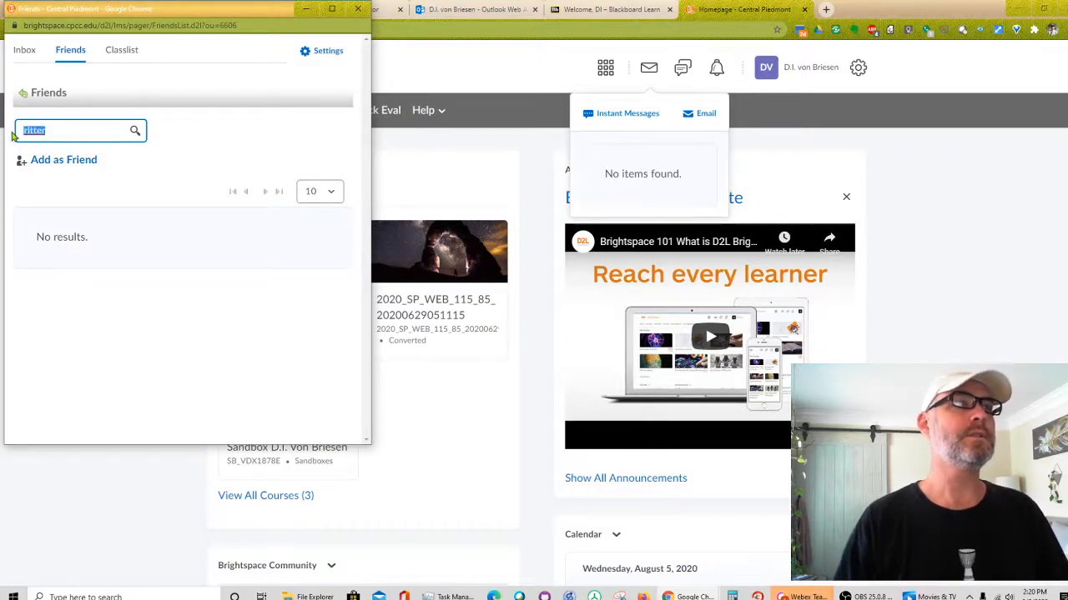
text(alison)
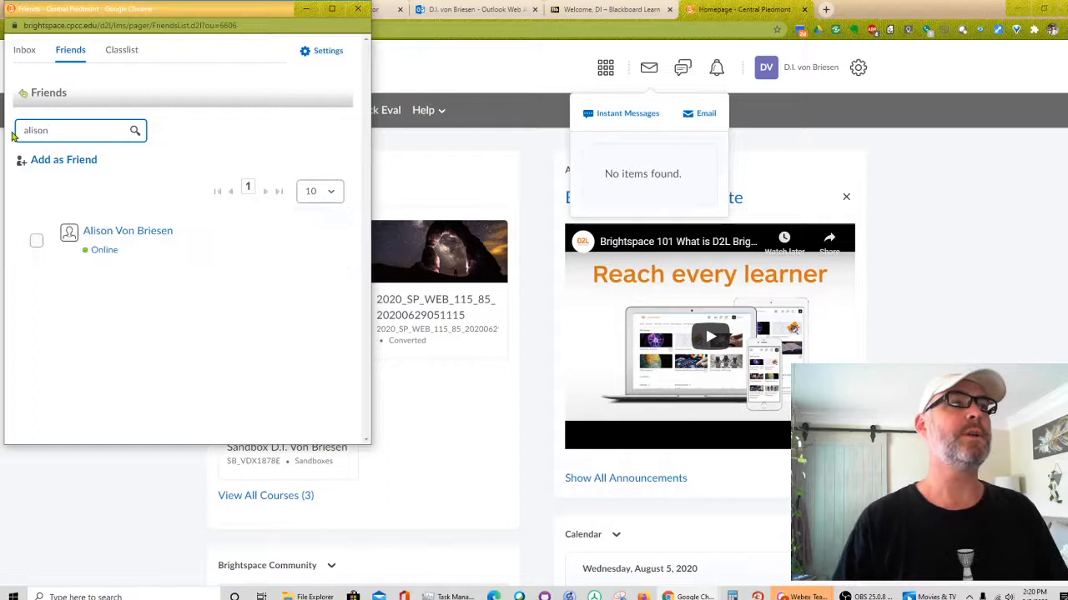
- Clear the search and look up 'ellen' instead
click(37, 240)
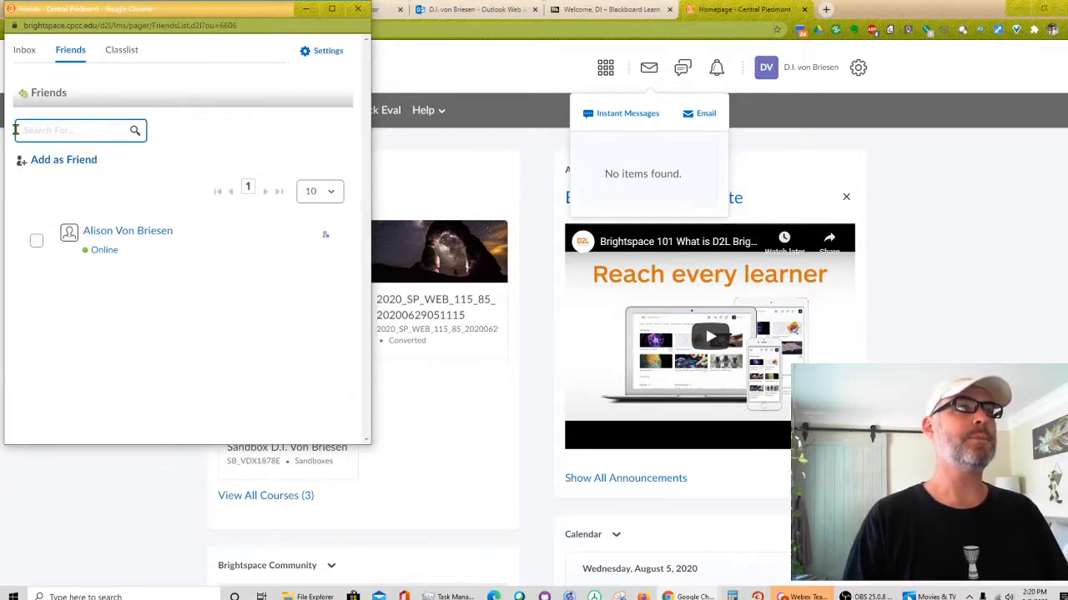
text(ellen)
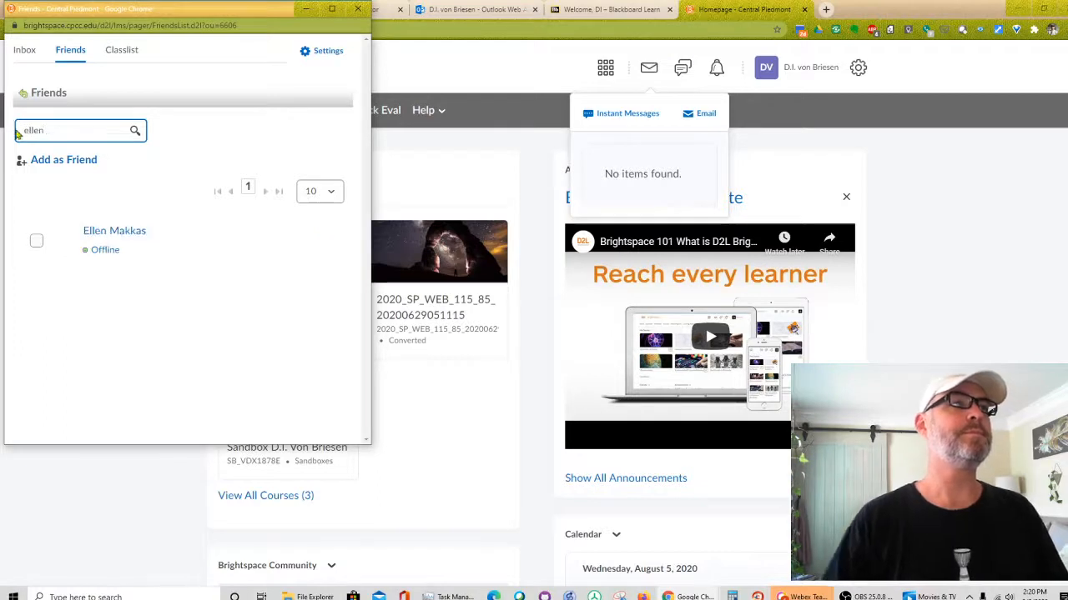
click(37, 240)
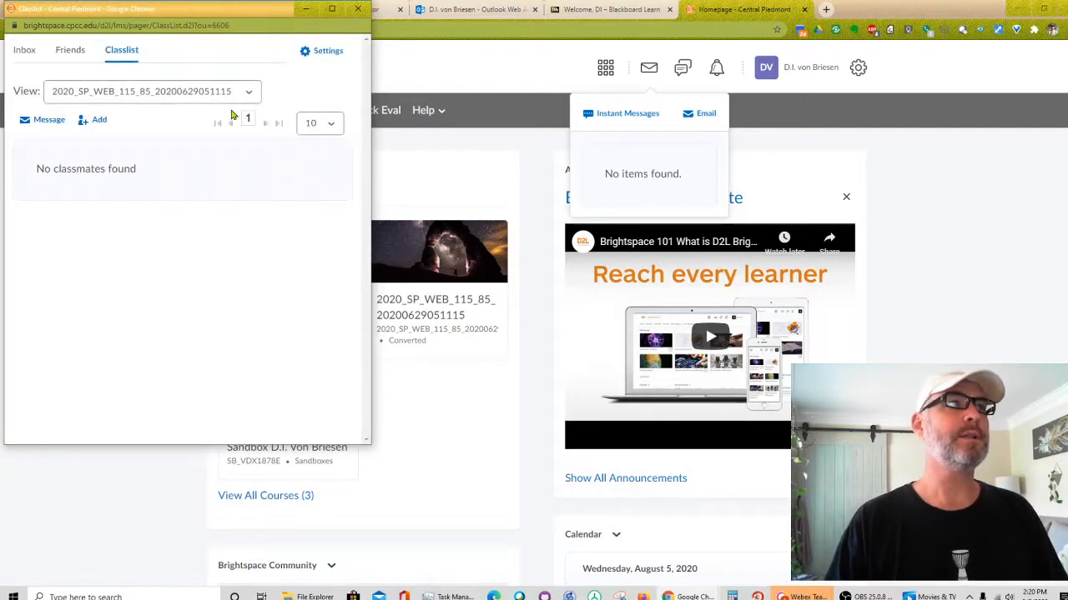
mouse_move(140, 177)
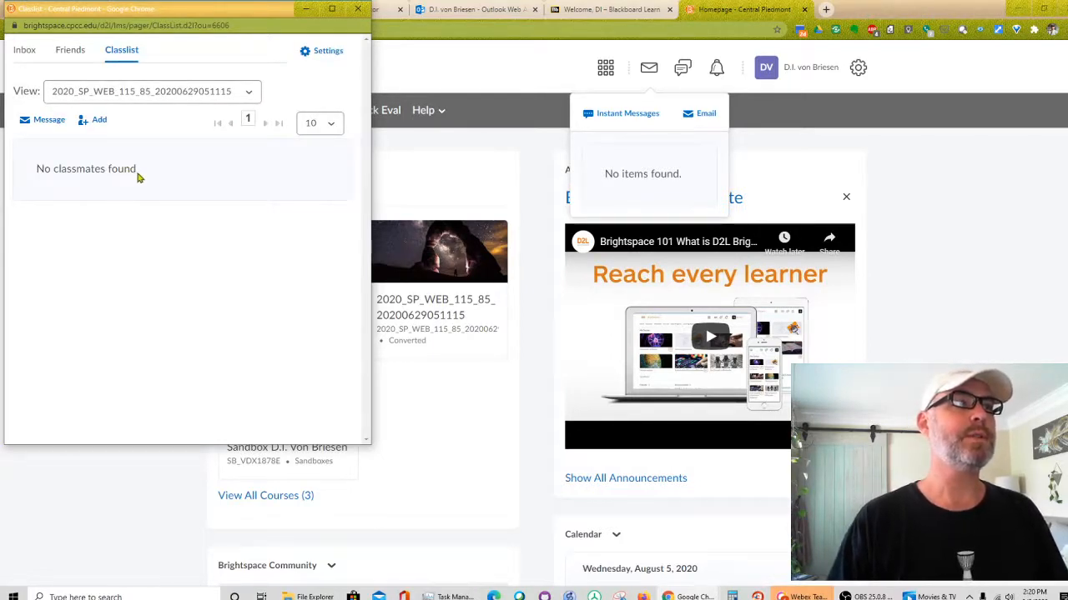
double_click(87, 169)
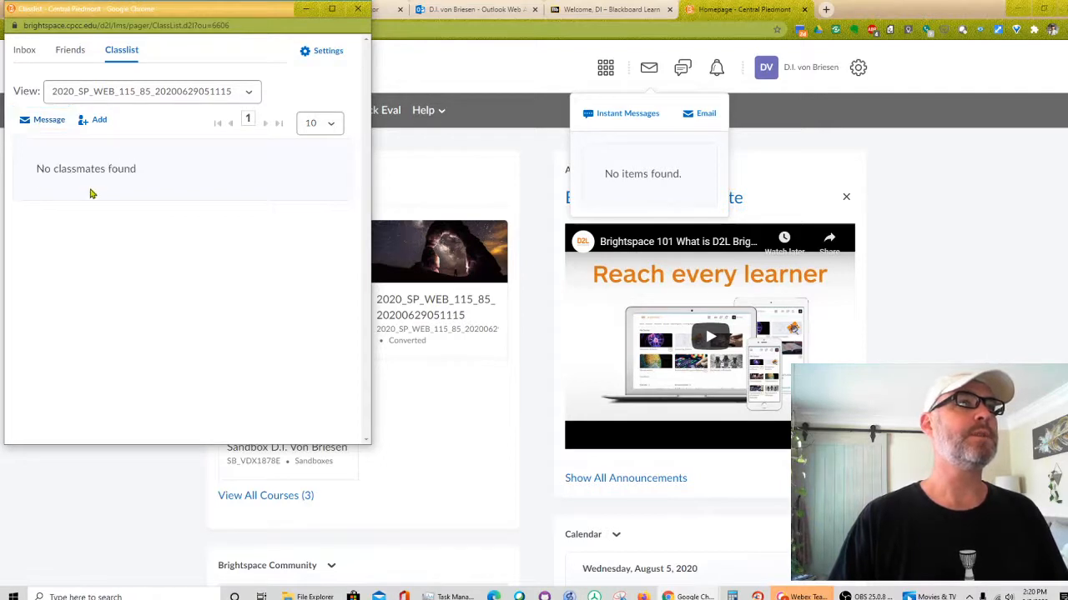
click(70, 50)
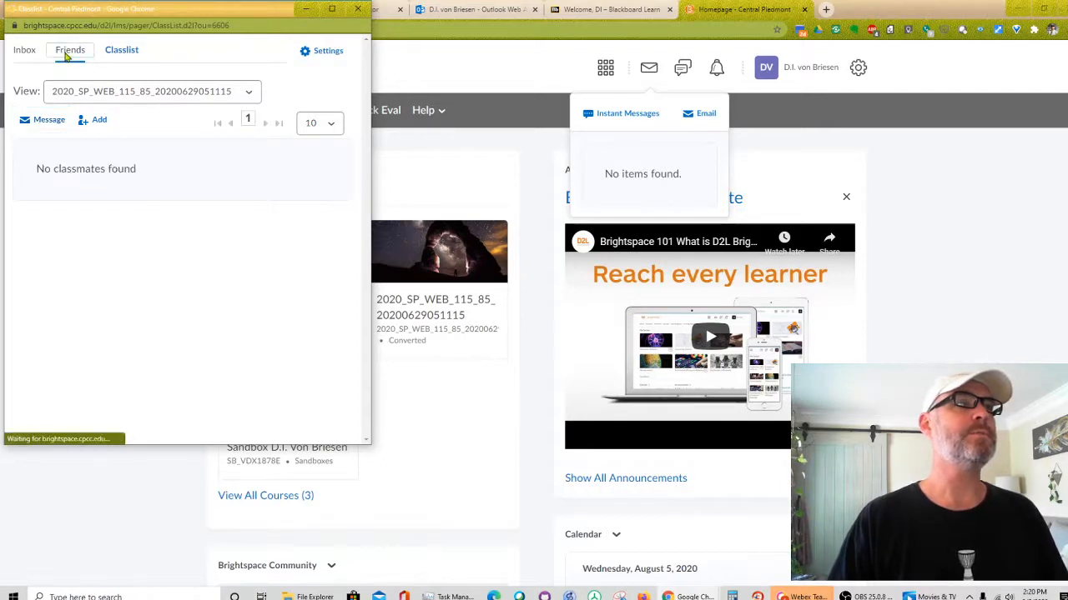
- Select the online friend and start a conversation with her
click(70, 50)
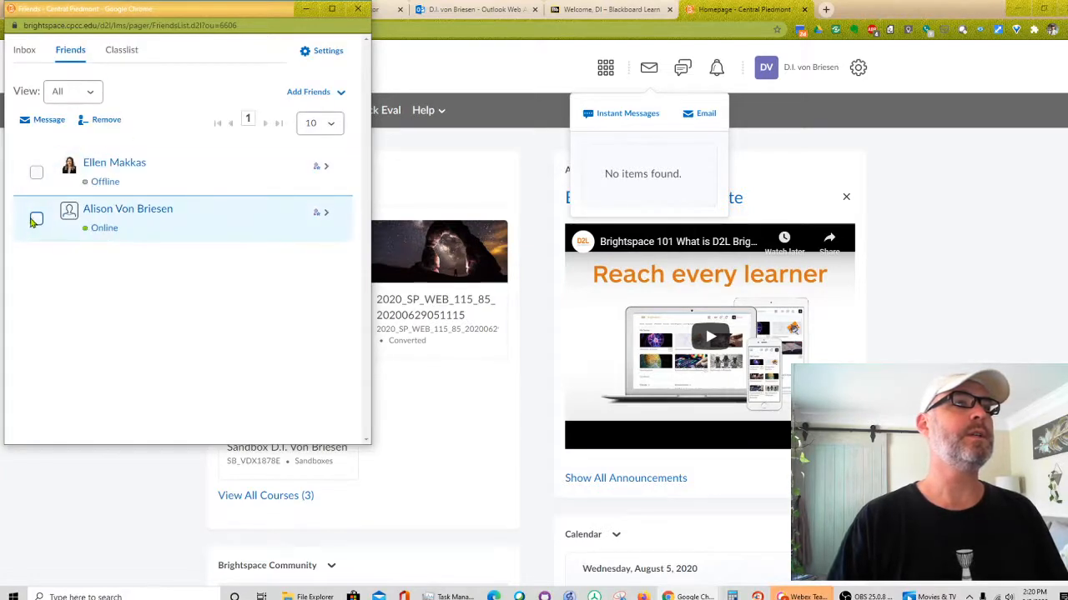
click(37, 218)
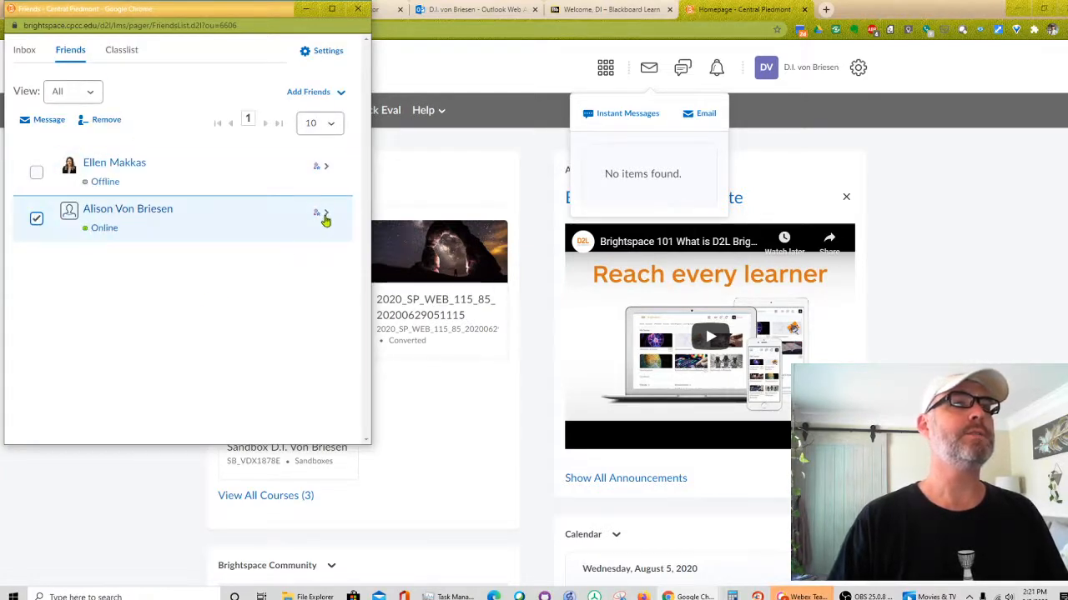
click(325, 216)
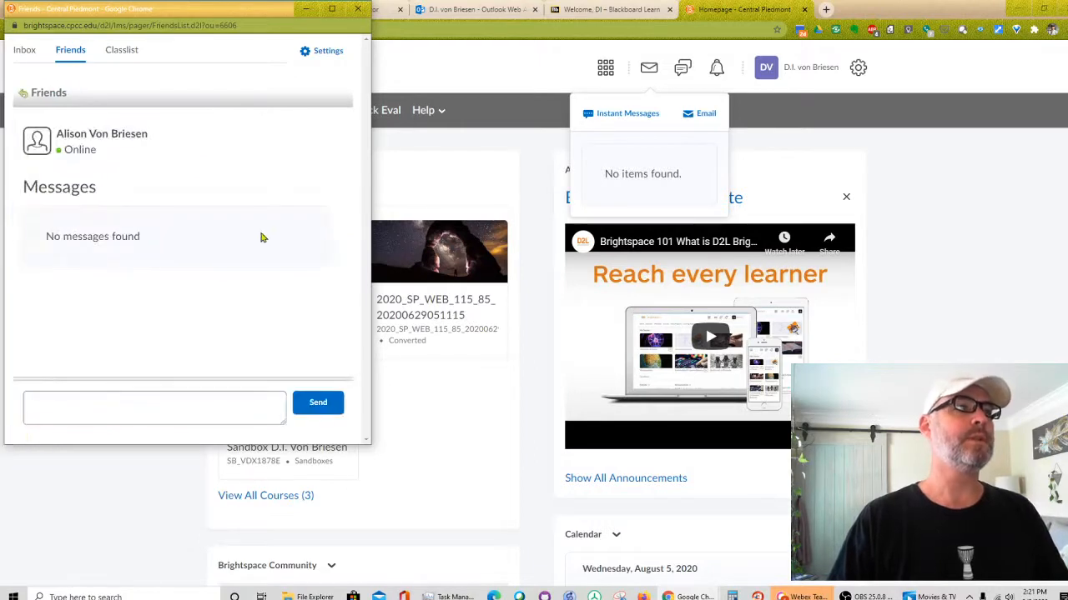
click(153, 407)
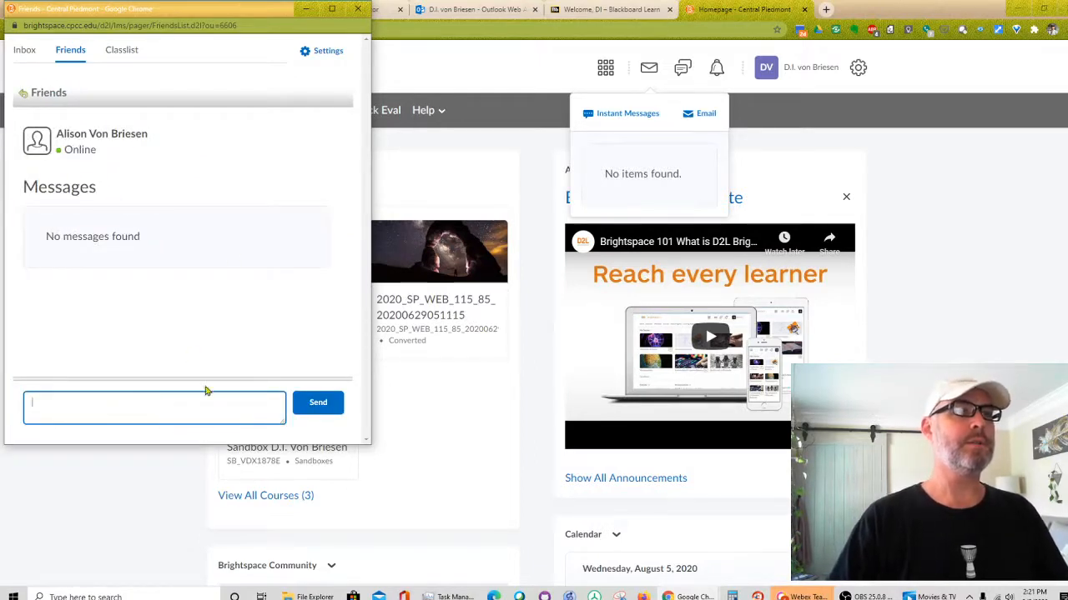
mouse_move(176, 377)
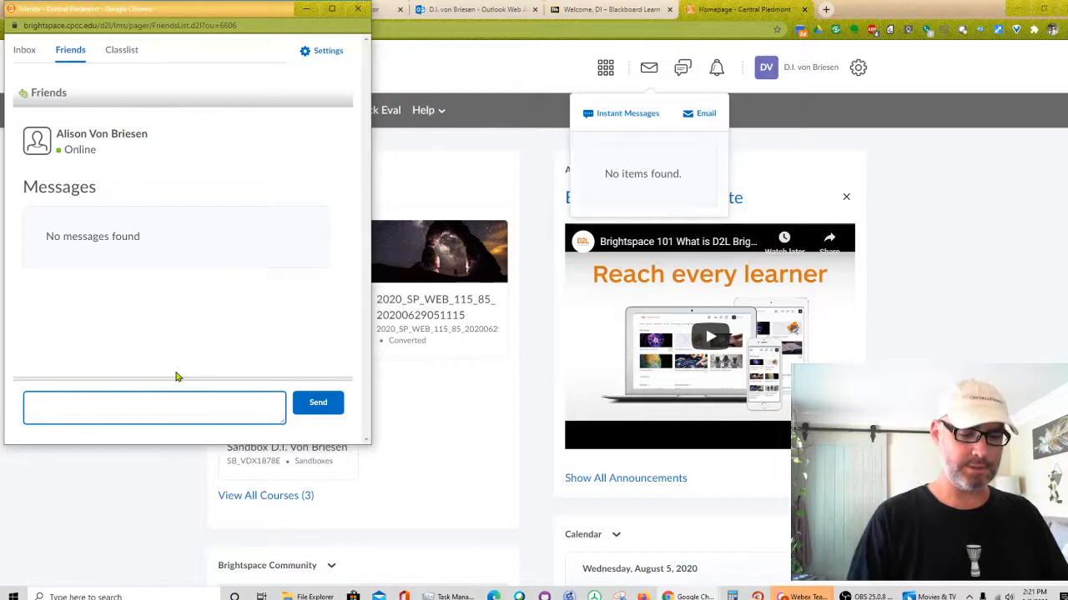
text(Yo-)
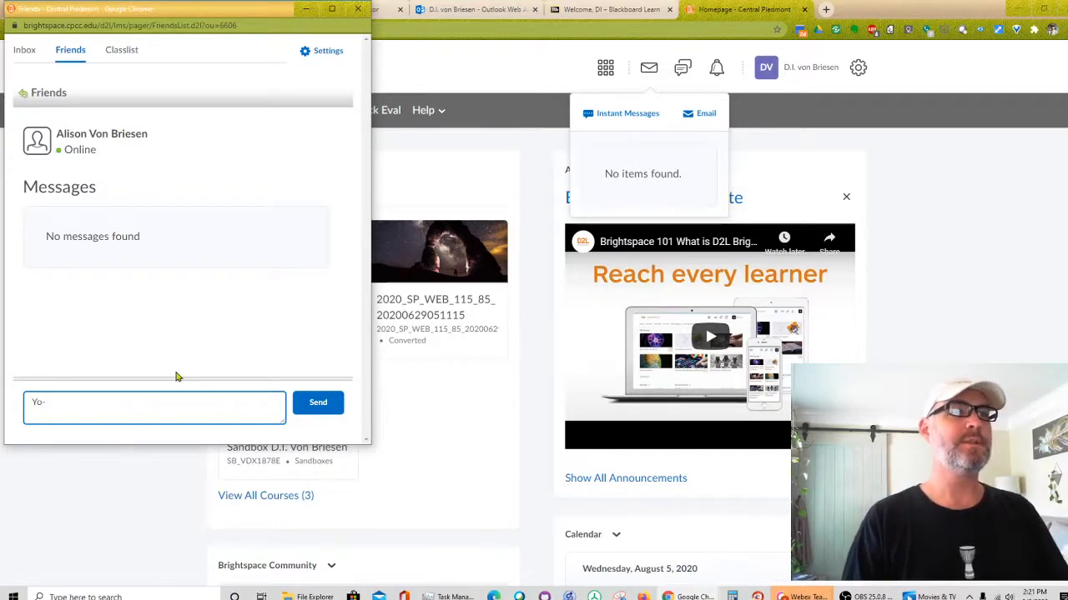
text(are you there?)
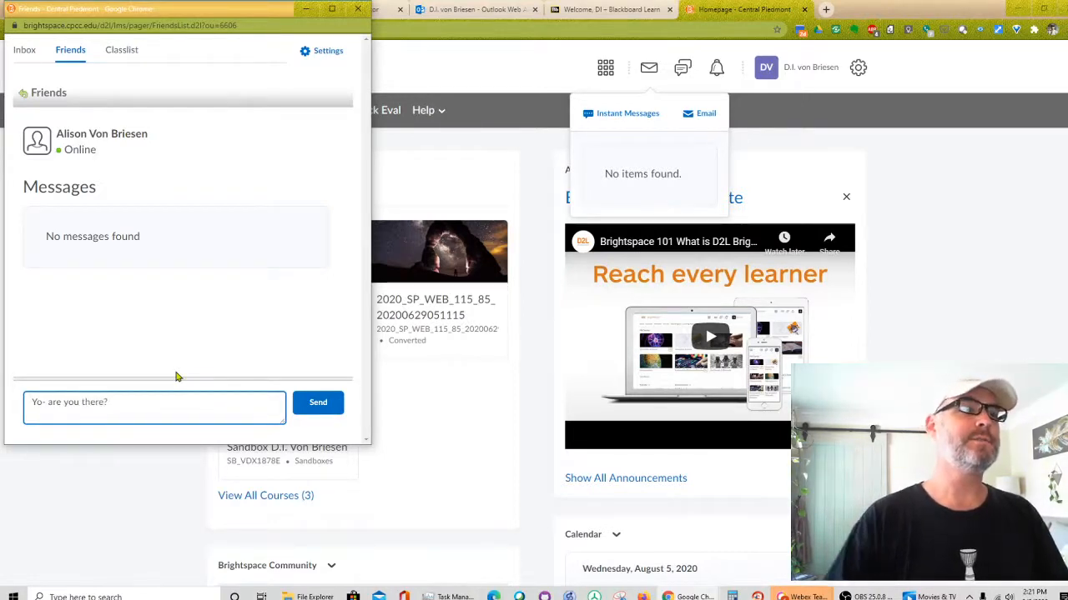
click(317, 402)
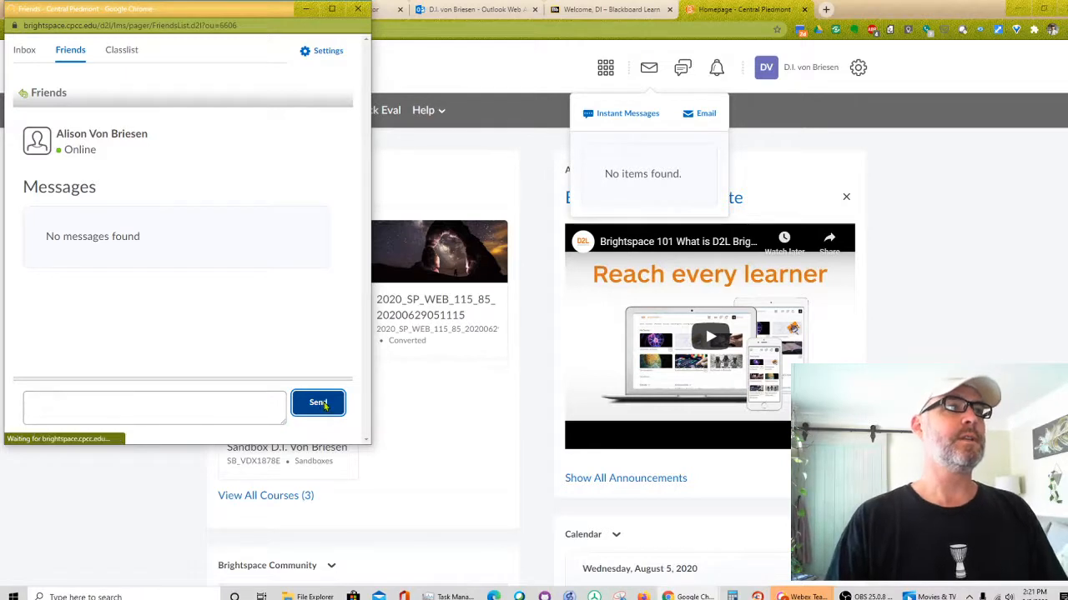
click(316, 402)
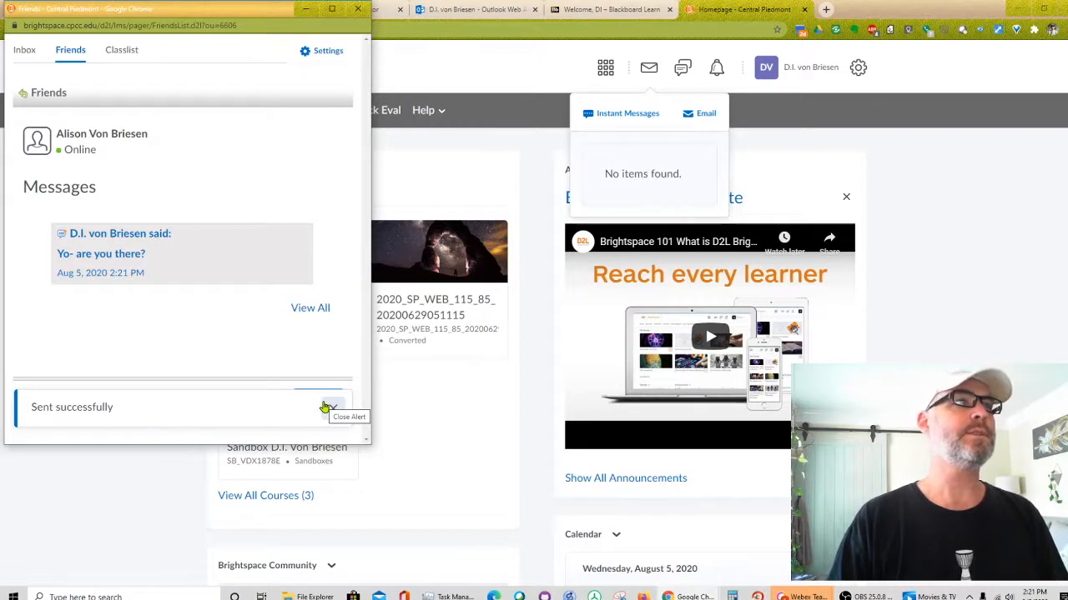
mouse_move(180, 184)
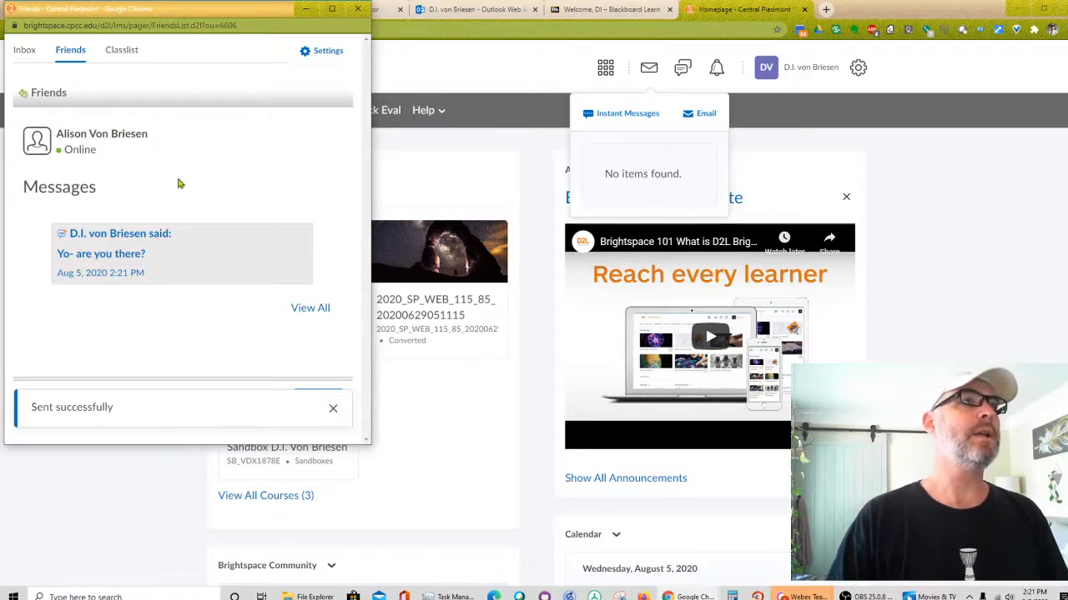
click(70, 50)
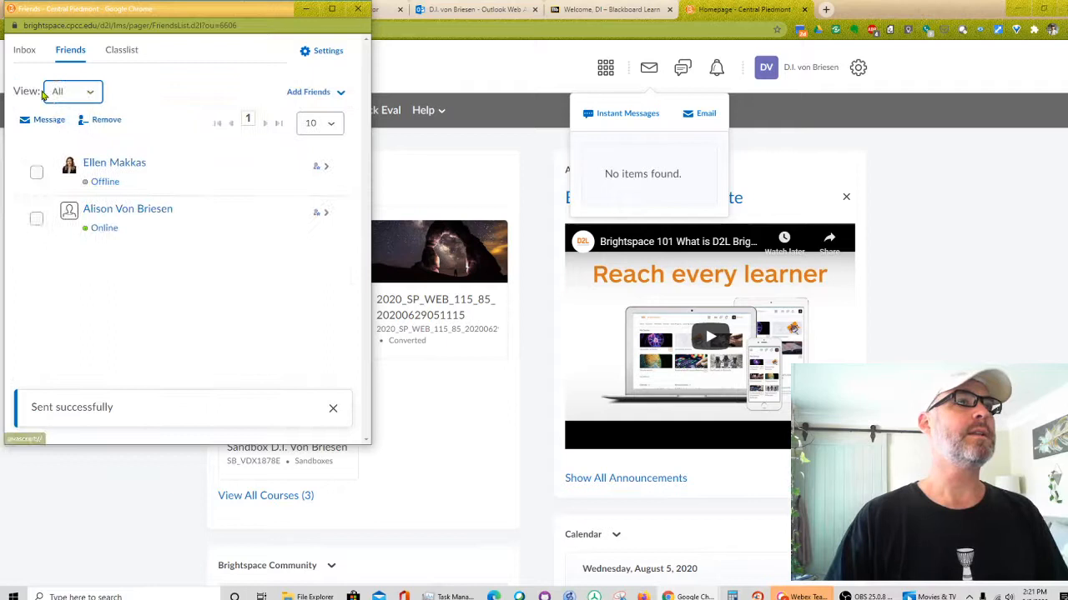
click(37, 172)
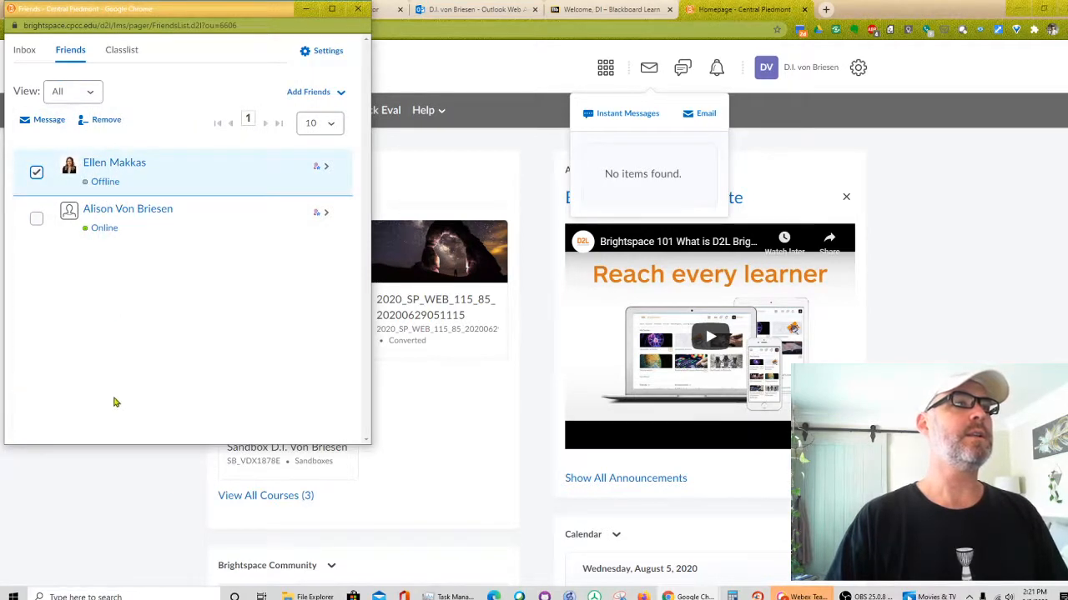
click(42, 121)
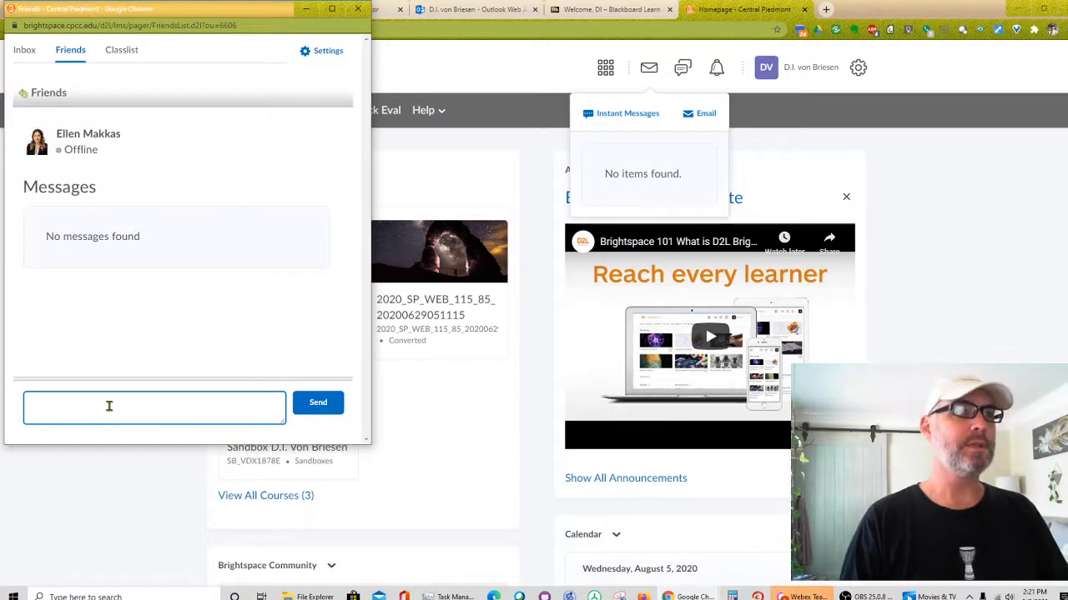
- Send 'Tes... i've added you a BS', then dismiss the no-permission error
text(Testing the messages feature)
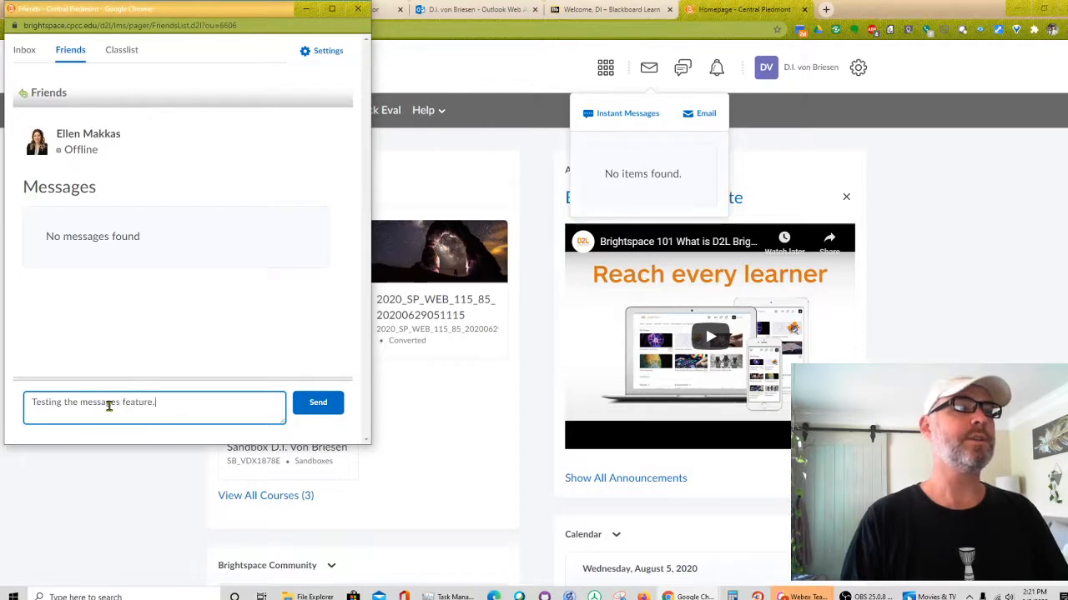
text(... i've added you as a friedn in)
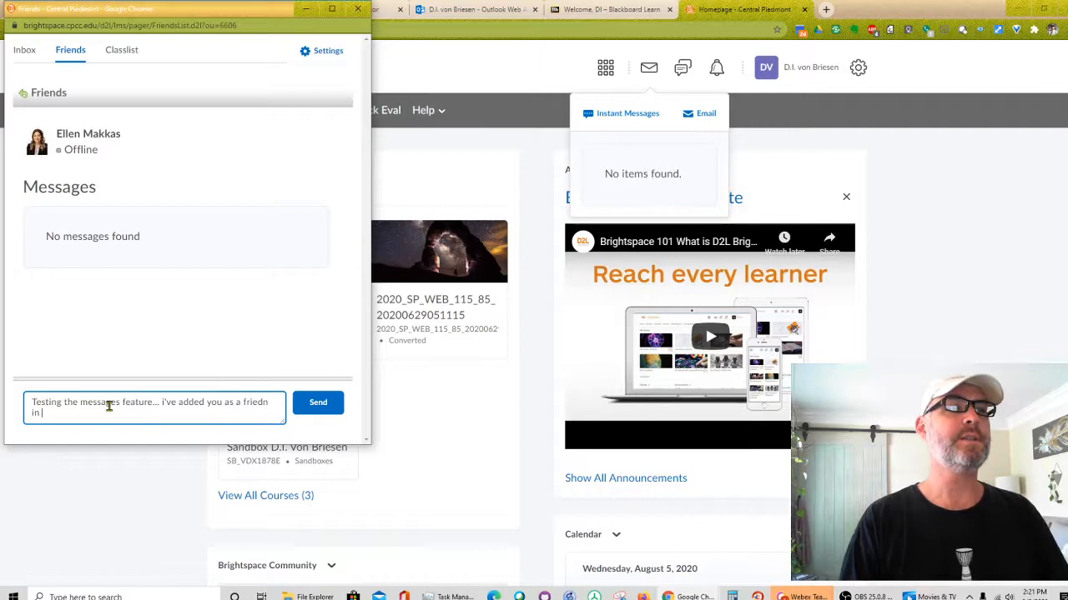
text(BS)
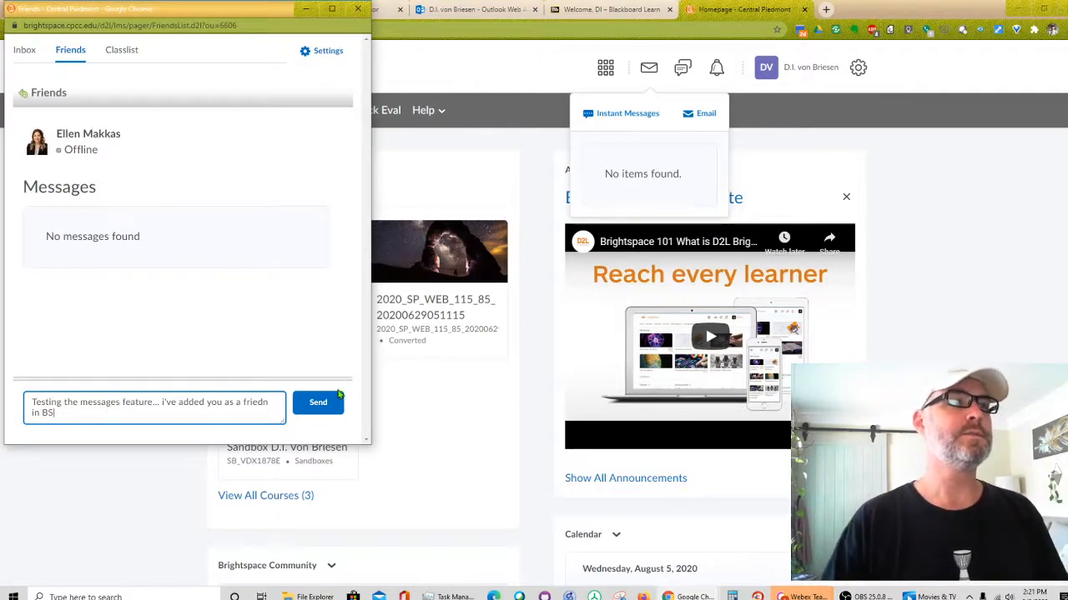
click(317, 402)
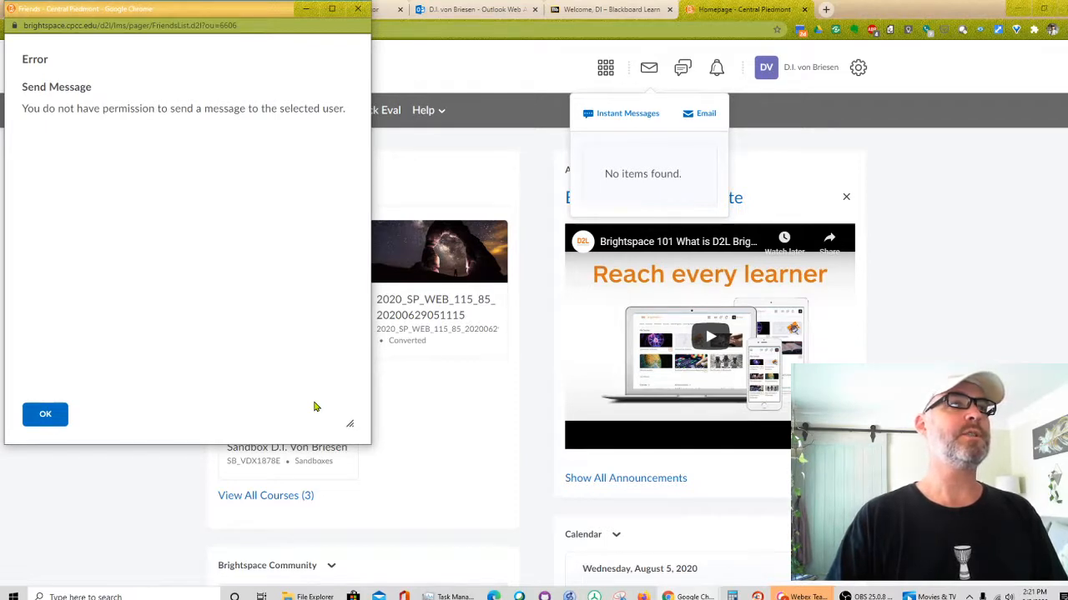
click(45, 414)
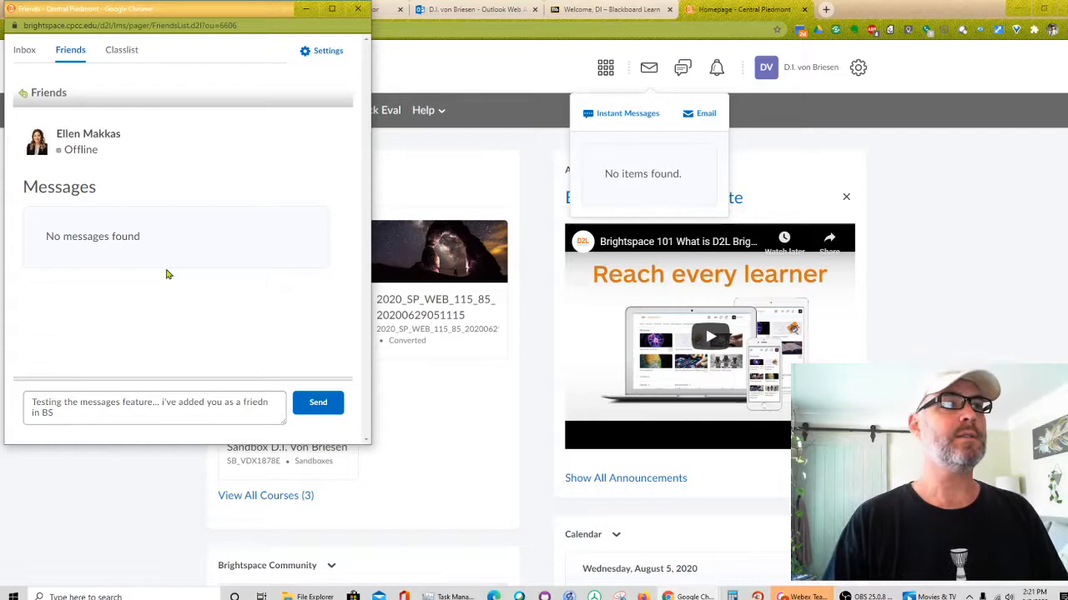
mouse_move(219, 382)
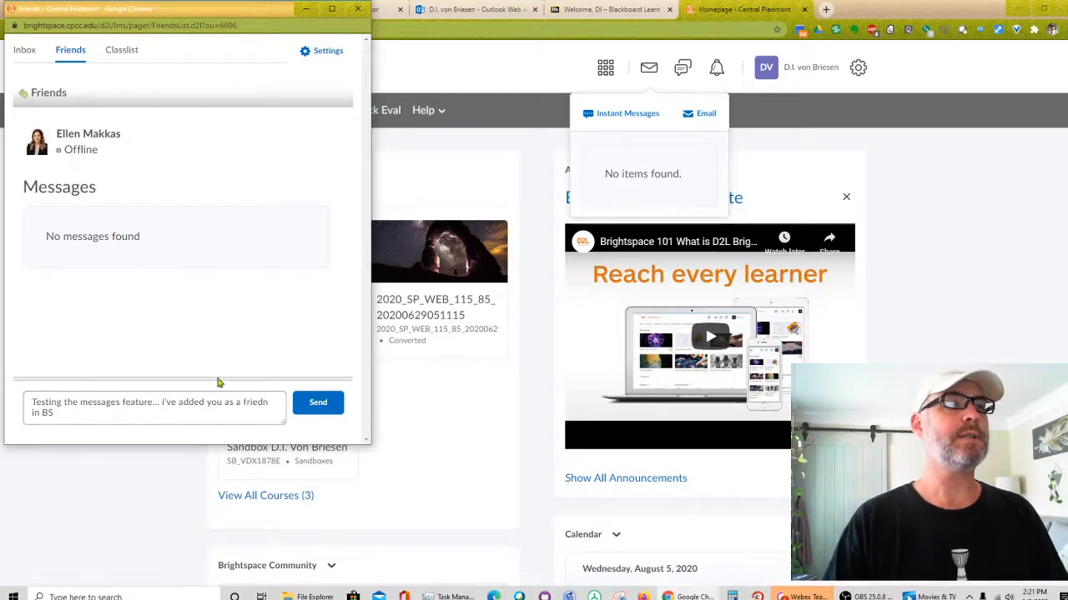
mouse_move(341, 80)
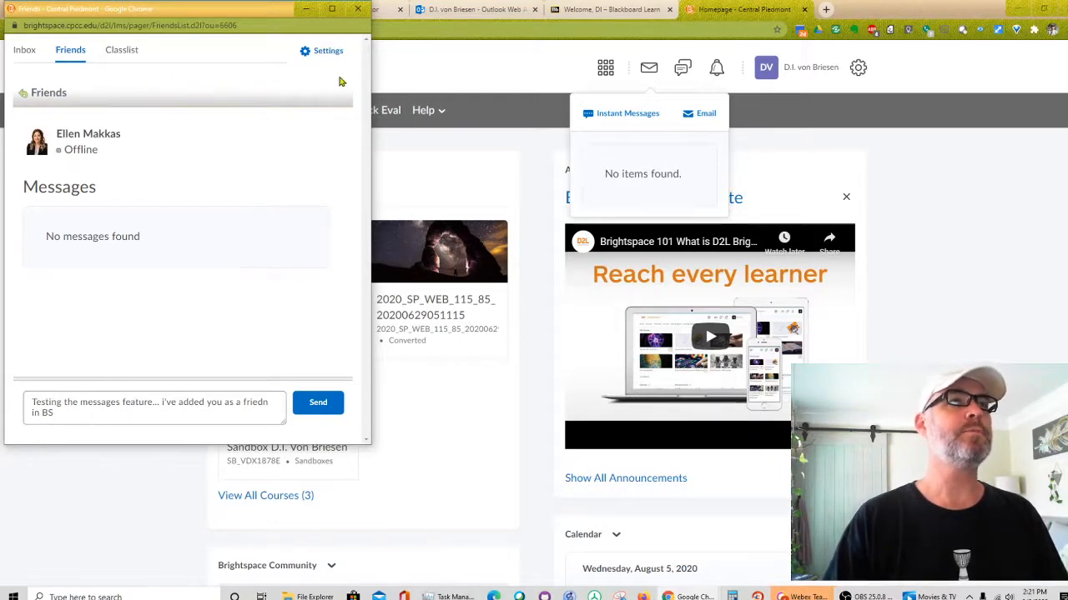
- Review the messaging settings, keeping the Friends List Filter at All
click(324, 50)
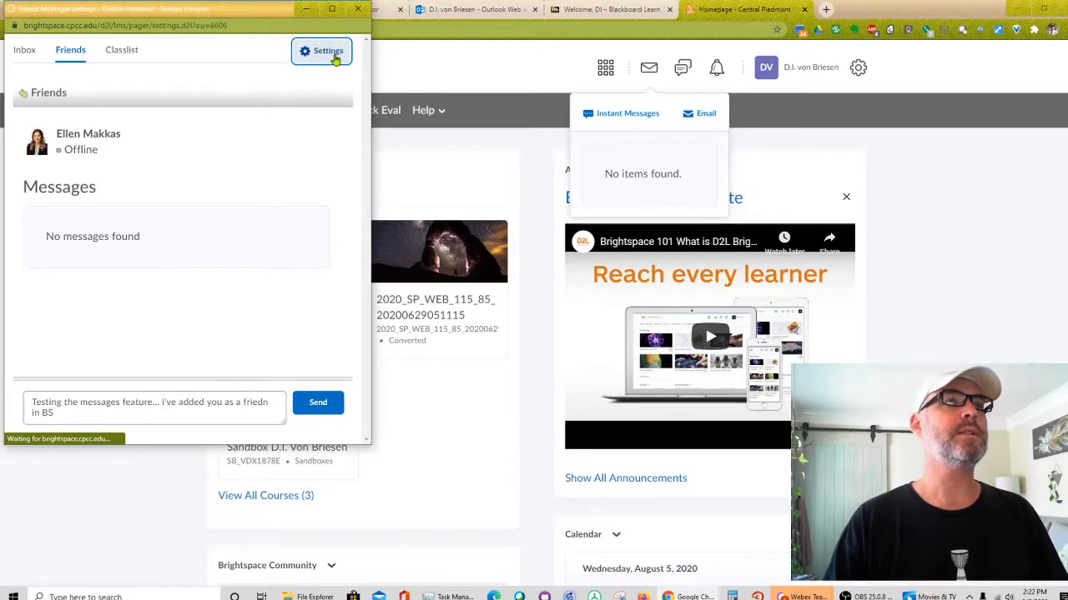
click(327, 50)
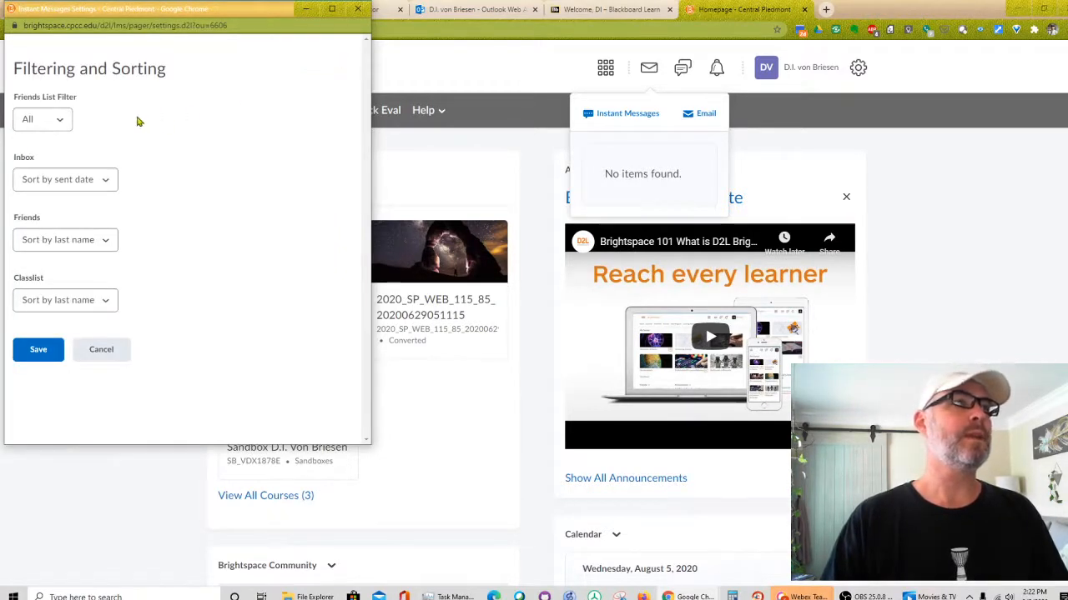
click(42, 118)
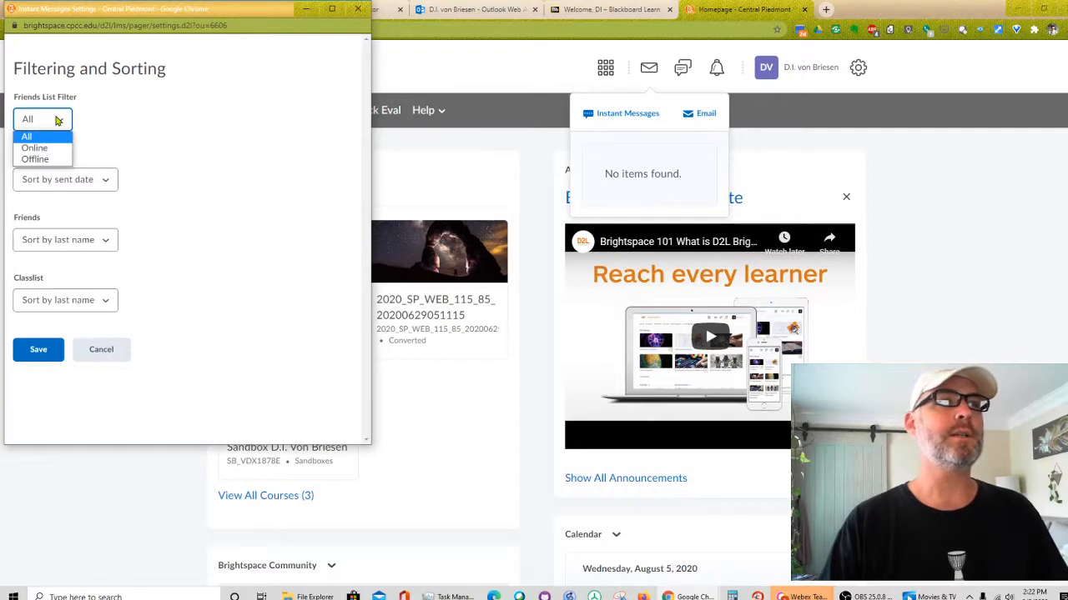
click(27, 137)
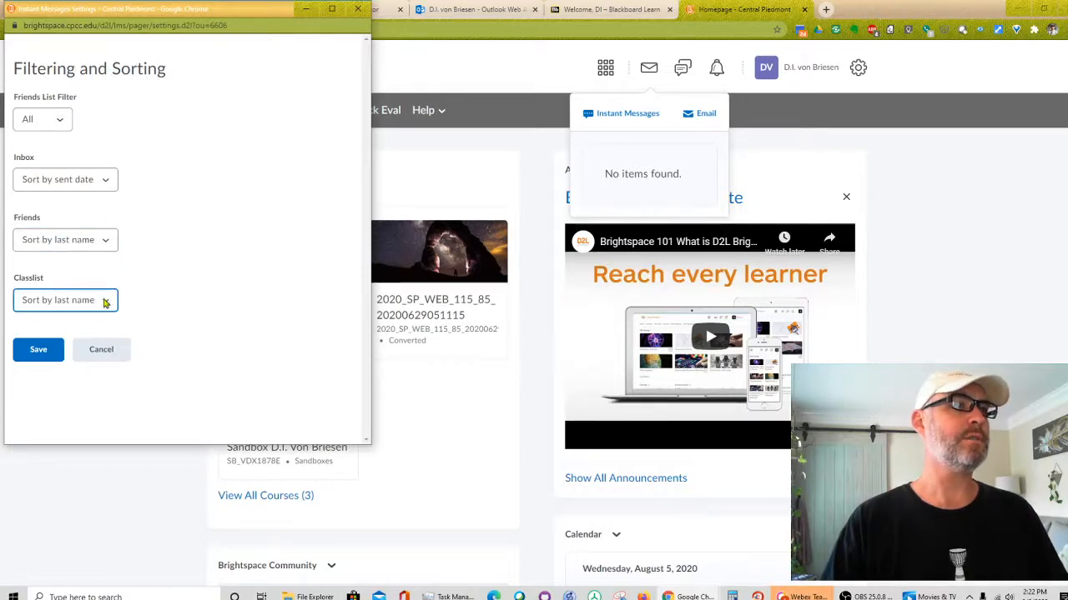
- Keep Classlist sorted by last name and Inbox by sent date, then cancel unchanged
click(65, 300)
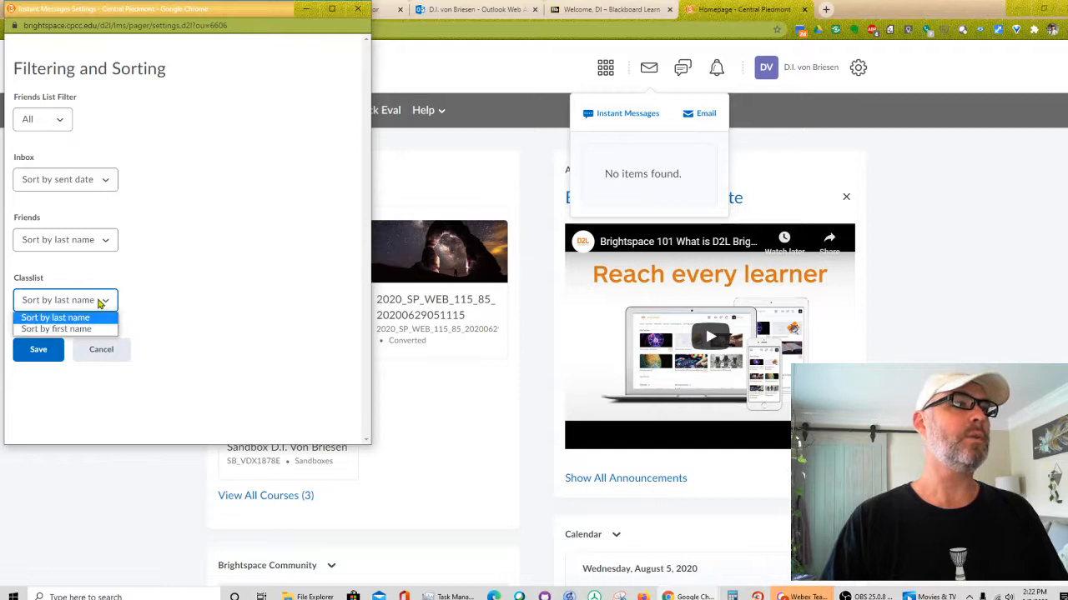
click(65, 240)
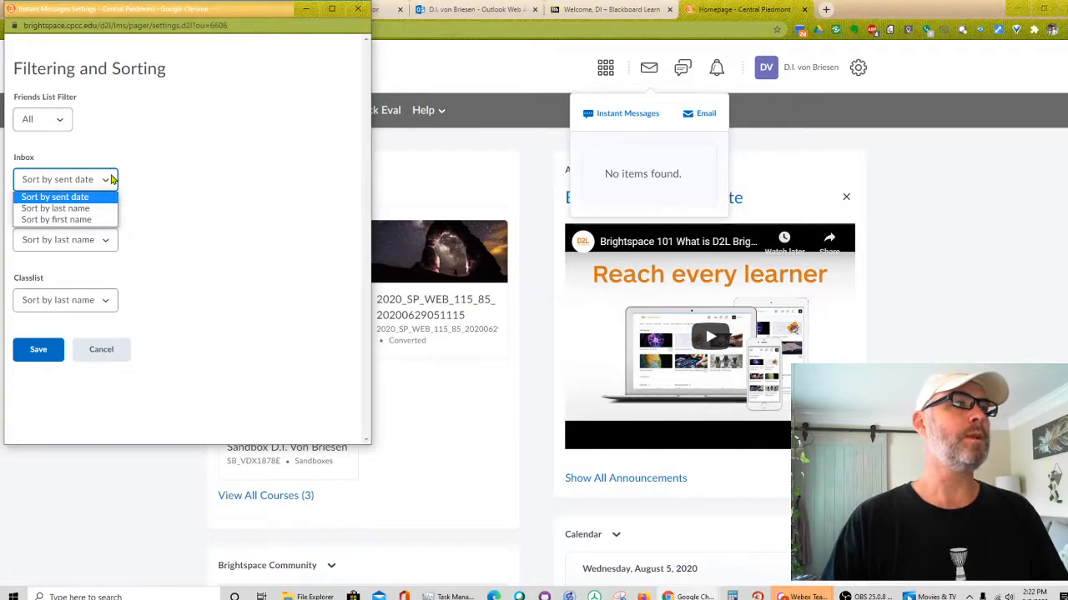
click(55, 197)
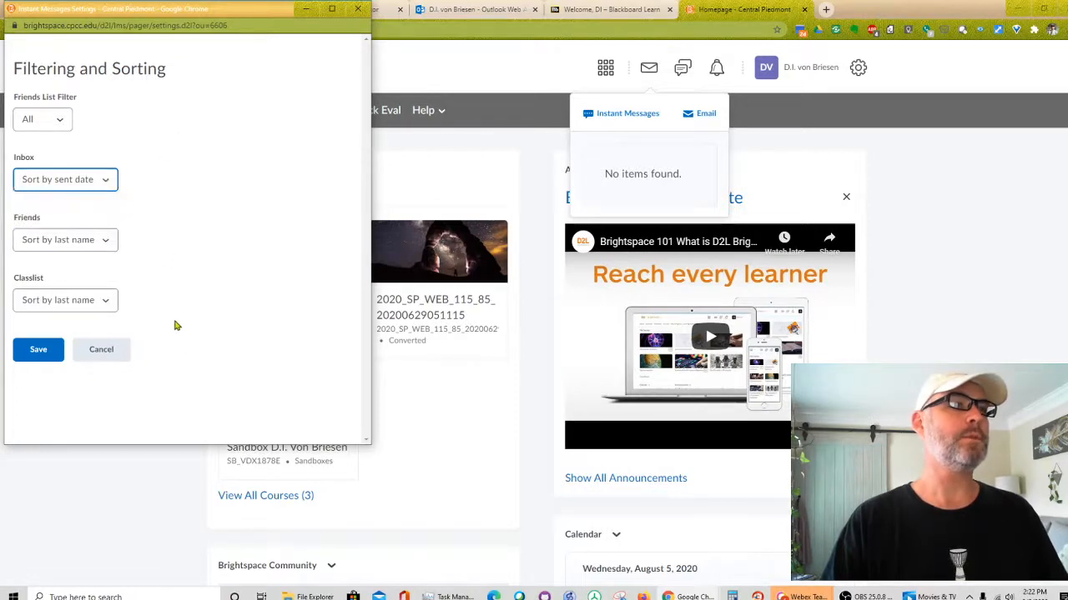
click(100, 350)
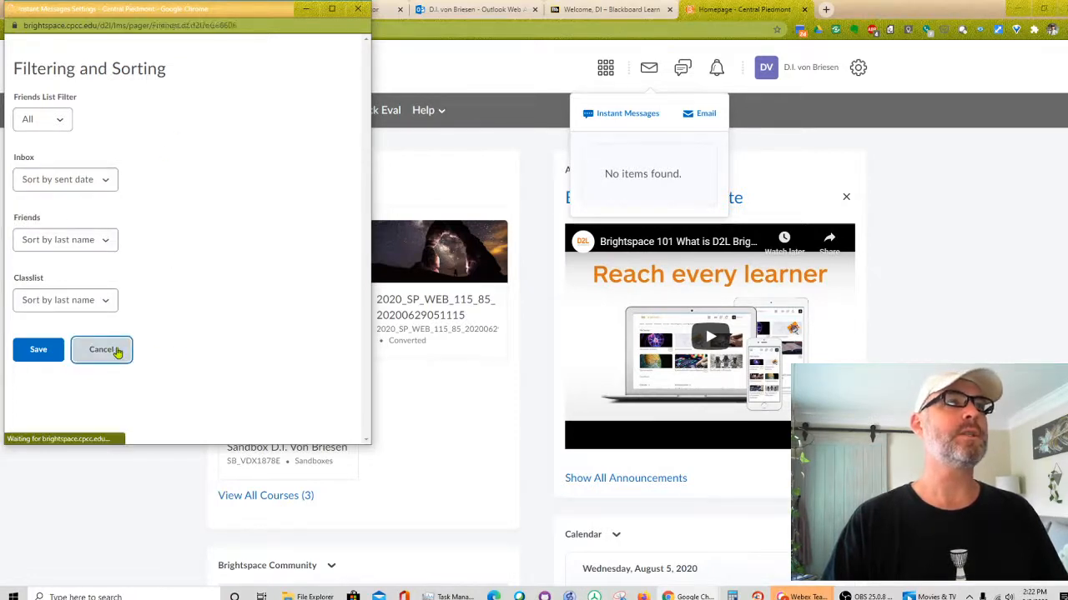
click(101, 348)
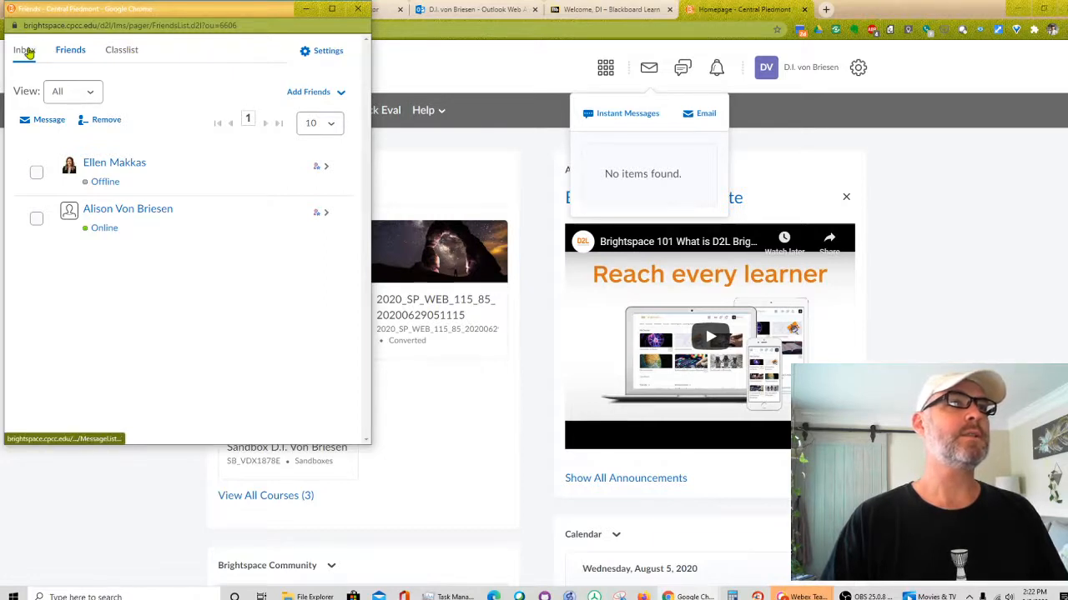
mouse_move(326, 217)
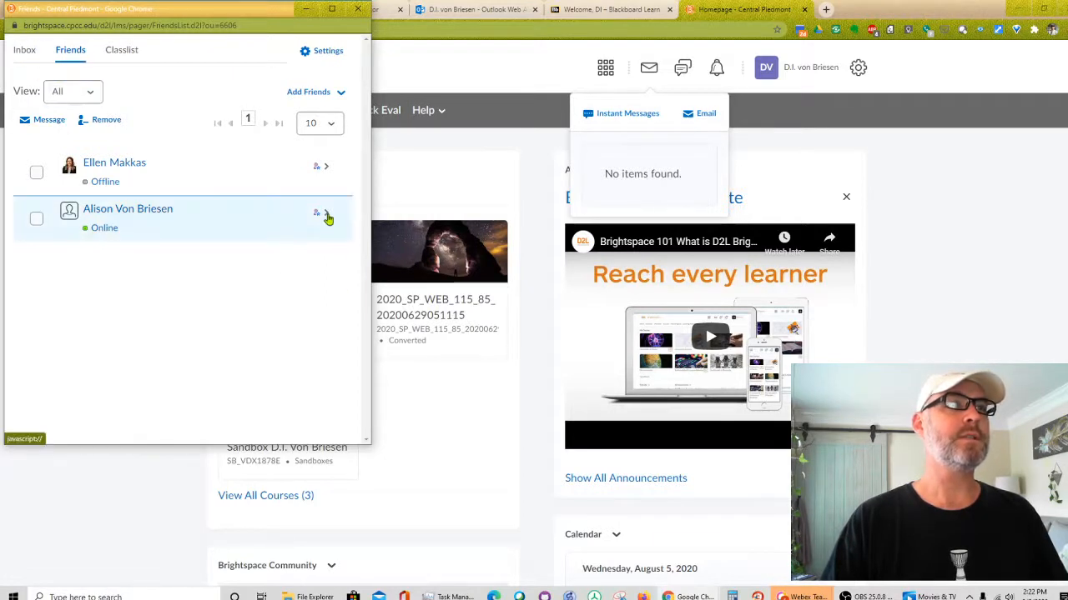
mouse_move(325, 220)
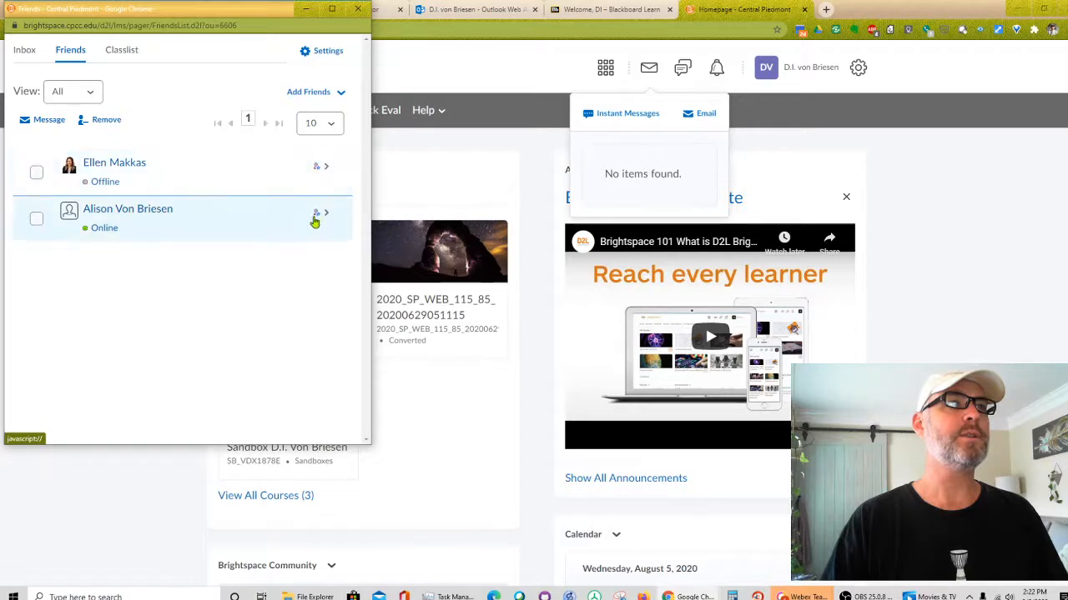
- Glance at a friend entry, then close the Instant Messages window
click(317, 215)
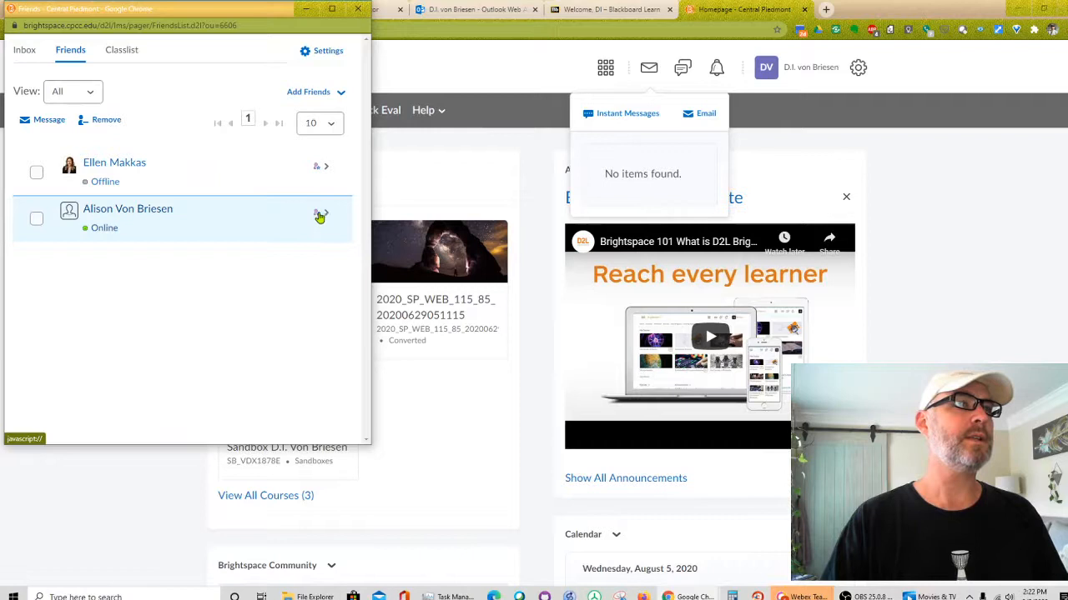
mouse_move(120, 182)
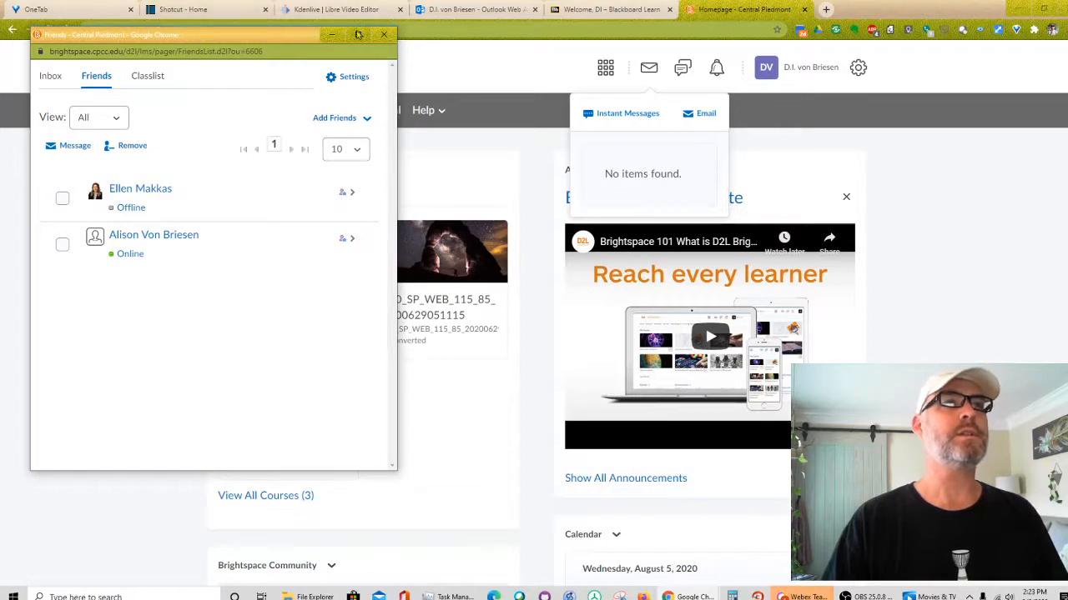
mouse_move(384, 35)
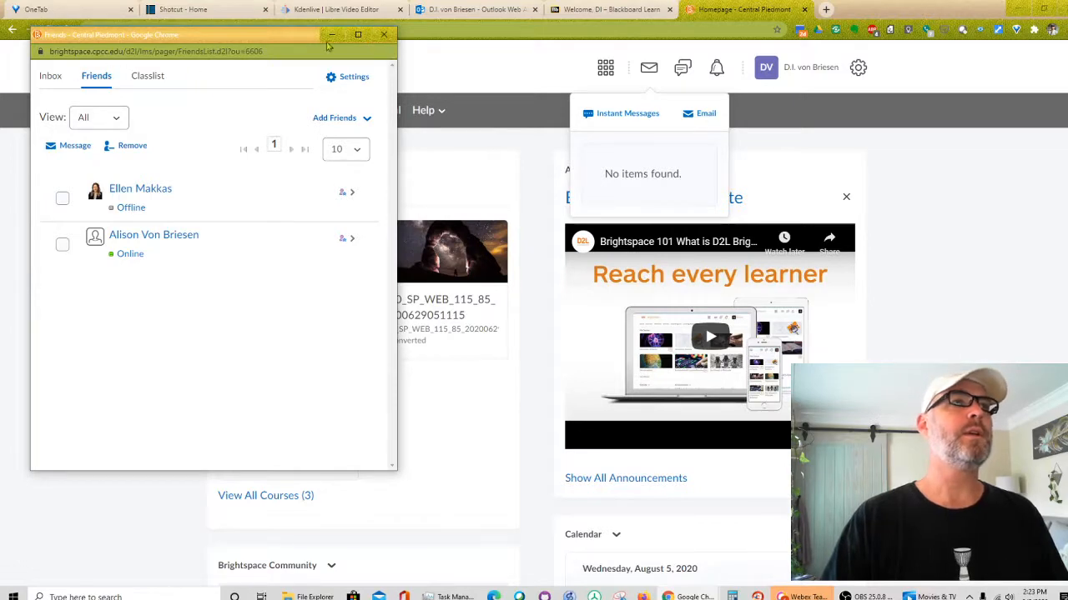
click(383, 35)
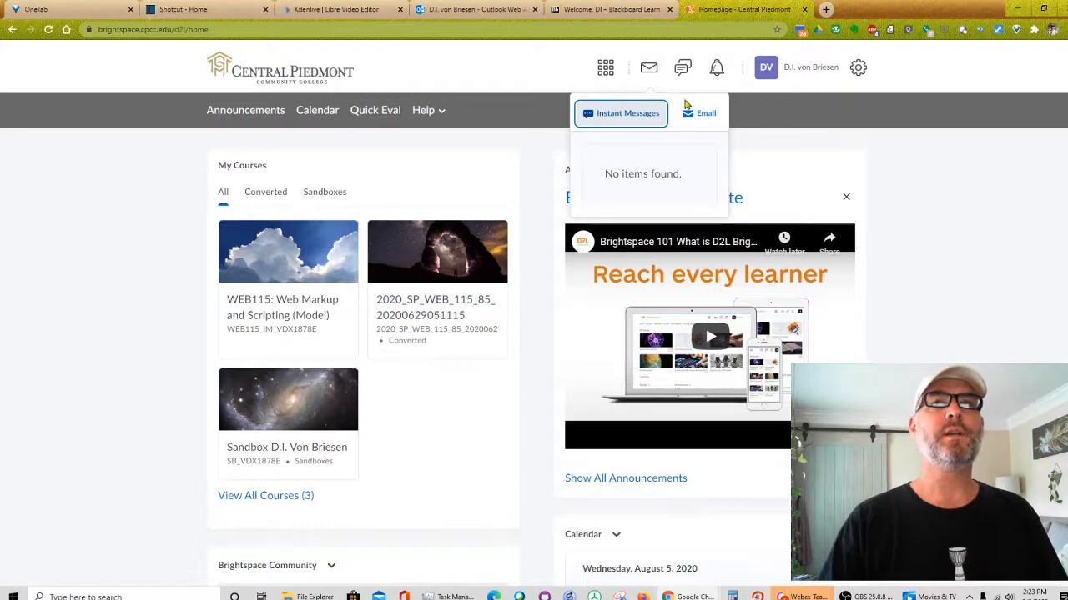
- Choose Email from the alerts menu to reach the Compose New Message page
click(705, 114)
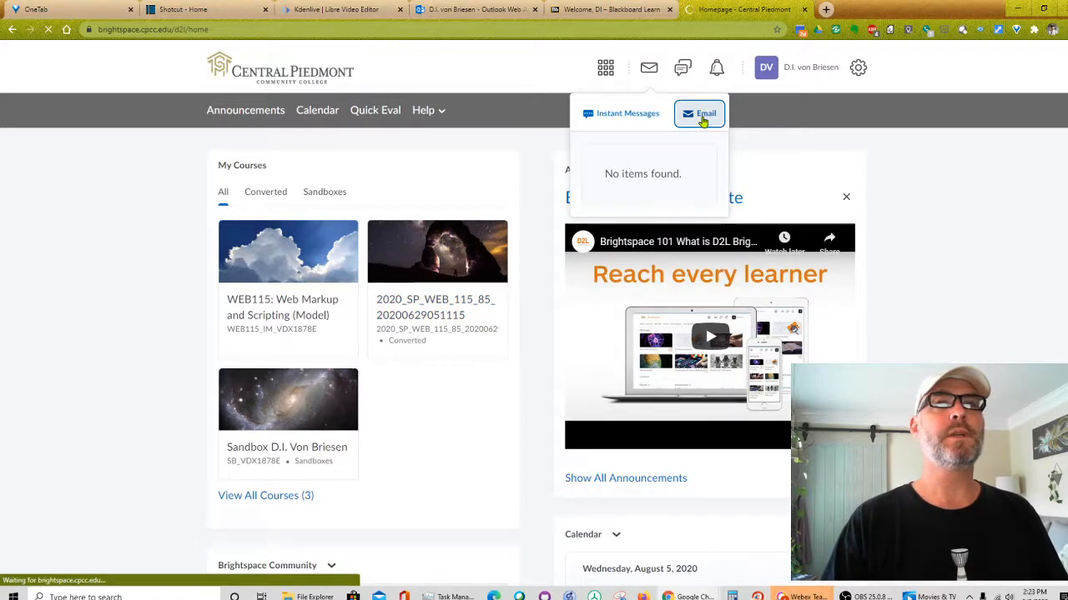
click(699, 113)
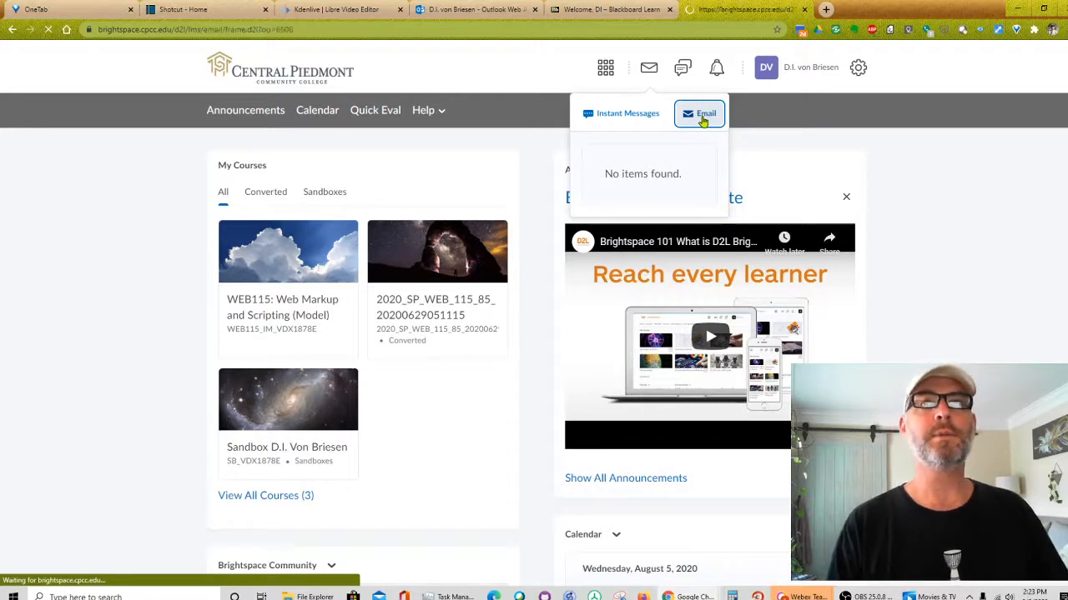
click(704, 113)
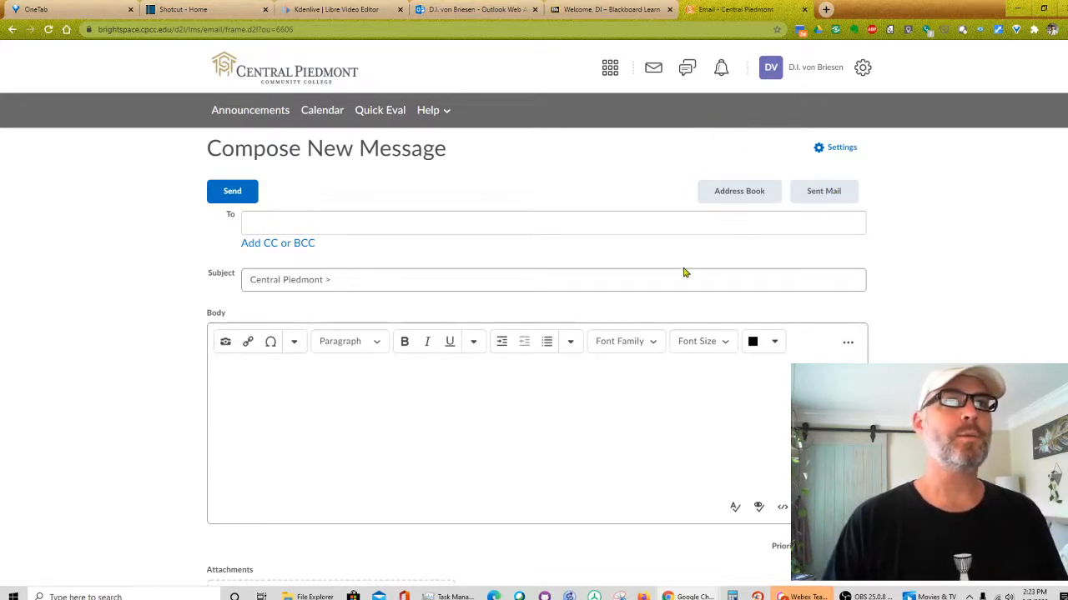
mouse_move(433, 370)
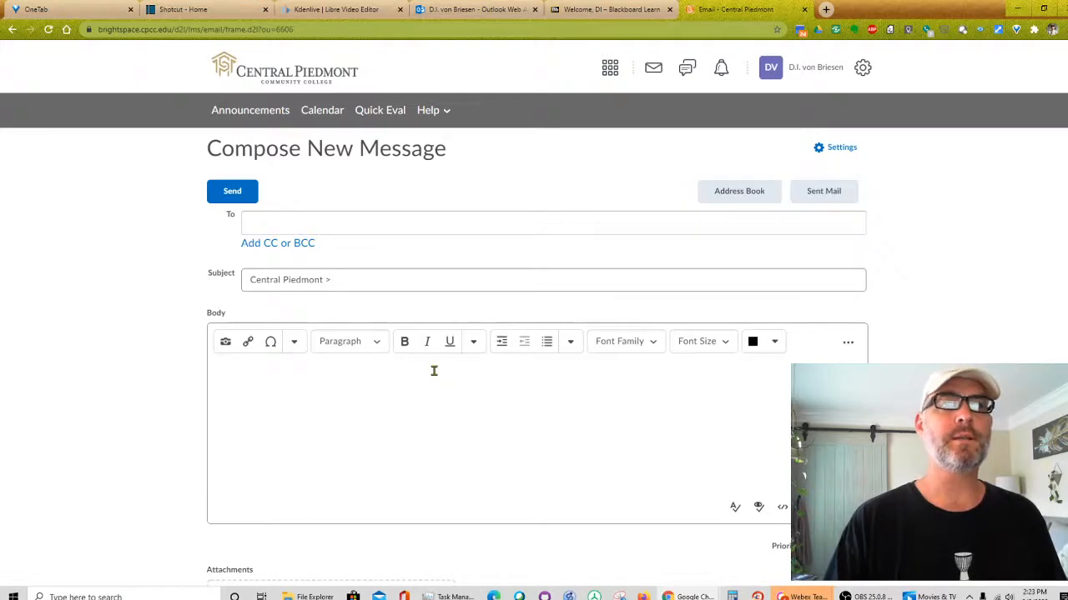
scroll(down, 3)
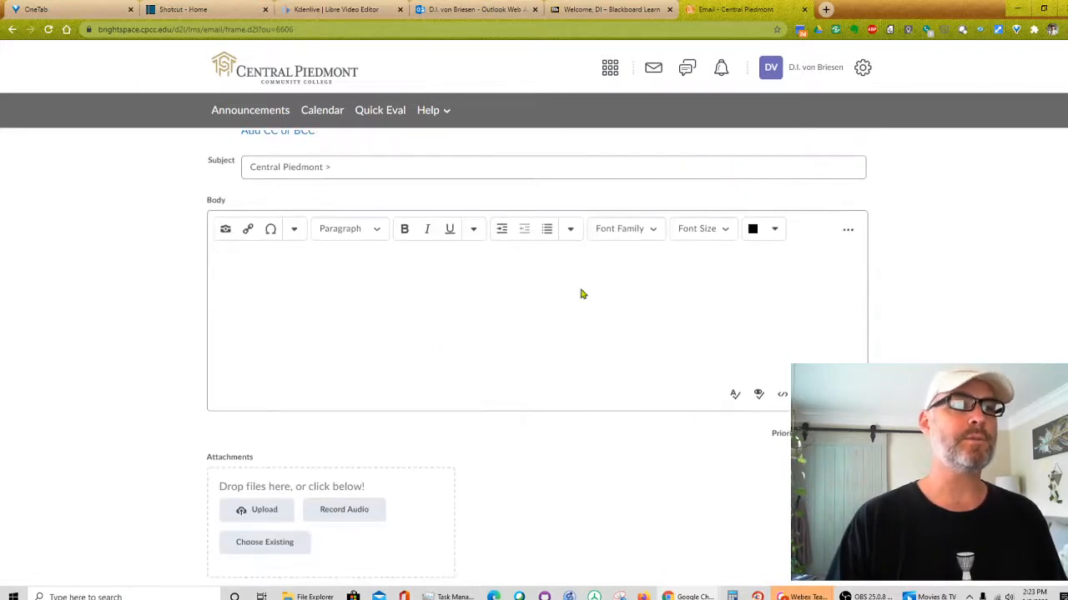
scroll(up, 3)
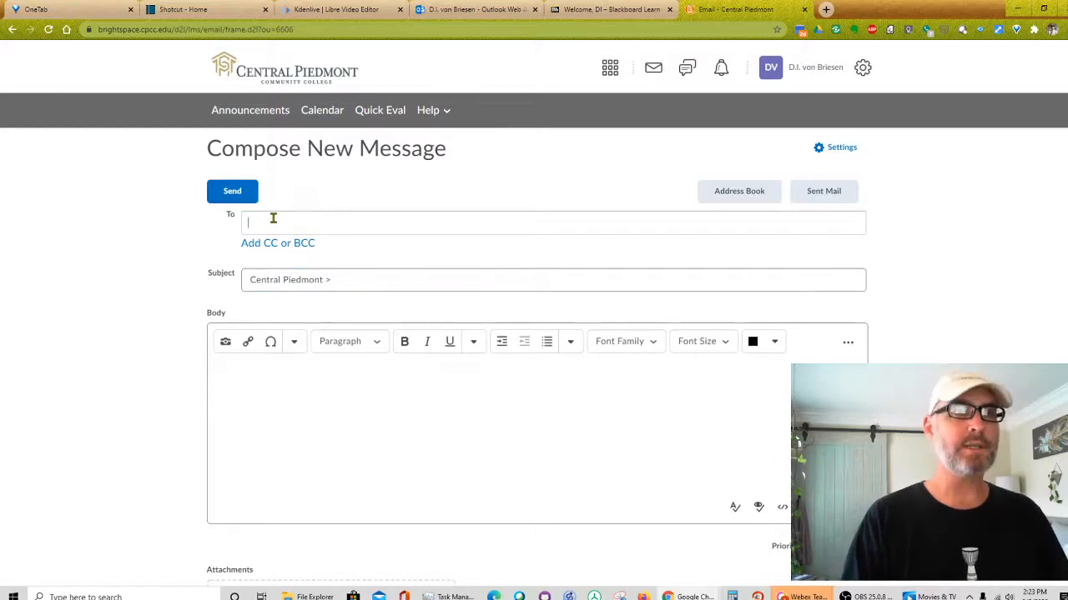
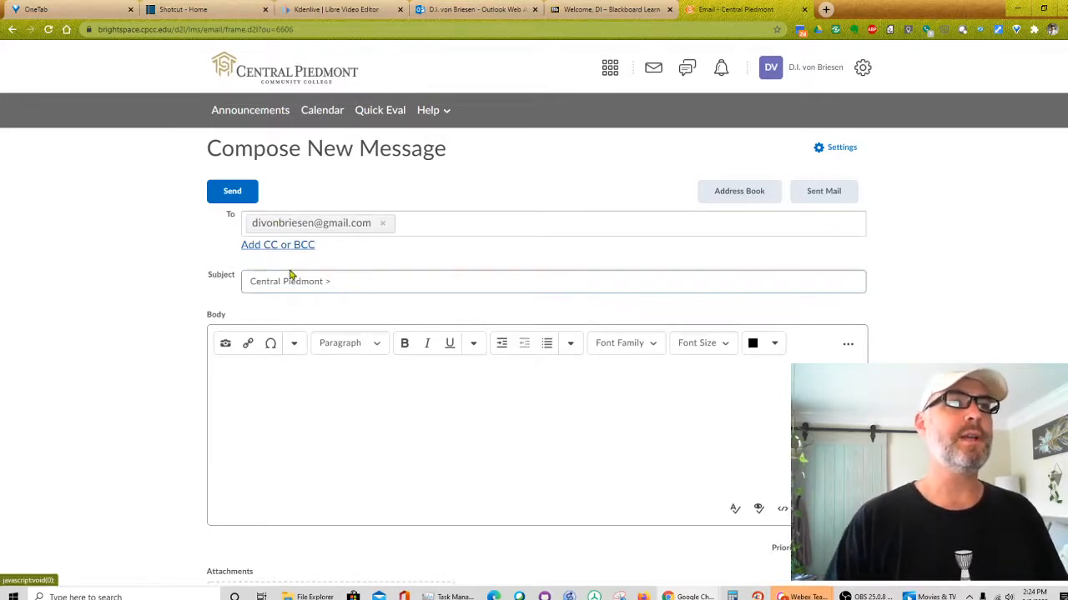
click(277, 244)
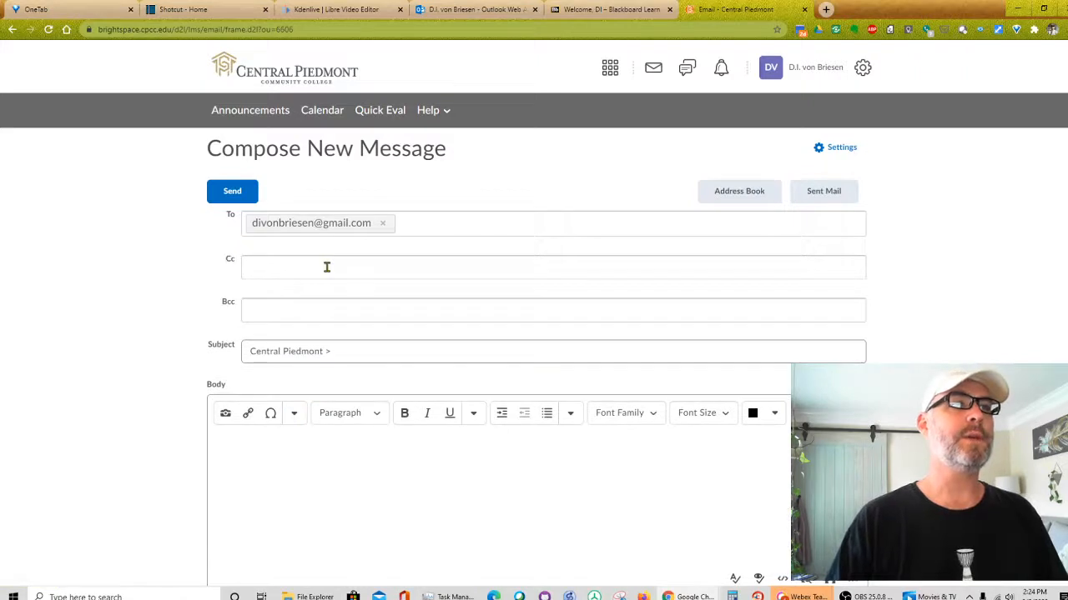
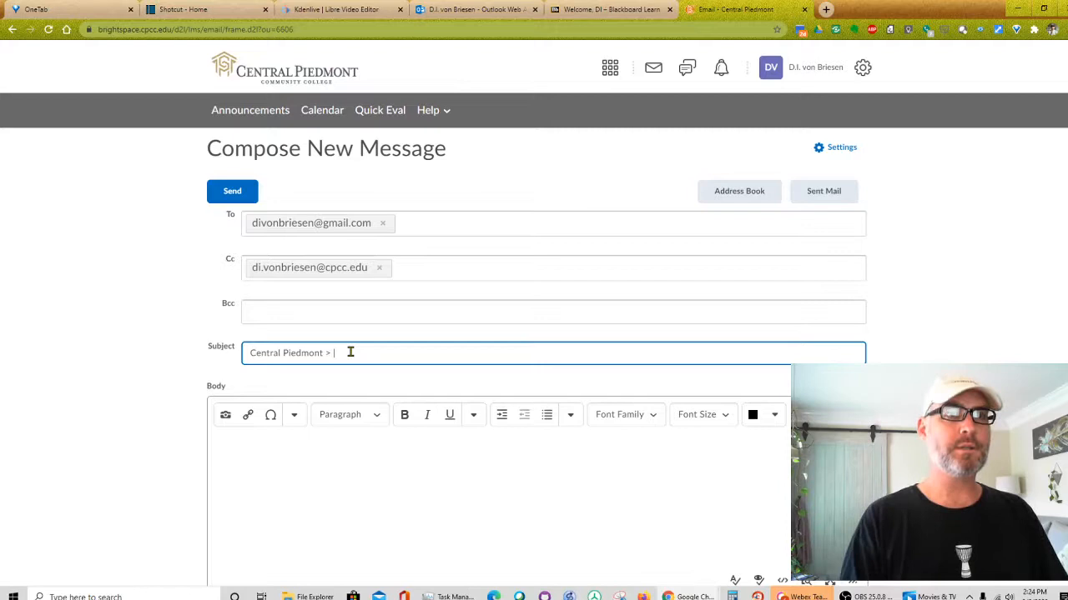
- Enter the subject 'sending a message from brightspace'
text(sending a mes)
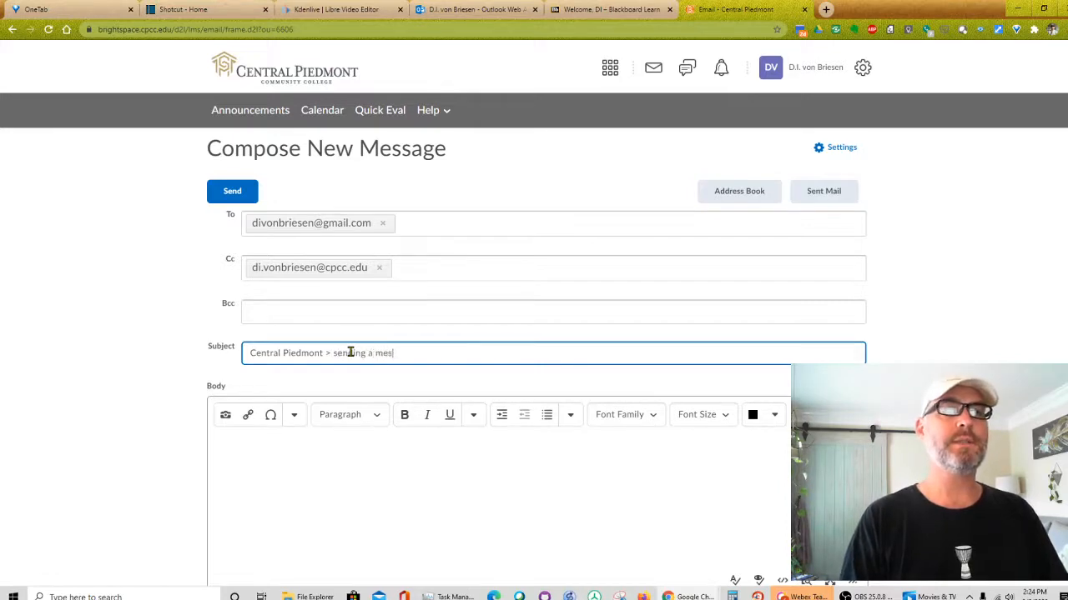
text(sage from brights)
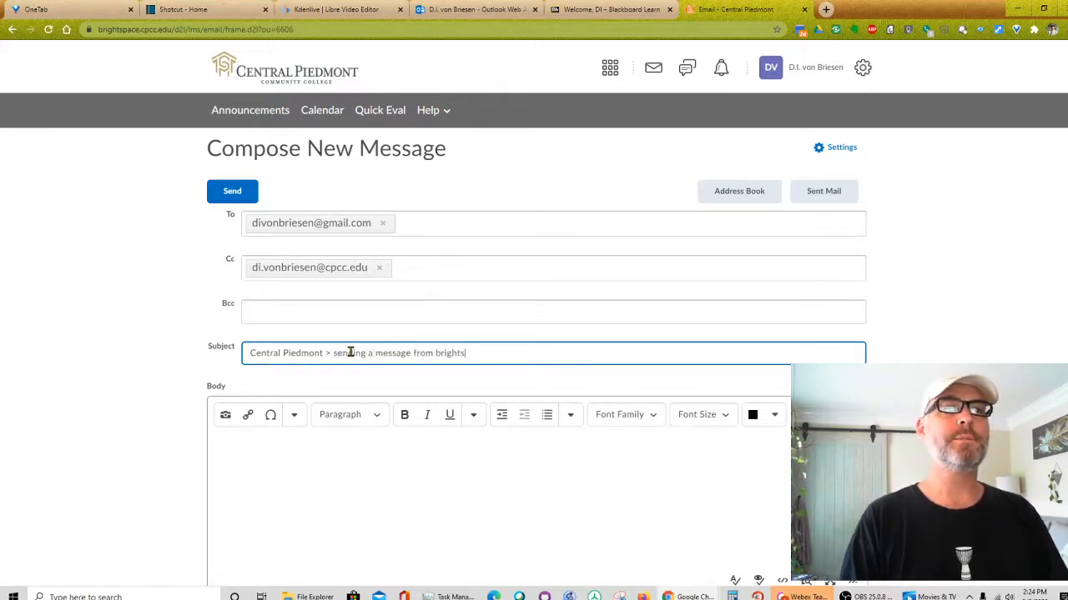
text(space...)
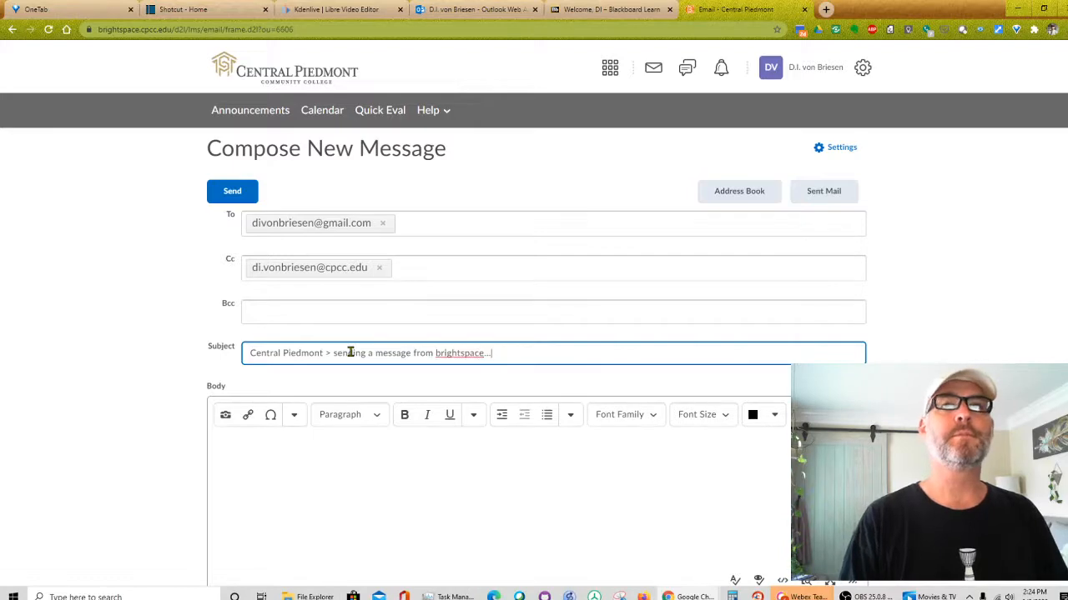
mouse_move(741, 207)
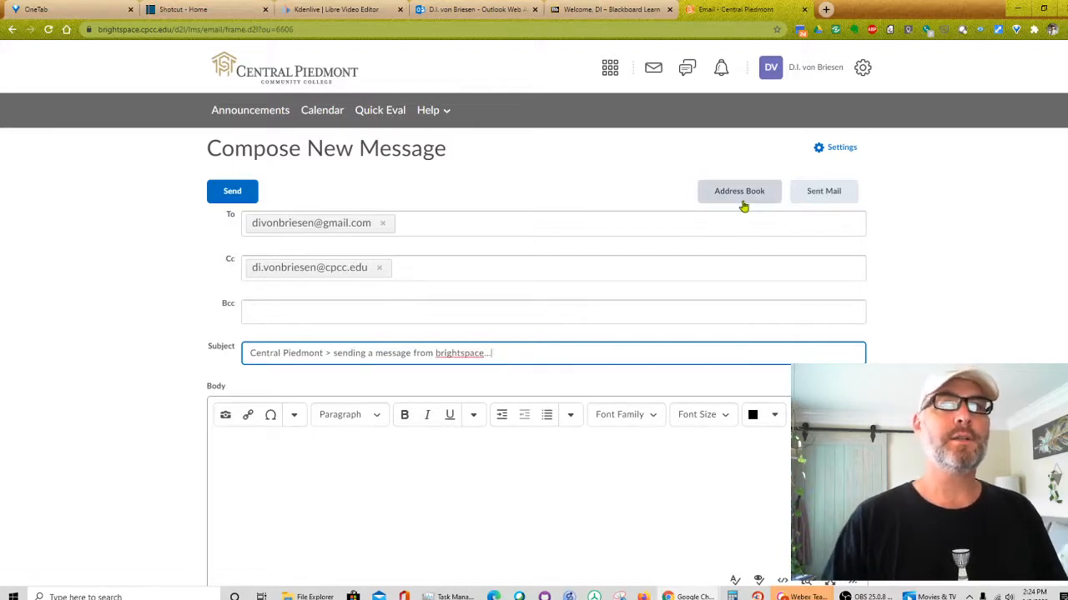
mouse_move(959, 307)
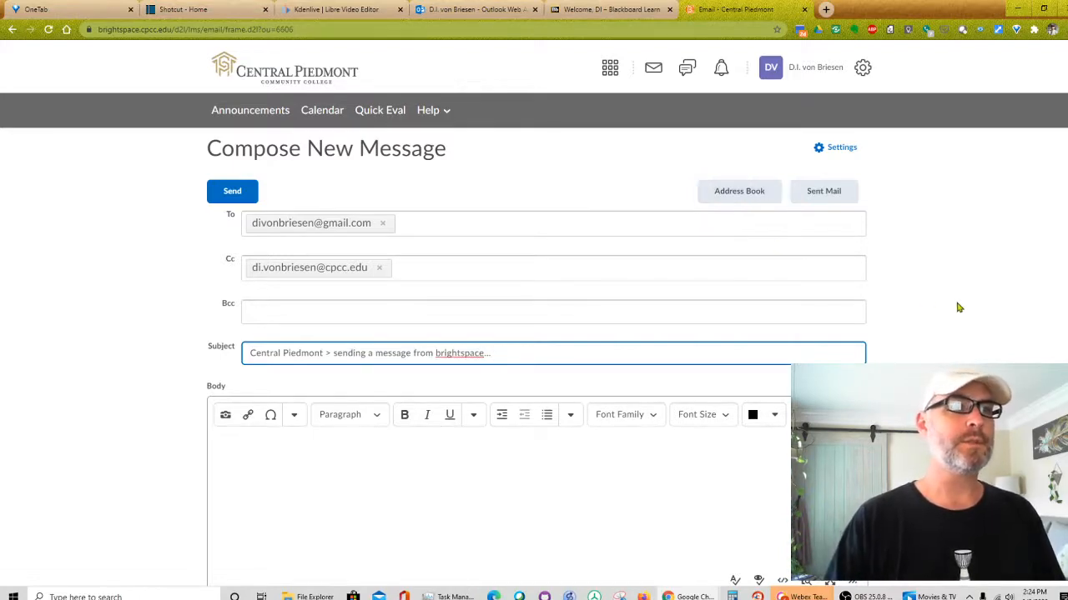
- Peek at the full text formatting toolbar and collapse it again
scroll(down, 3)
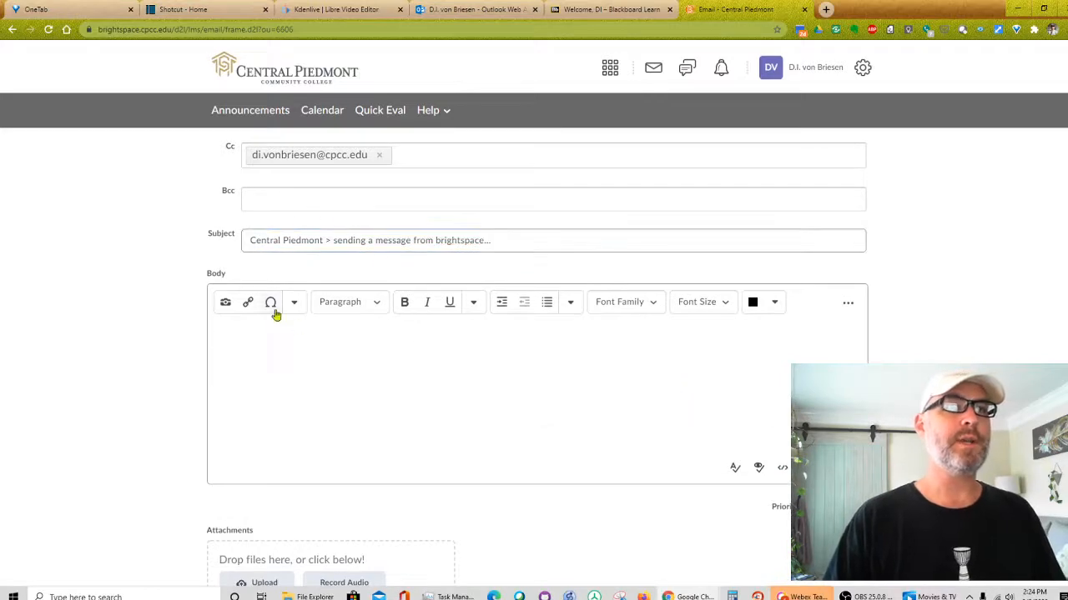
mouse_move(270, 302)
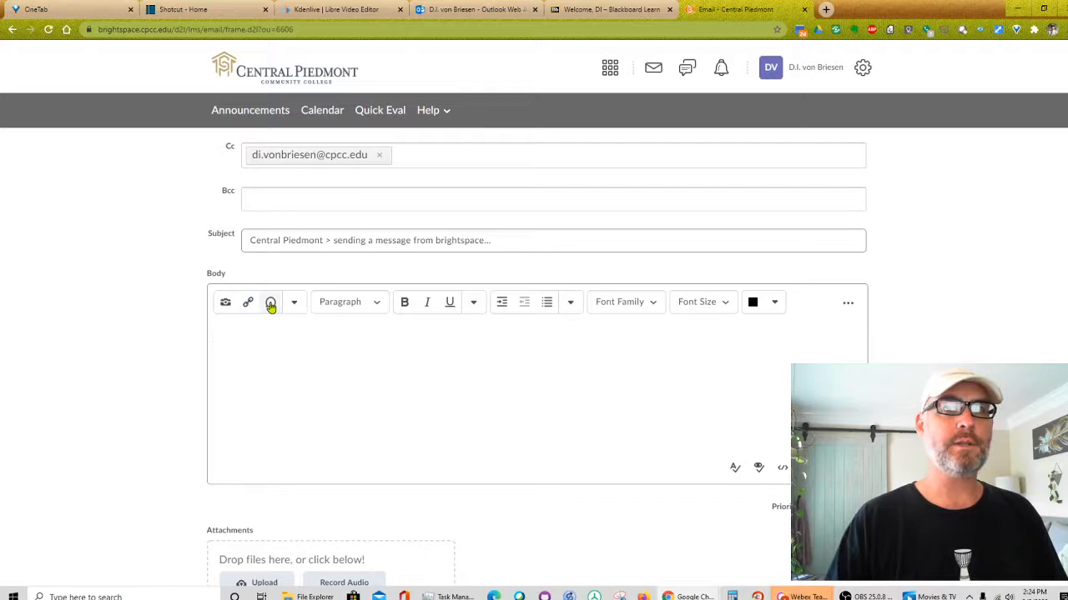
mouse_move(270, 302)
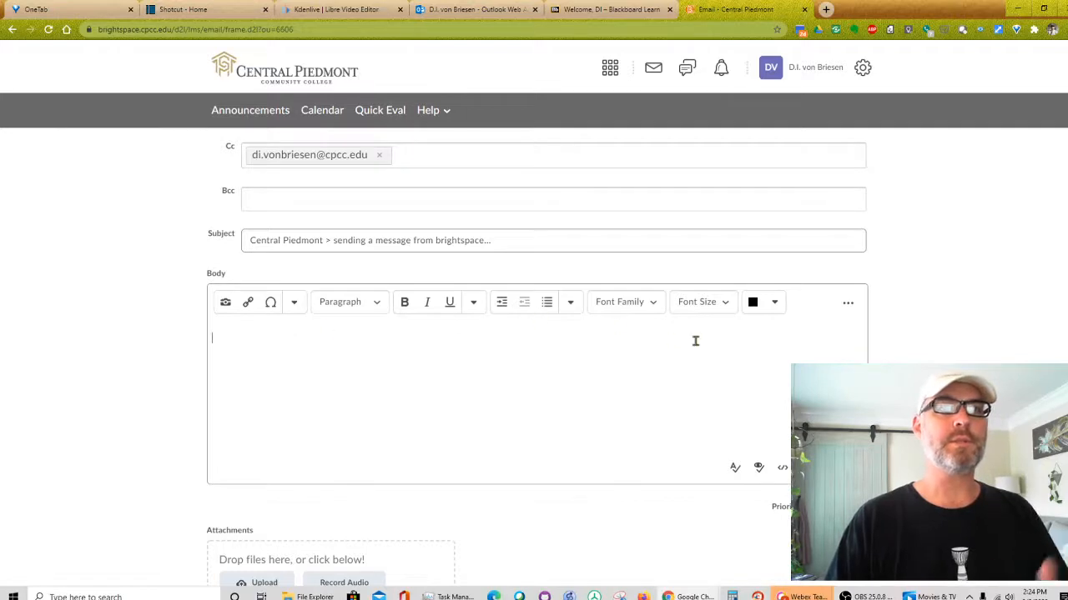
mouse_move(847, 302)
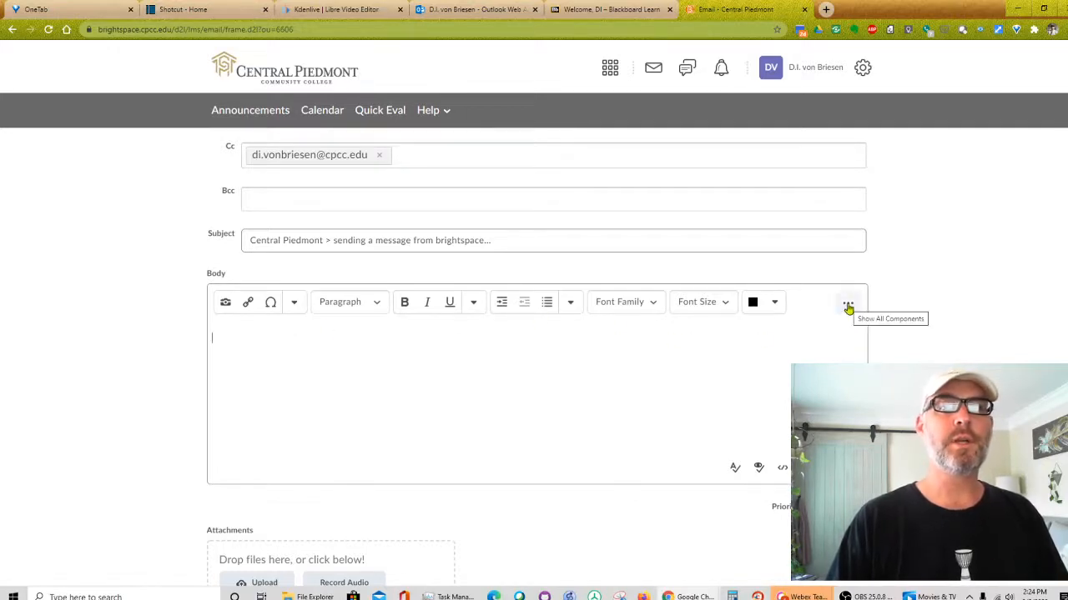
click(848, 302)
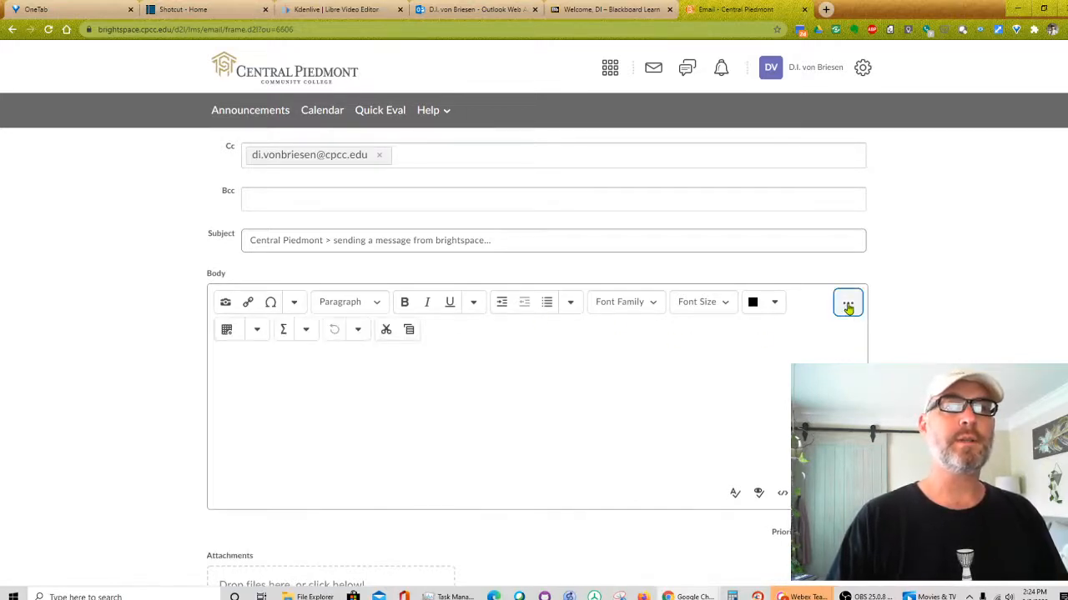
click(847, 302)
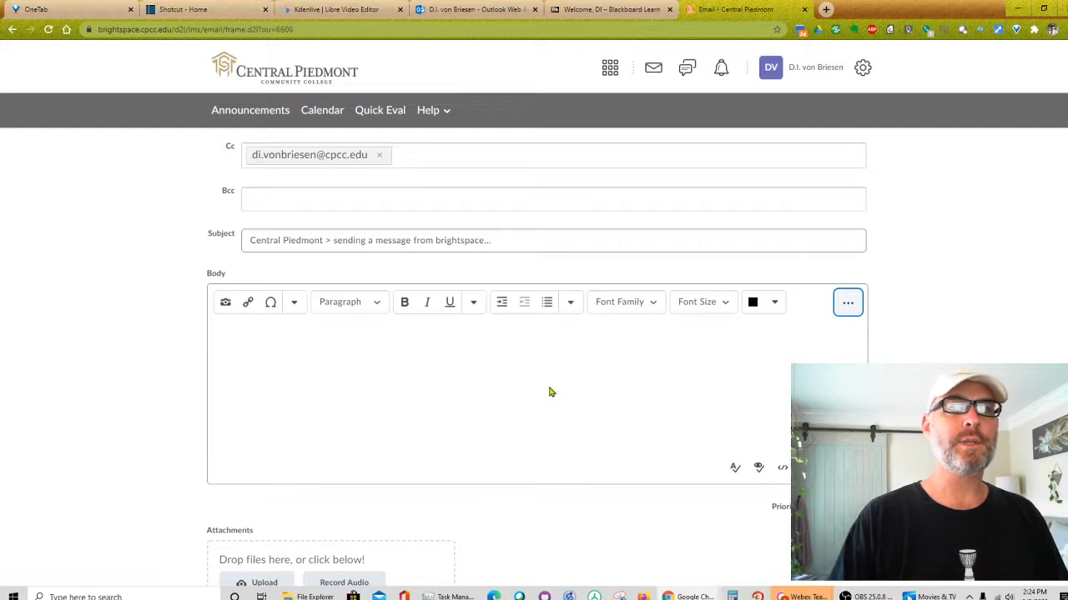
scroll(down, 3)
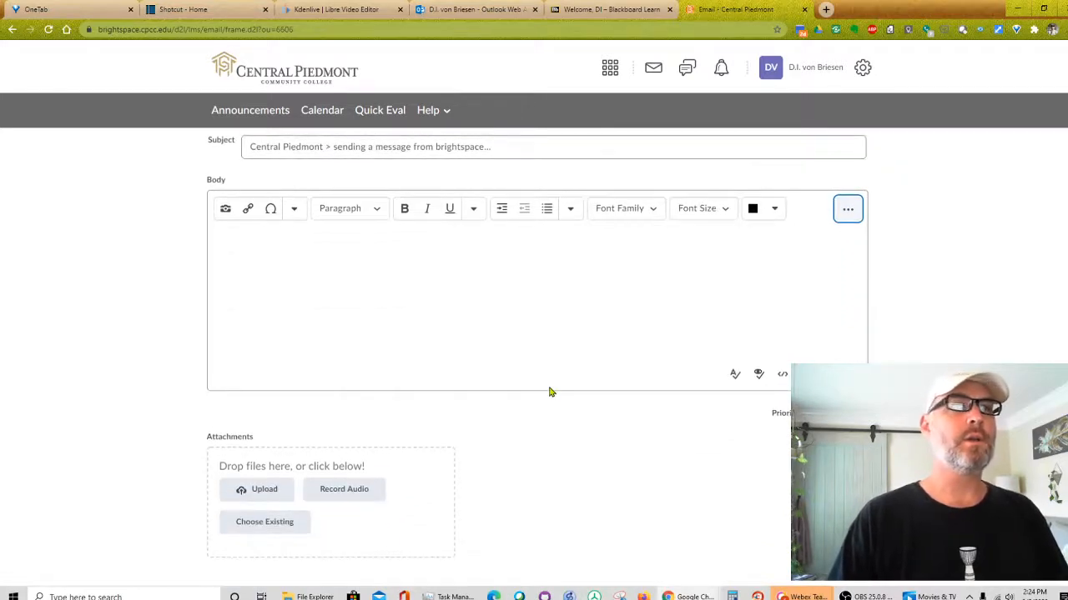
mouse_move(717, 281)
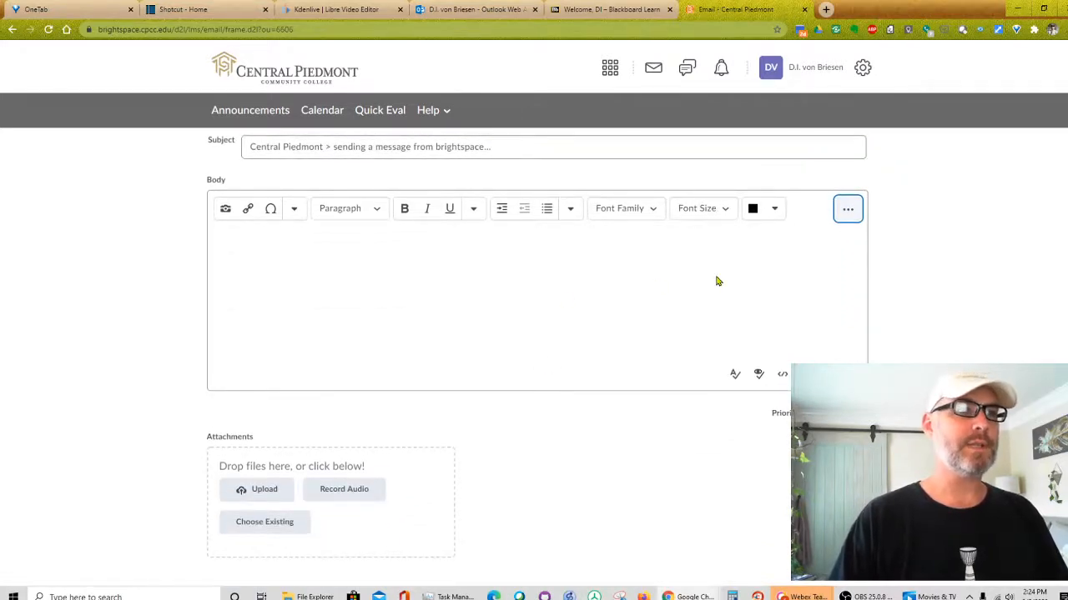
mouse_move(270, 510)
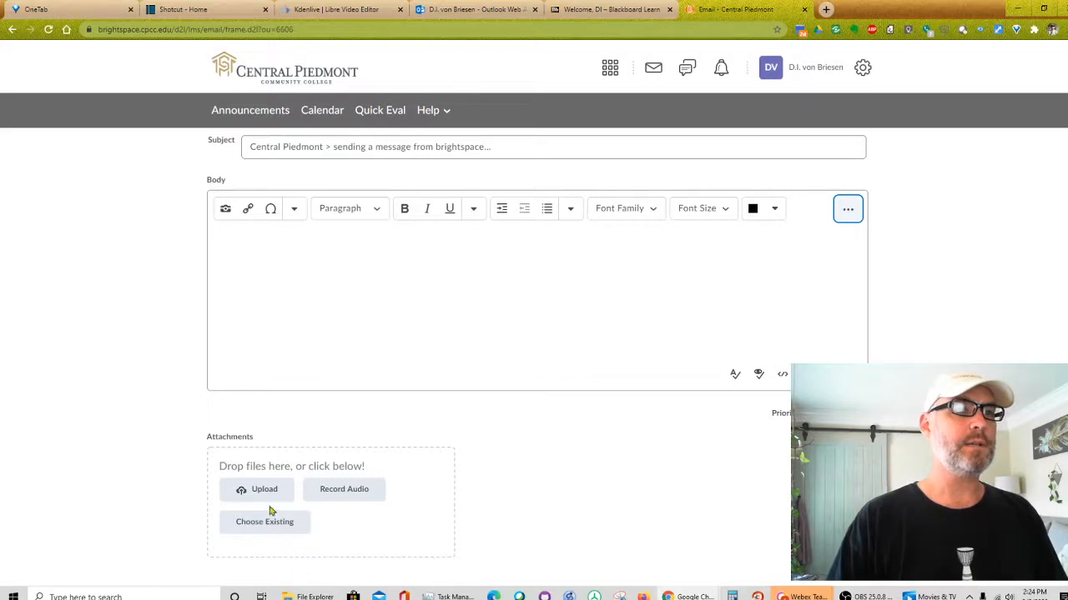
scroll(up, 3)
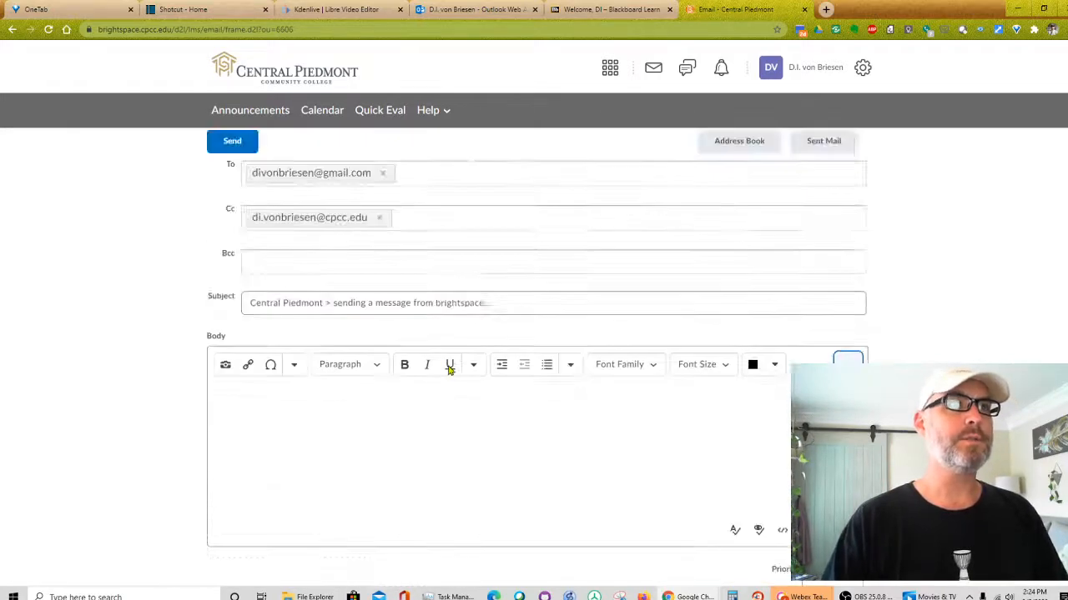
scroll(up, 3)
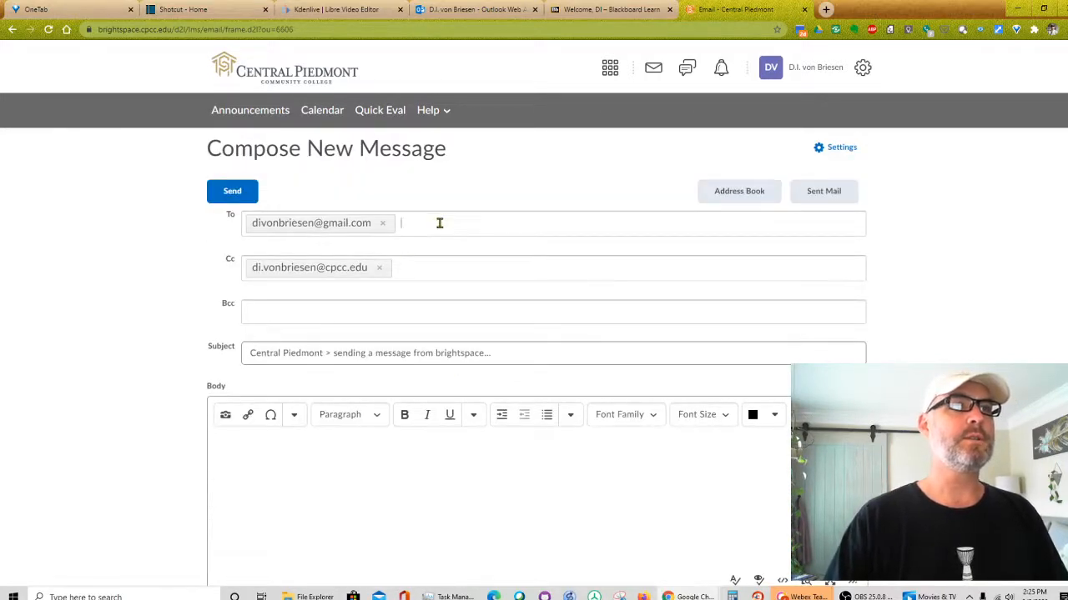
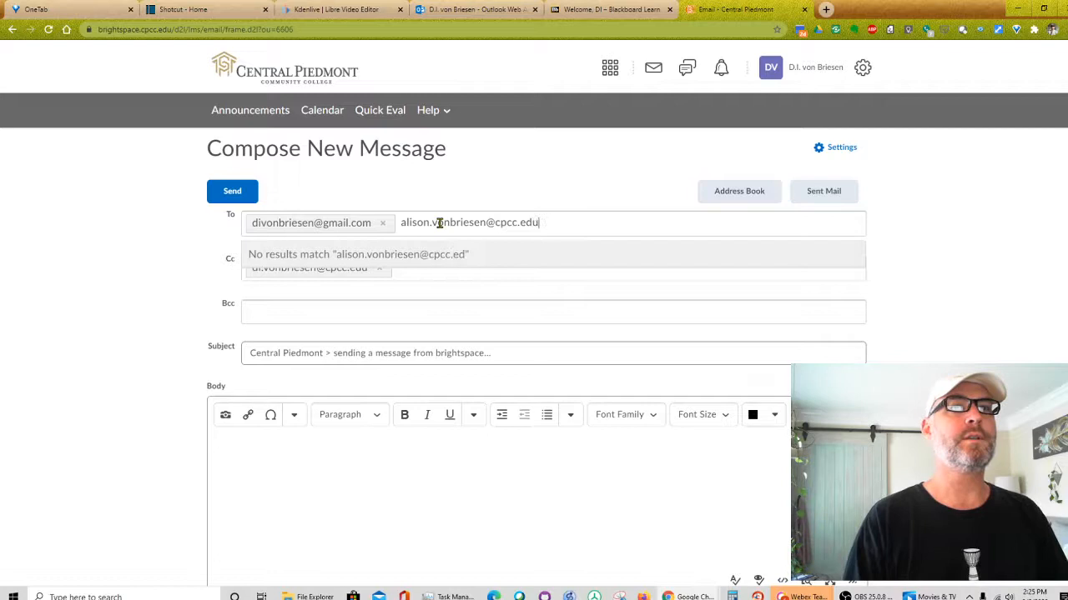
scroll(down, 3)
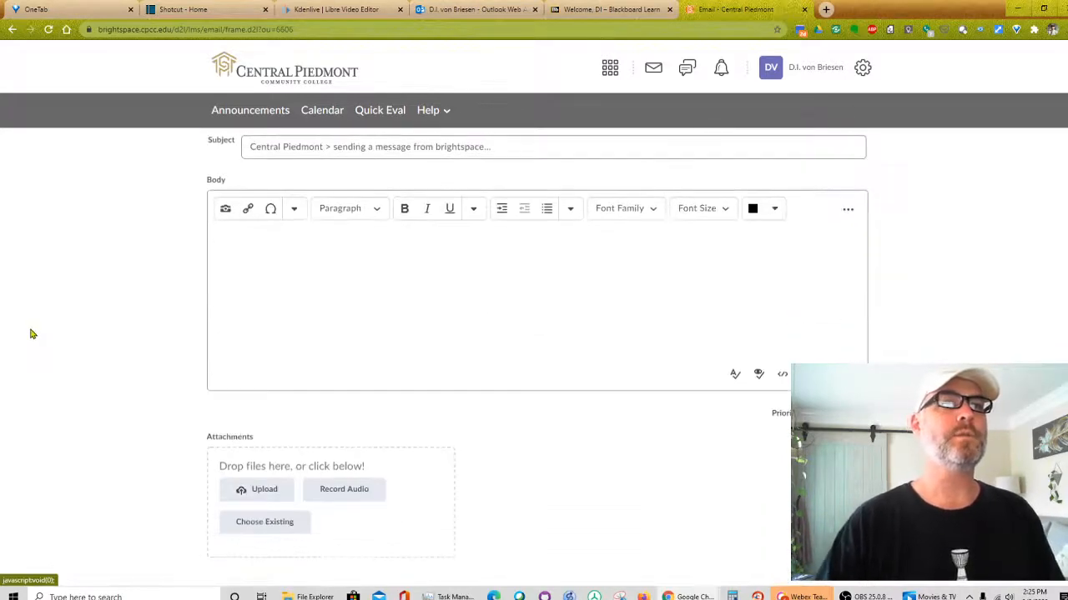
- Record a few seconds of audio via Record Audio, allowing the microphone
click(343, 488)
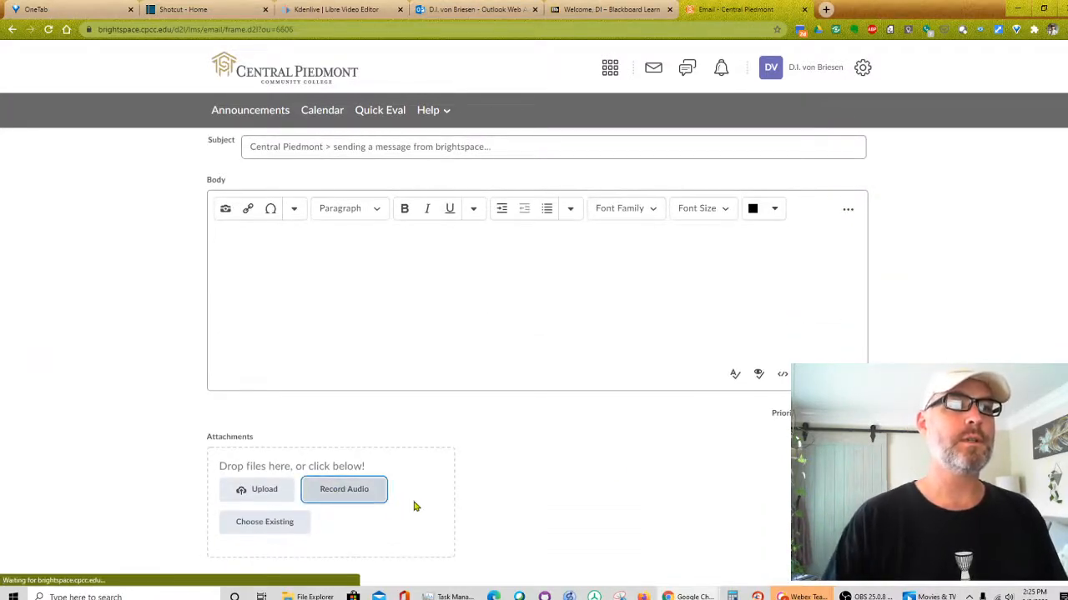
click(344, 489)
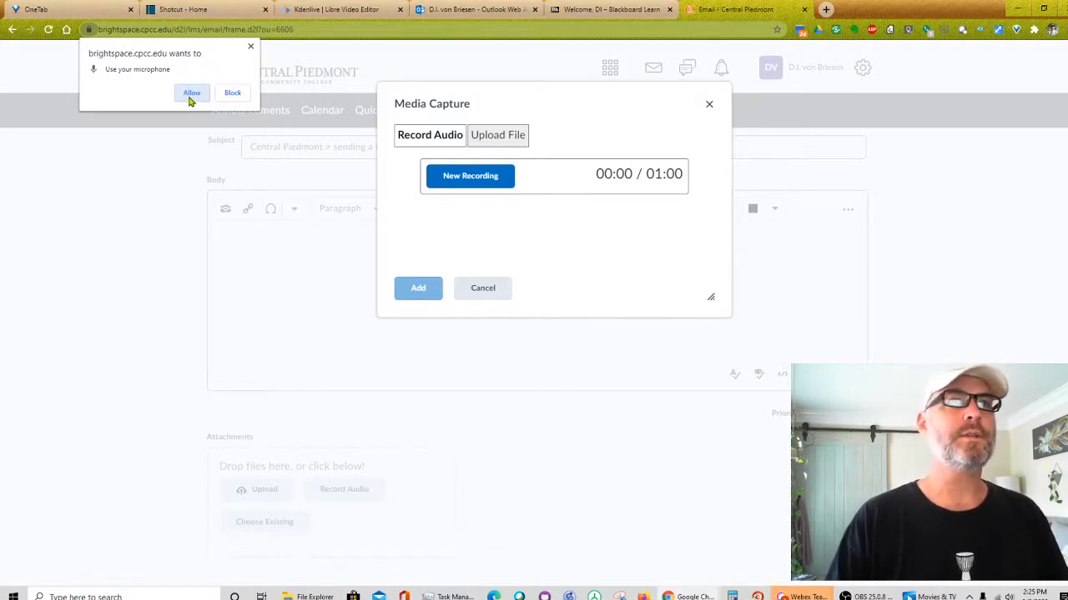
click(192, 93)
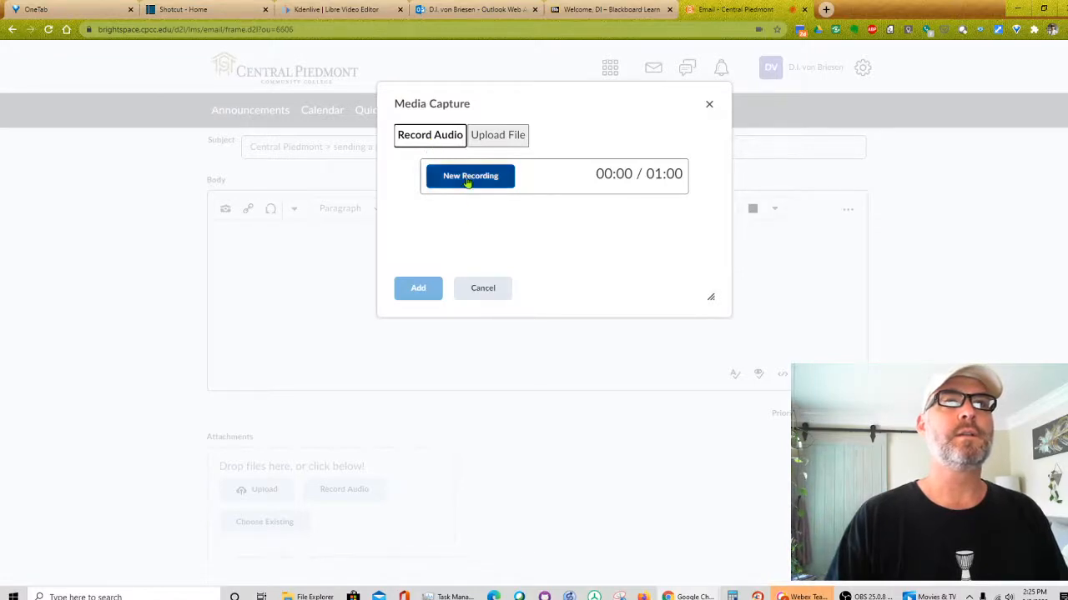
click(470, 176)
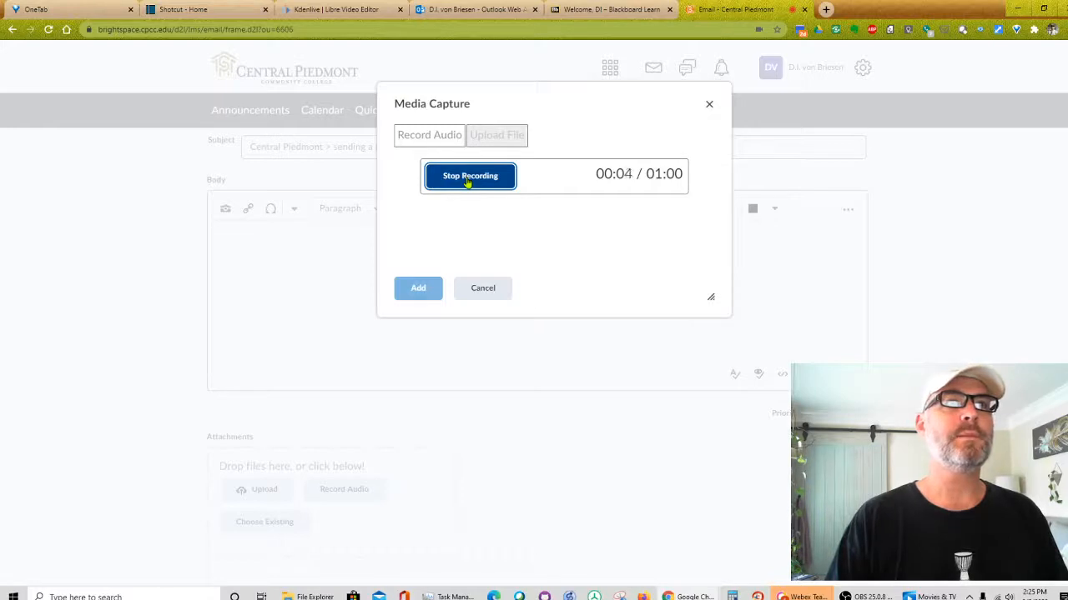
click(471, 176)
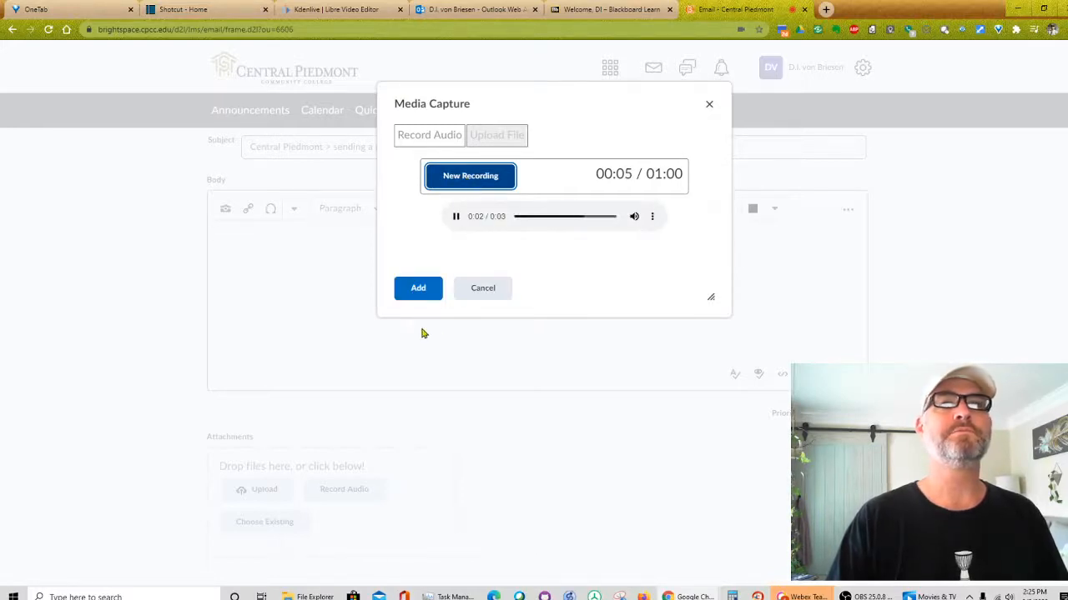
click(417, 287)
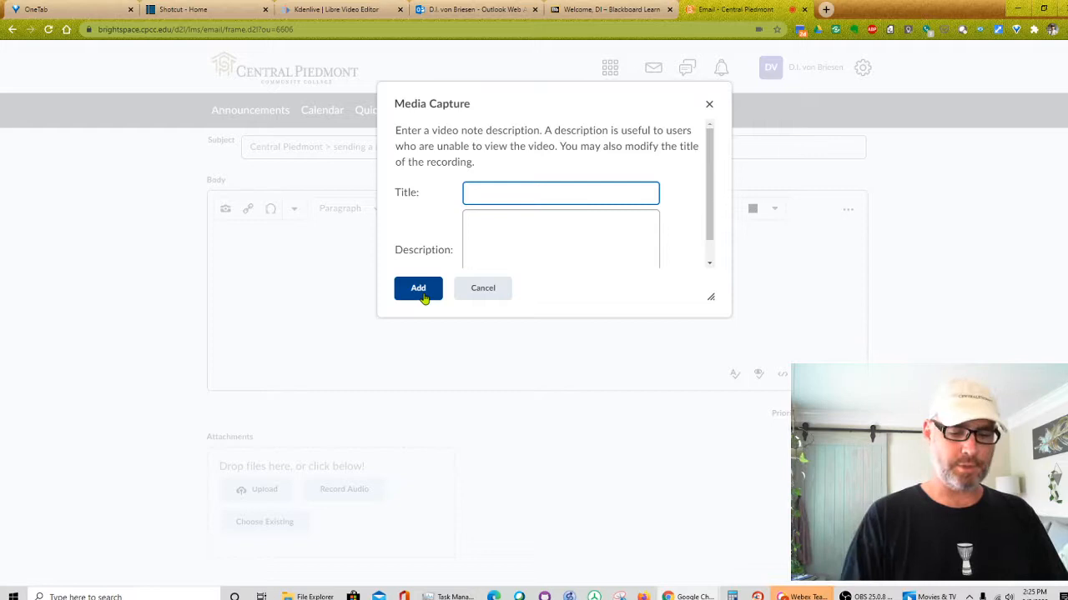
- Attach the recording titled 'a message...' with description 'it's an audio message...ok...?'
text(a message...)
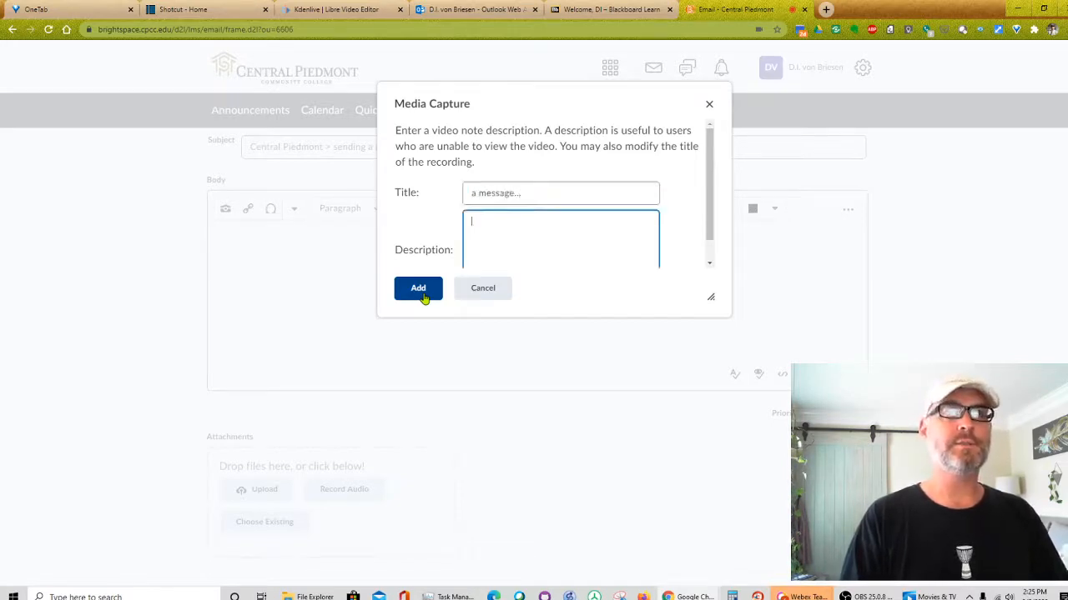
text(it's a)
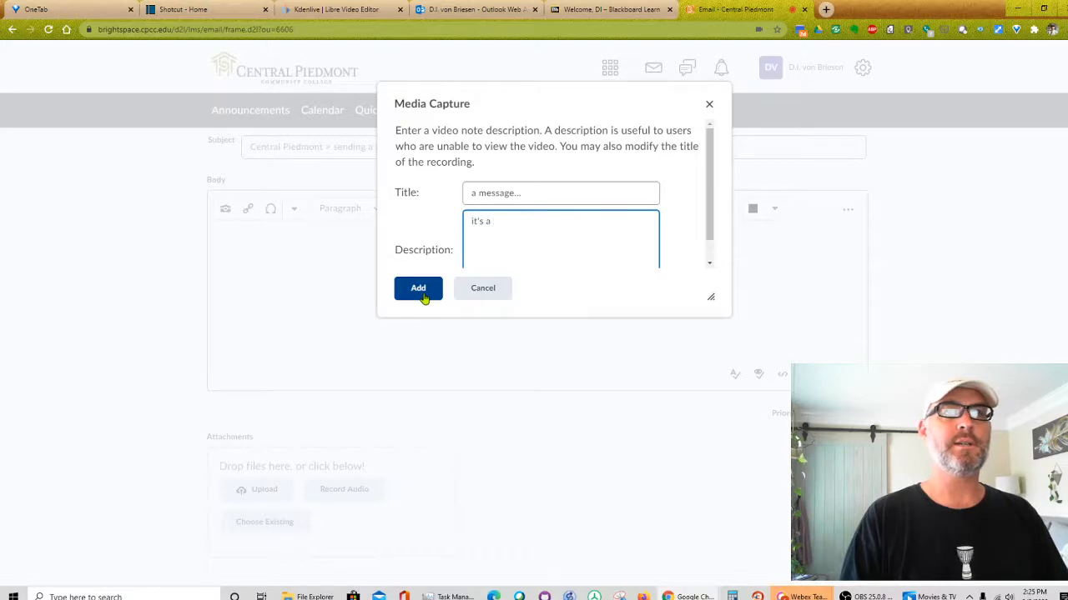
text(n audio message...ok...)
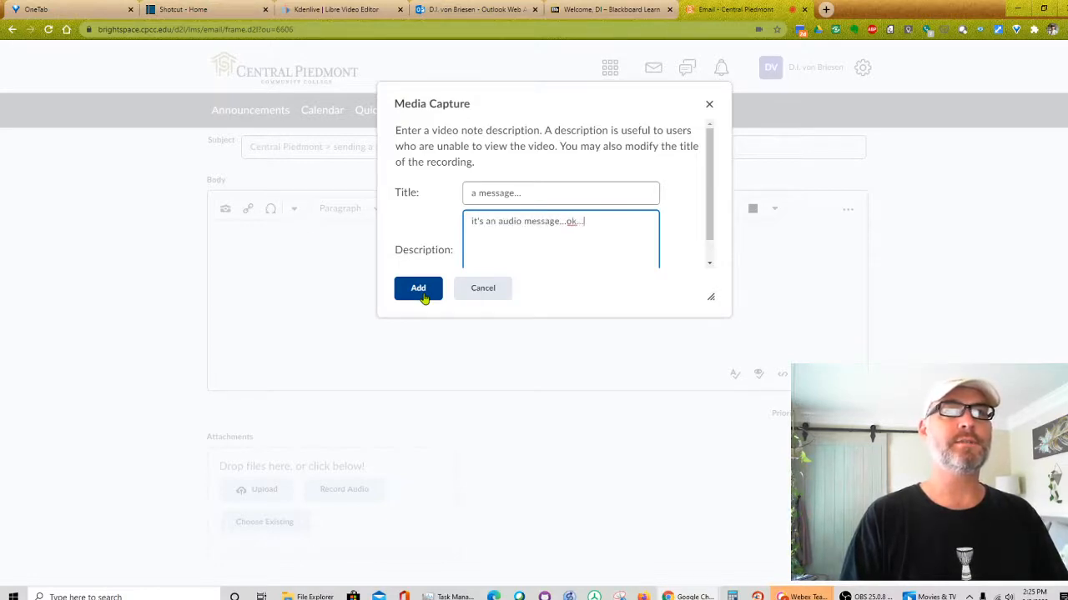
text(?)
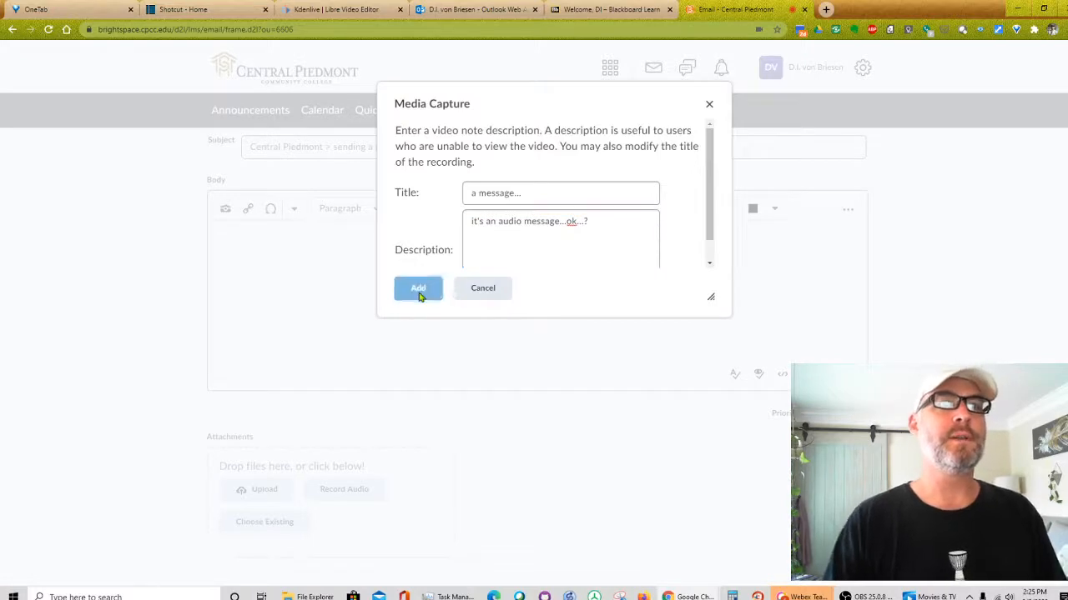
click(417, 287)
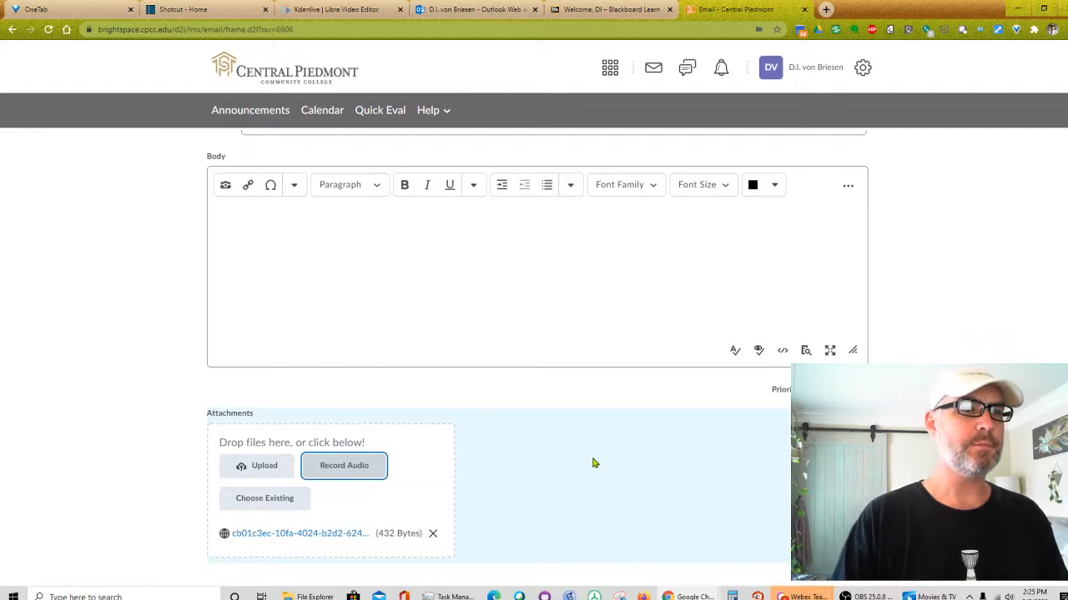
- Write the body text "TEsting email within brightspace. wonder if there's a signature option?"
click(514, 309)
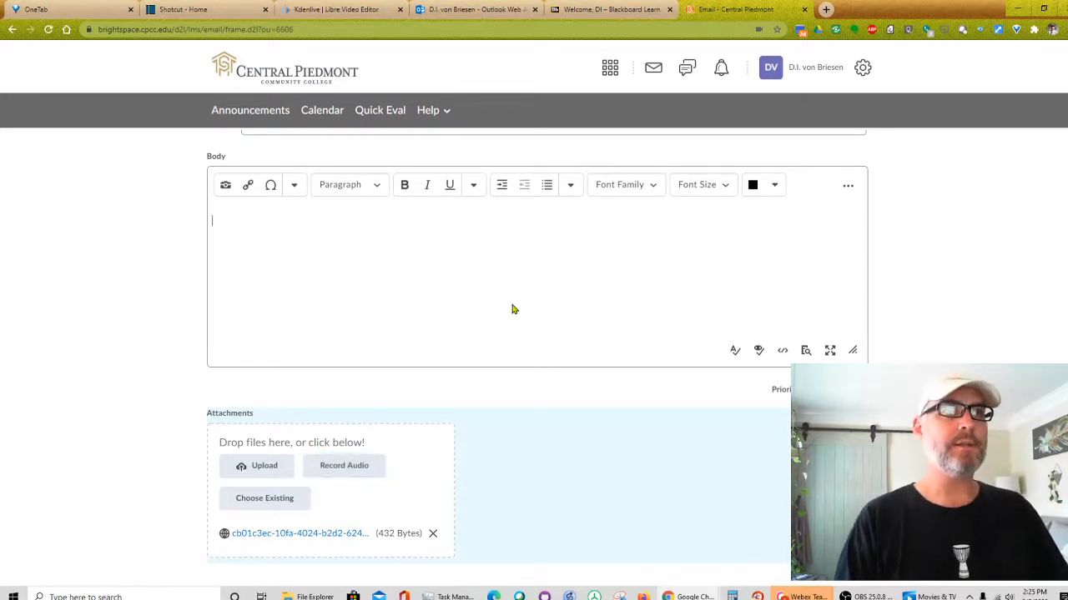
text(TEsting email within brights)
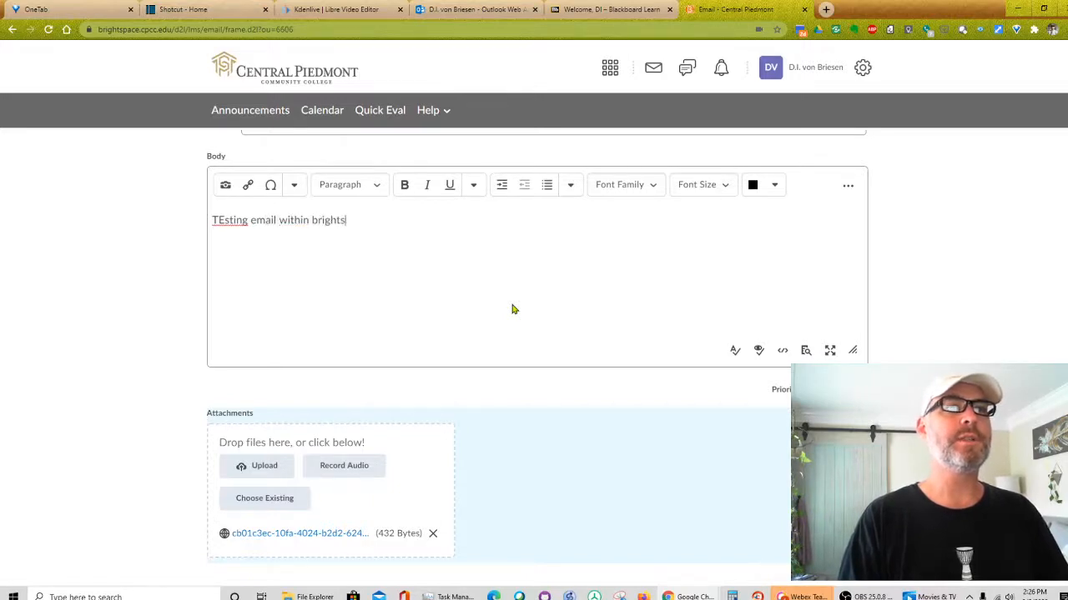
text(pace.)
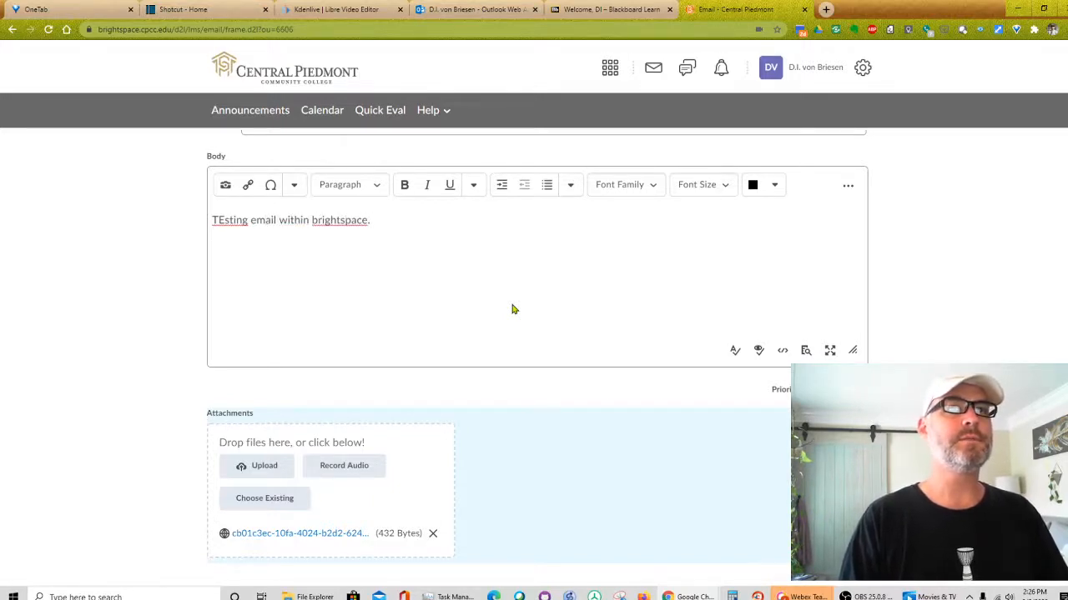
text(w)
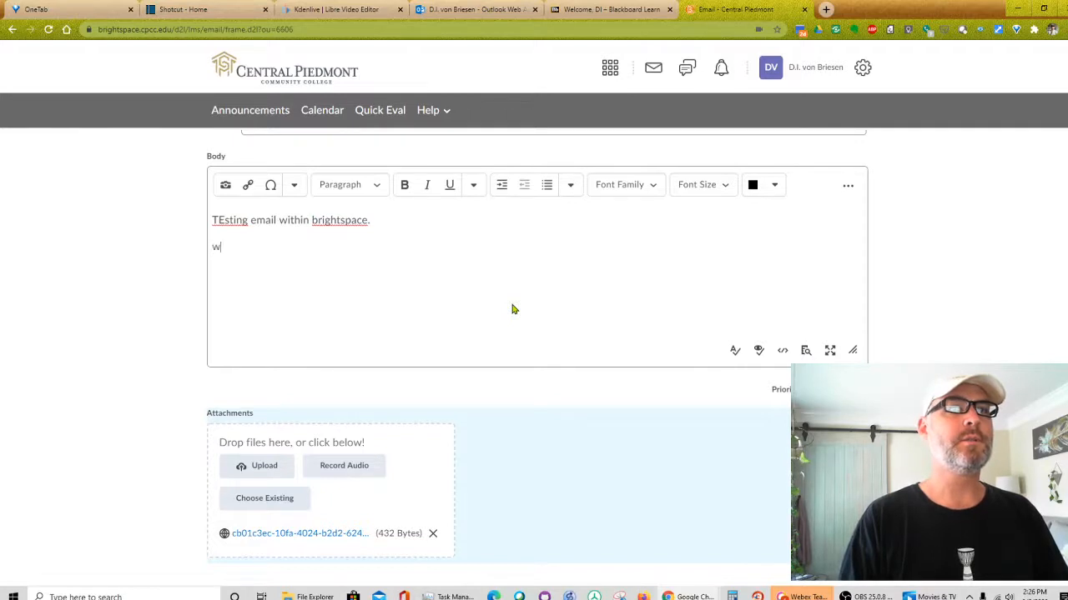
text(onder if there's a sig)
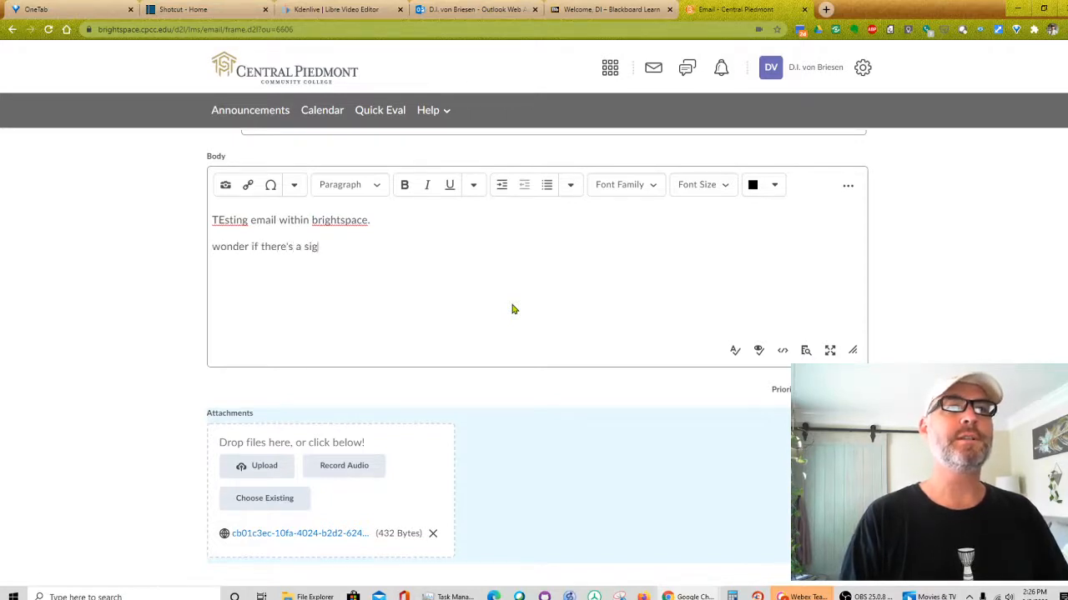
text(nature opti)
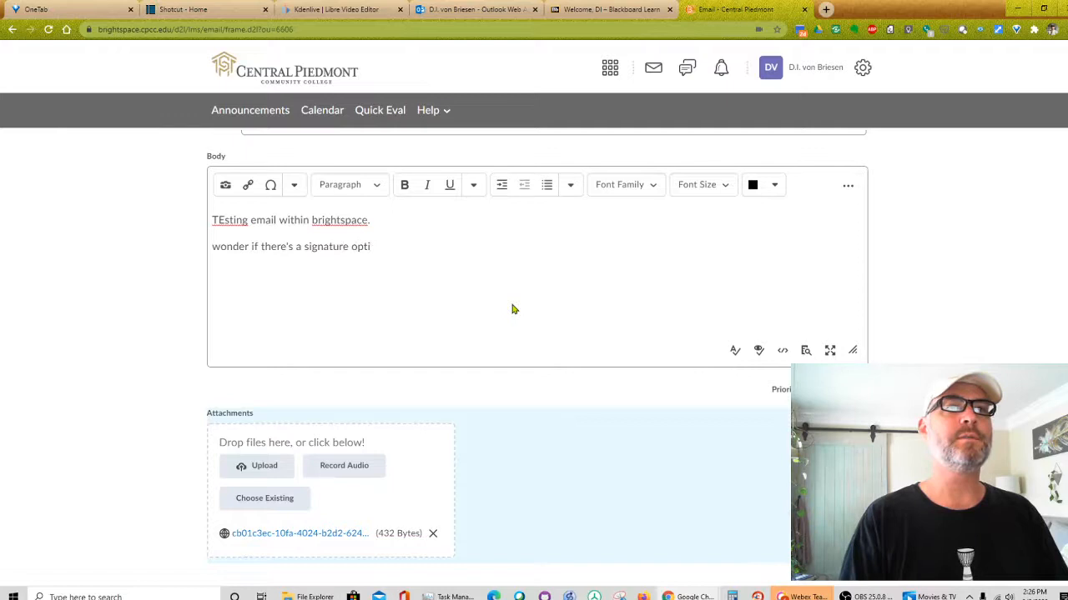
text(on?)
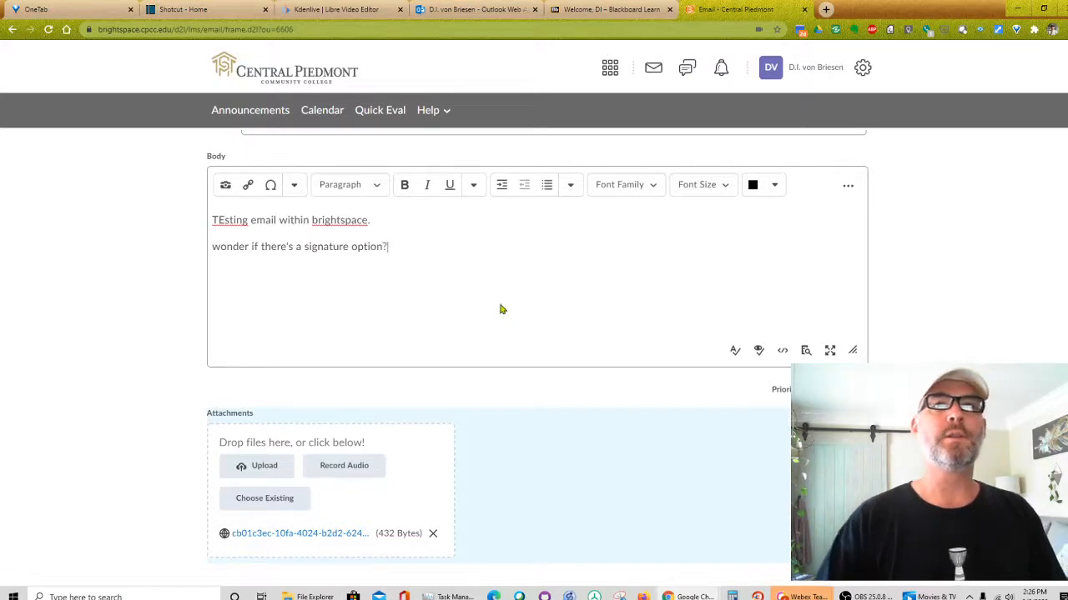
scroll(up, 3)
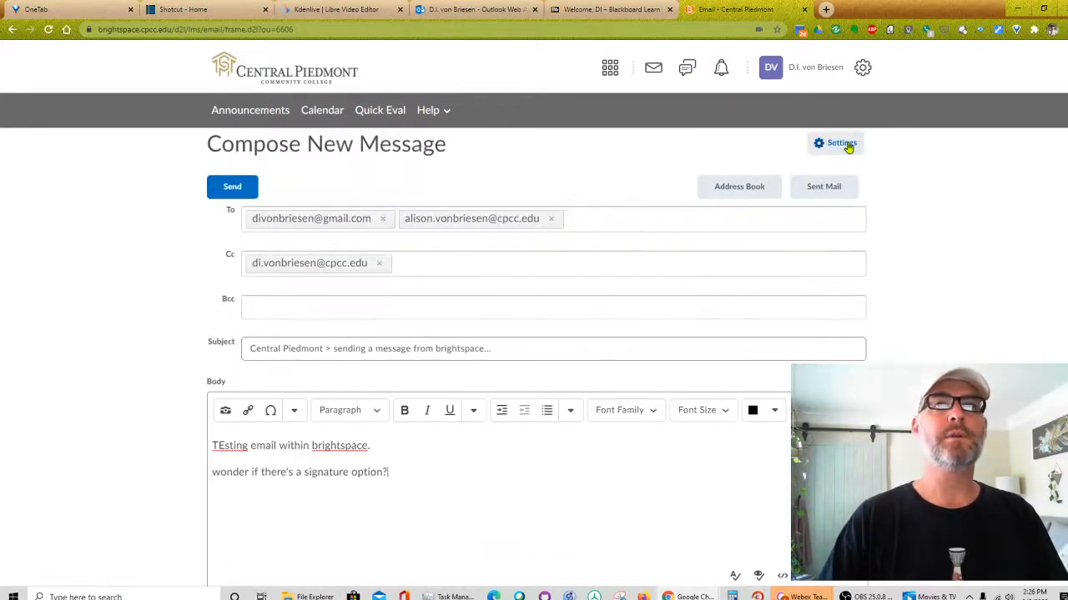
scroll(down, 3)
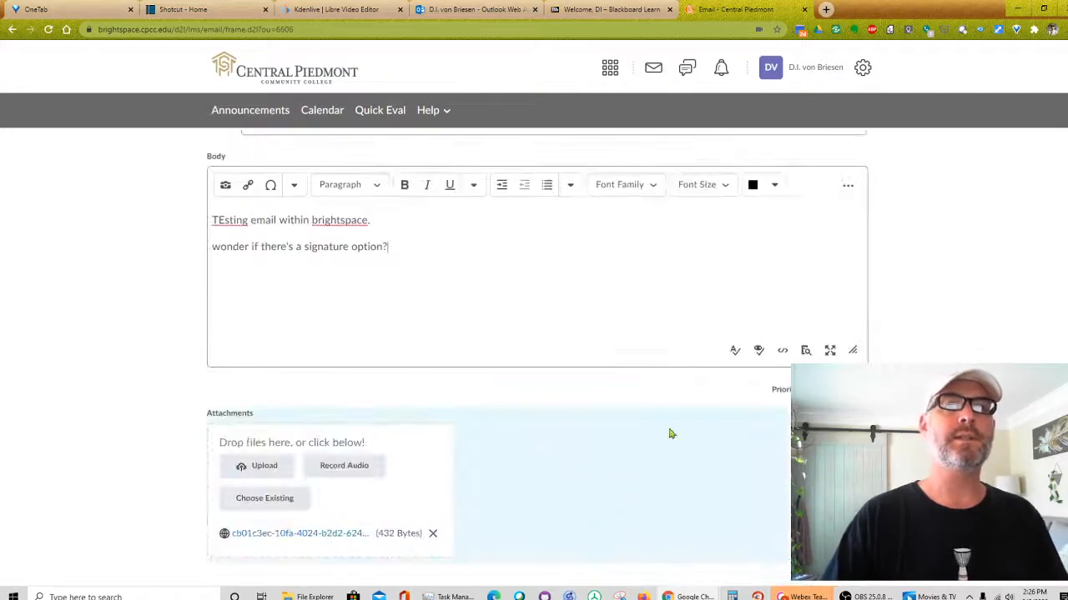
scroll(up, 3)
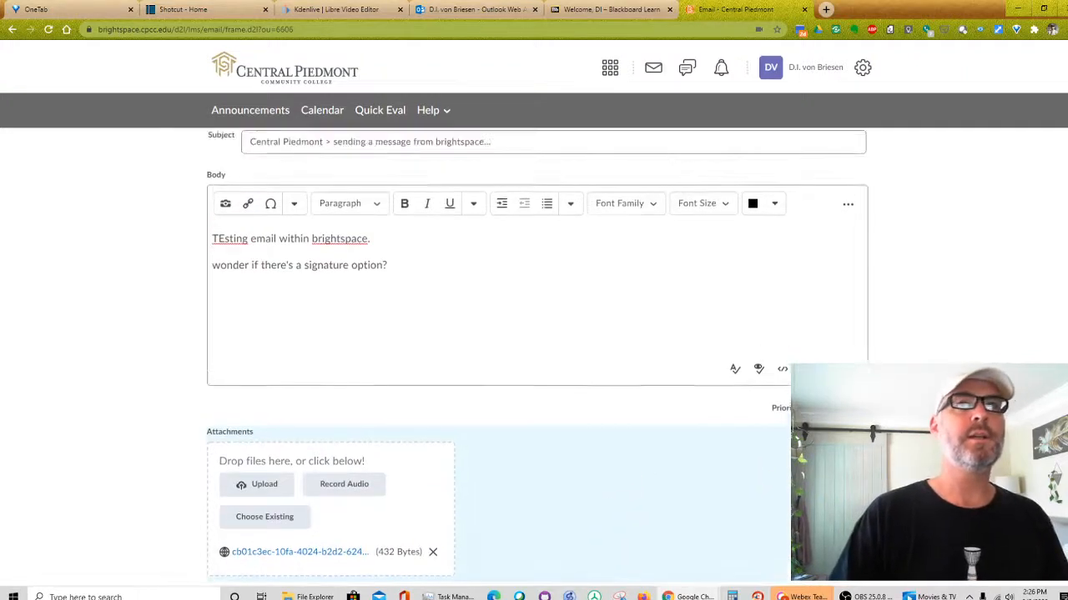
scroll(up, 3)
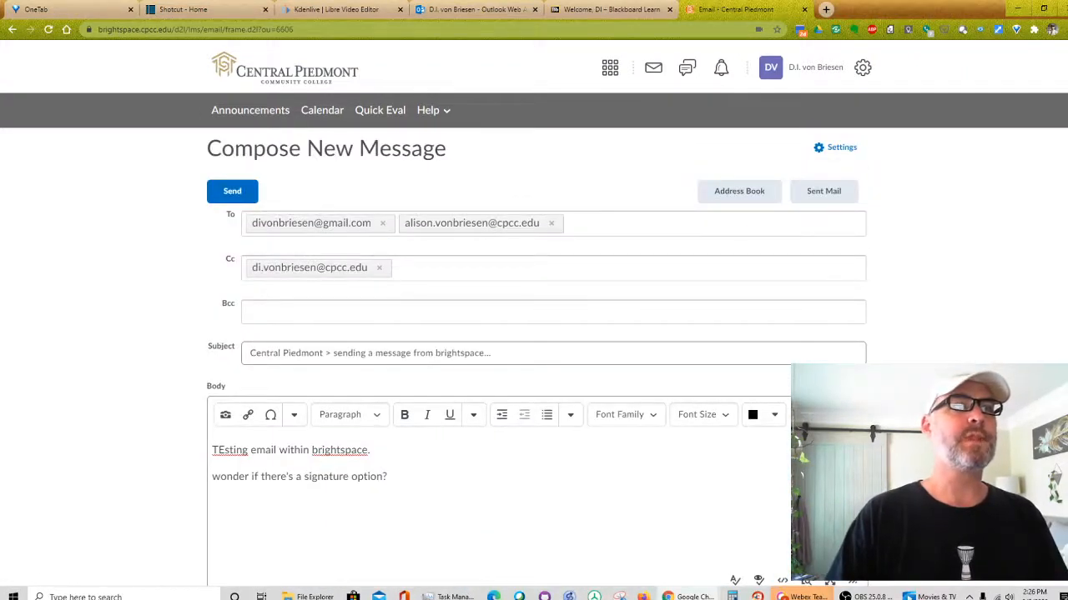
mouse_move(178, 180)
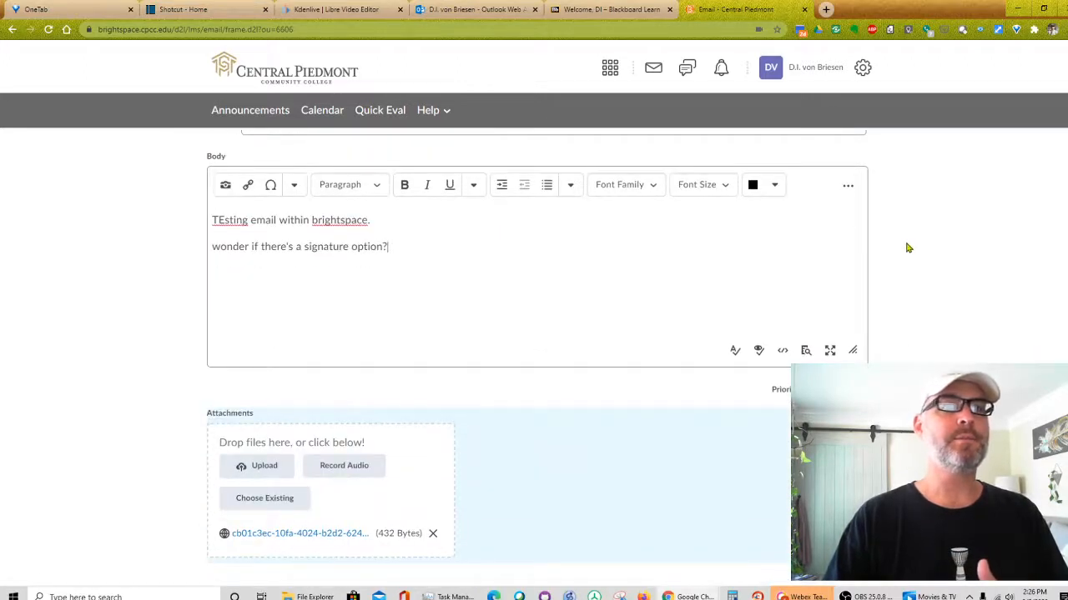
scroll(up, 3)
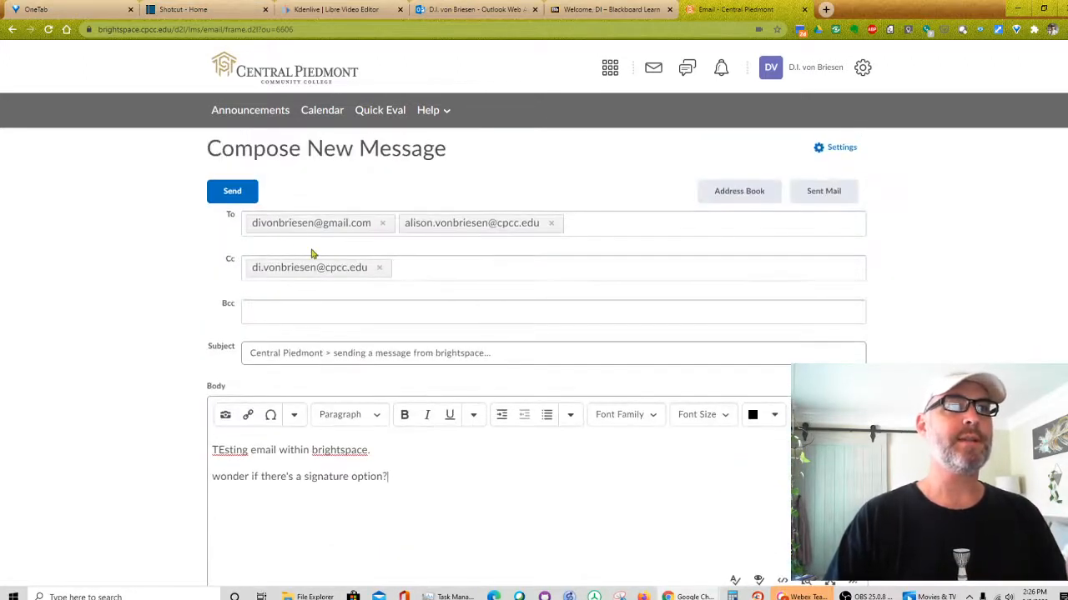
- Send the test email and head to the email settings from the fresh compose page
click(231, 190)
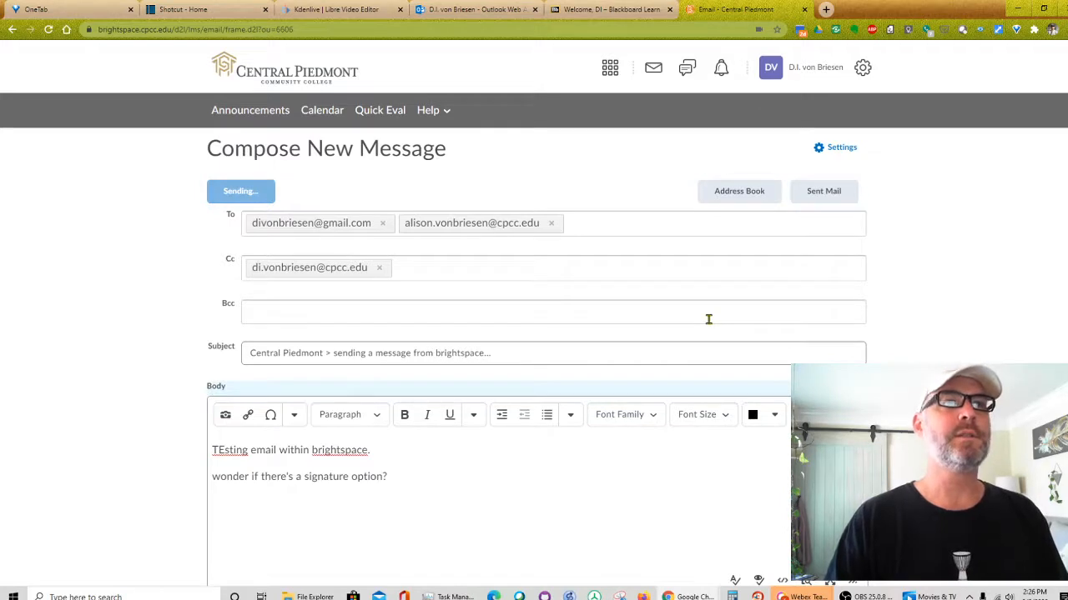
click(240, 190)
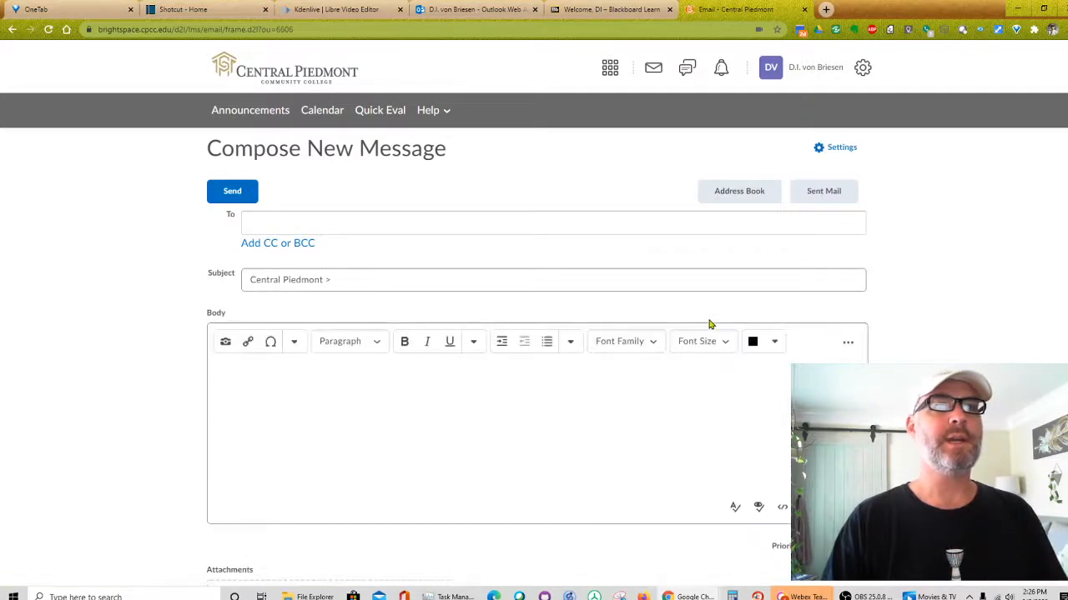
click(834, 147)
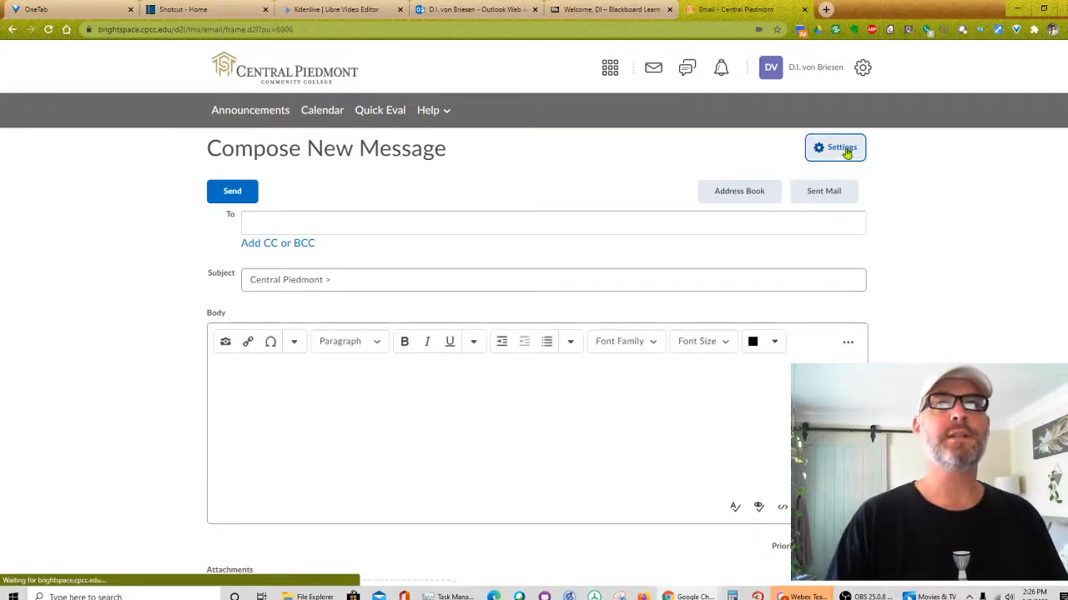
- Enable sending yourself a copy of outgoing mail and save the signature "Professor D.I. von Briesen"
click(834, 146)
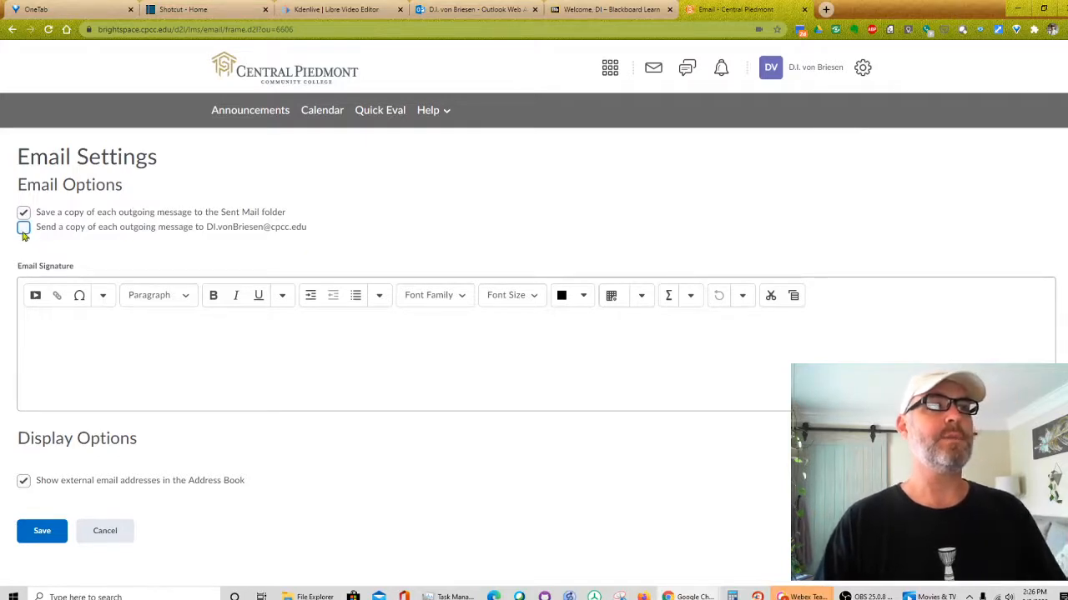
click(23, 227)
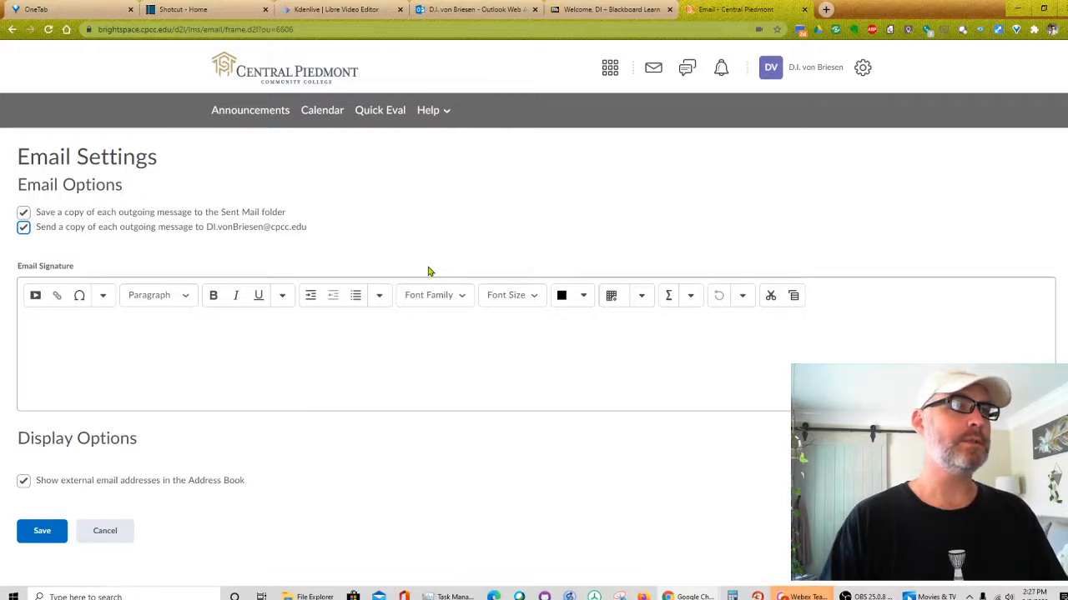
mouse_move(387, 347)
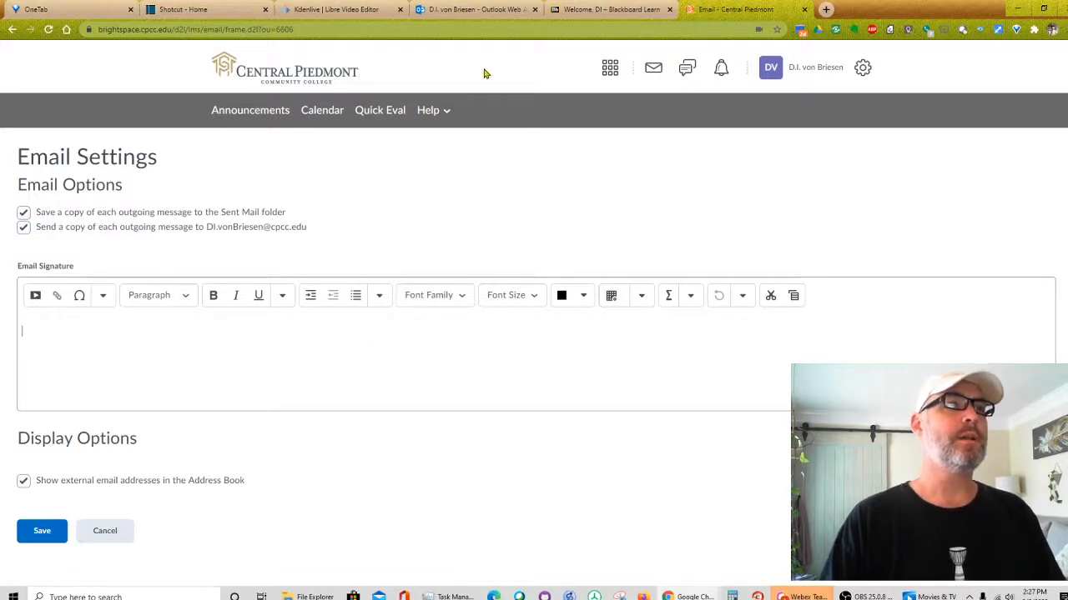
mouse_move(475, 10)
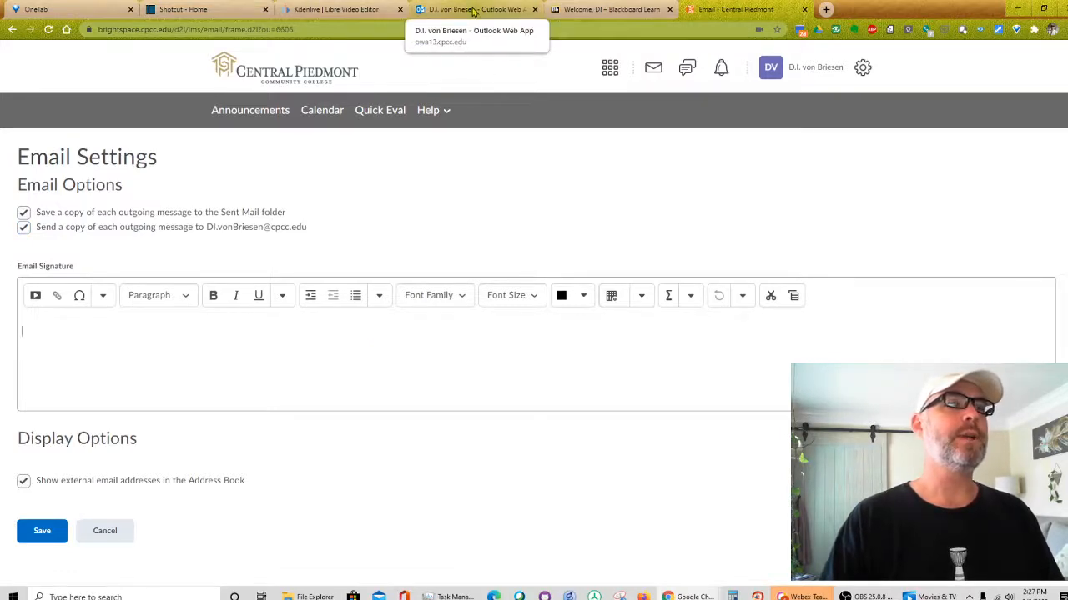
mouse_move(451, 355)
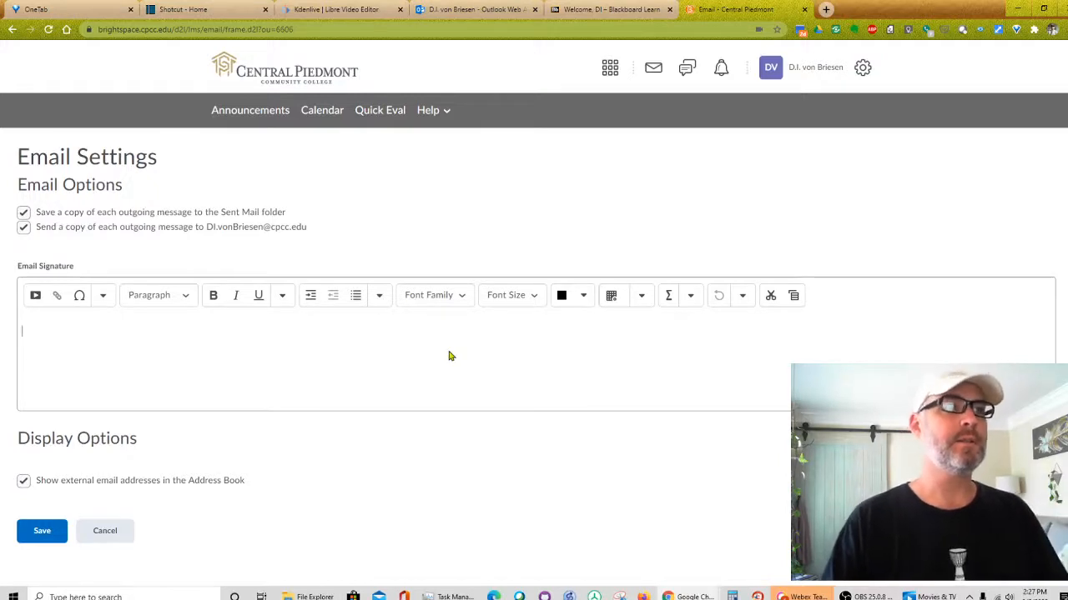
text(Prof)
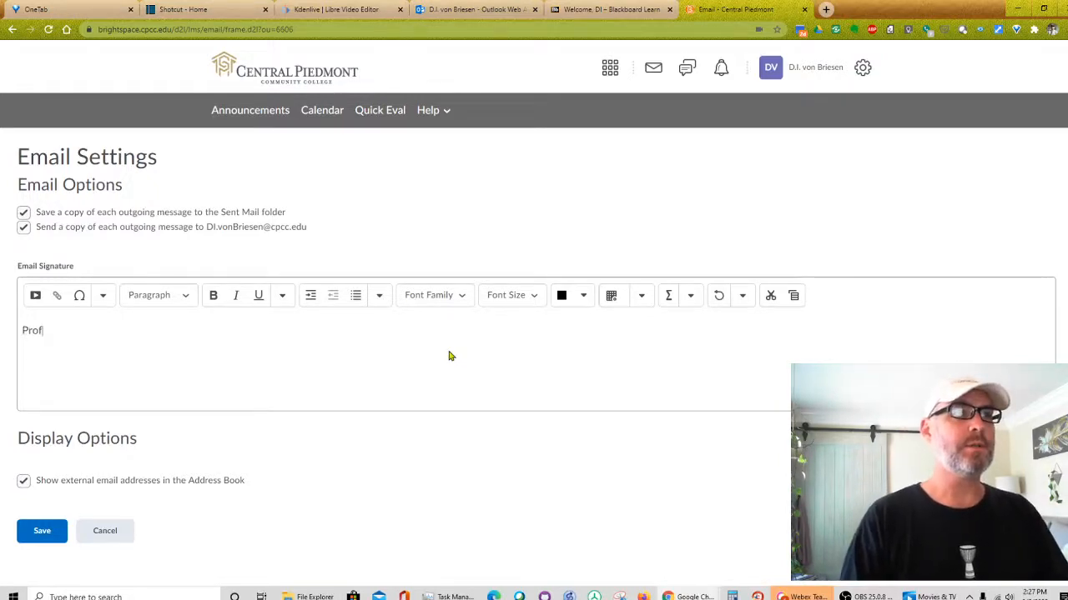
text(essor D.I. von)
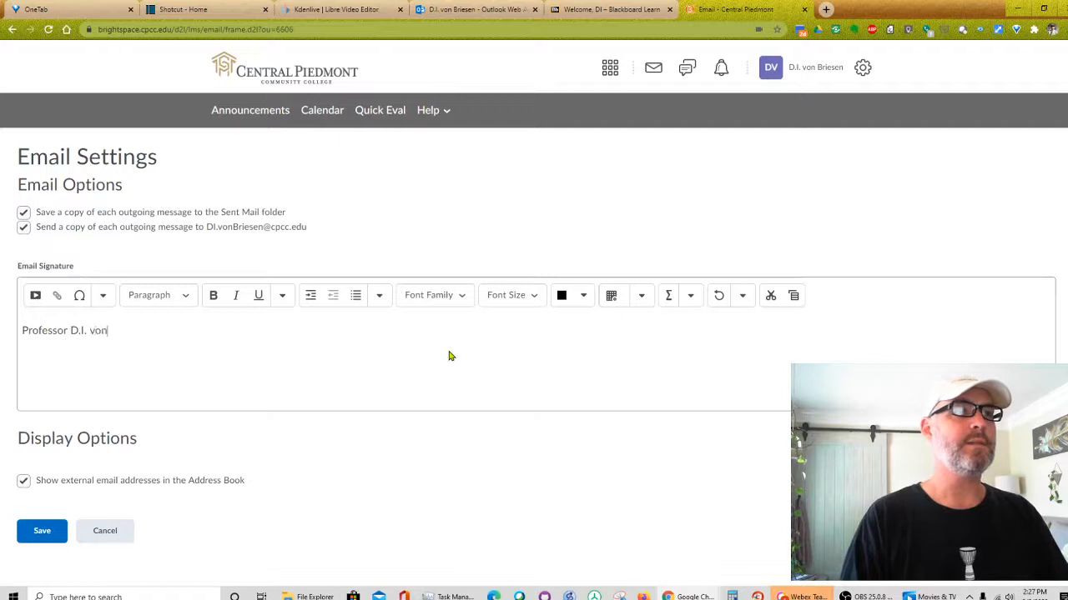
text(Briesen)
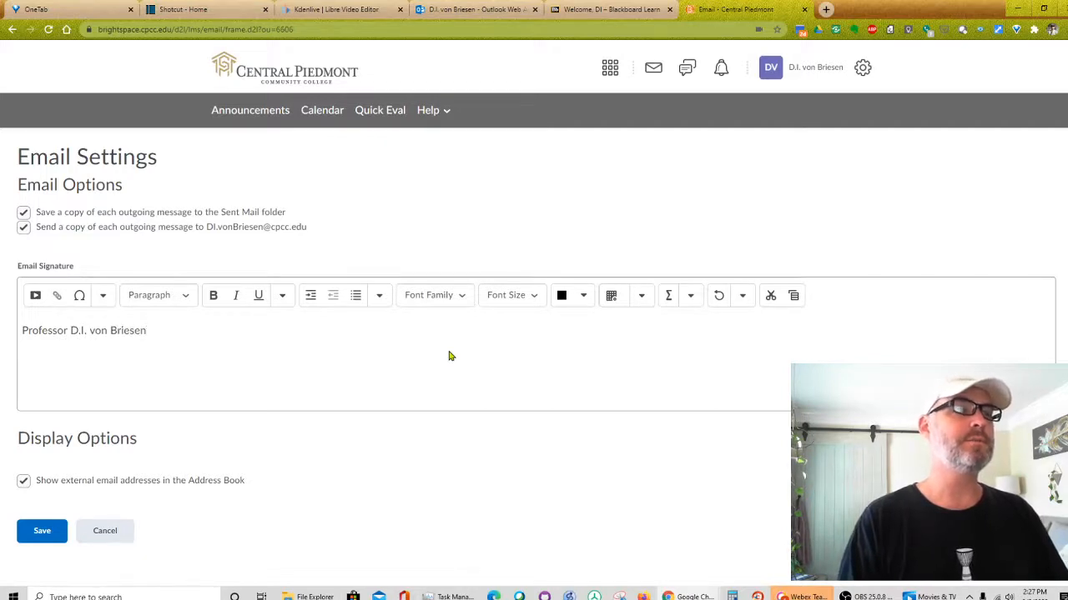
mouse_move(410, 367)
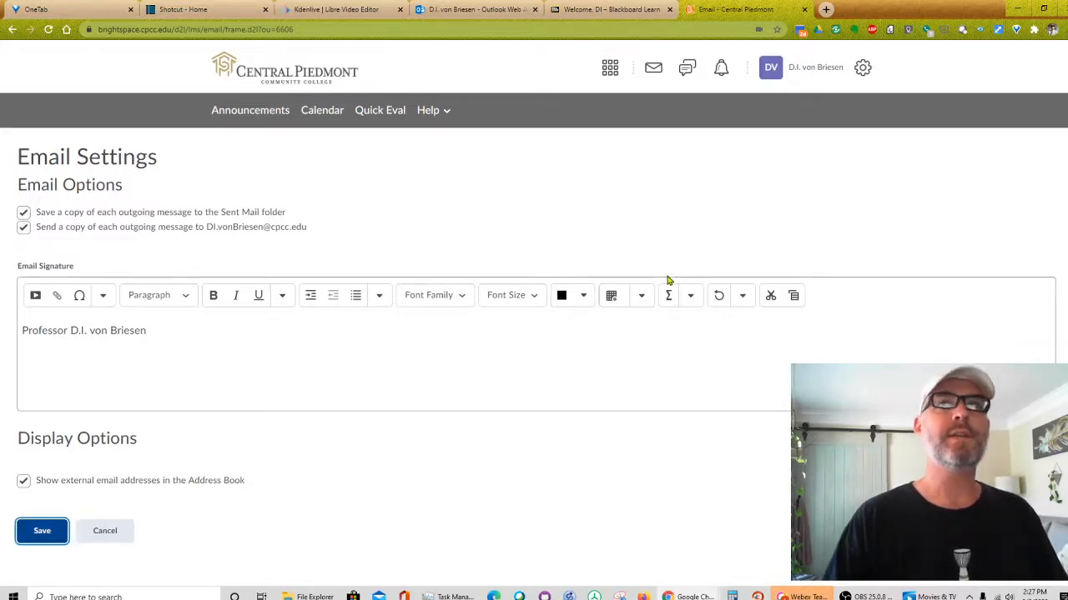
click(41, 530)
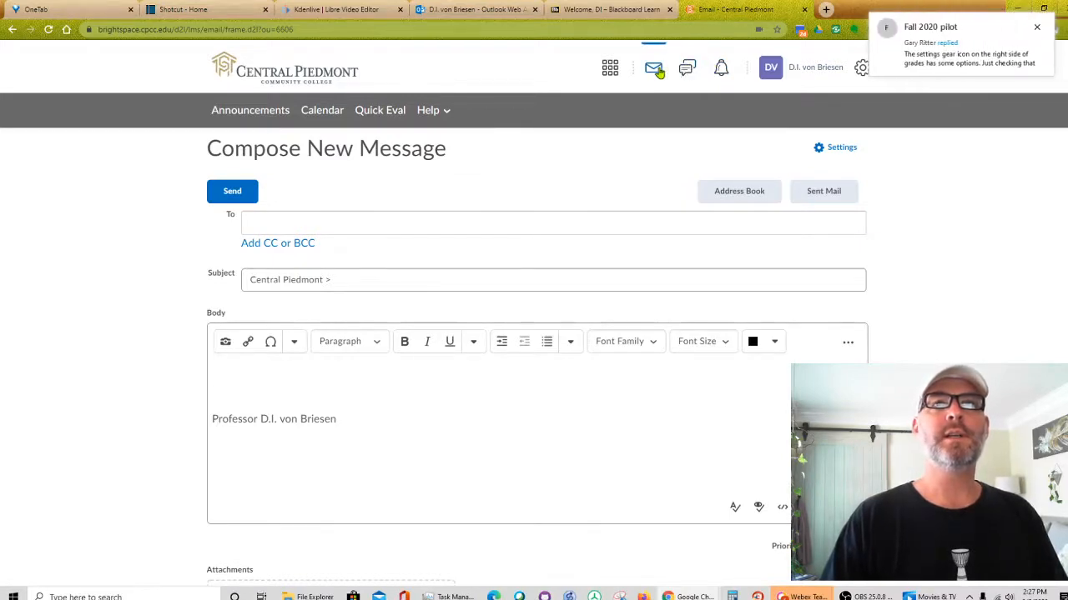
- Dismiss the notification toast and open the account menu from your name in the navbar
click(720, 67)
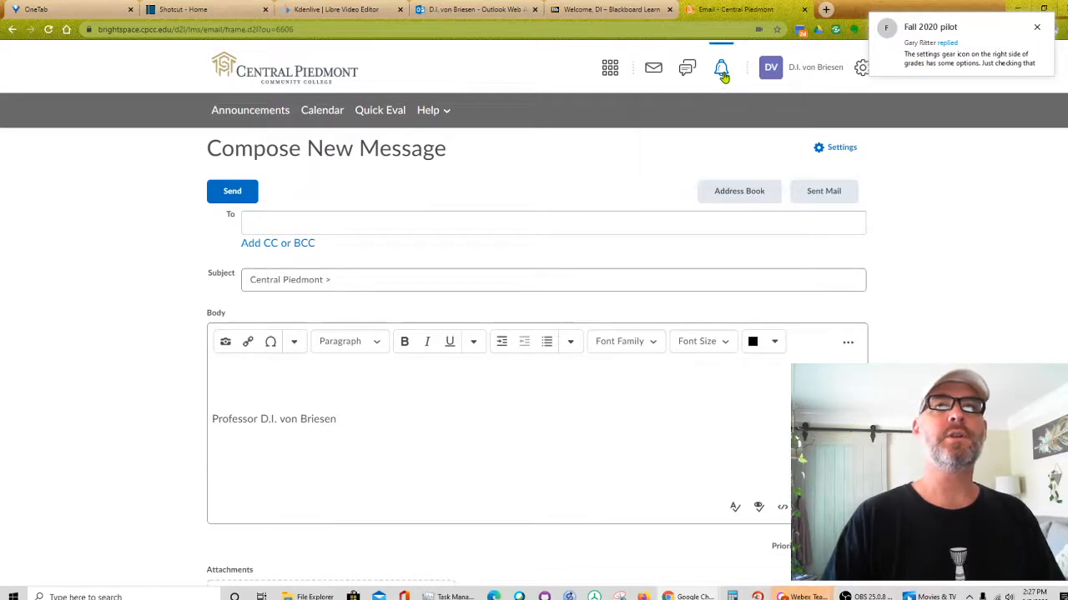
click(1037, 27)
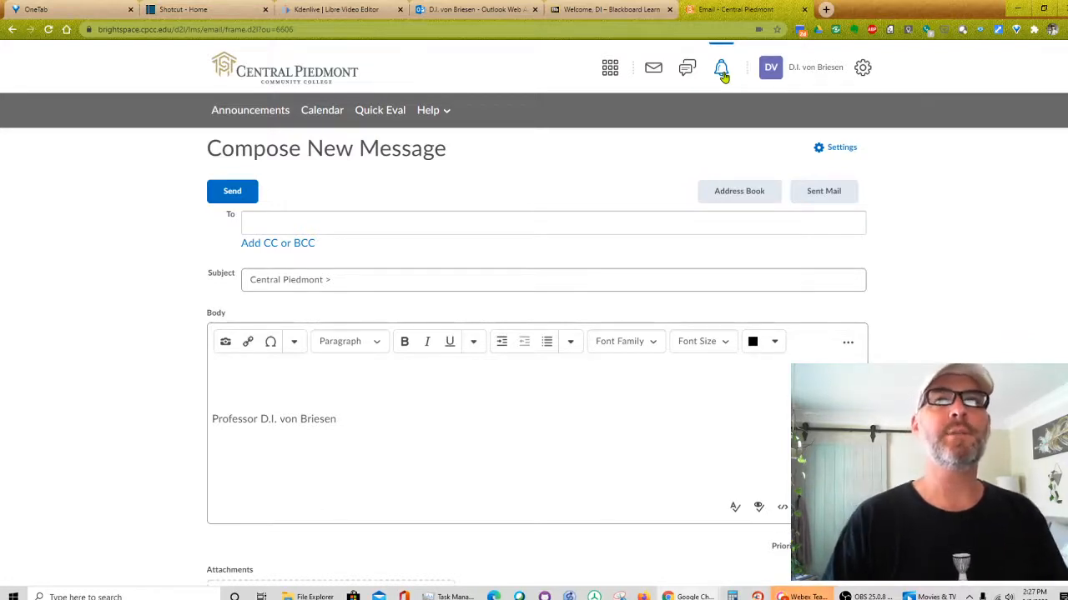
click(770, 66)
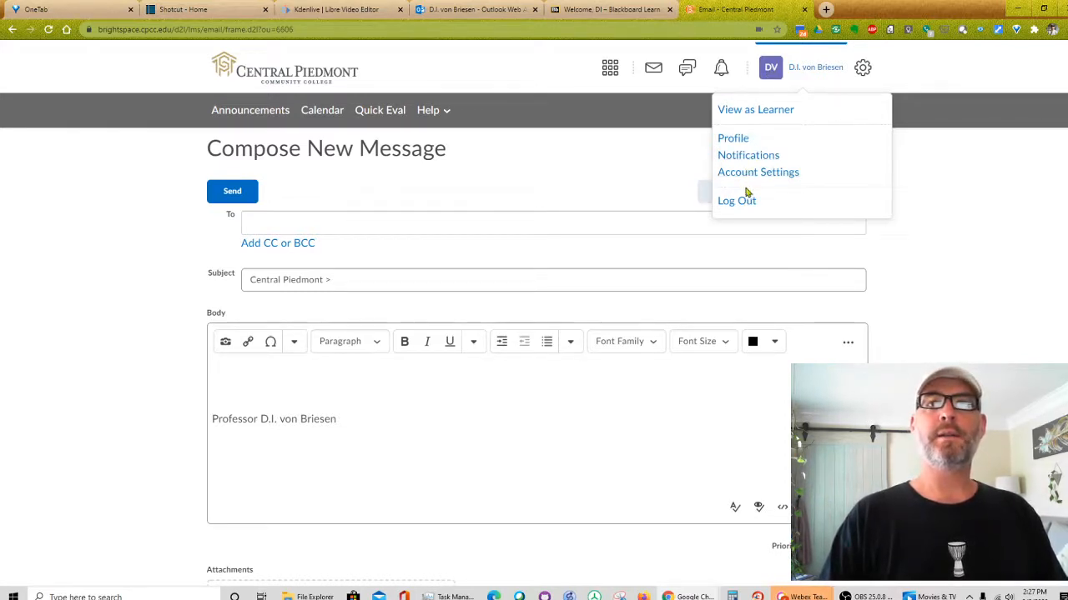
- Go to Edit My User Profile and choose Change Picture to pick a new profile photo
click(733, 137)
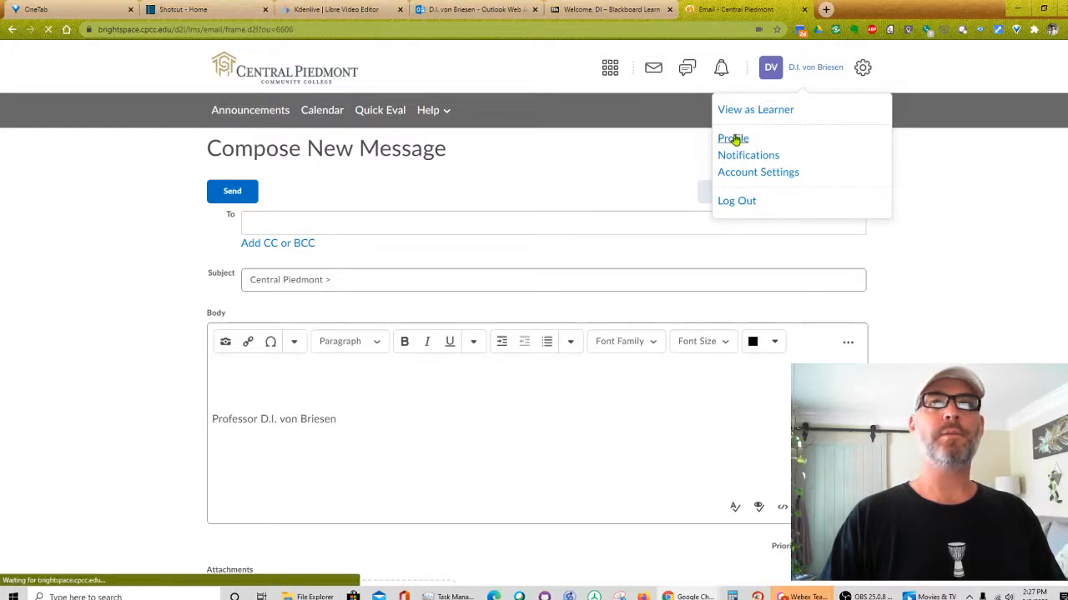
click(732, 137)
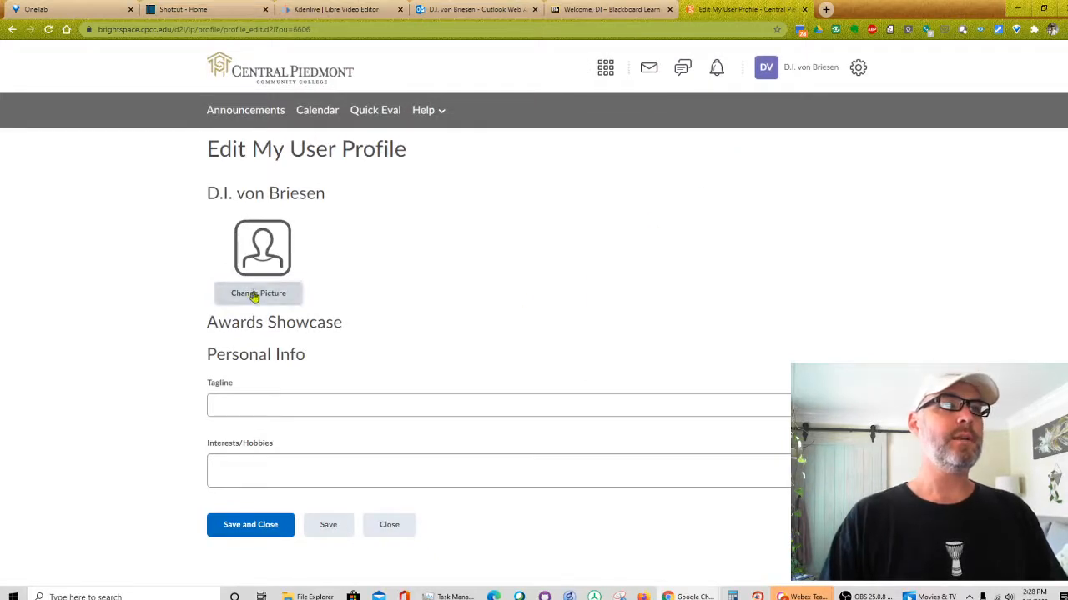
mouse_move(444, 307)
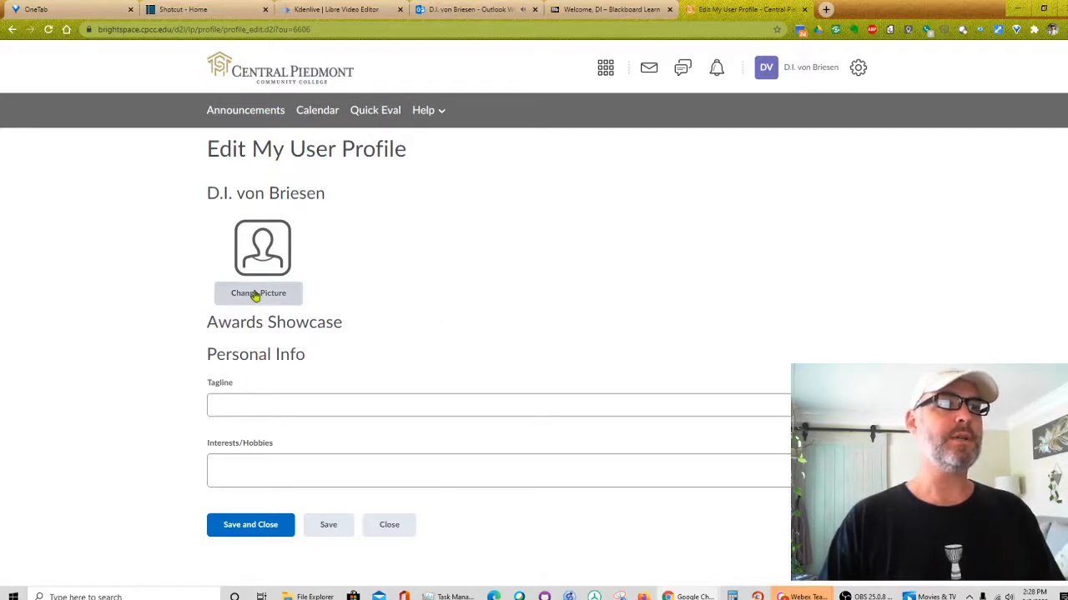
click(259, 293)
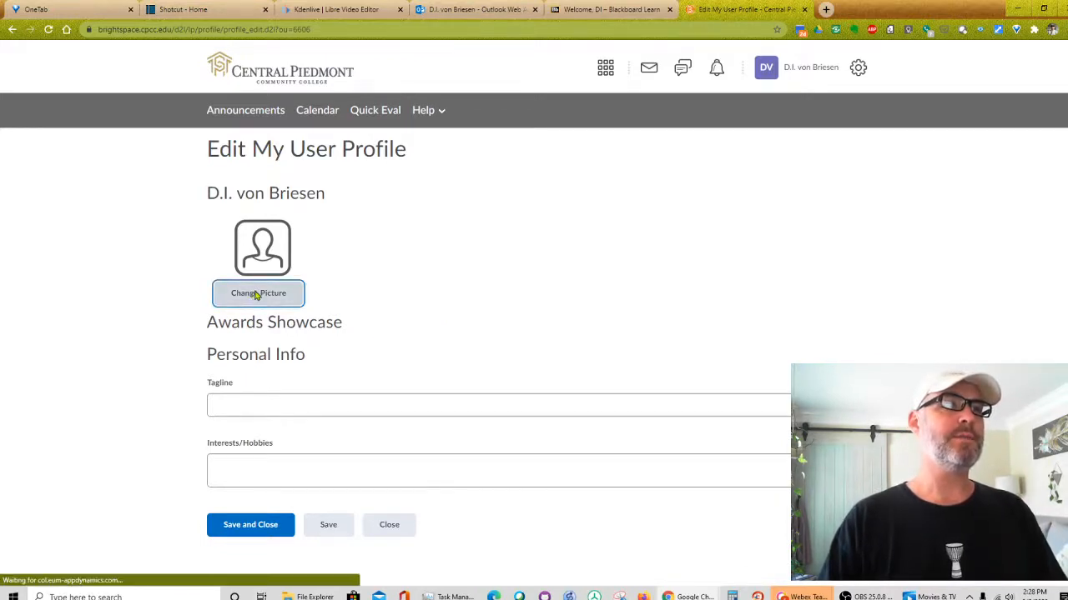
click(259, 294)
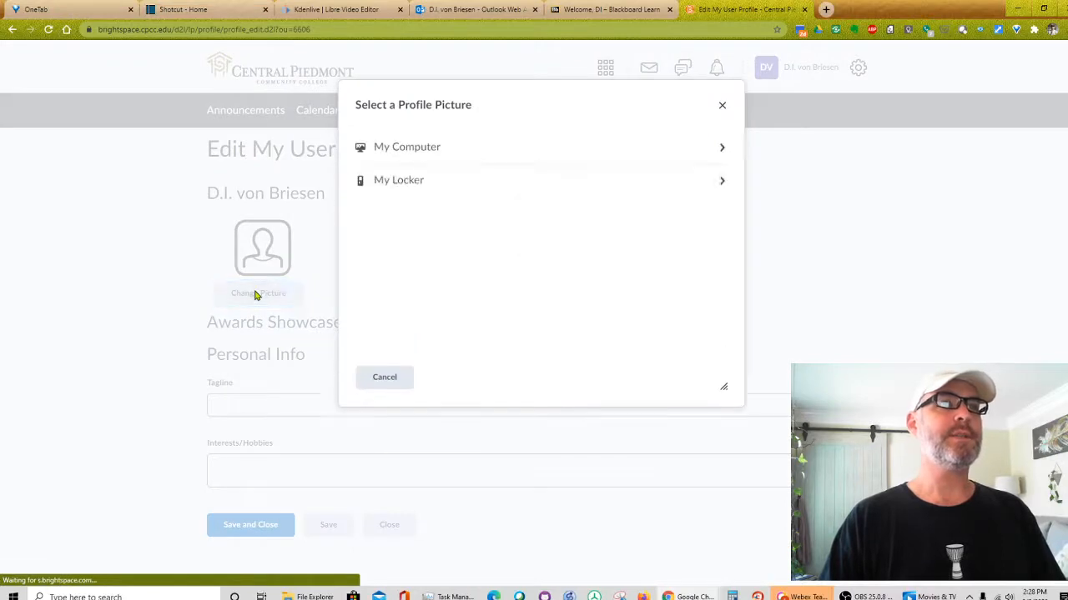
mouse_move(399, 180)
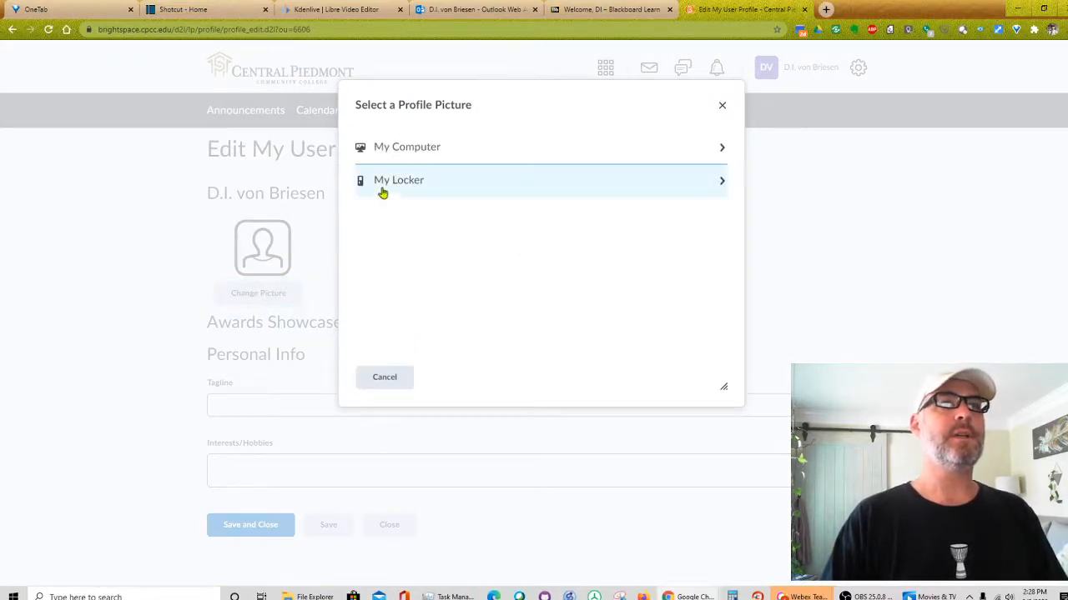
mouse_move(721, 184)
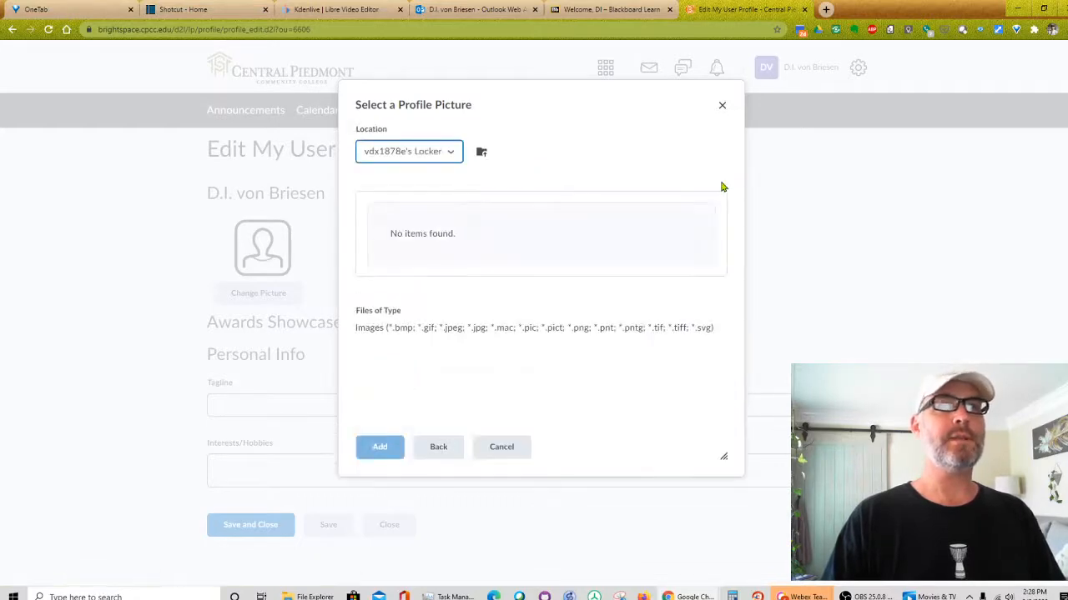
mouse_move(442, 154)
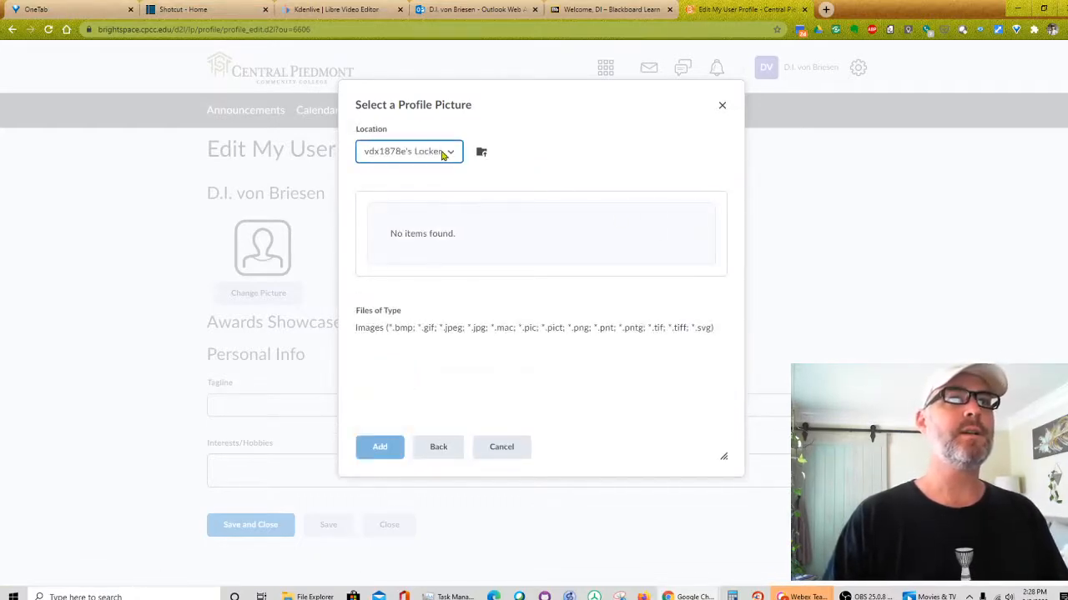
mouse_move(500, 187)
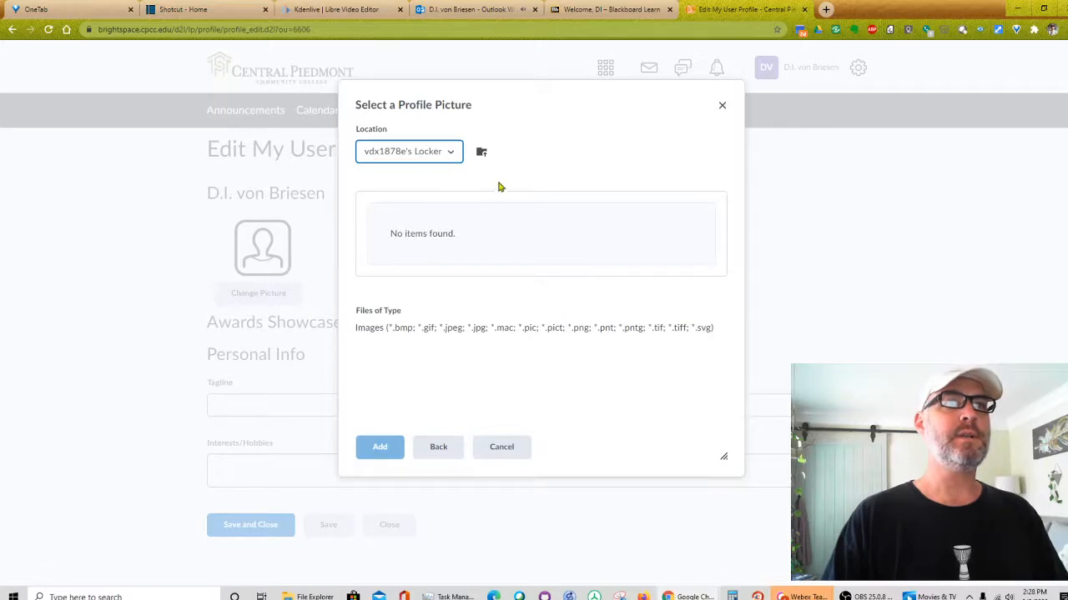
mouse_move(460, 155)
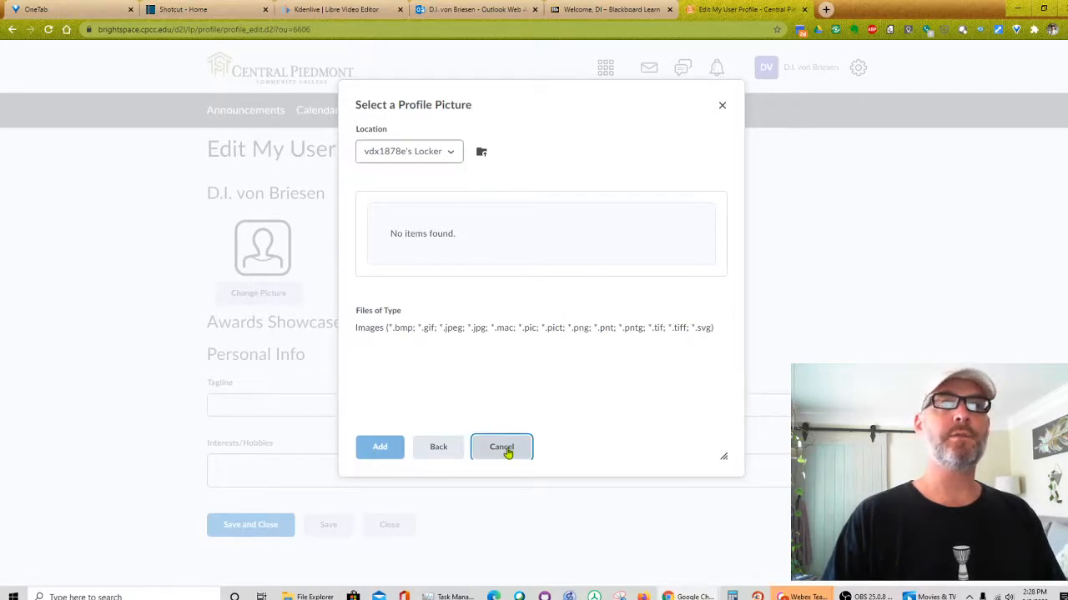
- Cancel the profile picture picker after My Locker shows no items
click(500, 447)
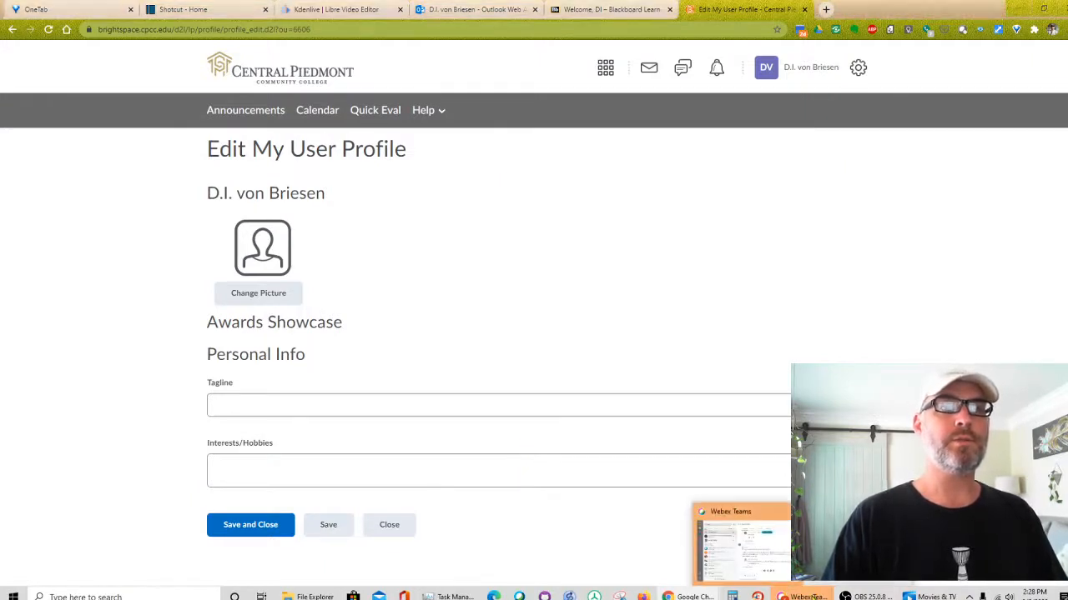
right_click(804, 595)
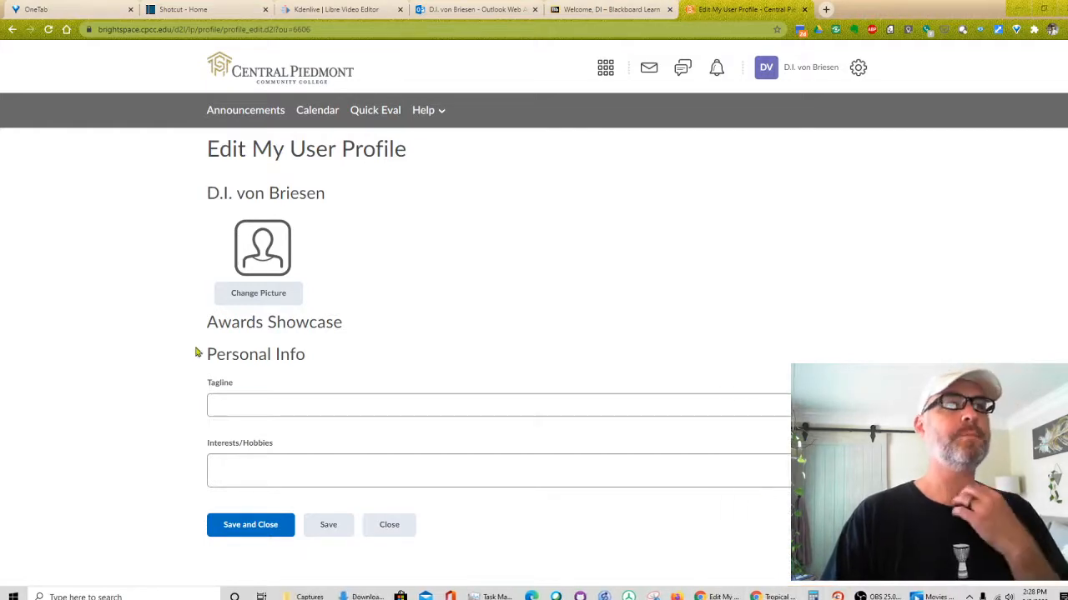
click(256, 294)
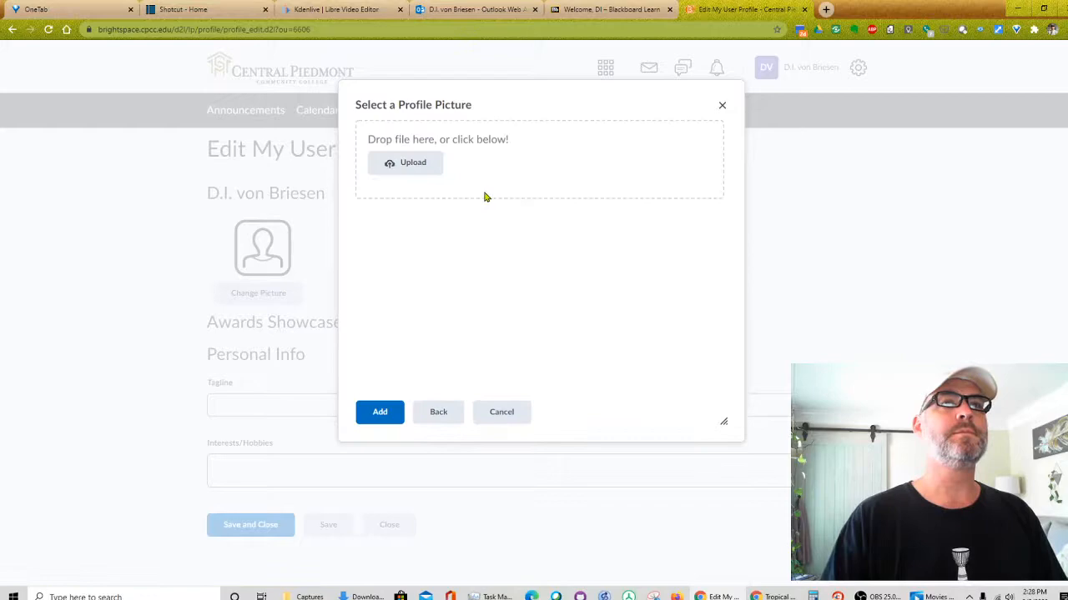
mouse_move(644, 230)
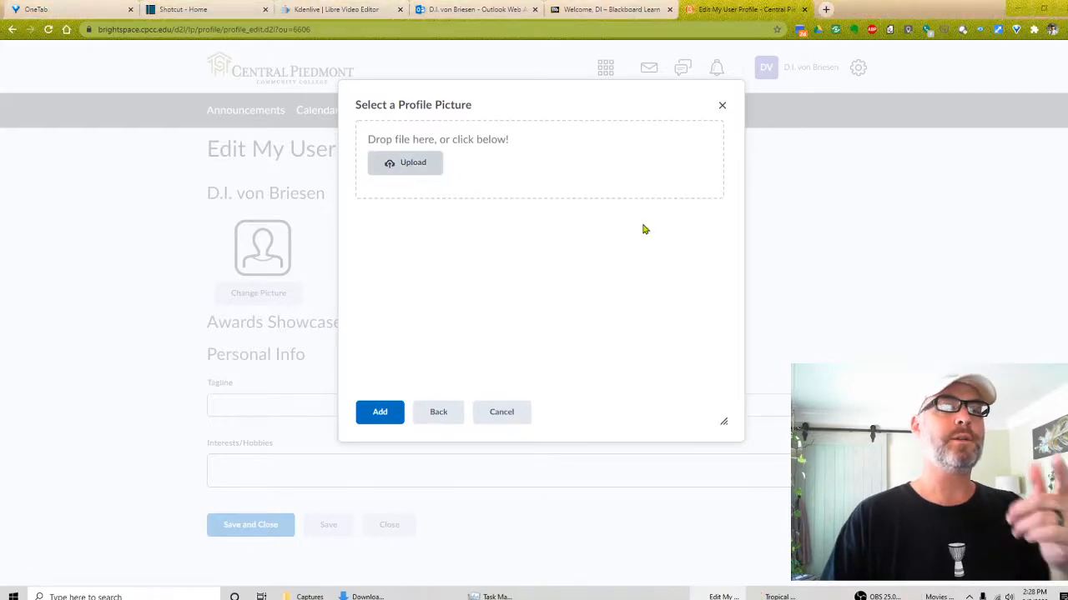
click(404, 161)
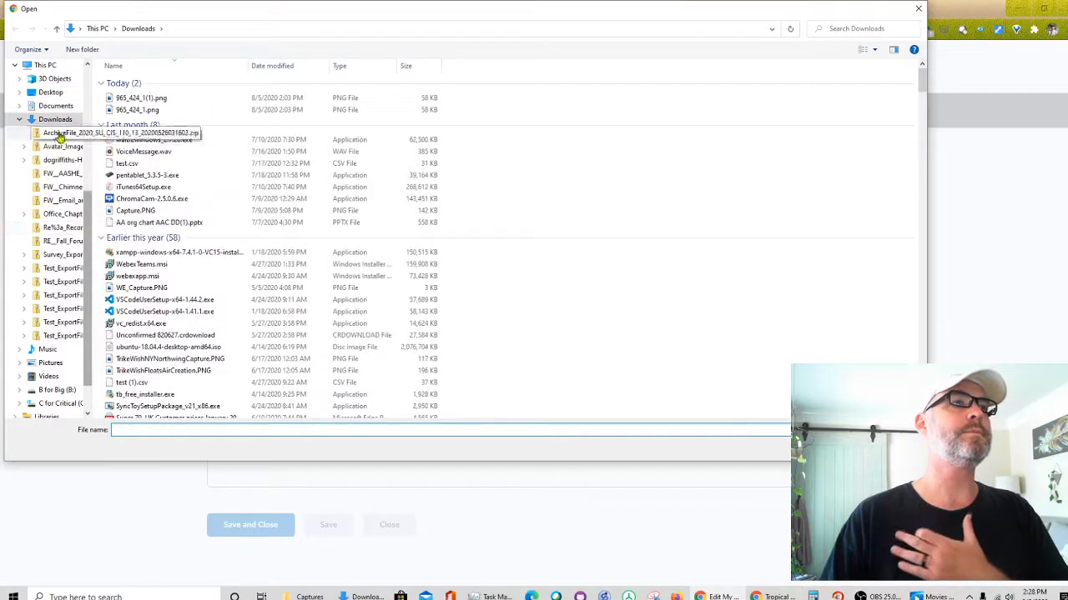
click(55, 107)
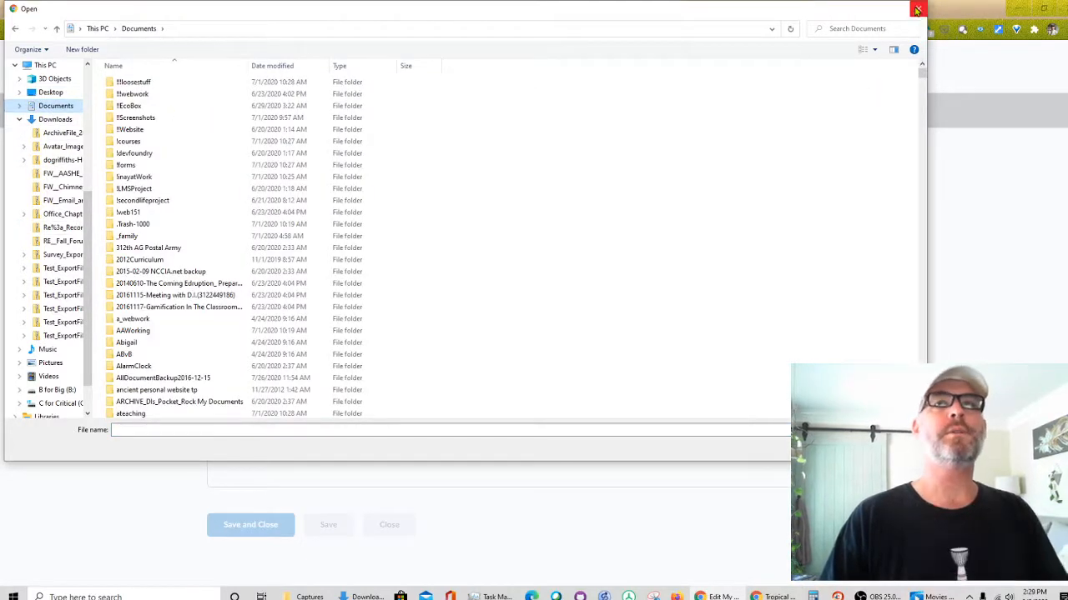
click(917, 10)
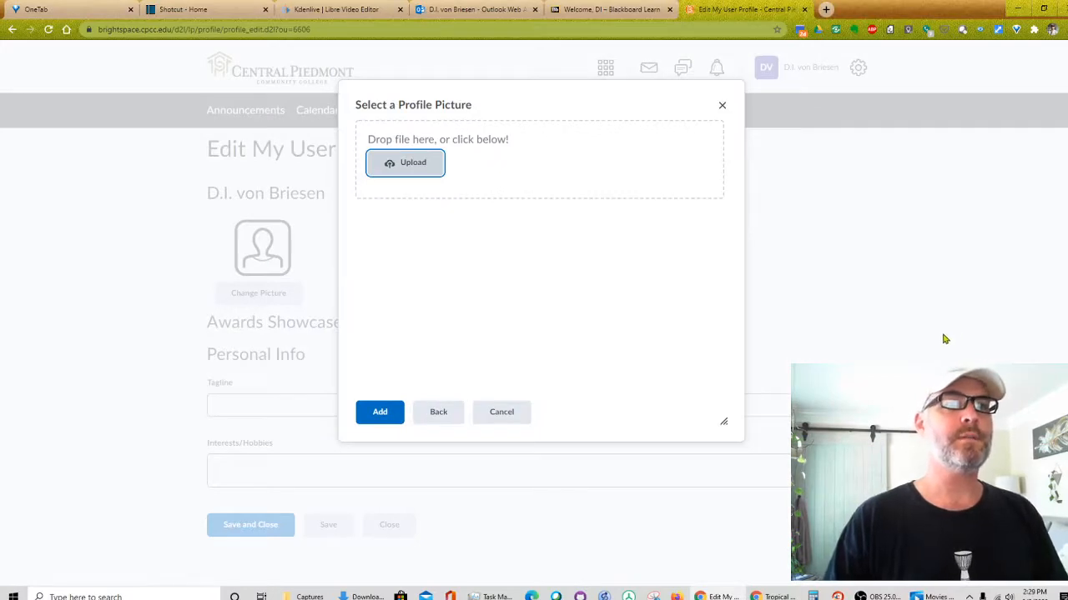
mouse_move(437, 412)
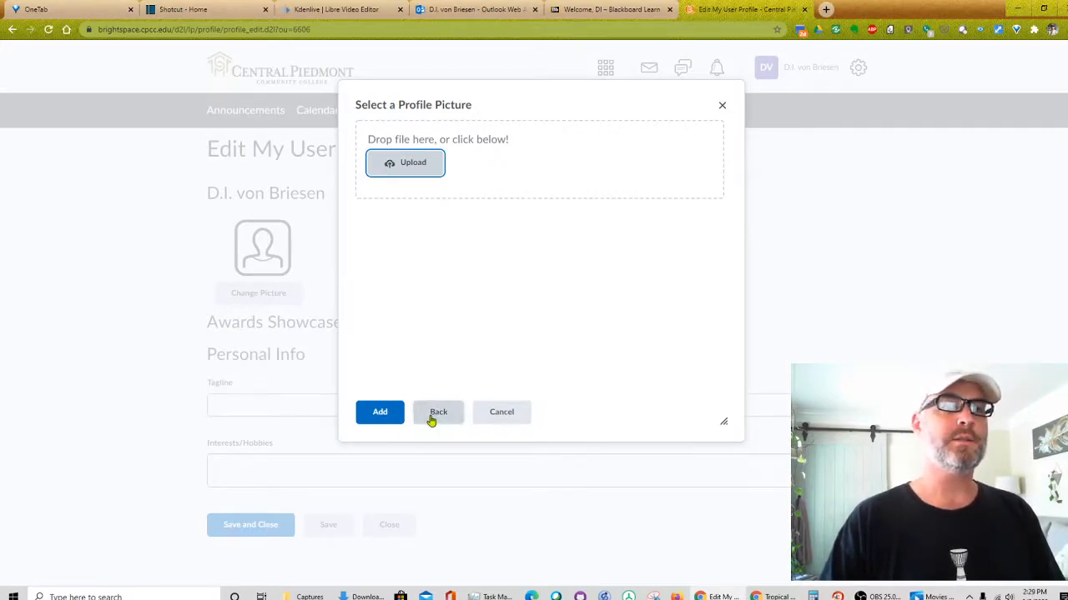
mouse_move(725, 424)
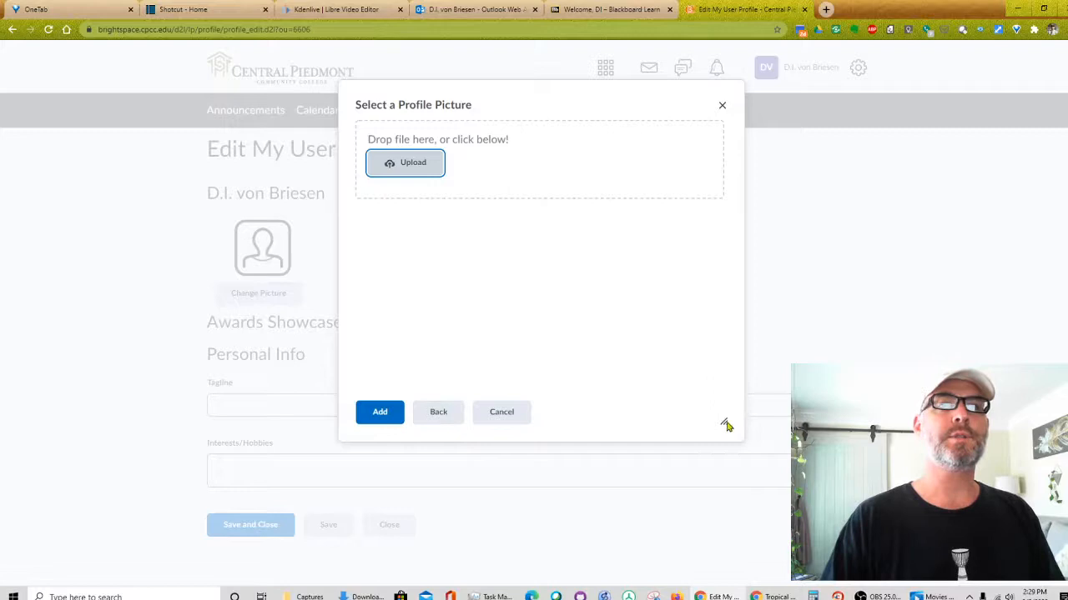
drag(726, 425, 665, 364)
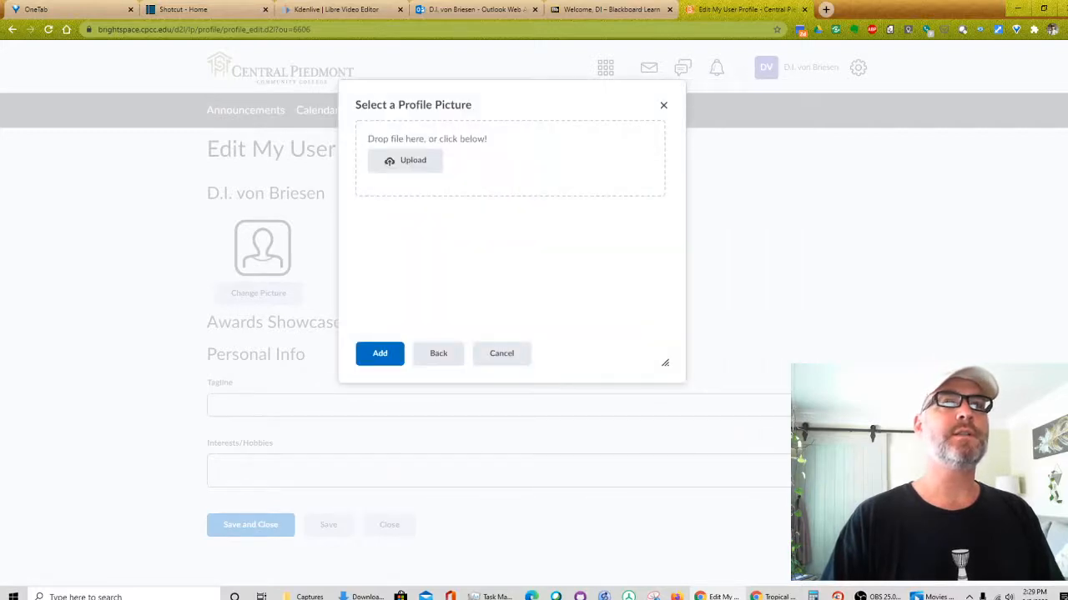
mouse_move(501, 353)
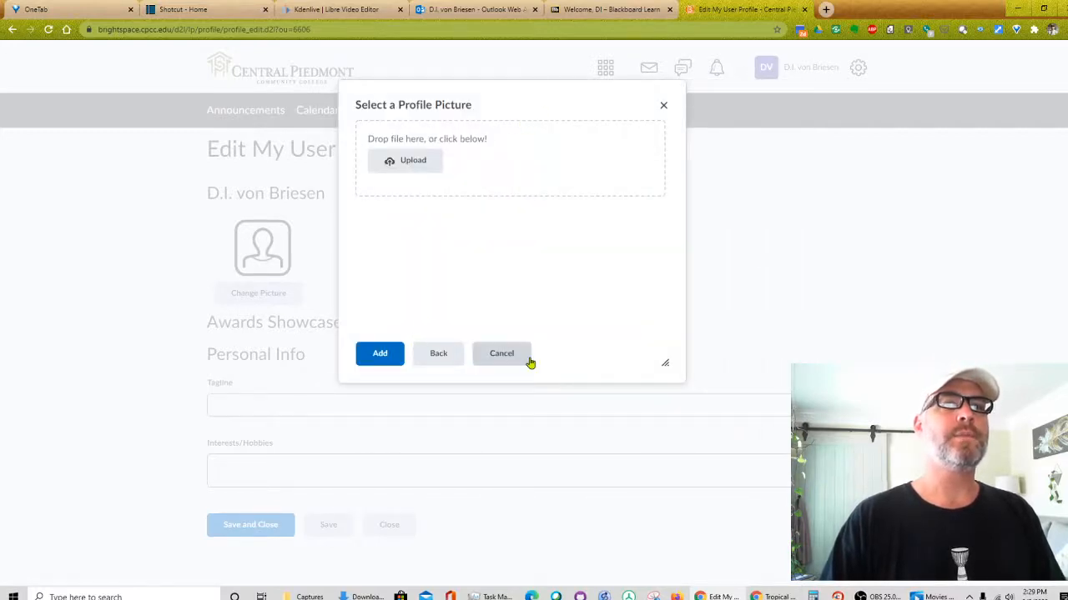
click(500, 353)
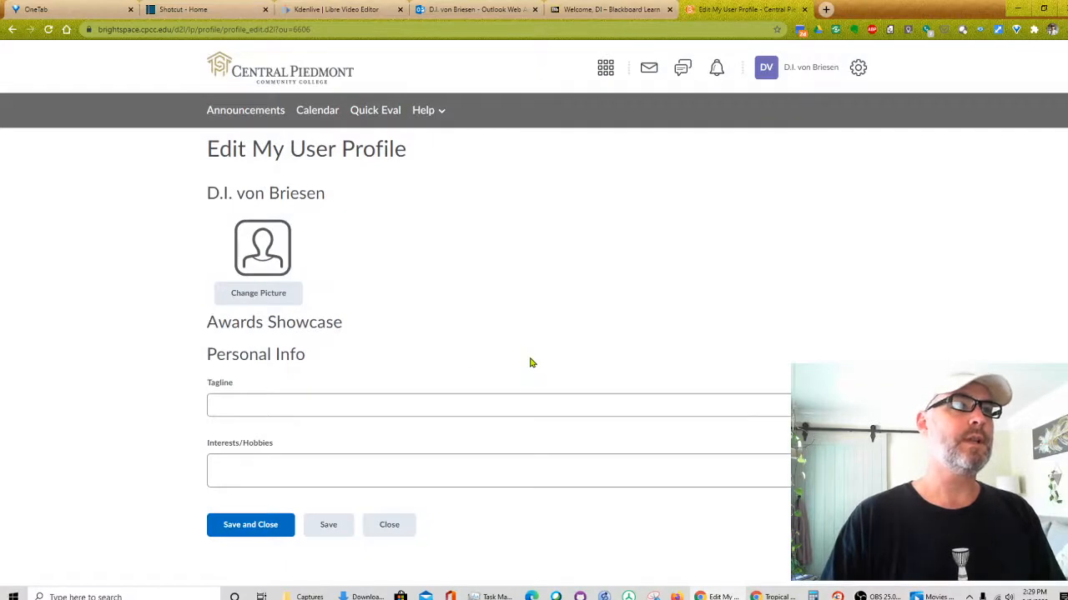
- Enter the tagline "Helping people demystify their worlds" and move to Interests/Hobbies
double_click(323, 322)
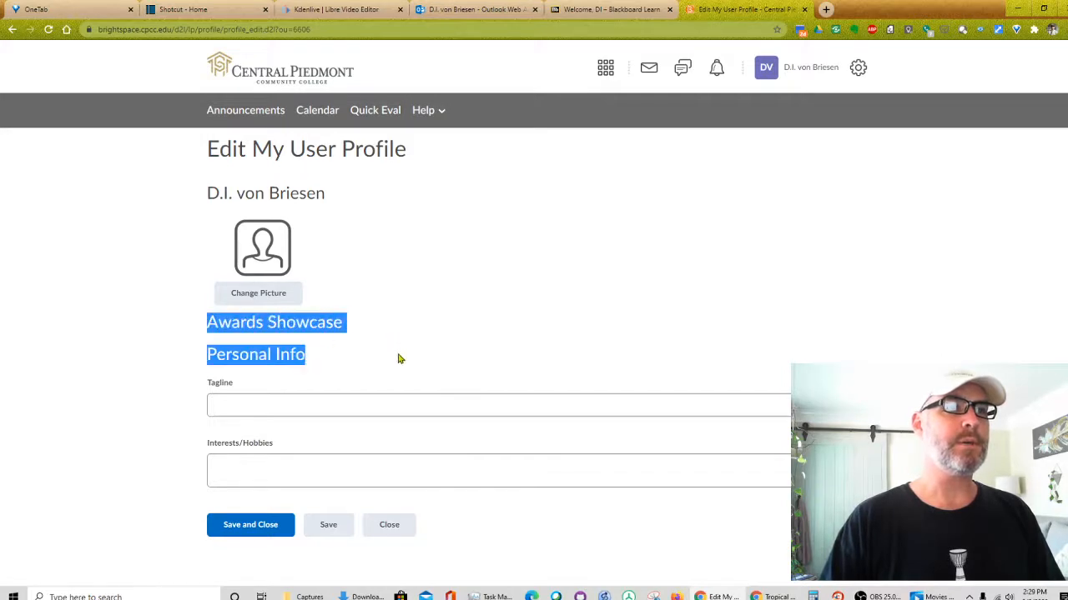
click(497, 405)
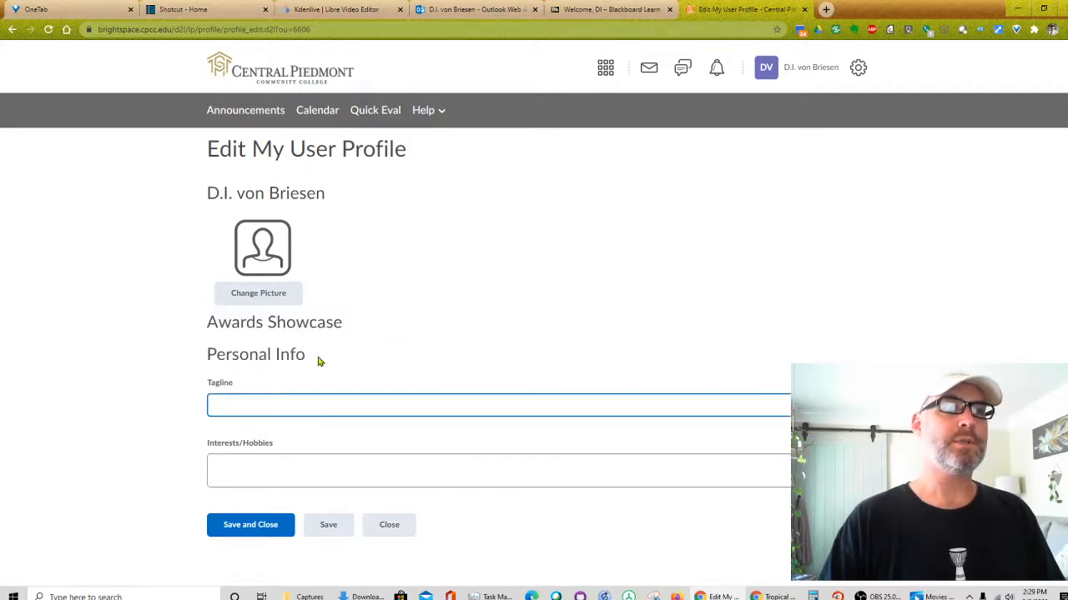
mouse_move(373, 343)
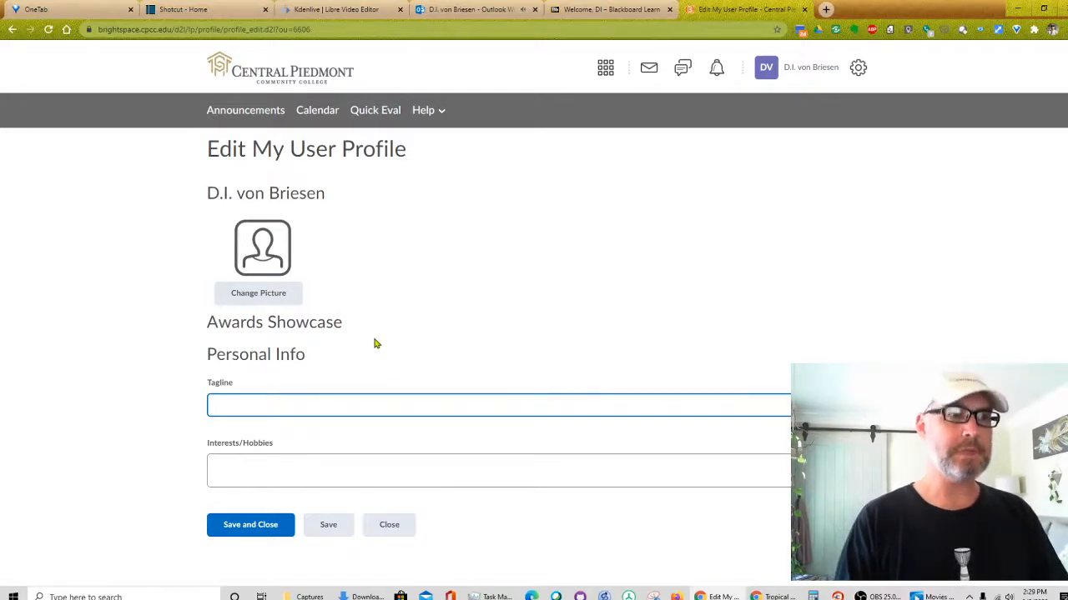
text(Hel)
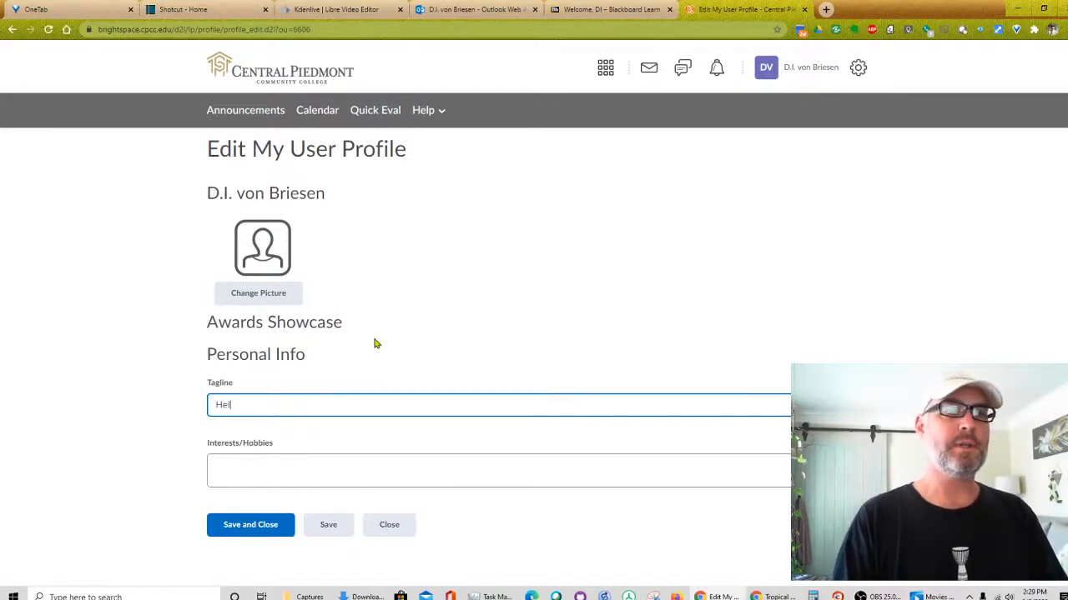
text(Helping)
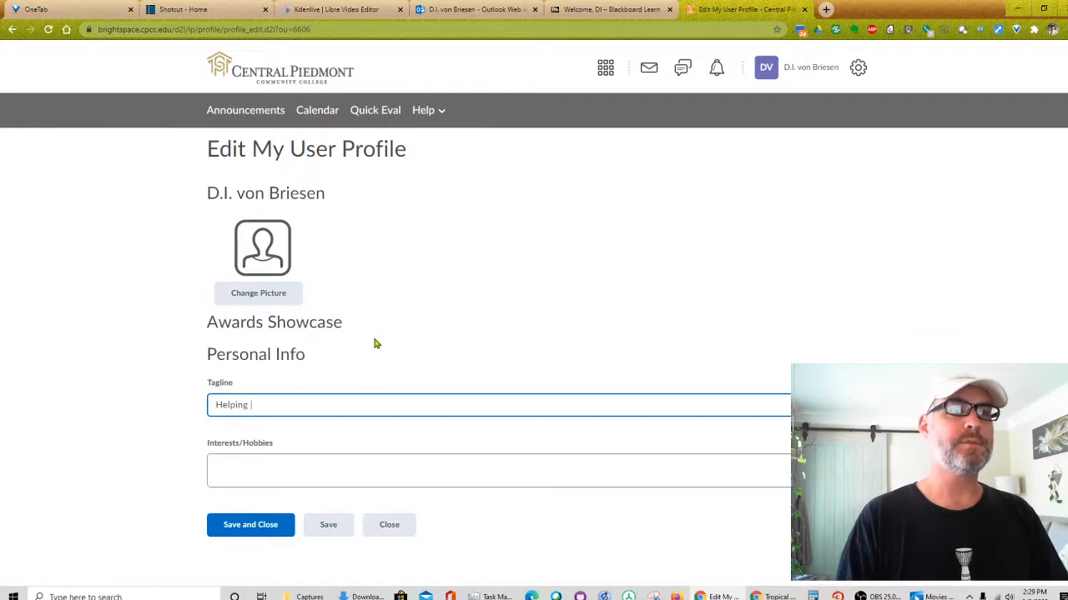
text(People)
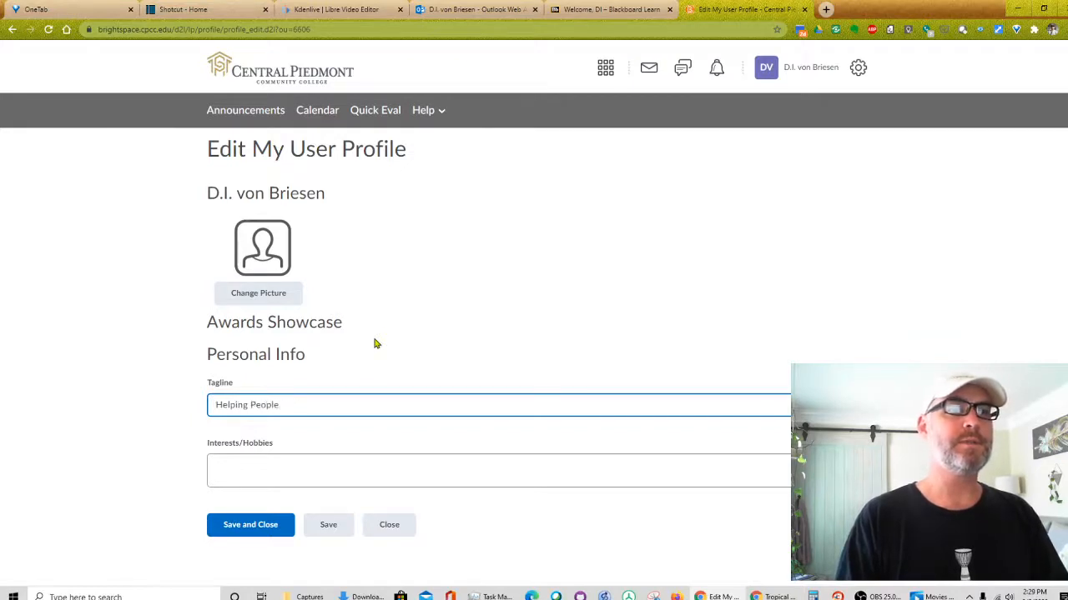
text(Helping people)
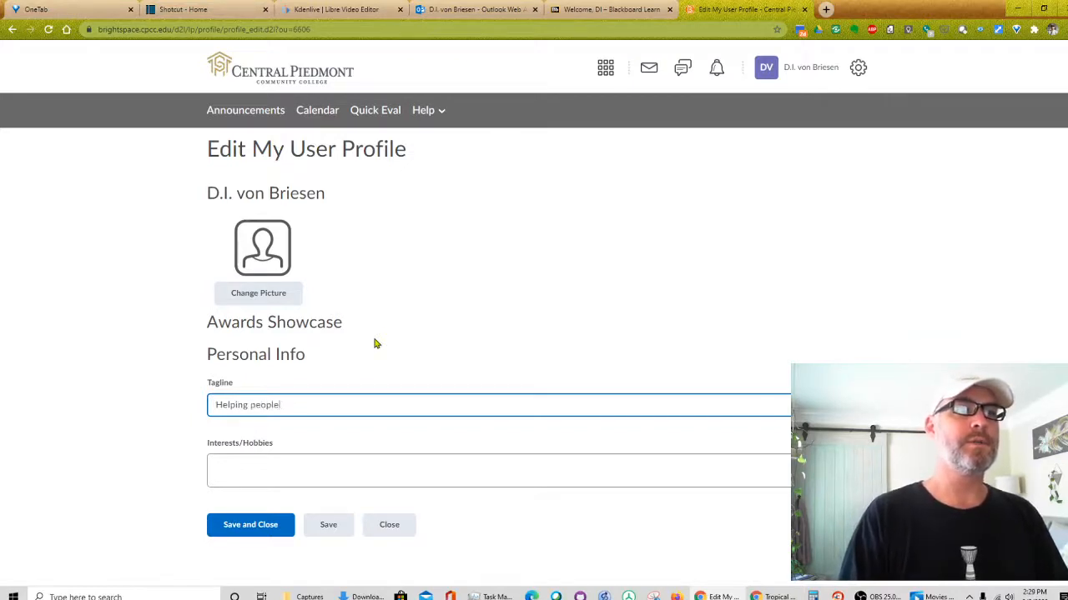
text(demystify their wor)
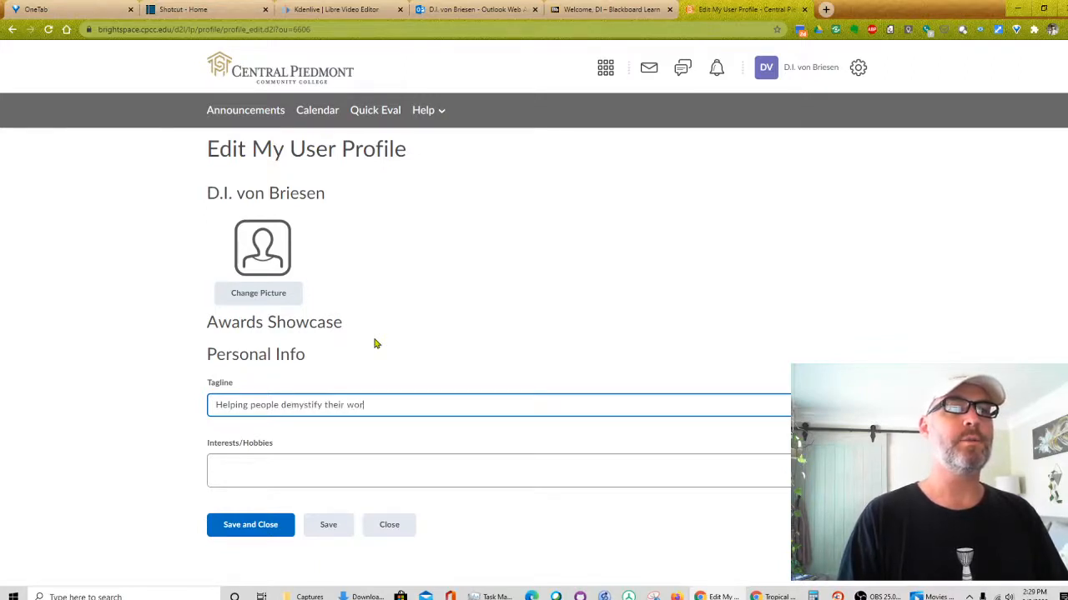
text(d)
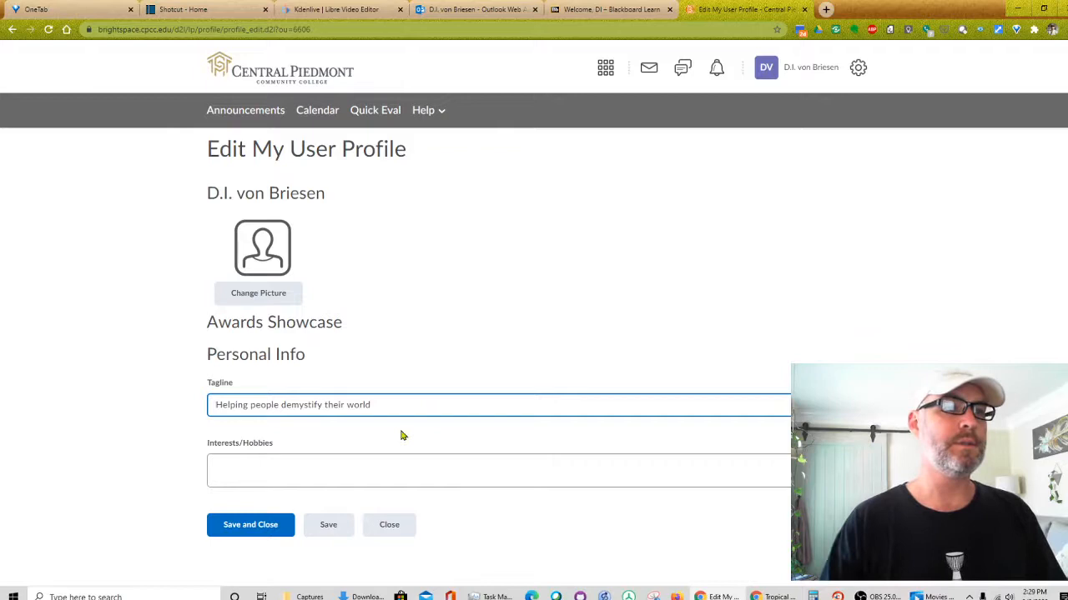
click(370, 470)
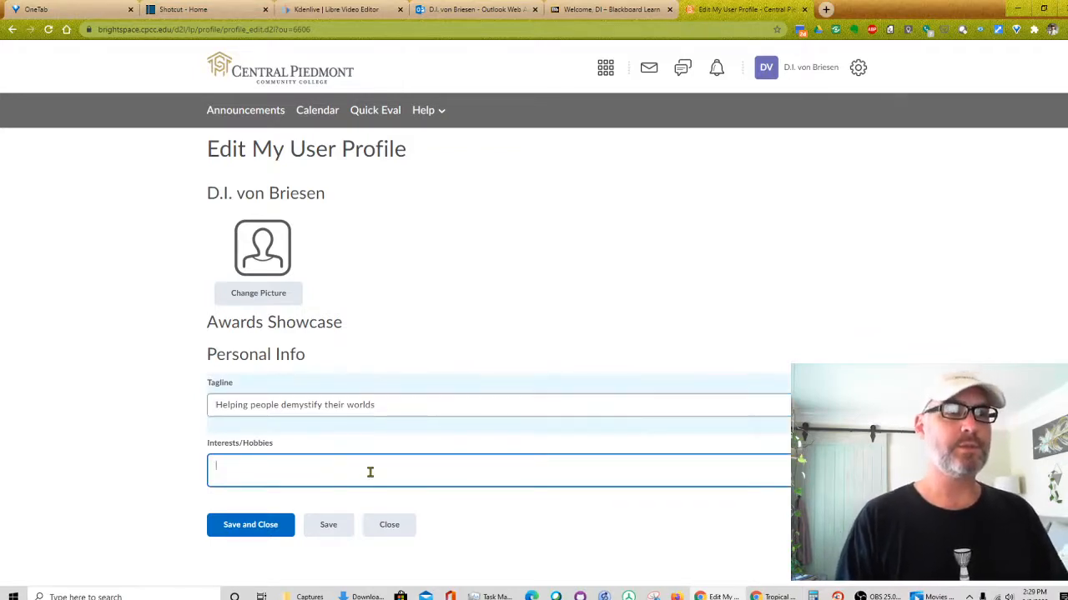
- Enter "Lots" as Interests/Hobbies, removing the stray partly typed markup after it
text(Lots)
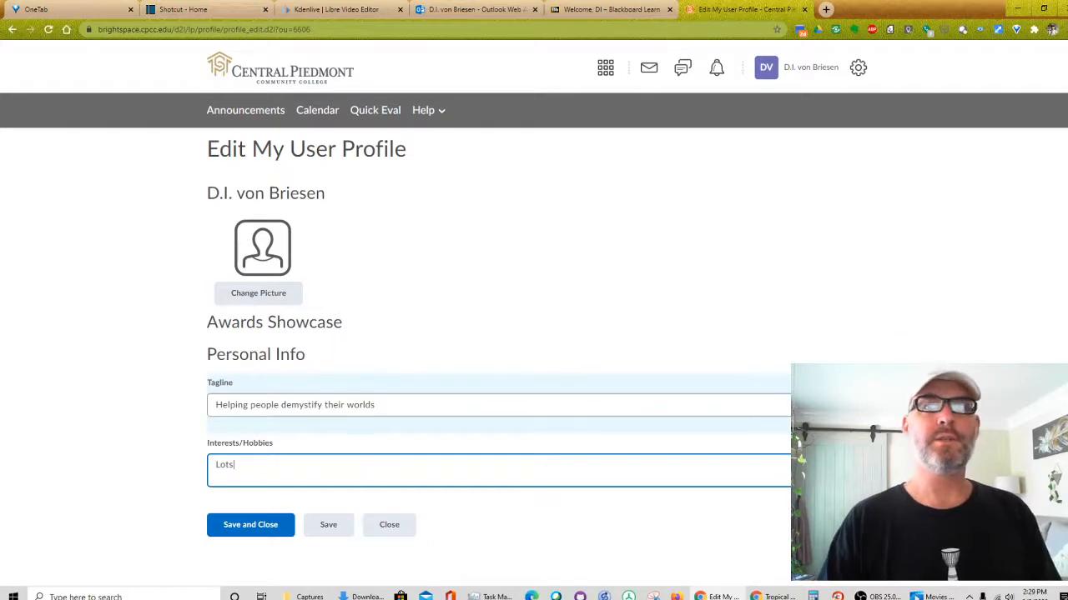
mouse_move(647, 307)
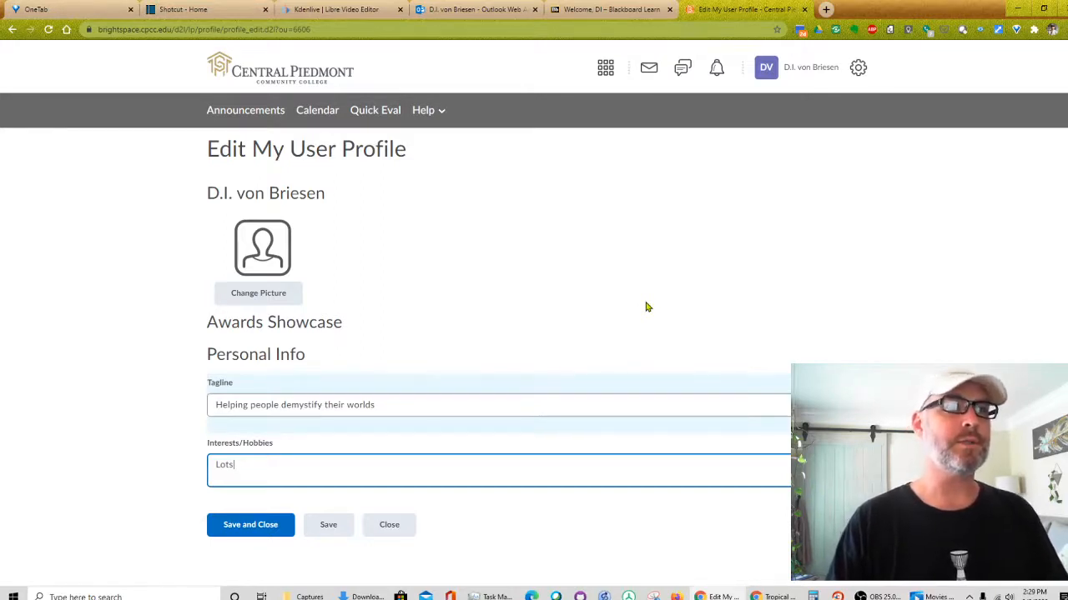
mouse_move(525, 398)
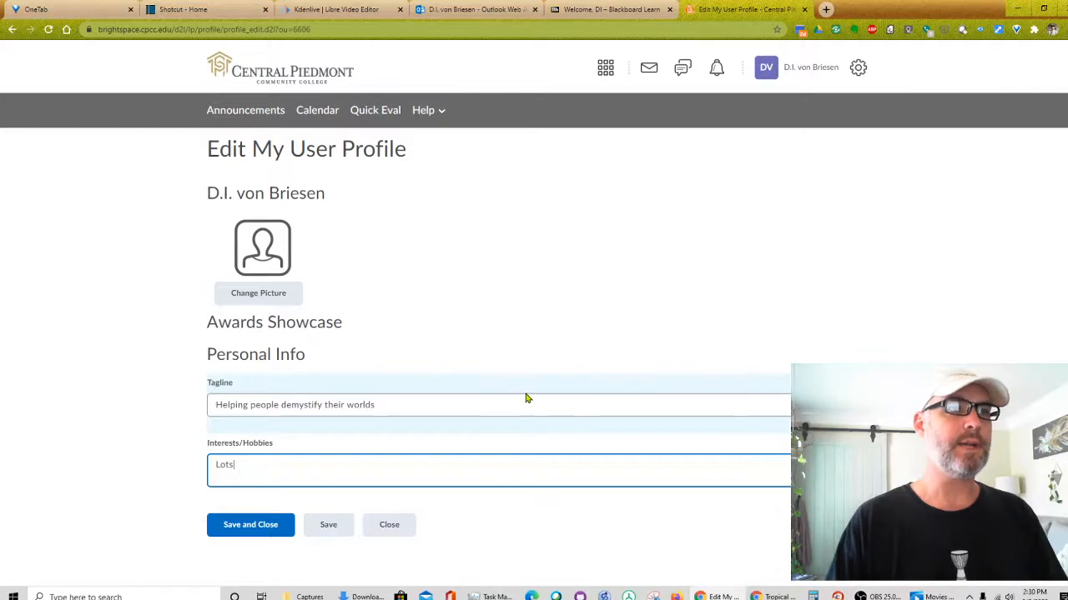
click(517, 406)
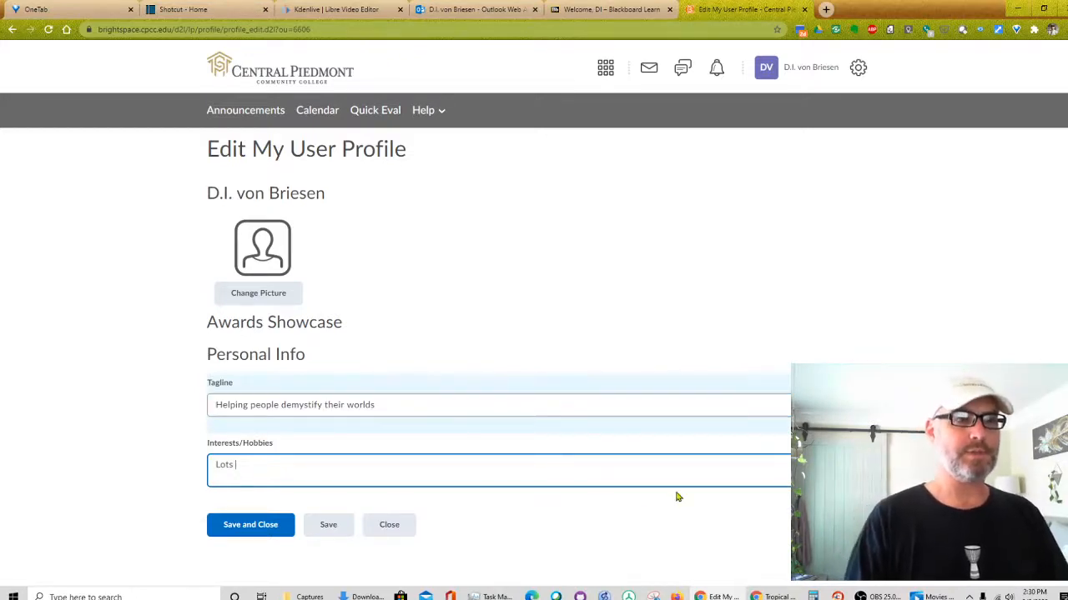
text(<)
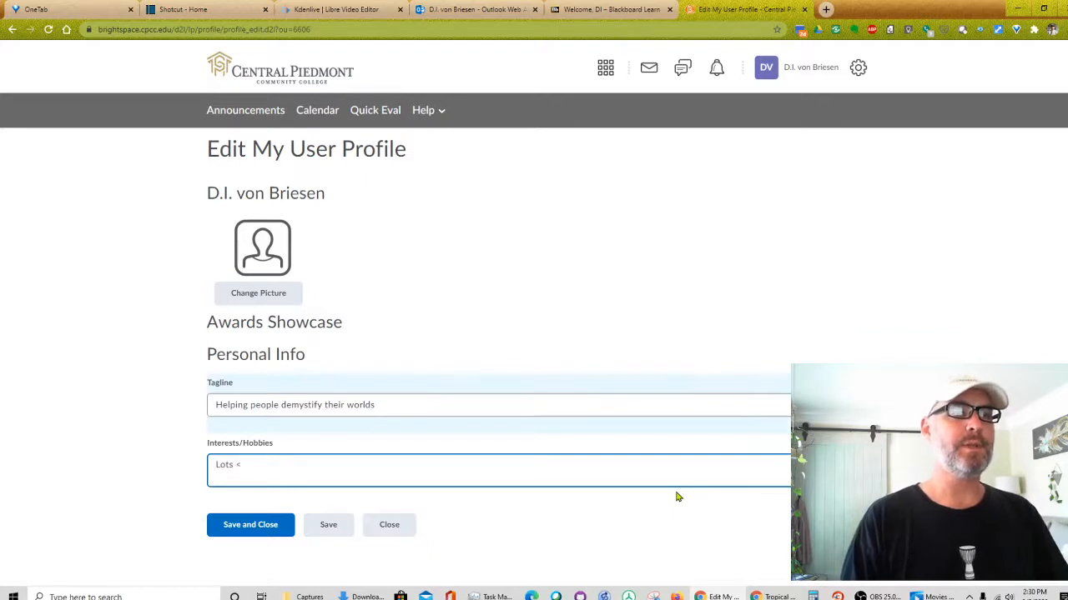
text(a)
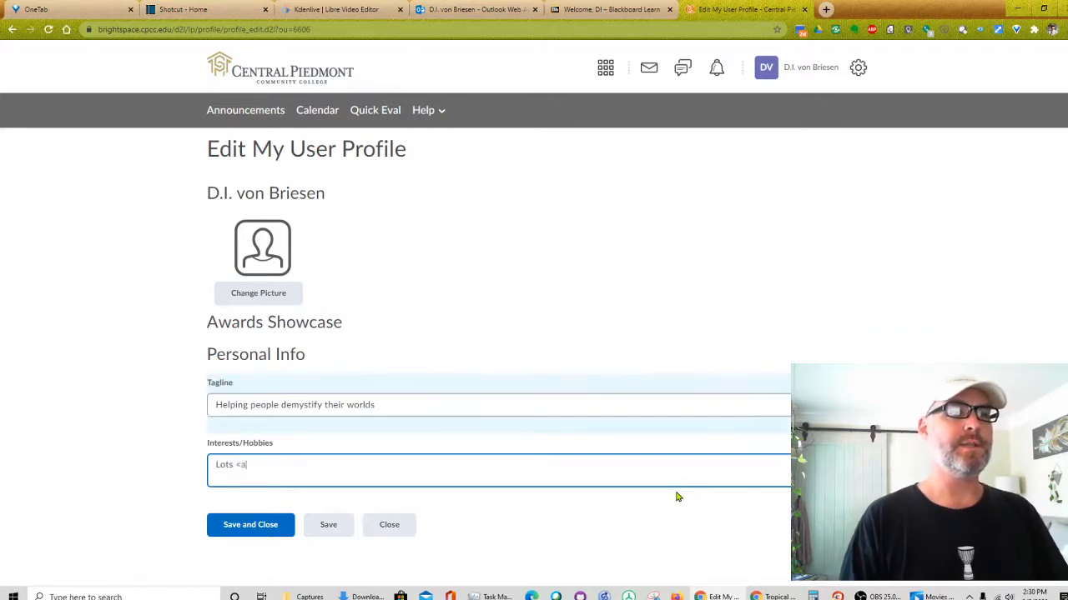
text(h)
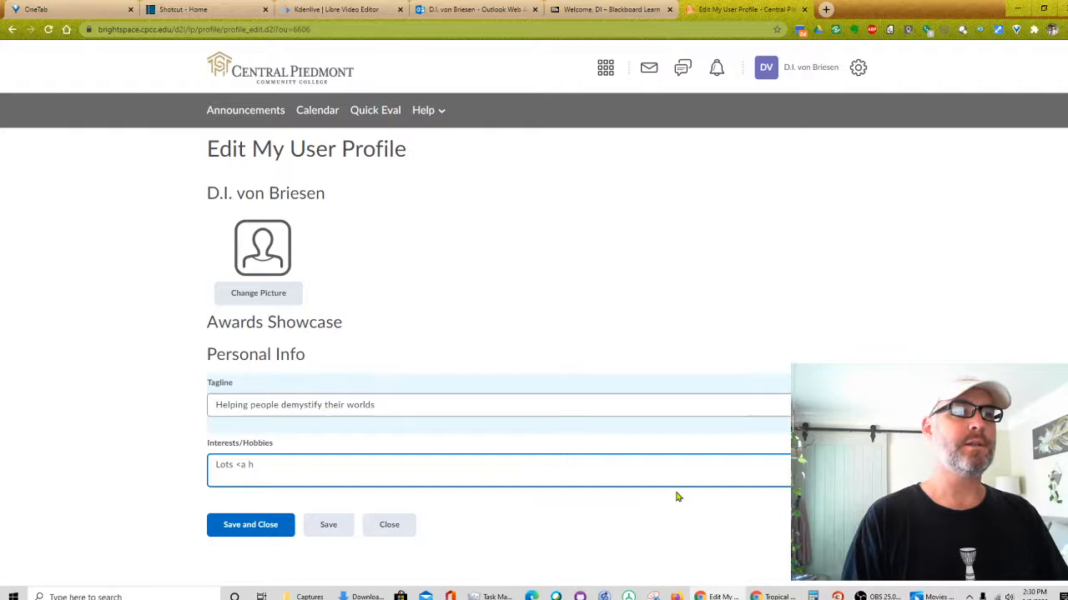
key(Backspace)
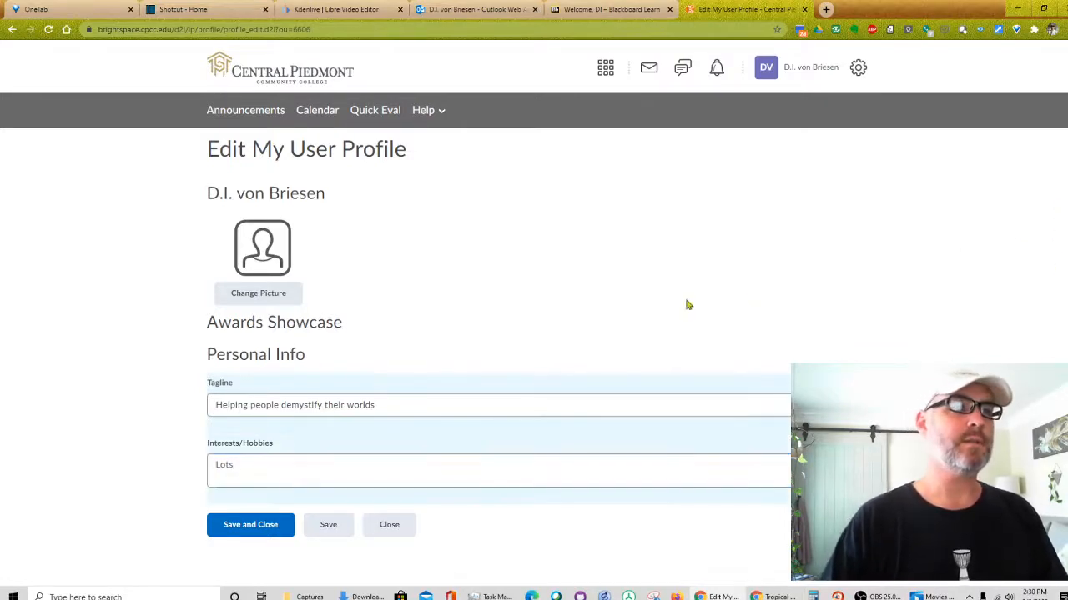
mouse_move(250, 523)
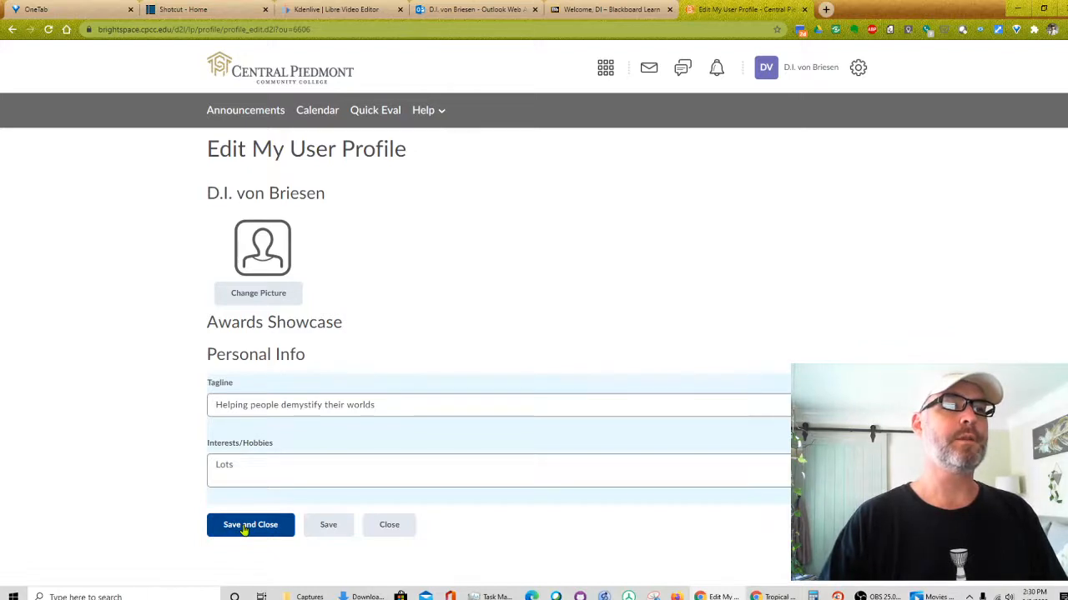
- Save and close the profile, then switch to the Brightspace First Look Notes document
click(250, 524)
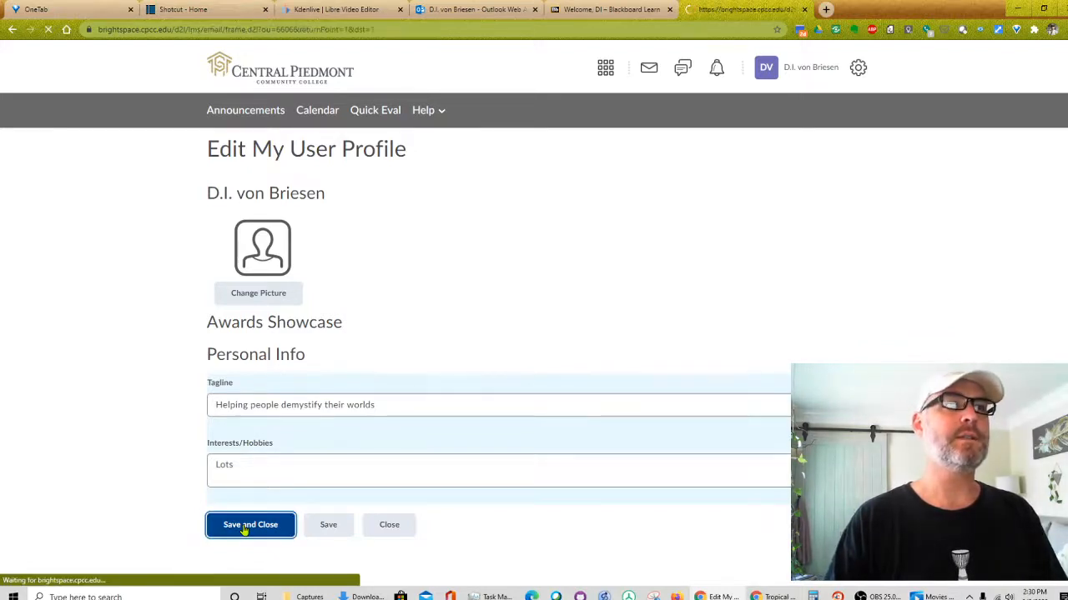
click(250, 524)
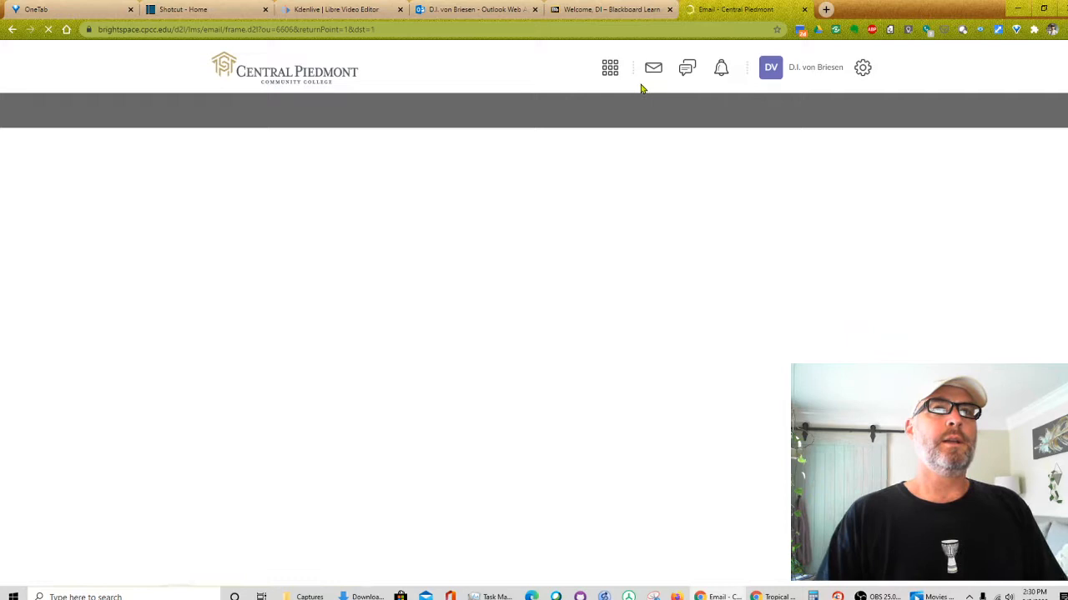
click(654, 67)
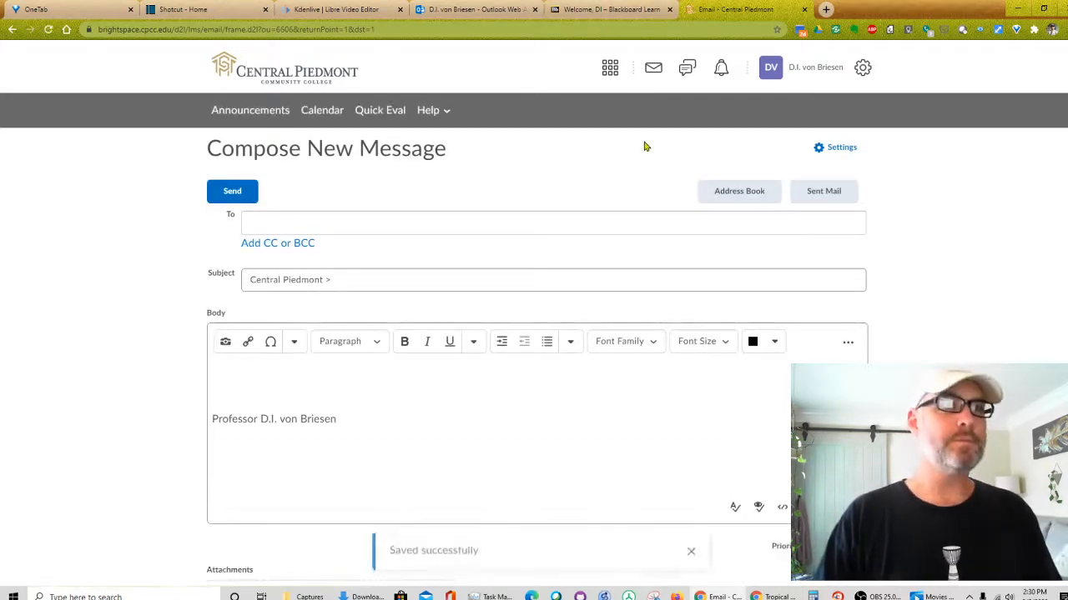
click(67, 10)
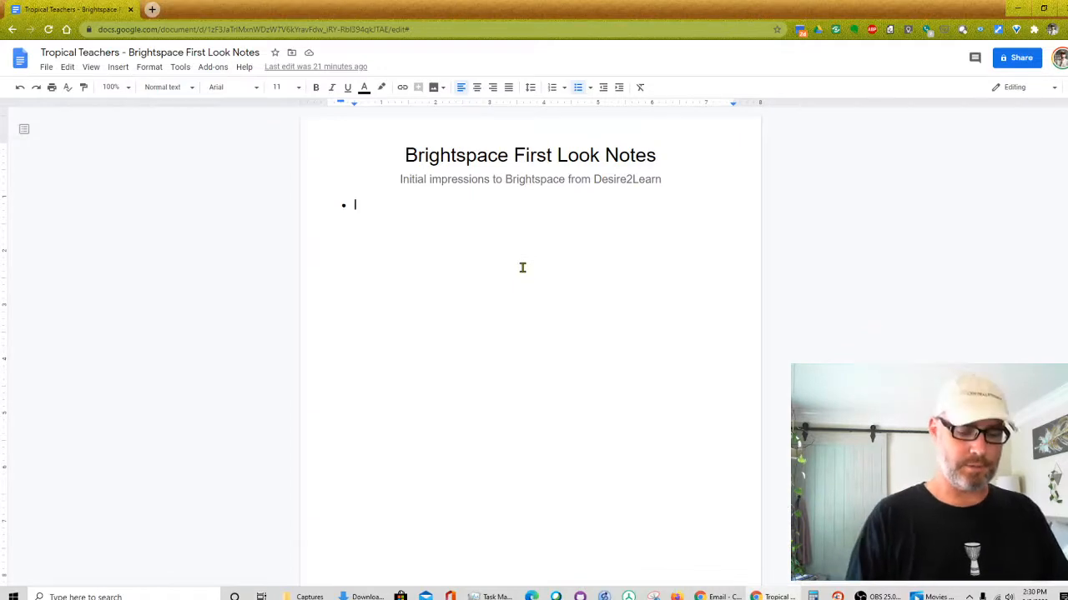
- Add bullet questions "How do we change things in the profile?" and why a message can't go to a friend
text(How do we d)
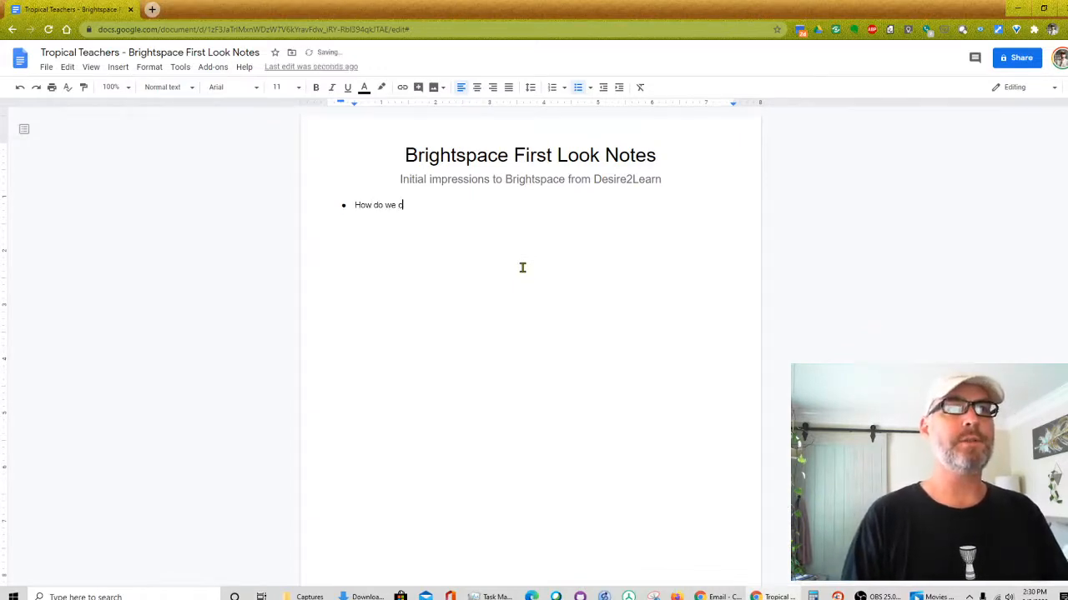
text(hange t)
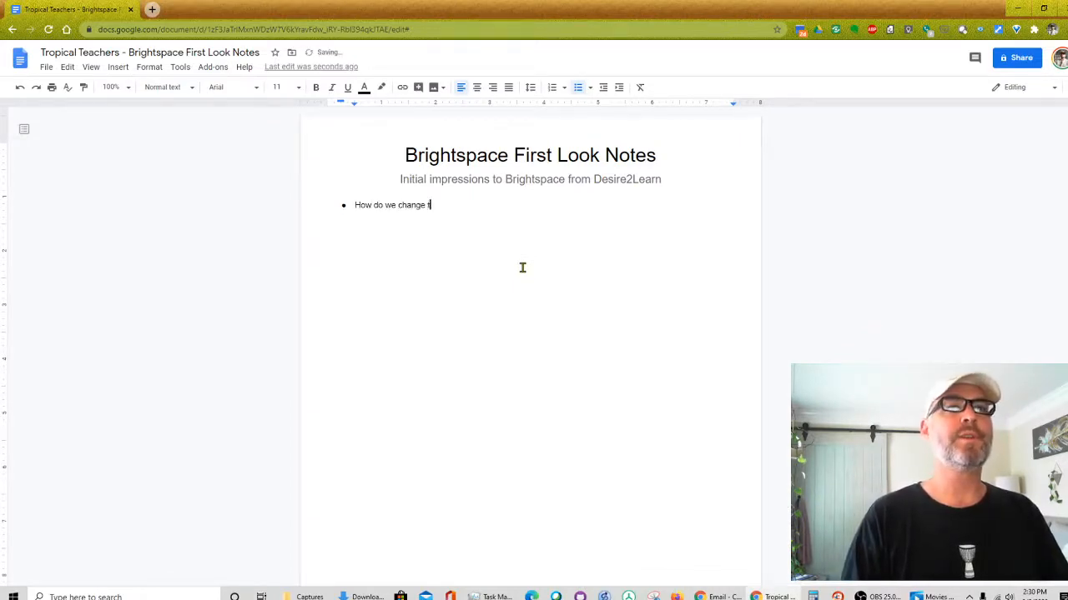
text(hings in the profile?)
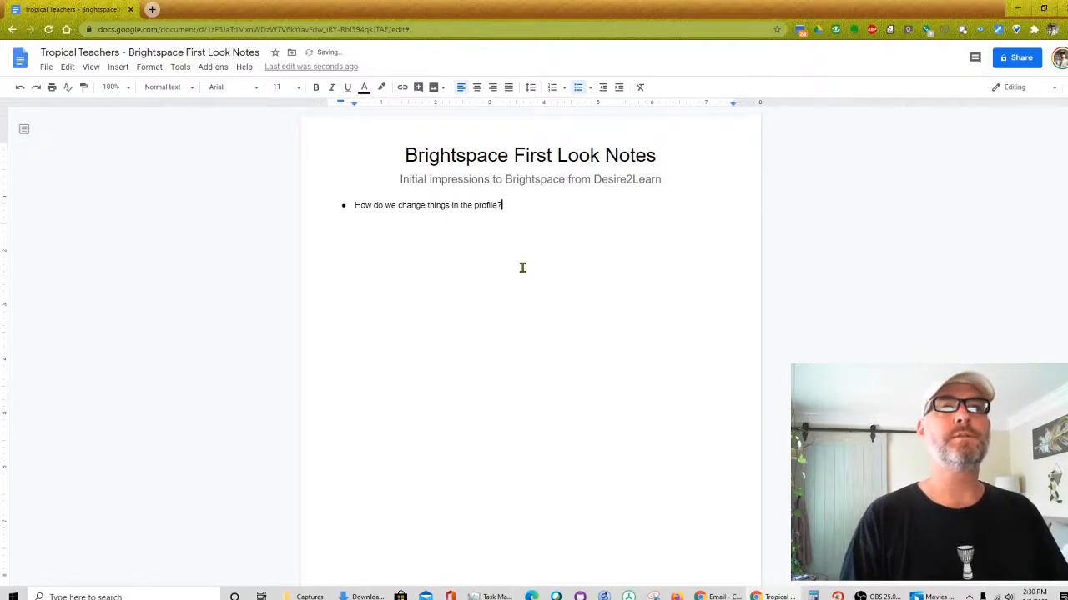
text(Why ca)
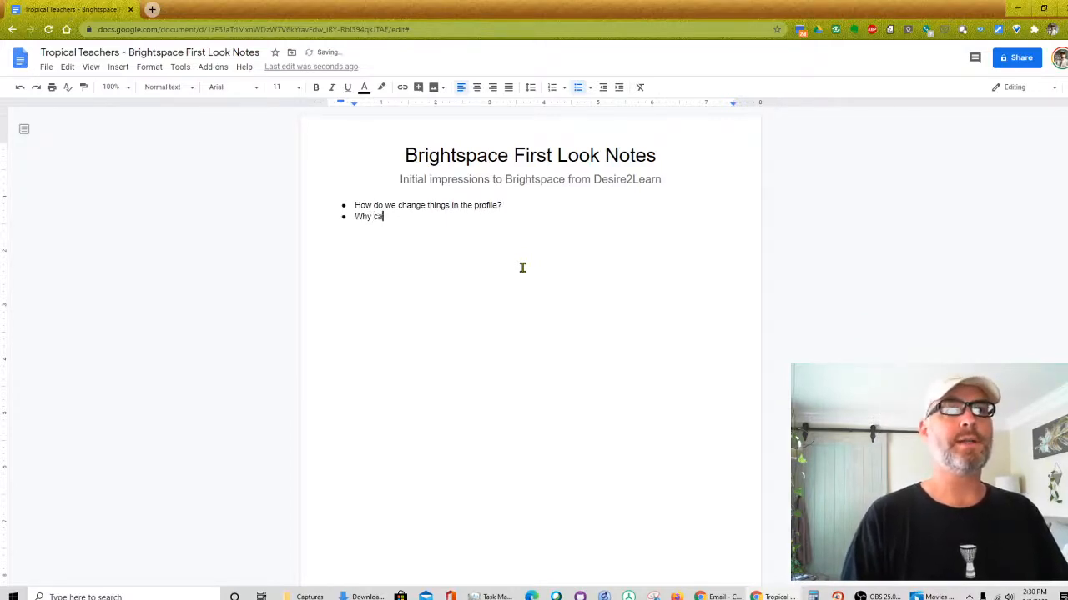
text(n't i send a)
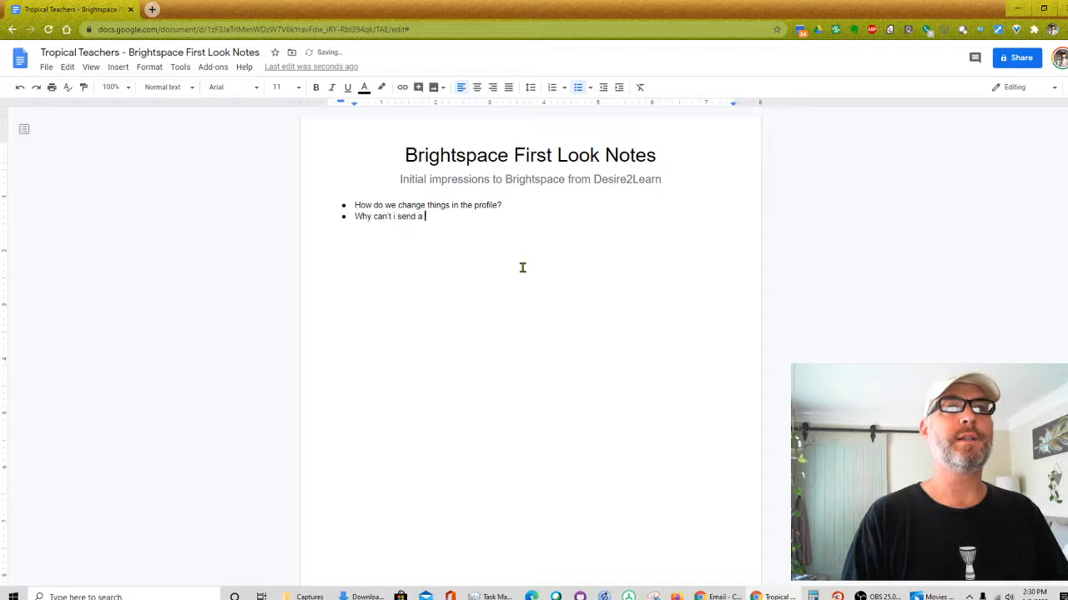
text(message to a r)
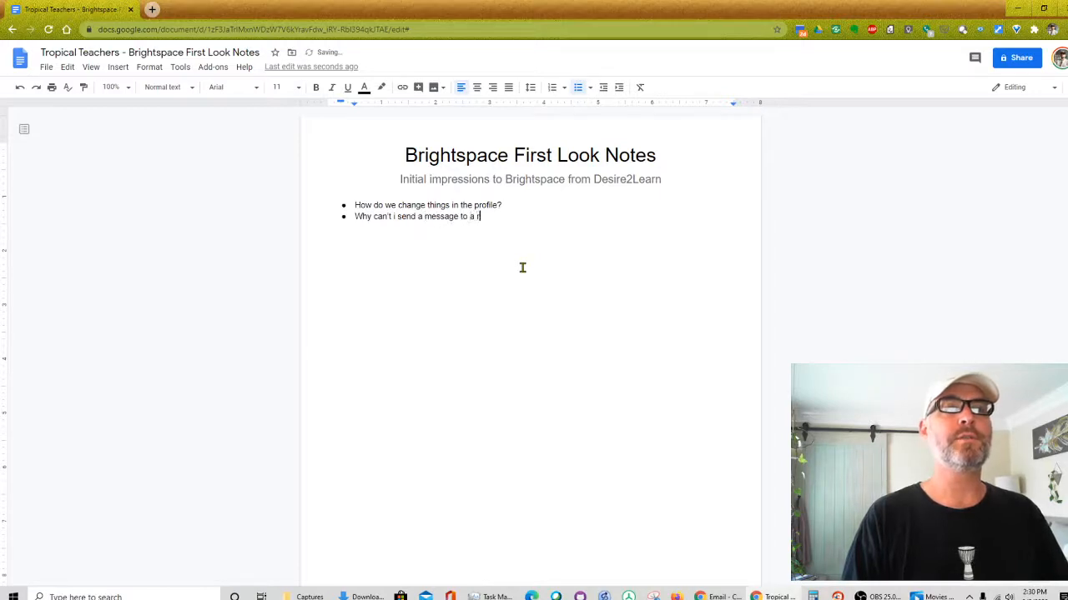
text(friend)
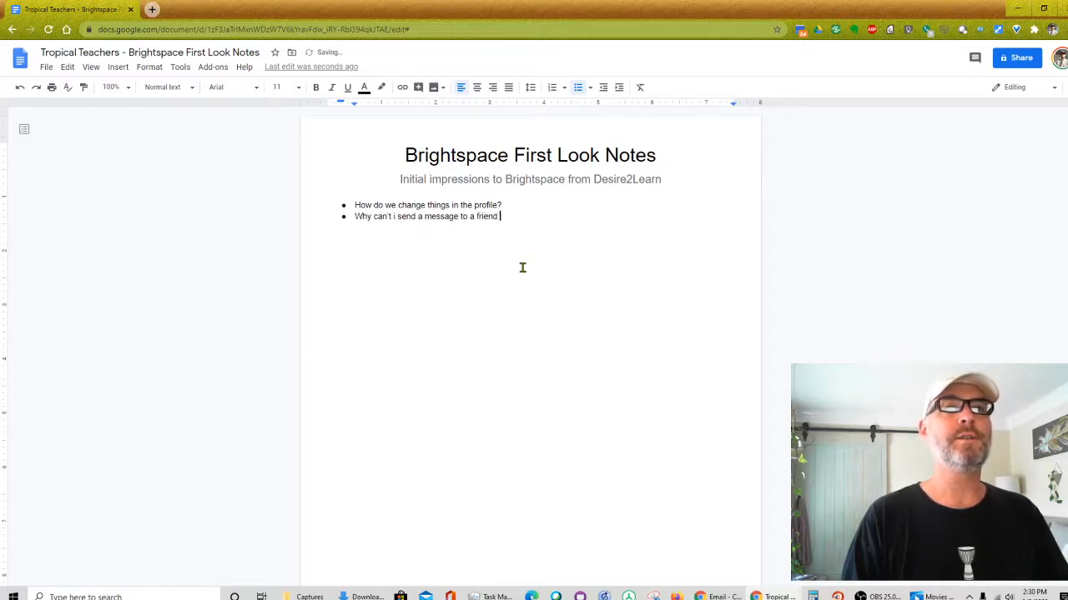
text(but can to another?)
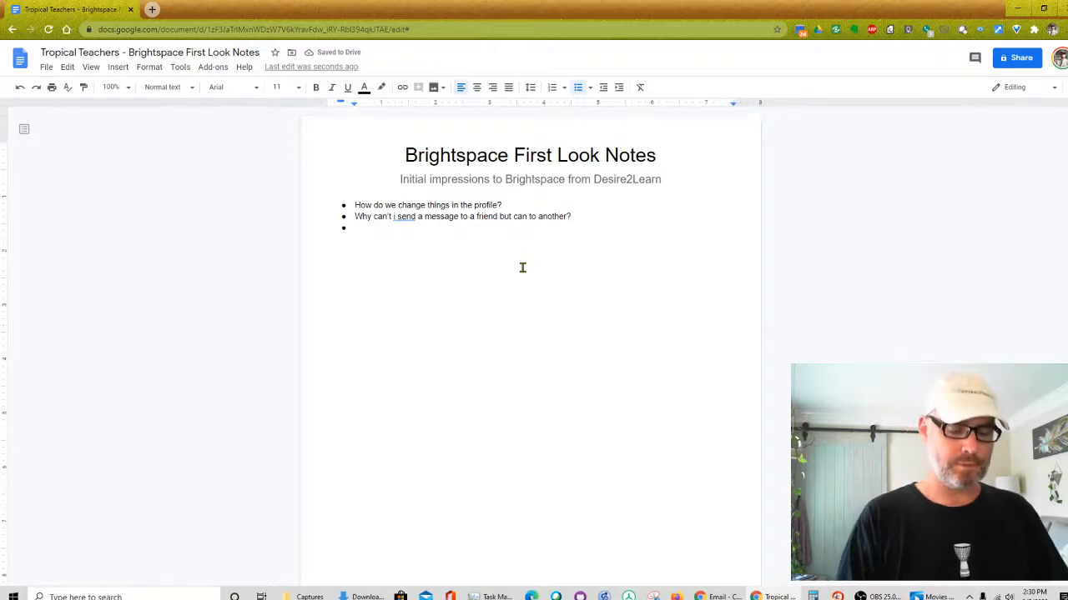
text(Why)
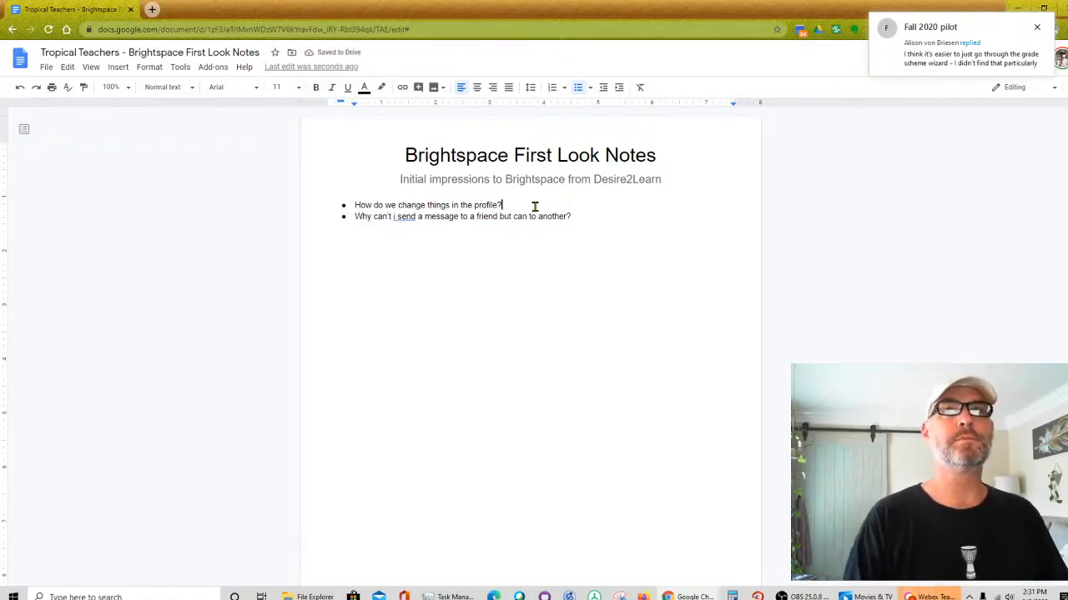
- Append "Pulled from another source?" to the profile question and return to Brightspace
text(Pull)
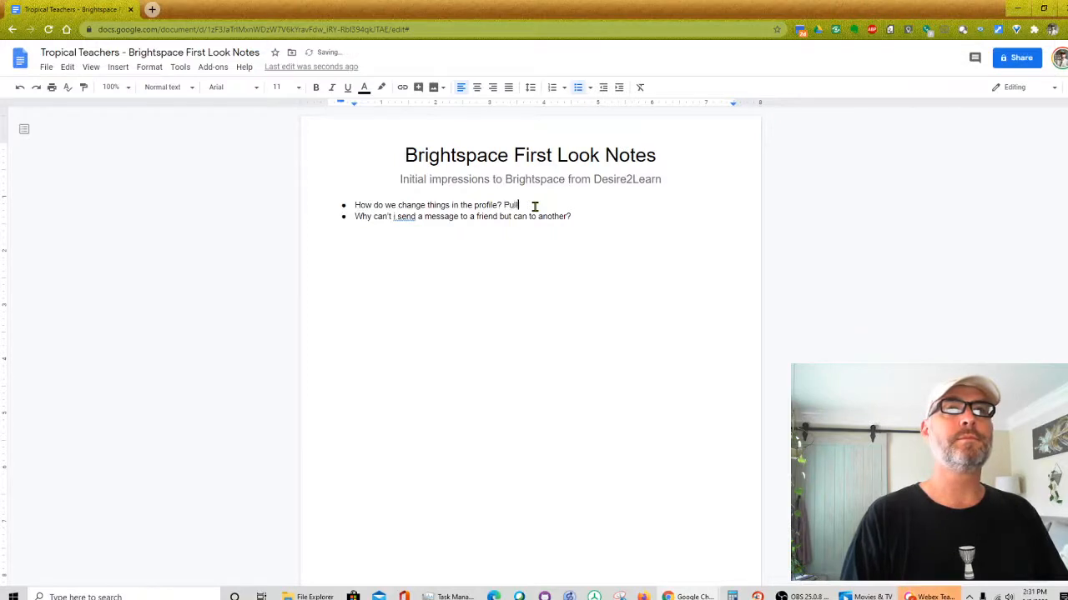
text(ed)
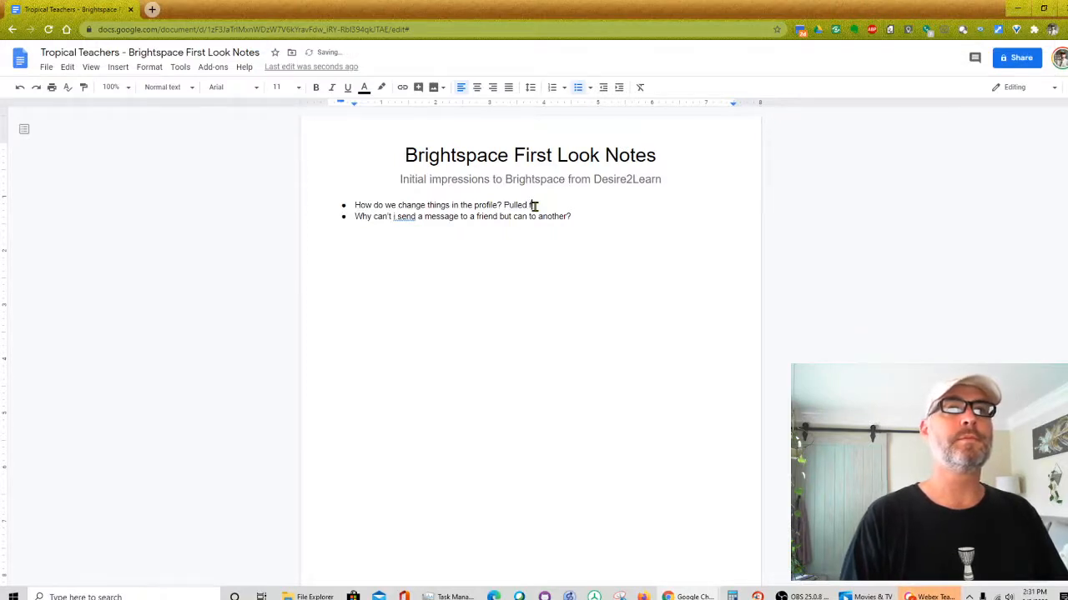
text(rom another s)
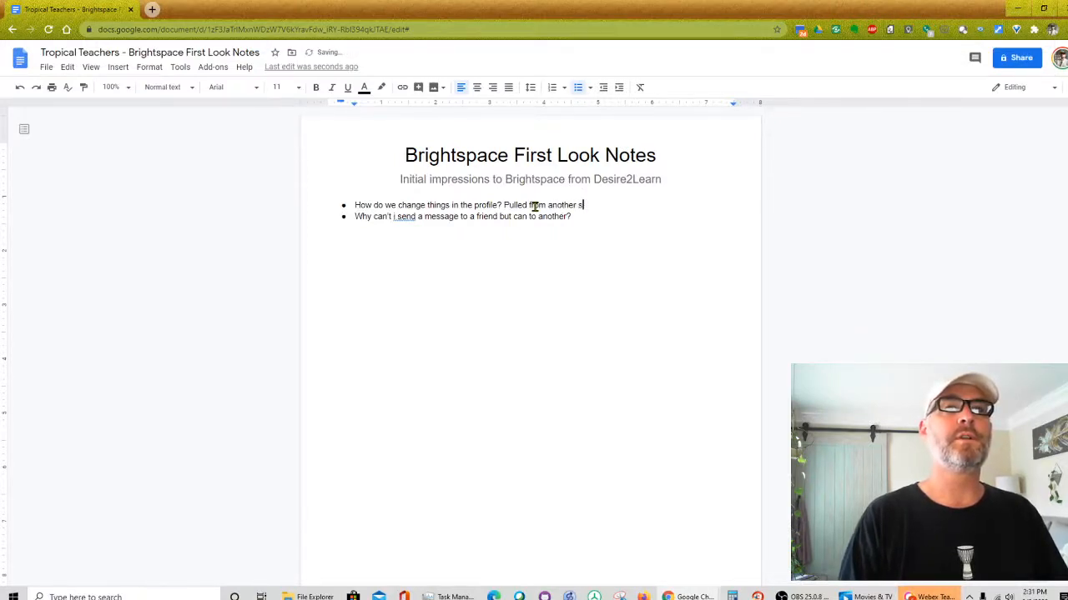
text(ource?)
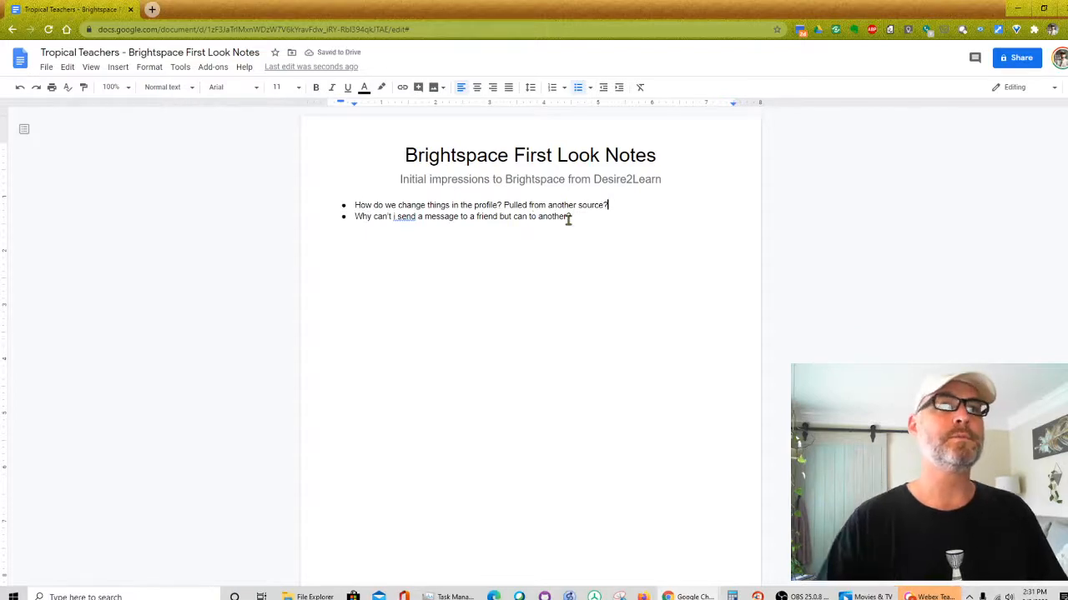
key(alt+tab)
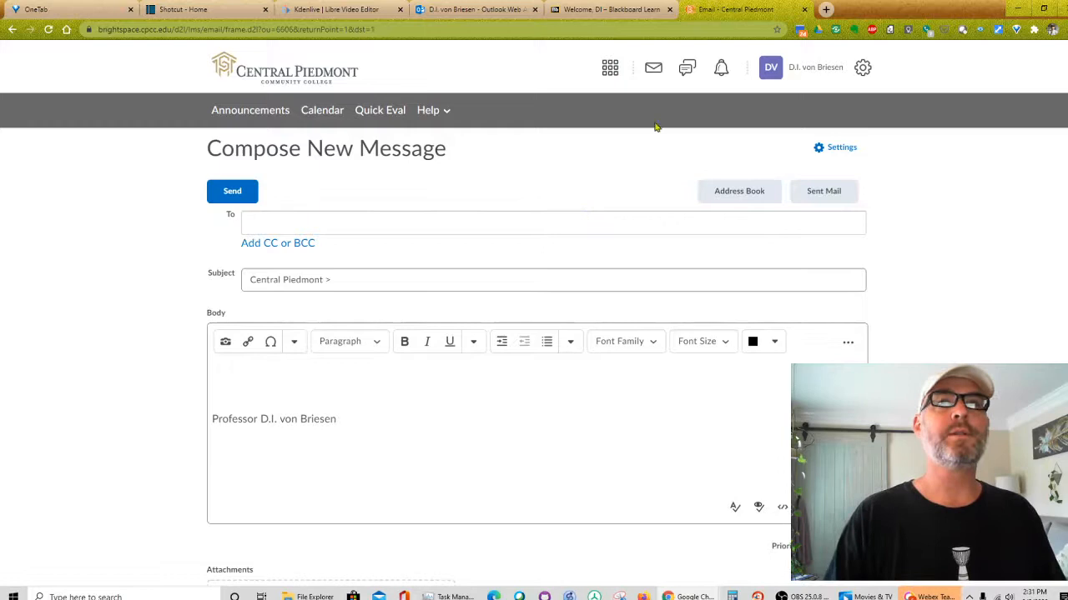
mouse_move(759, 75)
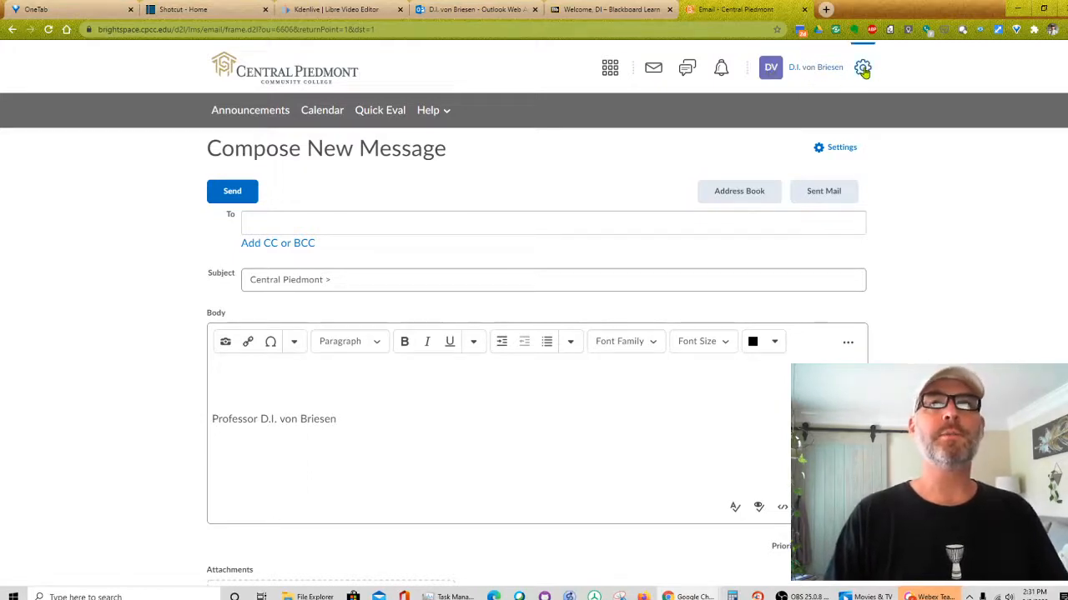
- Glance at the organization settings gear, then choose Notifications from the account menu
click(862, 67)
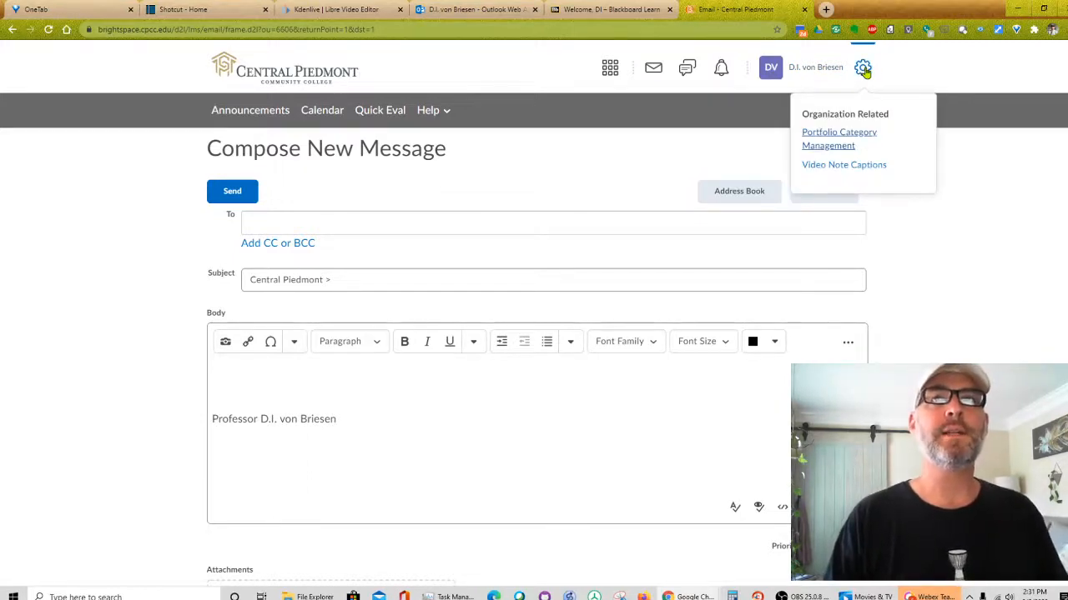
click(771, 66)
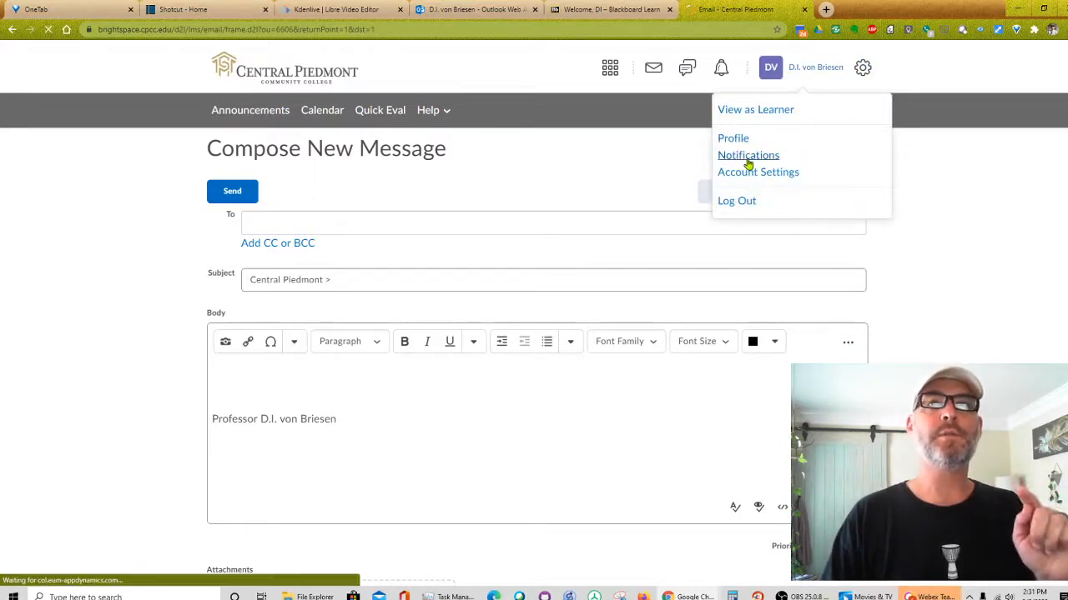
click(748, 155)
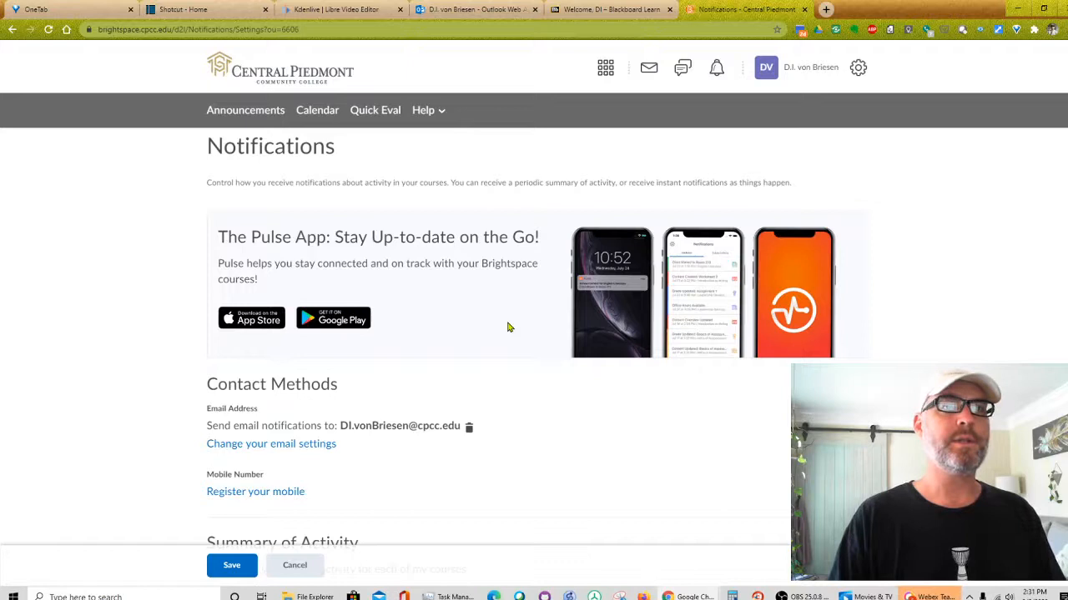
mouse_move(514, 309)
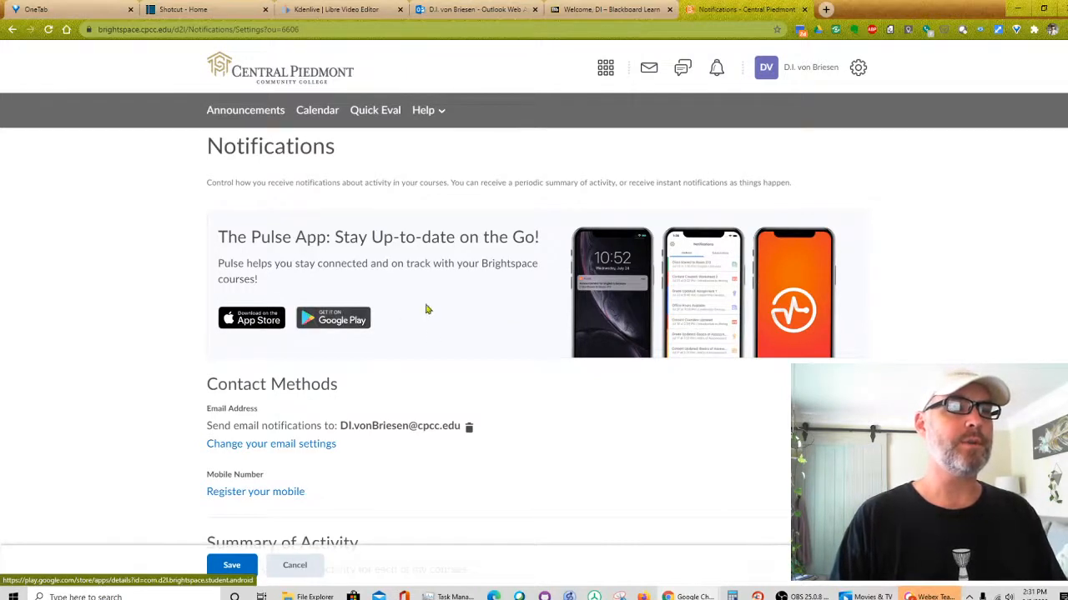
scroll(down, 3)
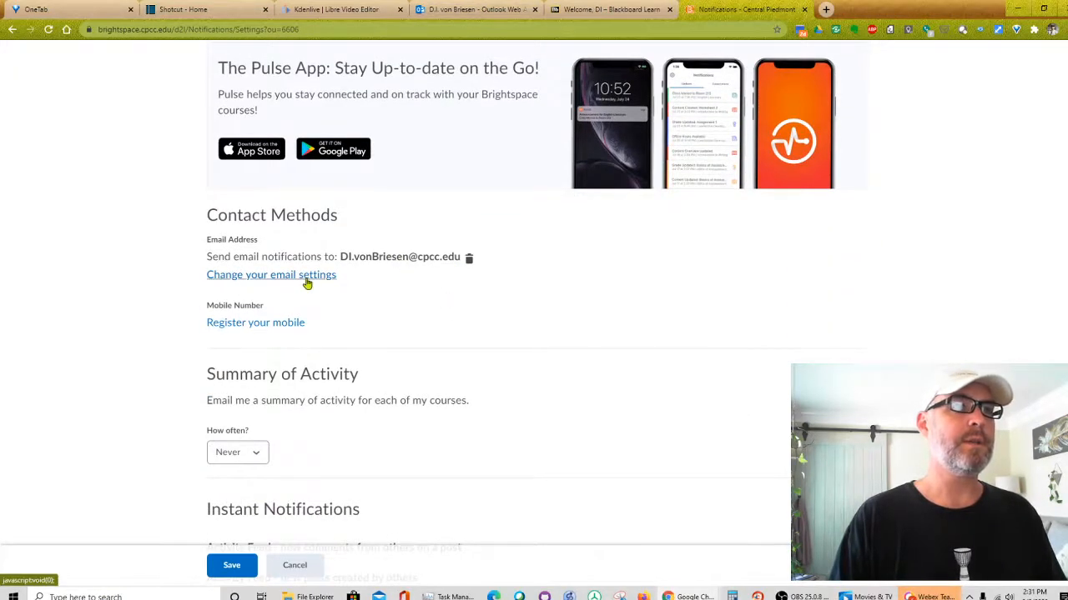
click(270, 274)
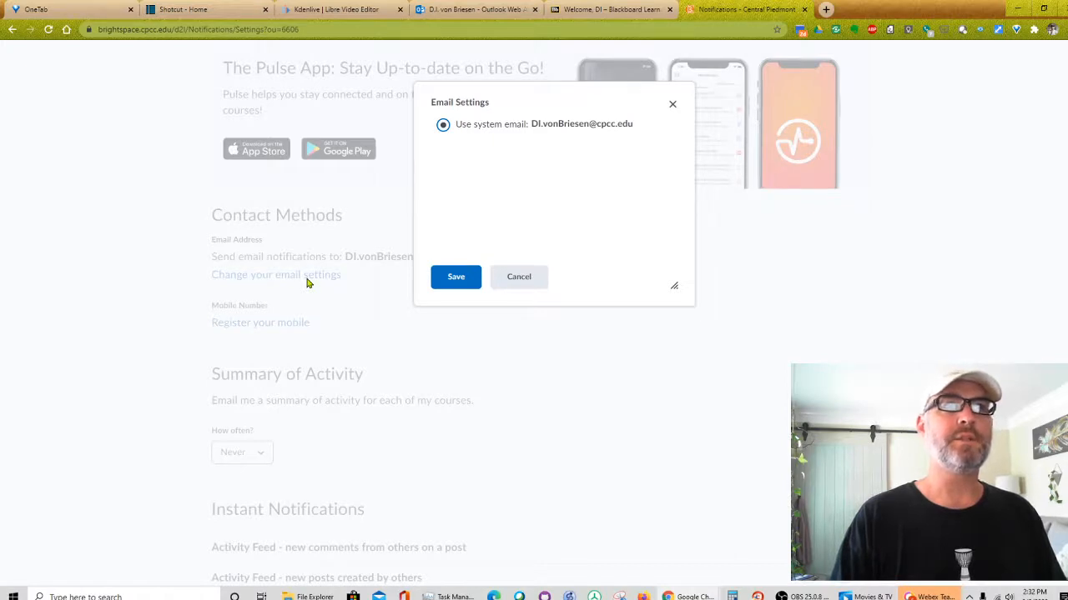
mouse_move(672, 103)
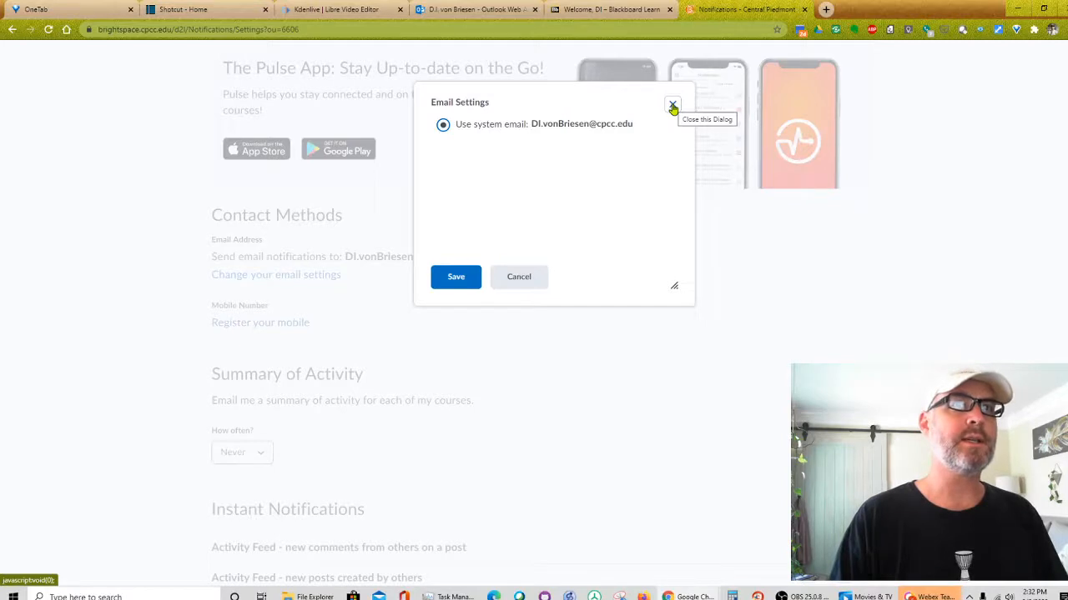
click(674, 107)
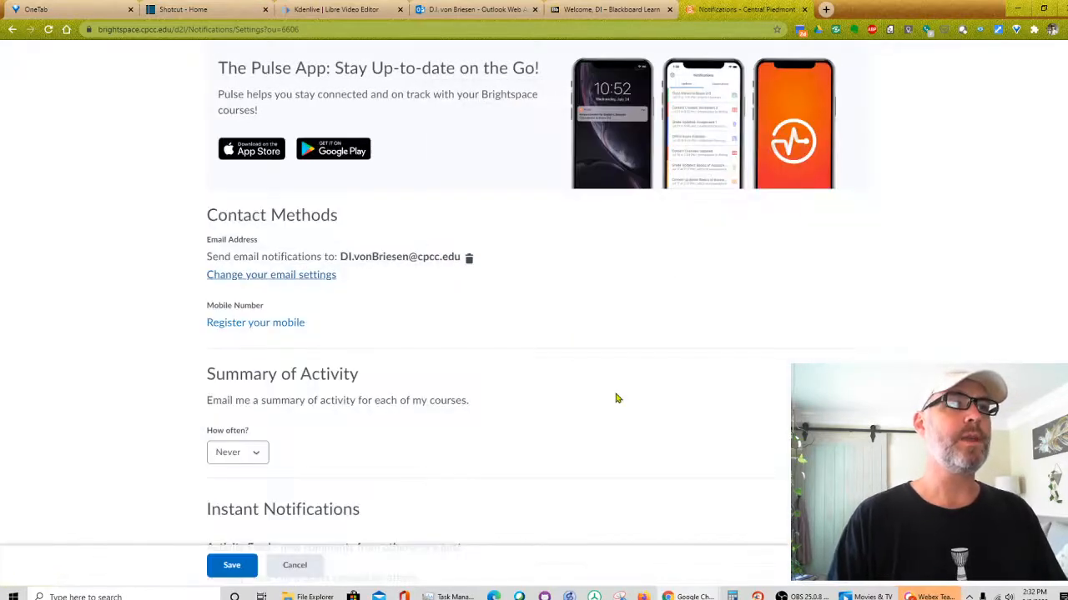
mouse_move(256, 324)
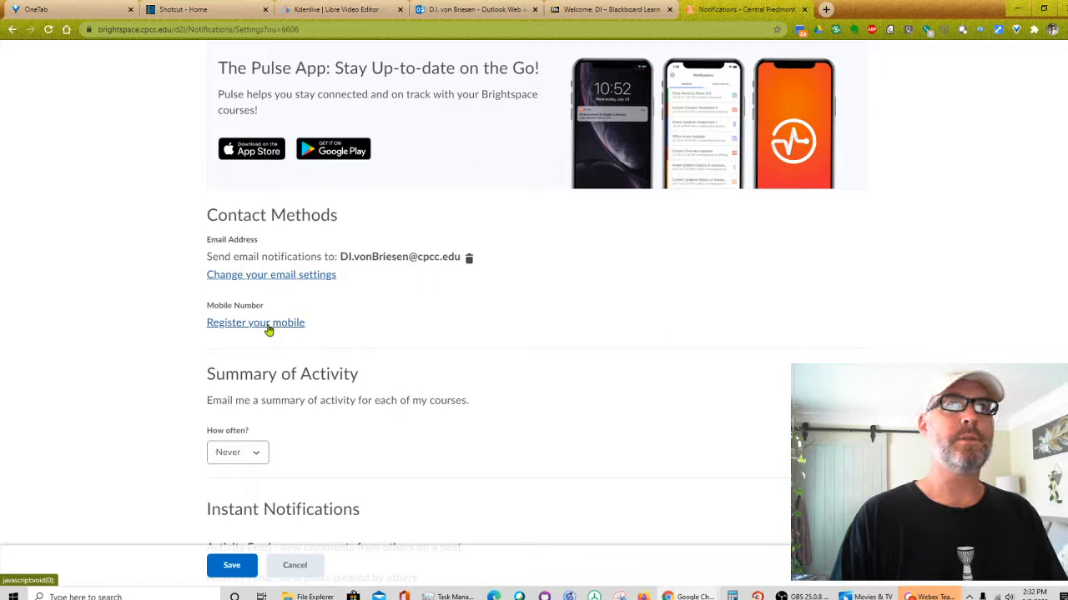
scroll(down, 3)
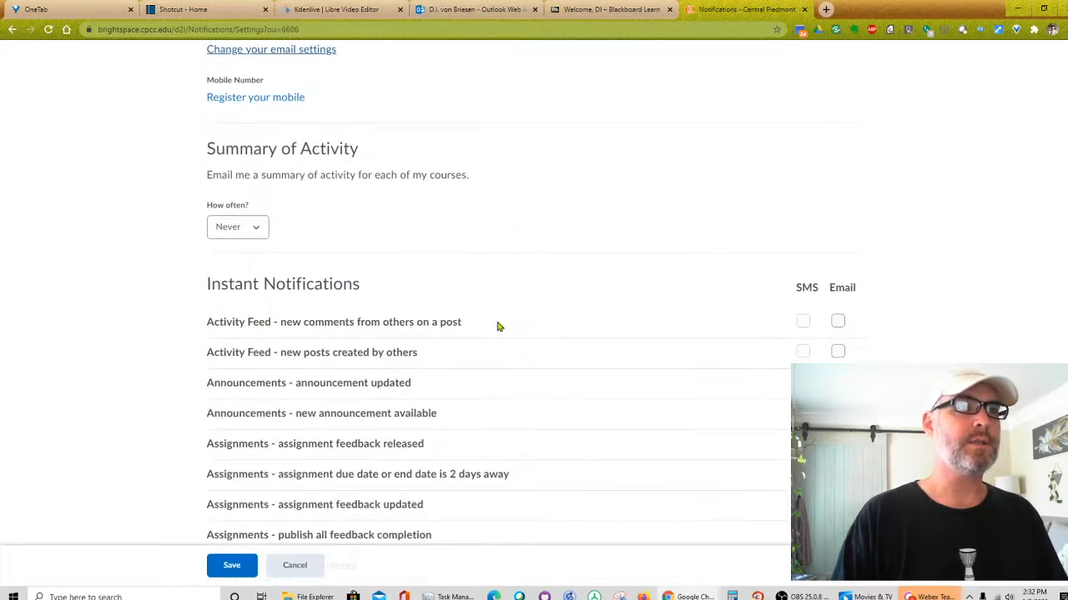
- Set the Summary of Activity email to be sent Daily
click(237, 227)
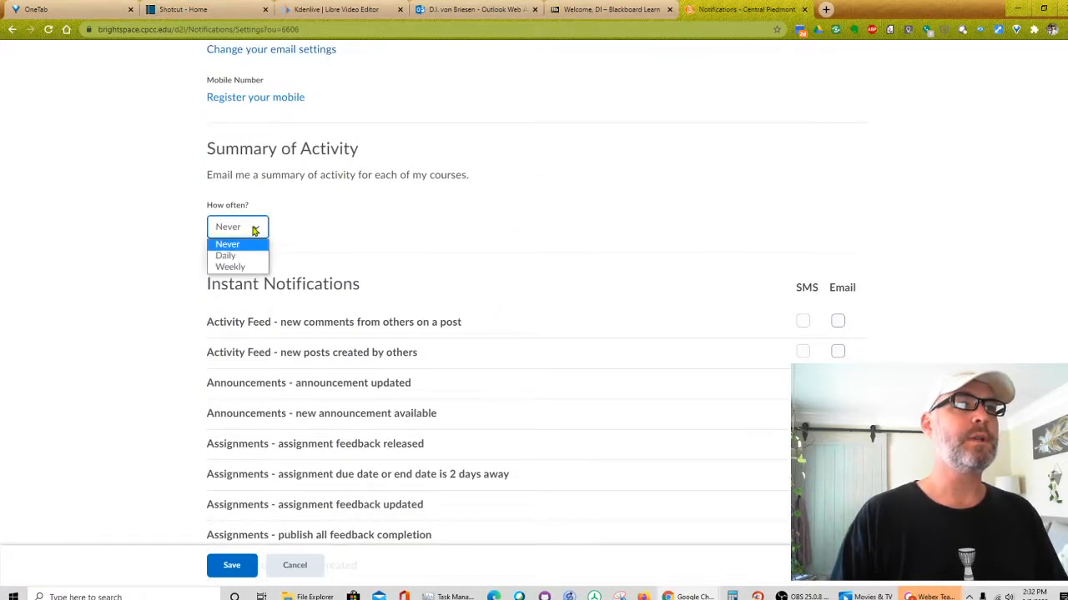
mouse_move(225, 255)
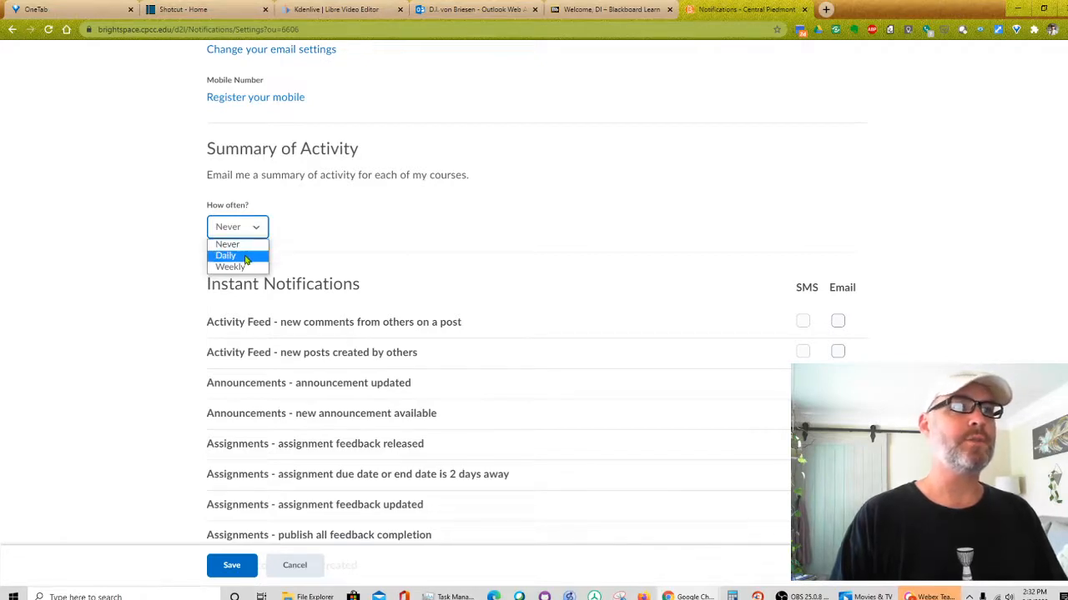
click(225, 256)
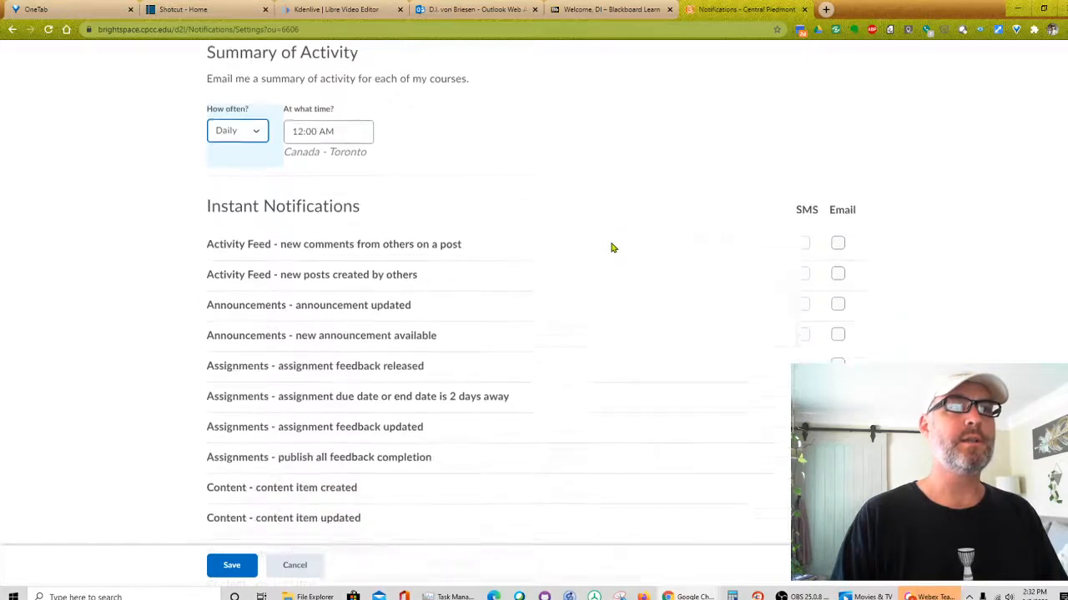
scroll(down, 3)
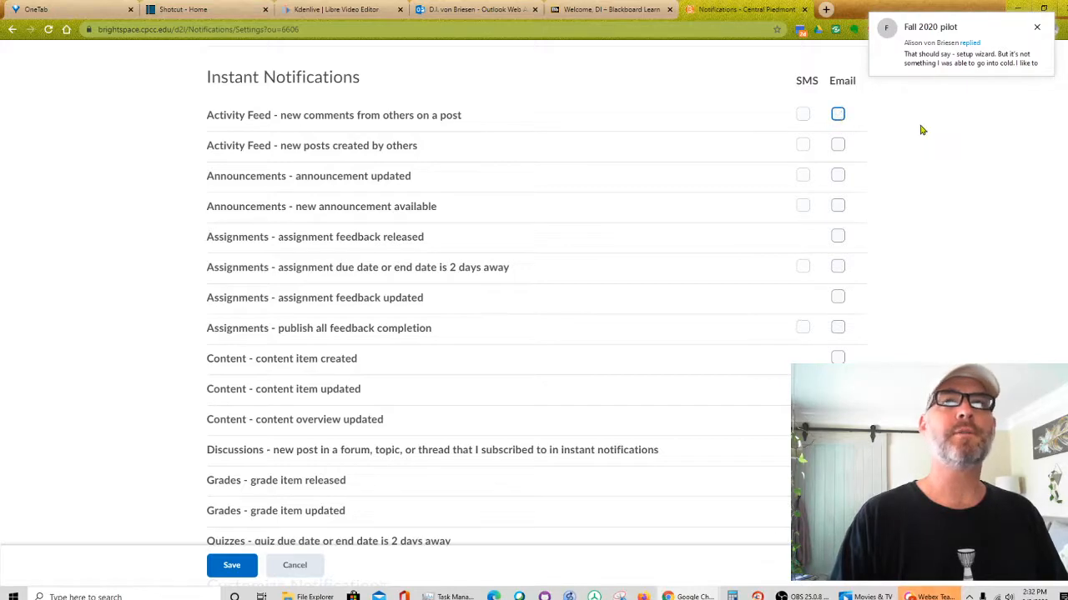
scroll(up, 3)
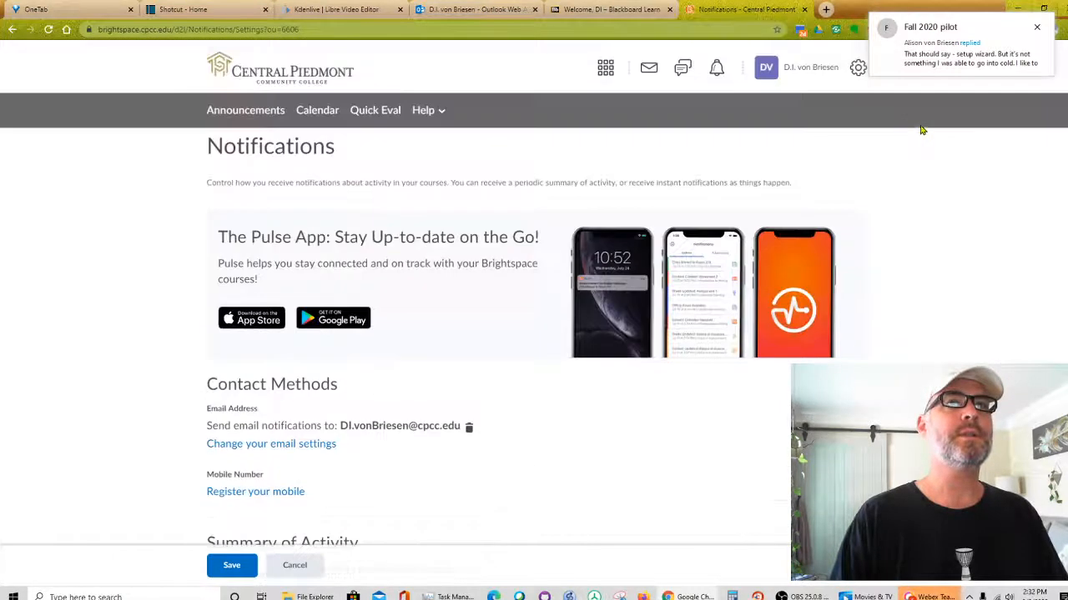
- Look over the Instant Notifications options, then switch to the notes document
click(1037, 26)
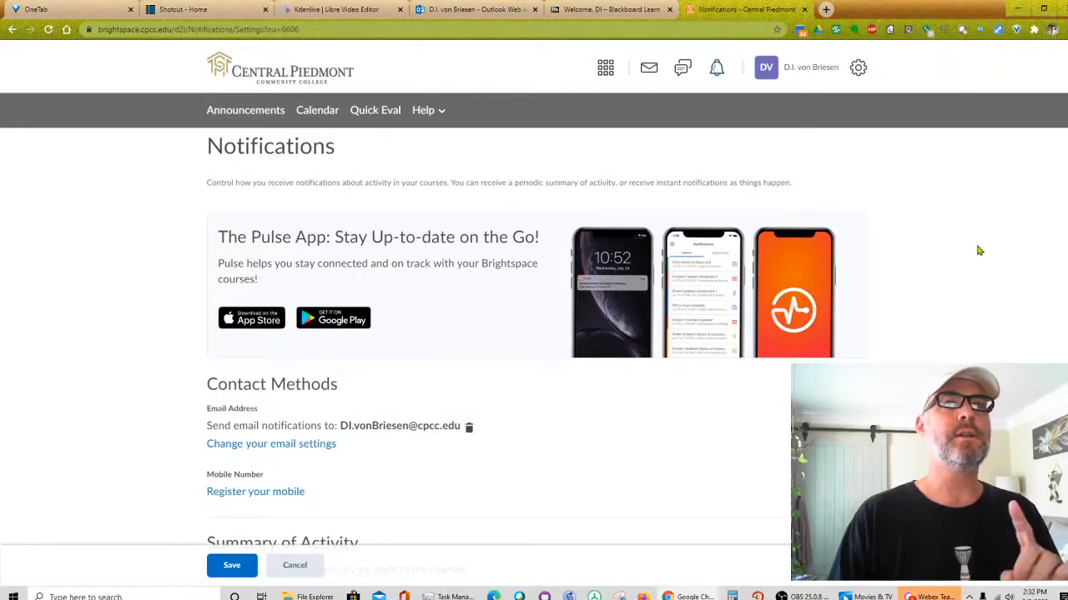
scroll(down, 3)
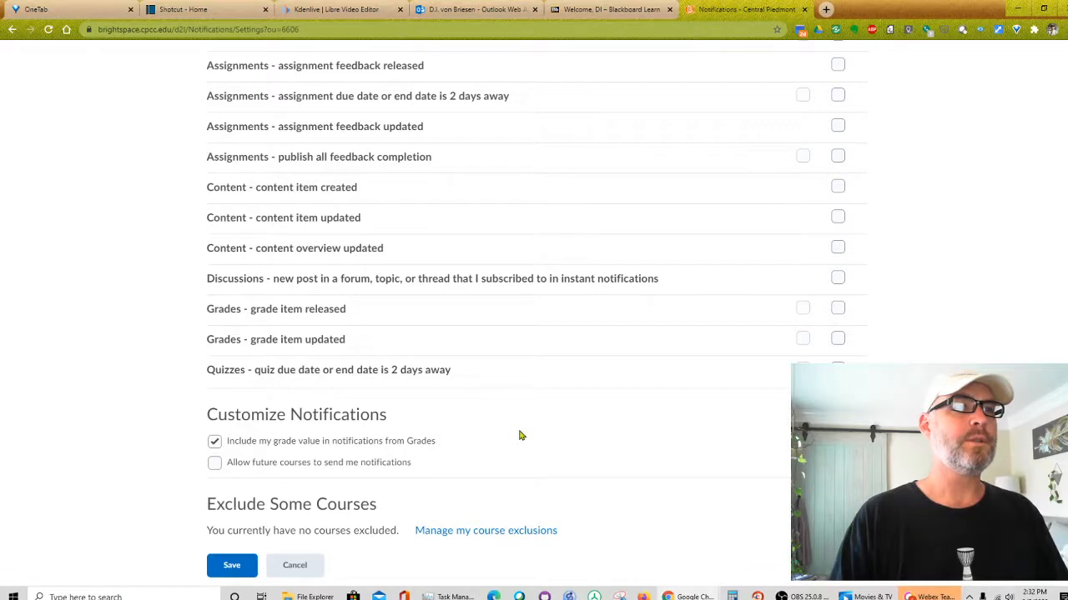
scroll(up, 3)
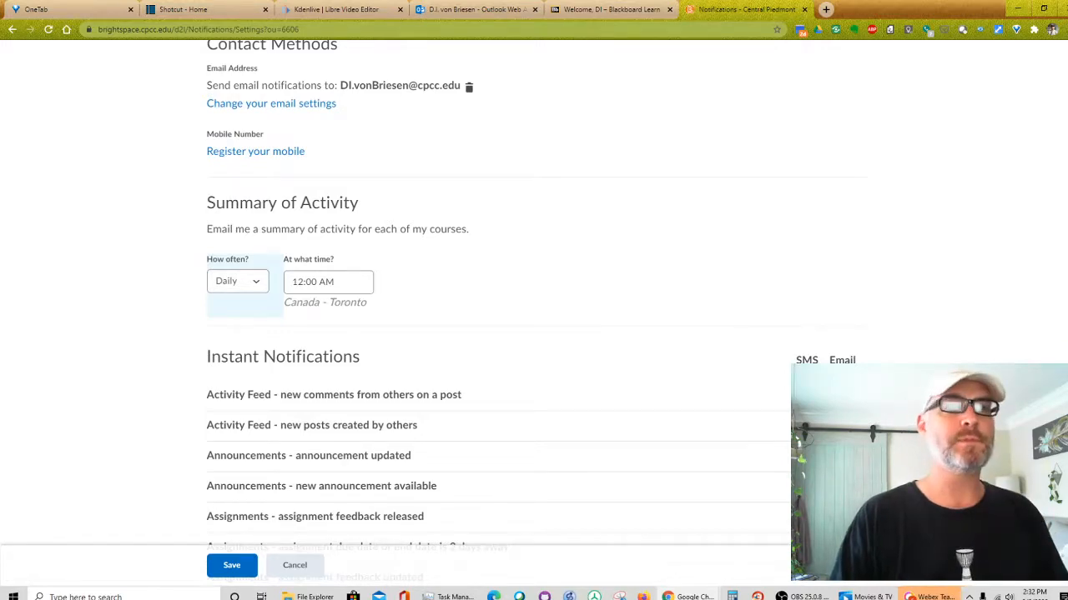
key(alt+tab)
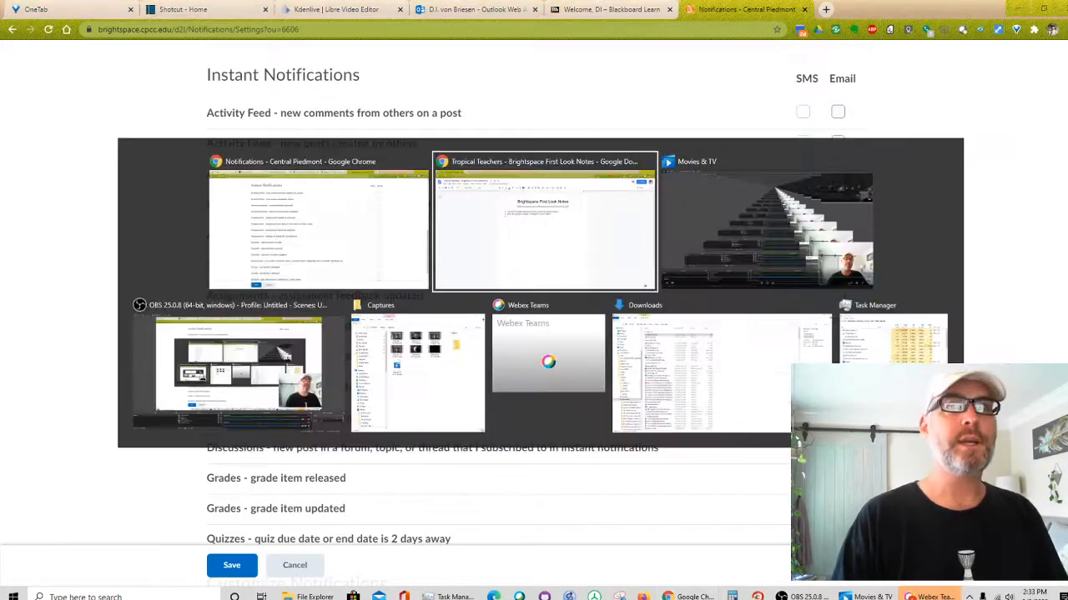
- Add a third note asking where the alert option is in instant notifications, since only email appears
click(543, 224)
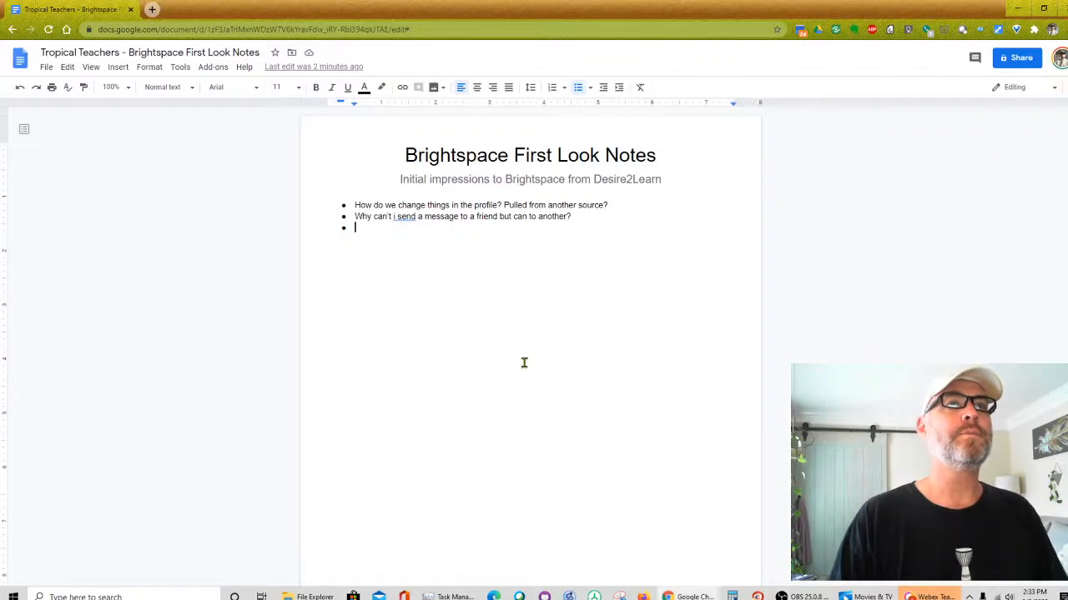
text(In isn)
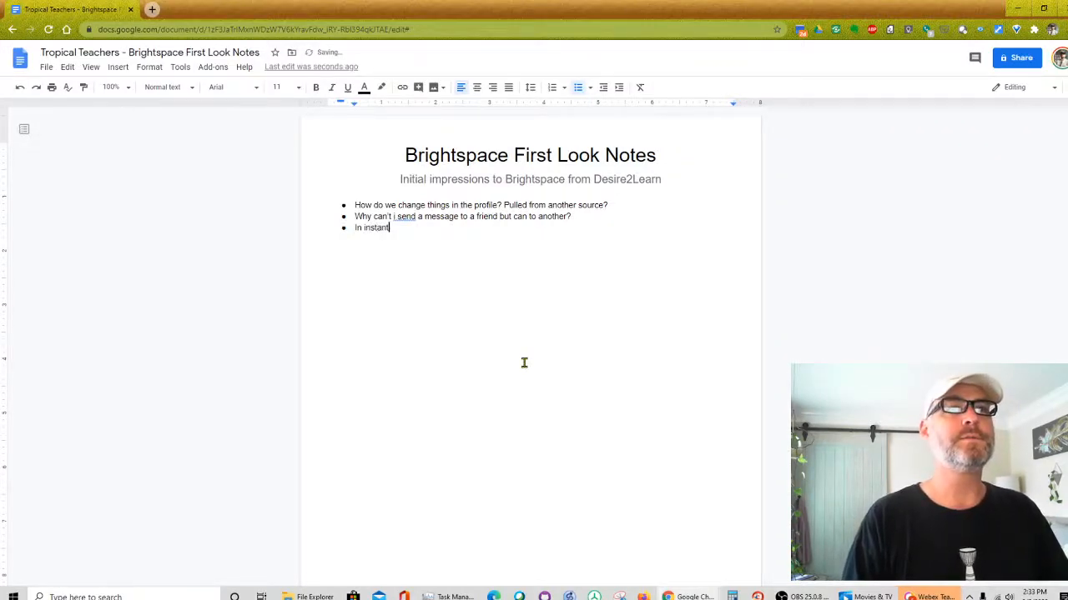
text(notifications (s)
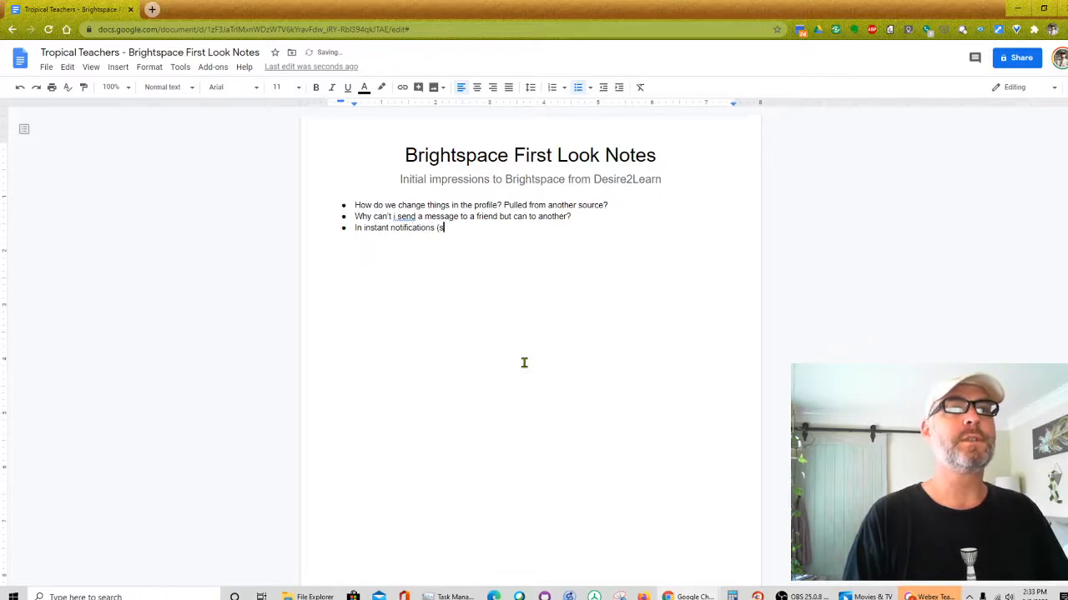
text(ettings) where is the alert op)
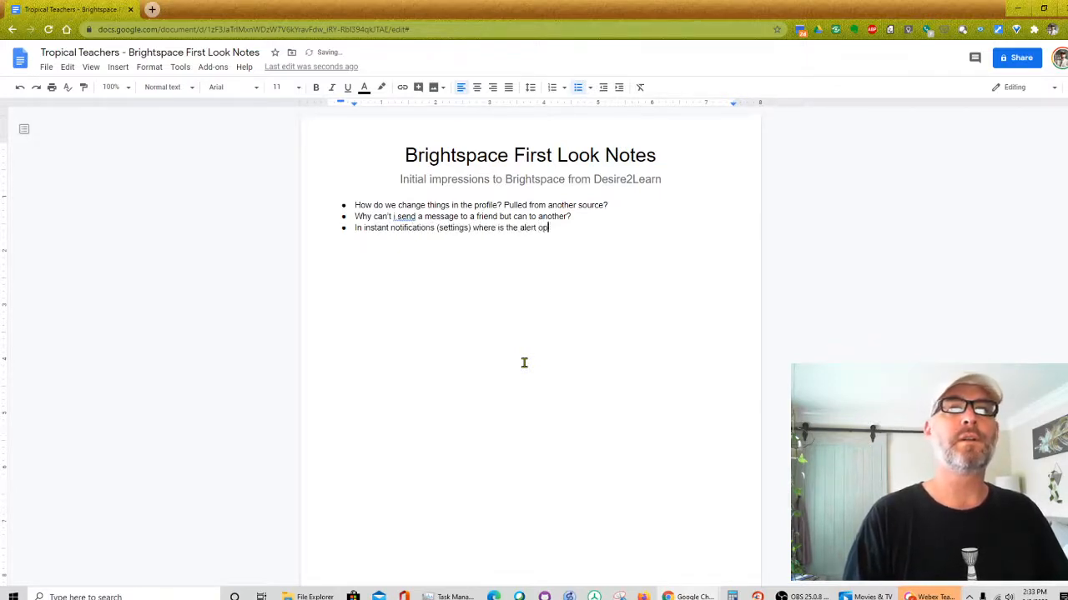
text(tion?)
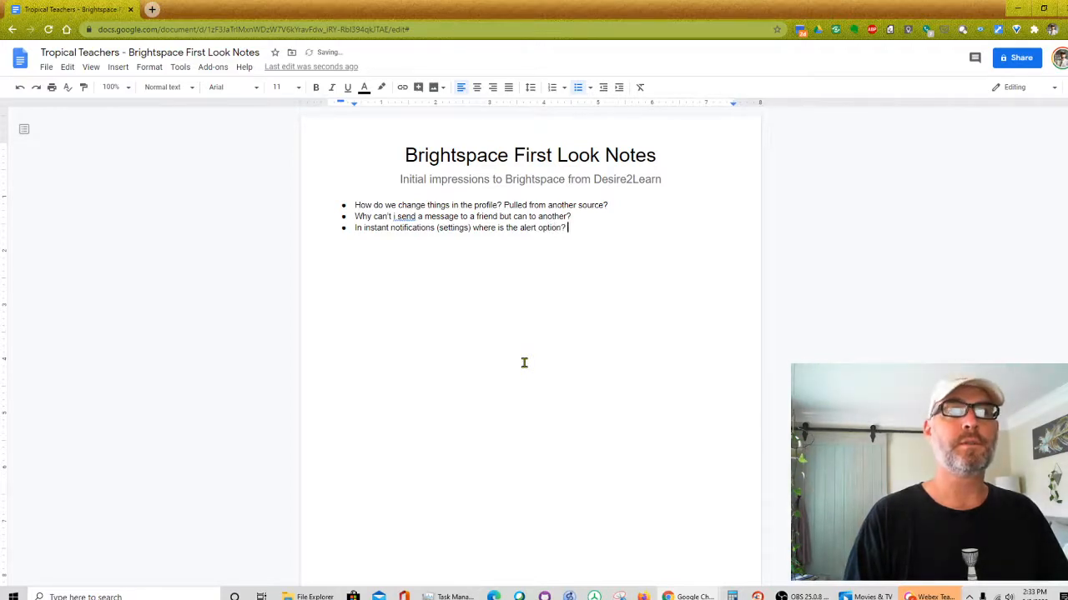
text(I only see)
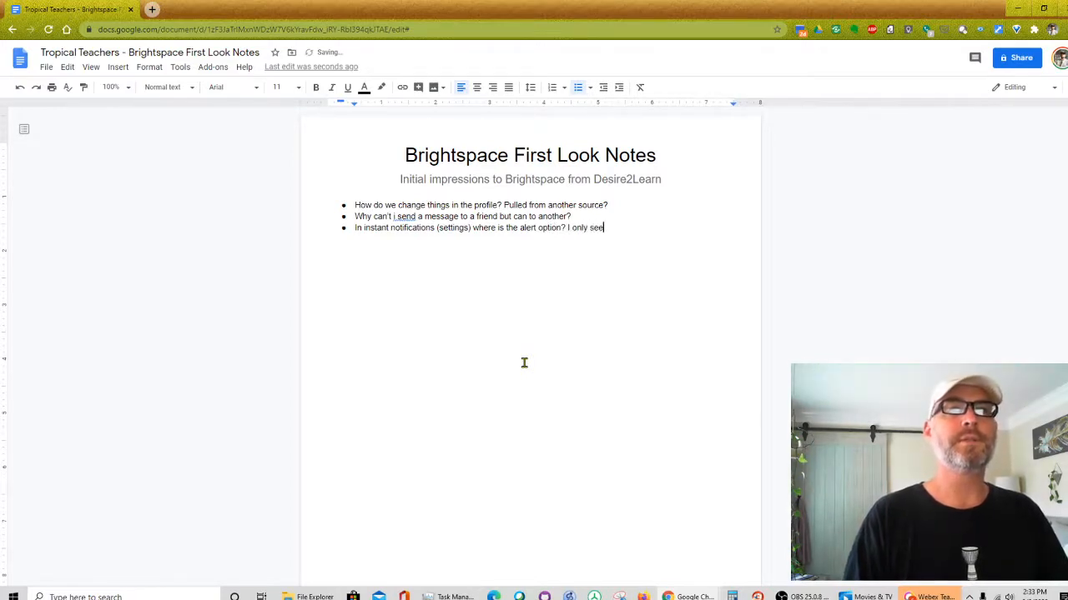
text(email and)
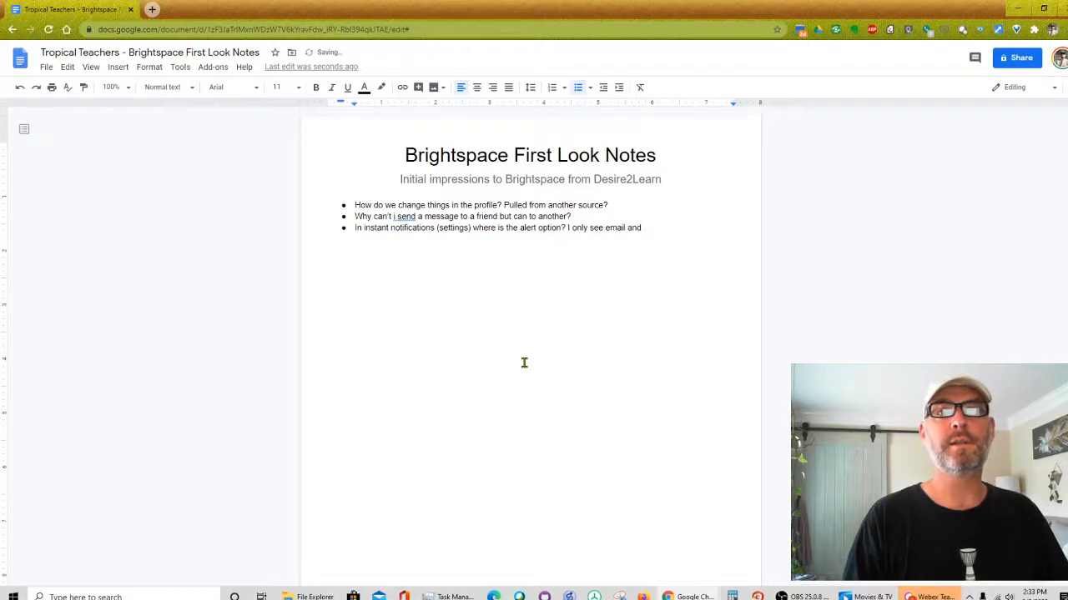
key(alt+tab)
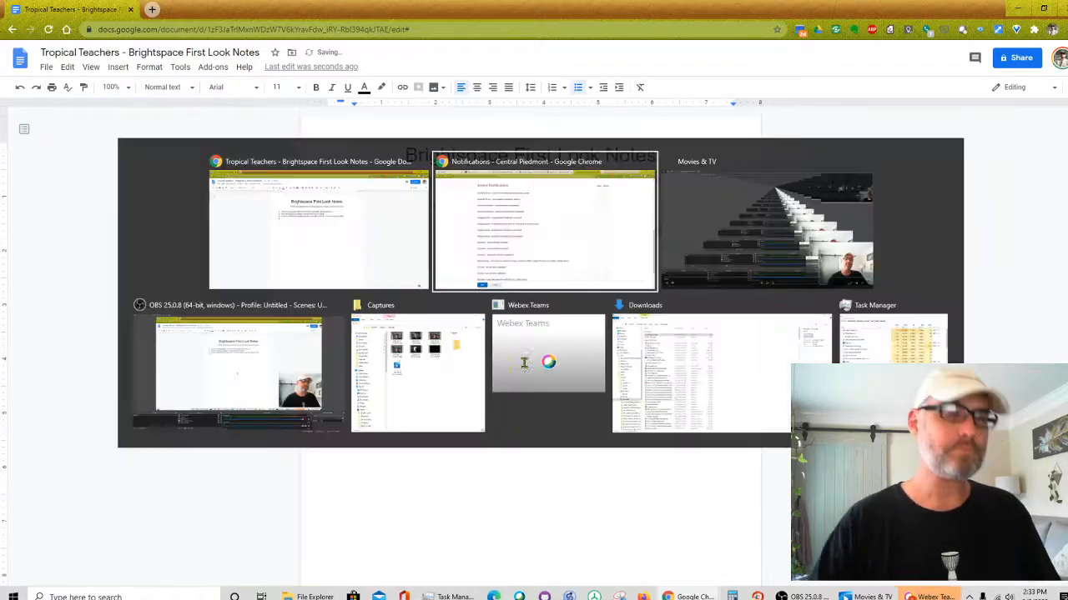
click(544, 225)
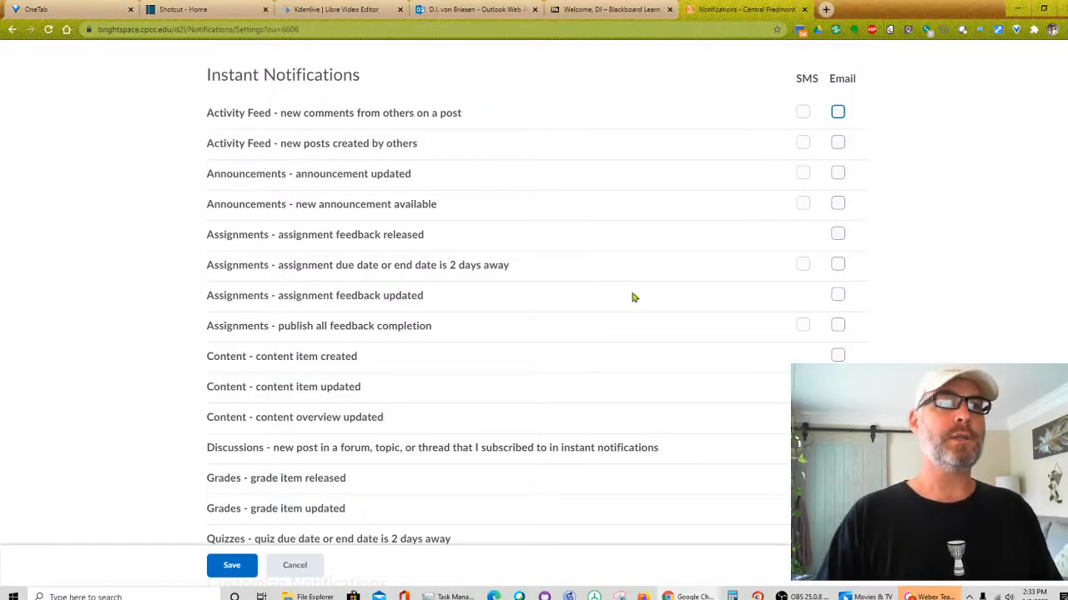
mouse_move(706, 337)
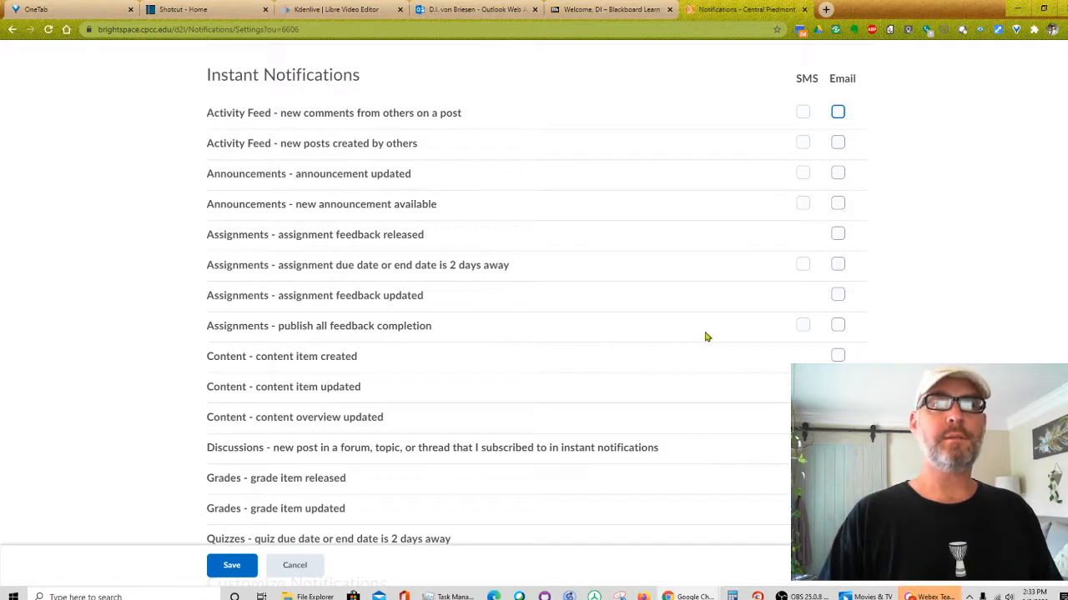
mouse_move(771, 211)
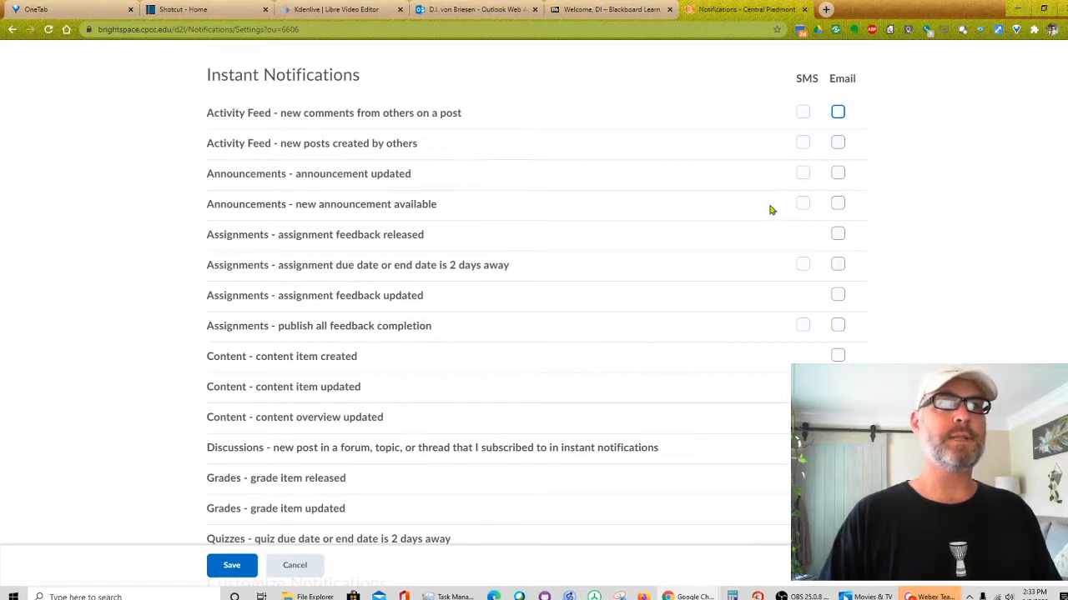
mouse_move(798, 241)
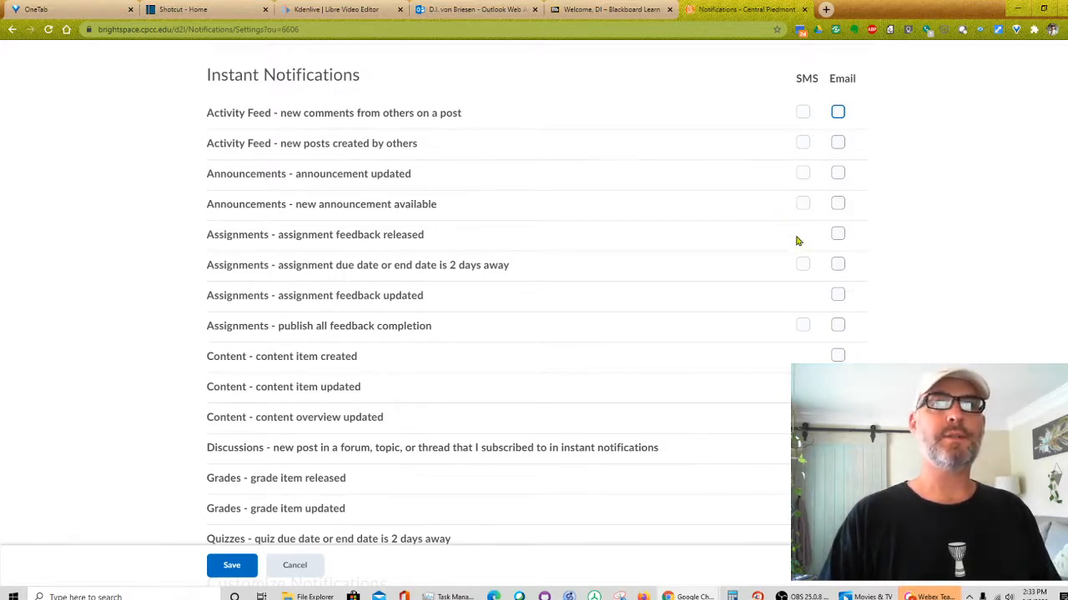
mouse_move(817, 298)
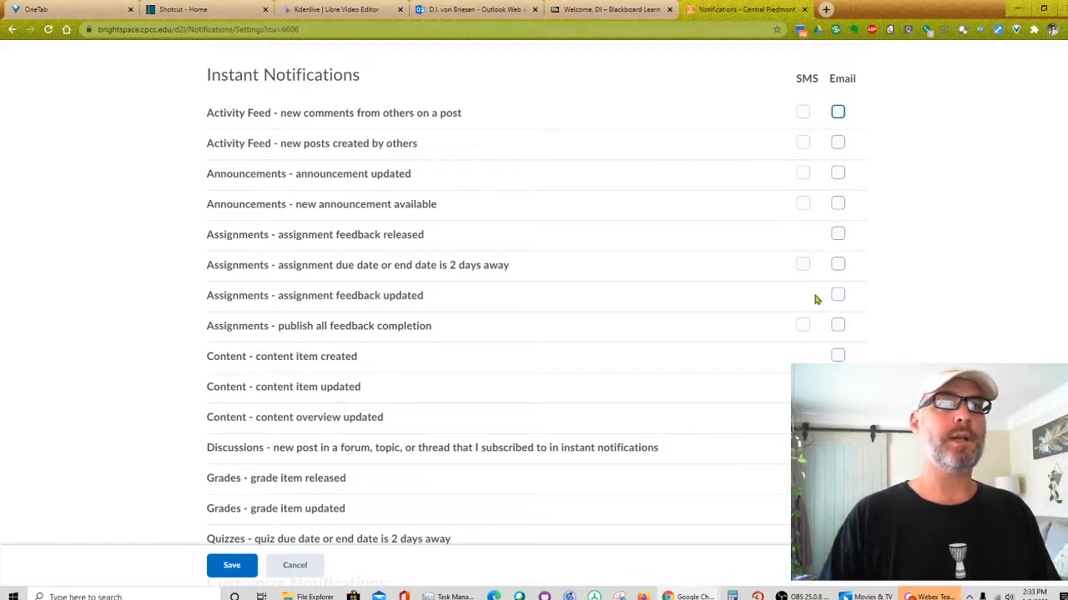
mouse_move(804, 354)
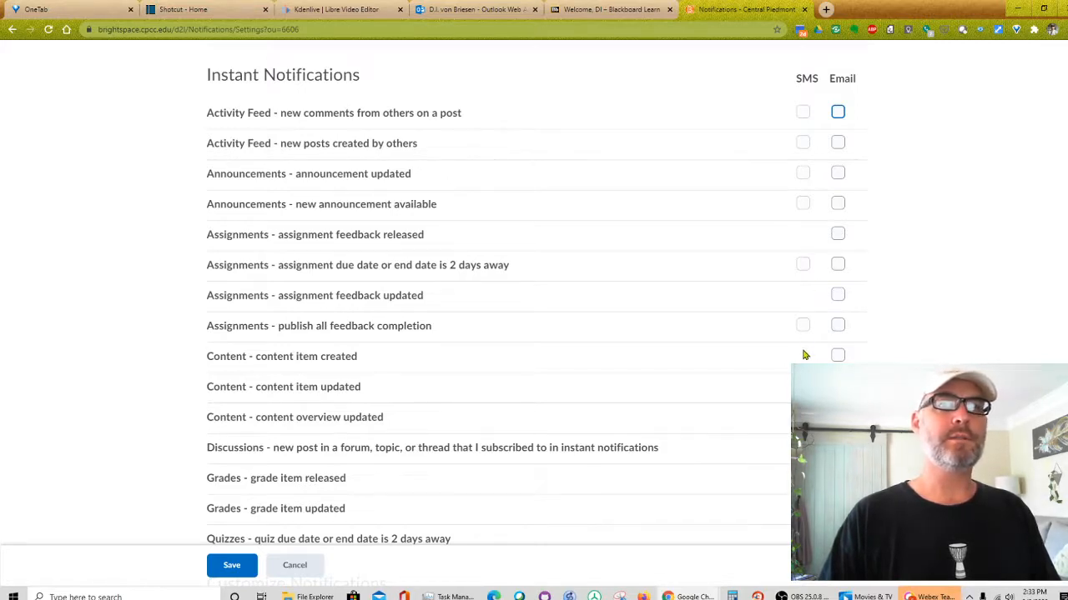
mouse_move(759, 427)
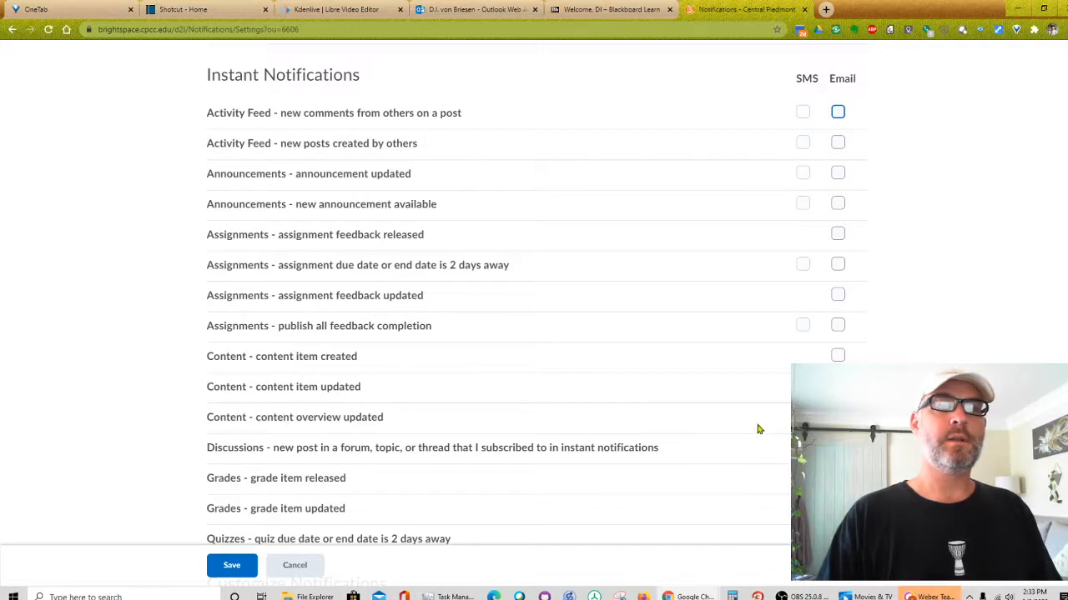
scroll(down, 3)
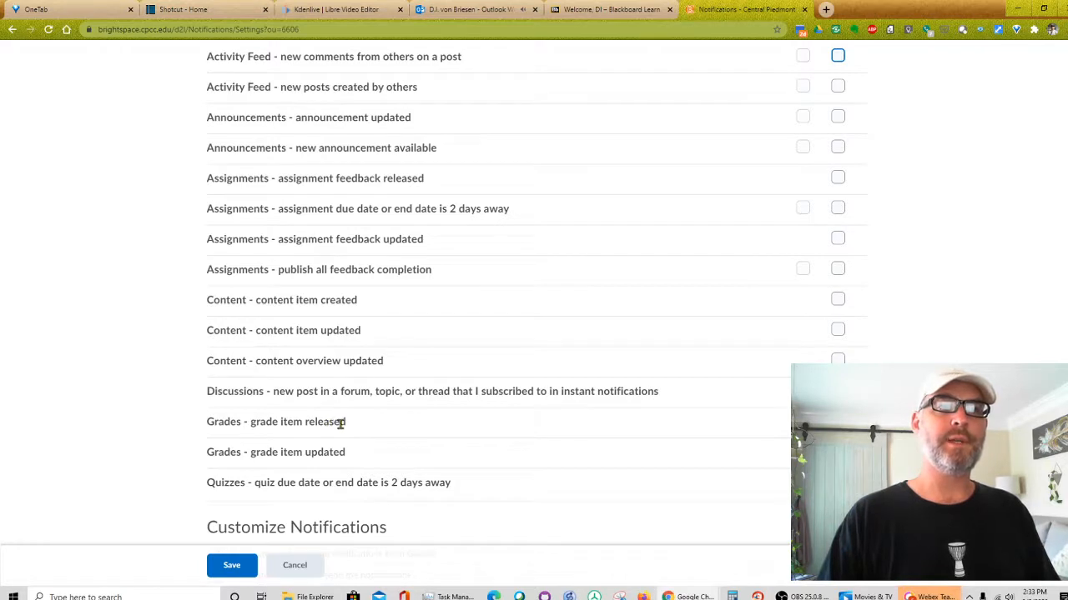
mouse_move(401, 467)
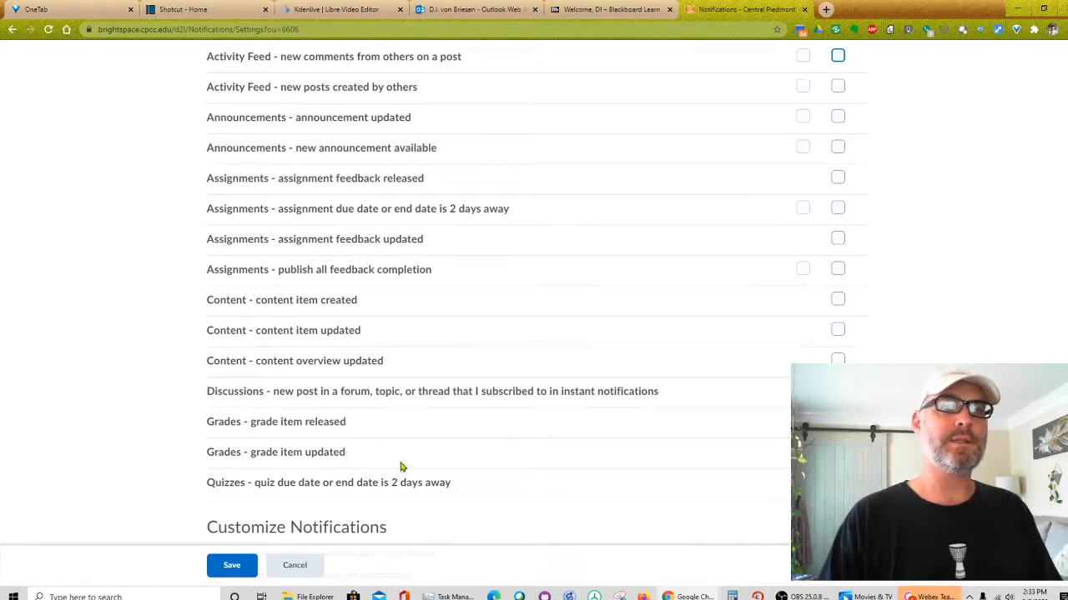
mouse_move(782, 284)
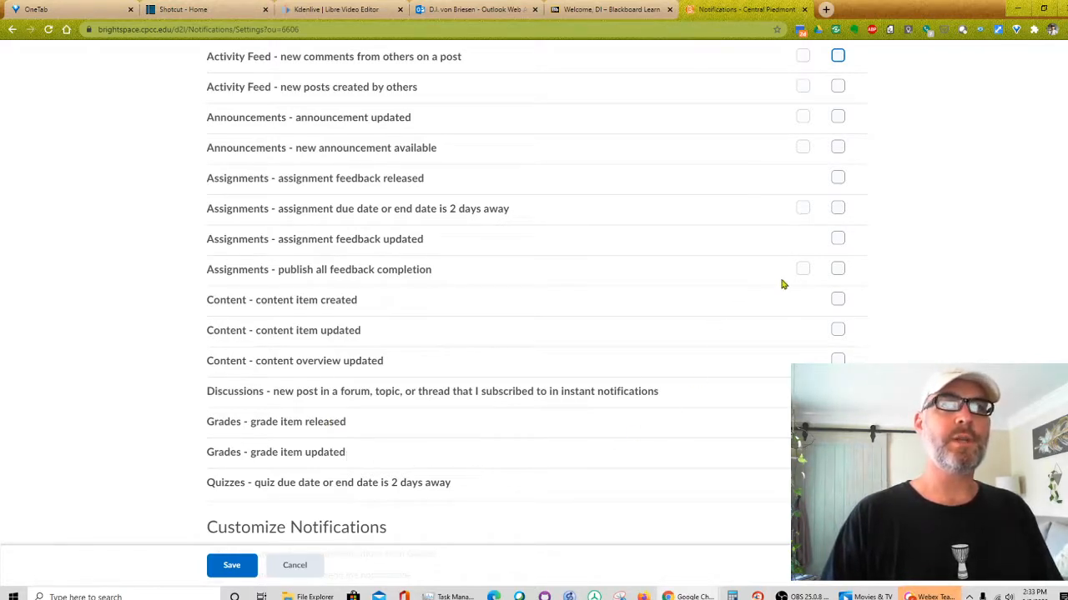
scroll(up, 3)
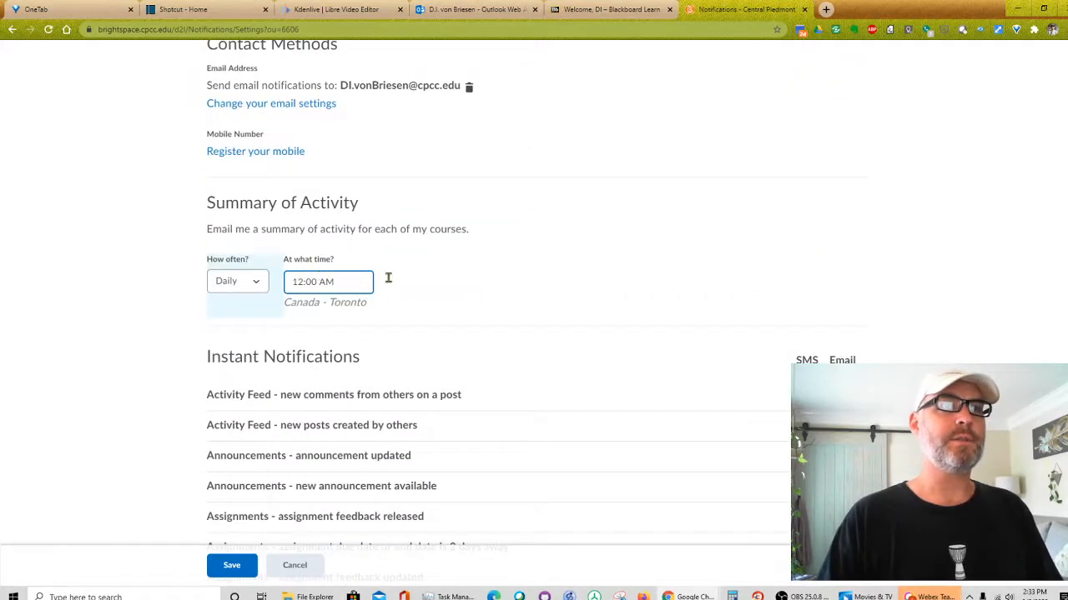
scroll(down, 3)
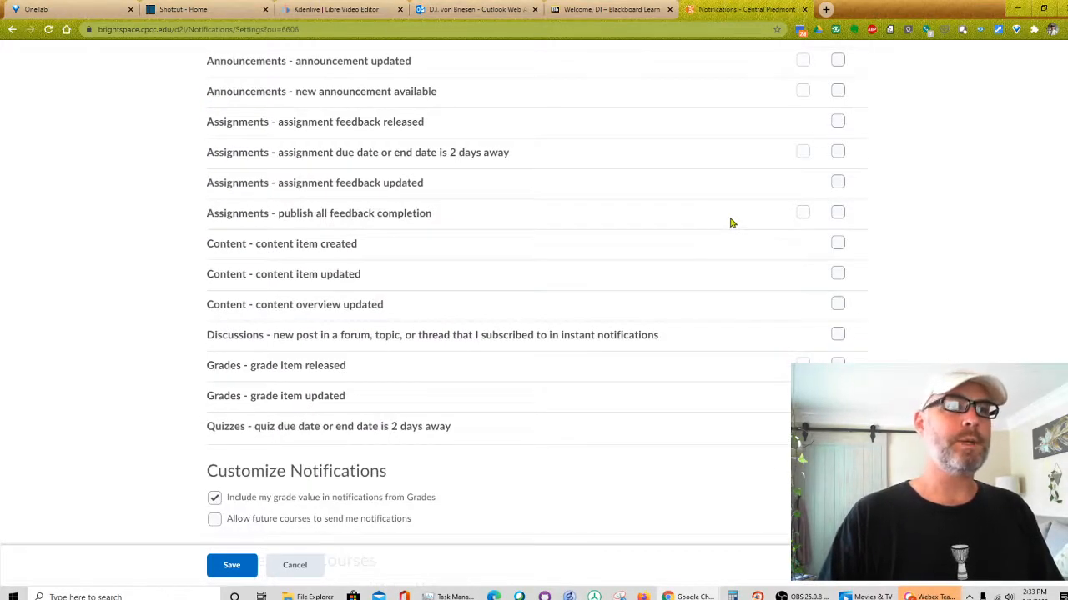
mouse_move(764, 437)
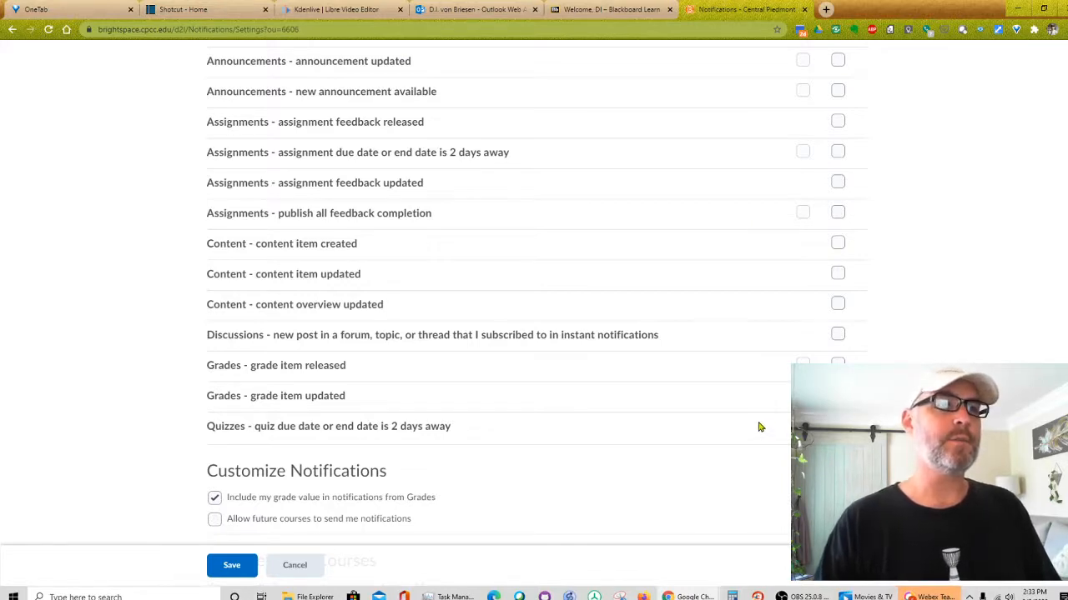
mouse_move(264, 427)
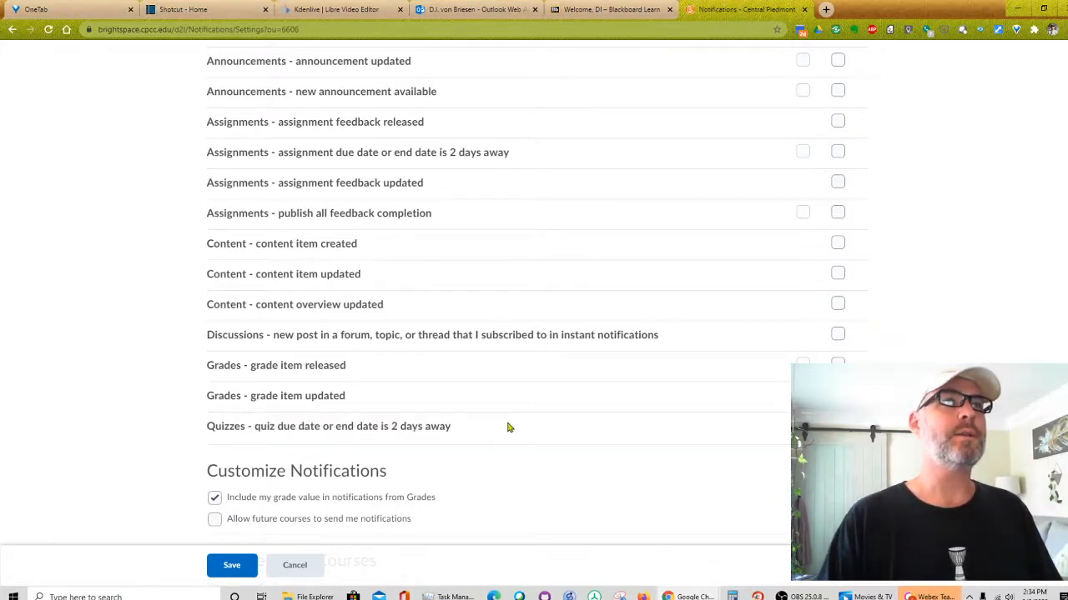
mouse_move(280, 153)
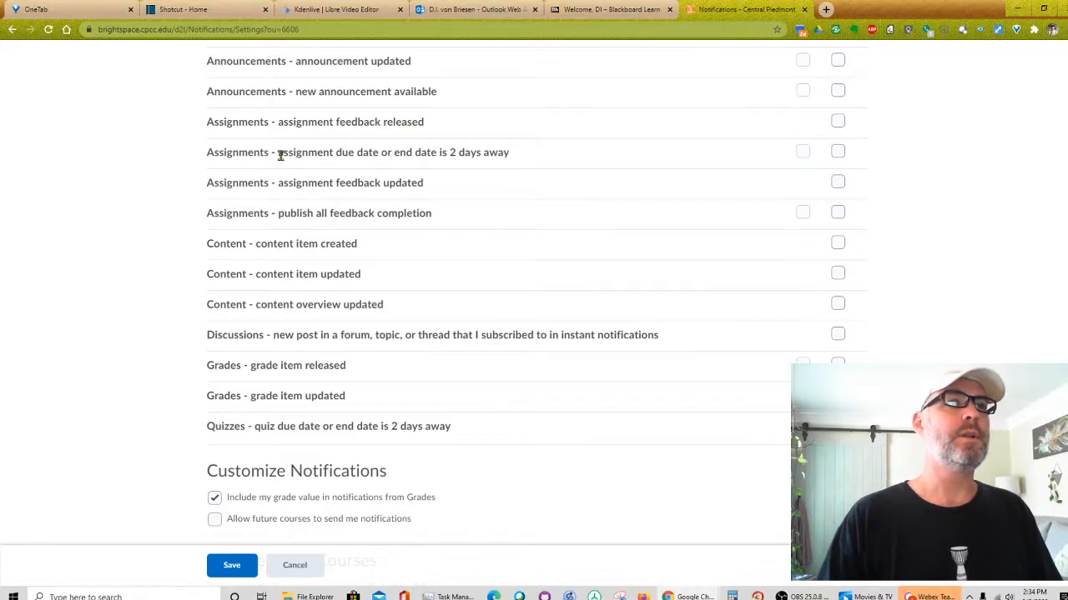
double_click(392, 152)
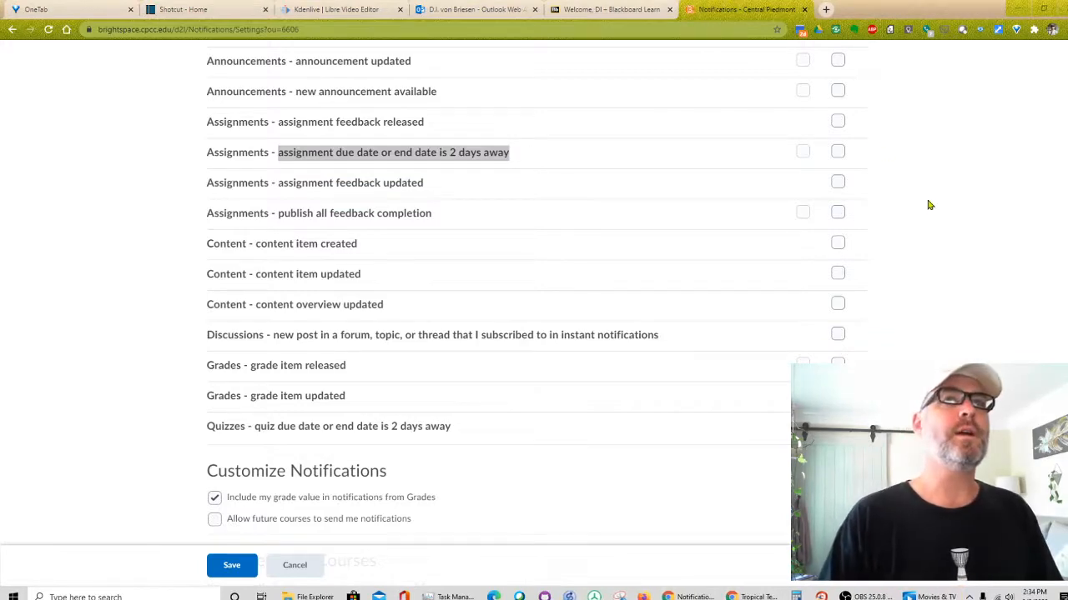
scroll(up, 3)
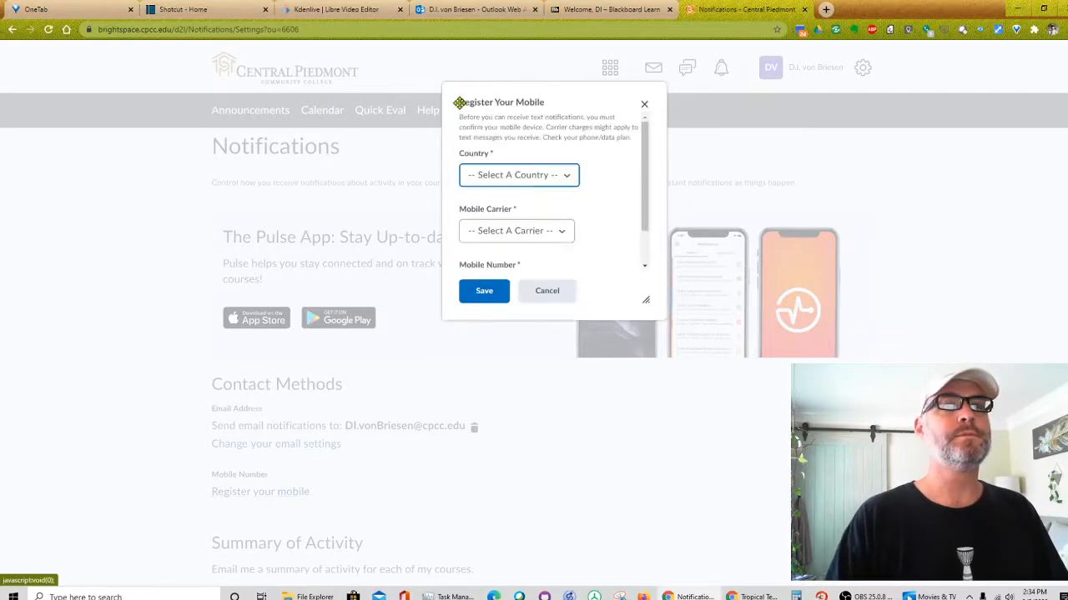
click(517, 176)
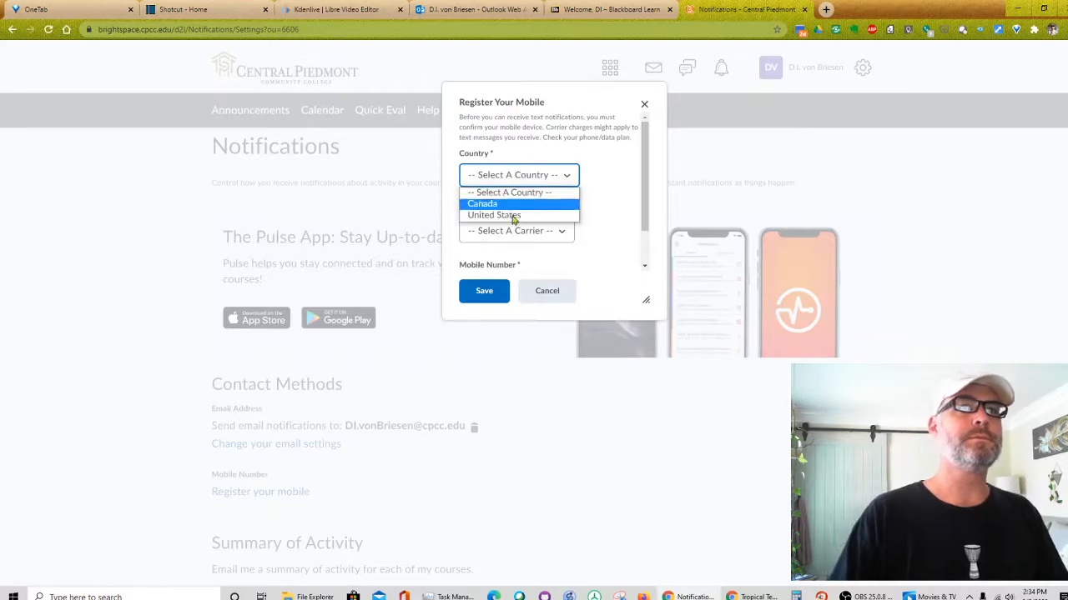
click(494, 215)
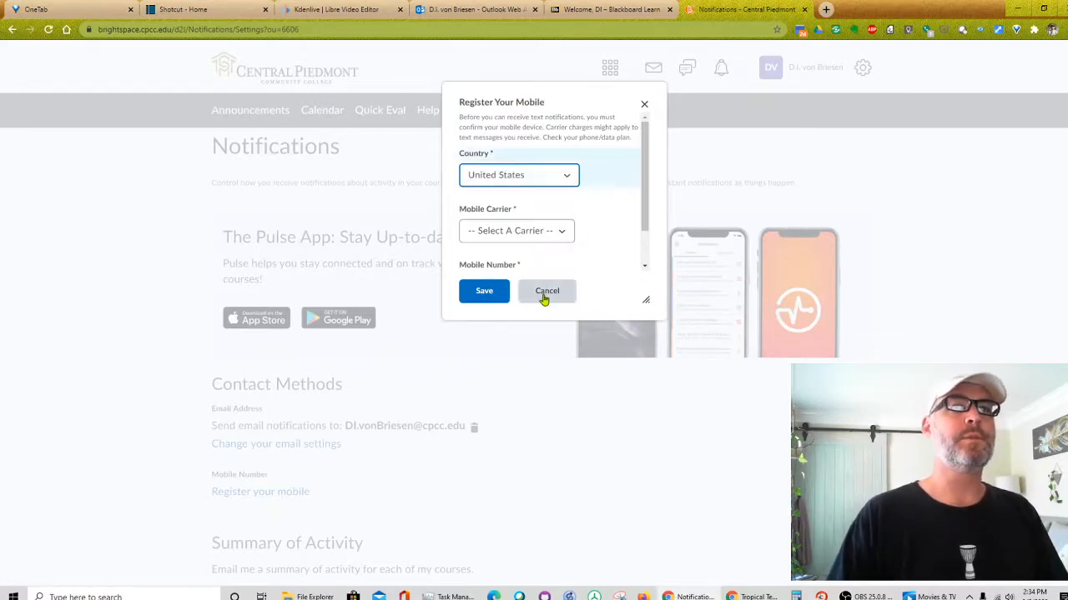
click(547, 290)
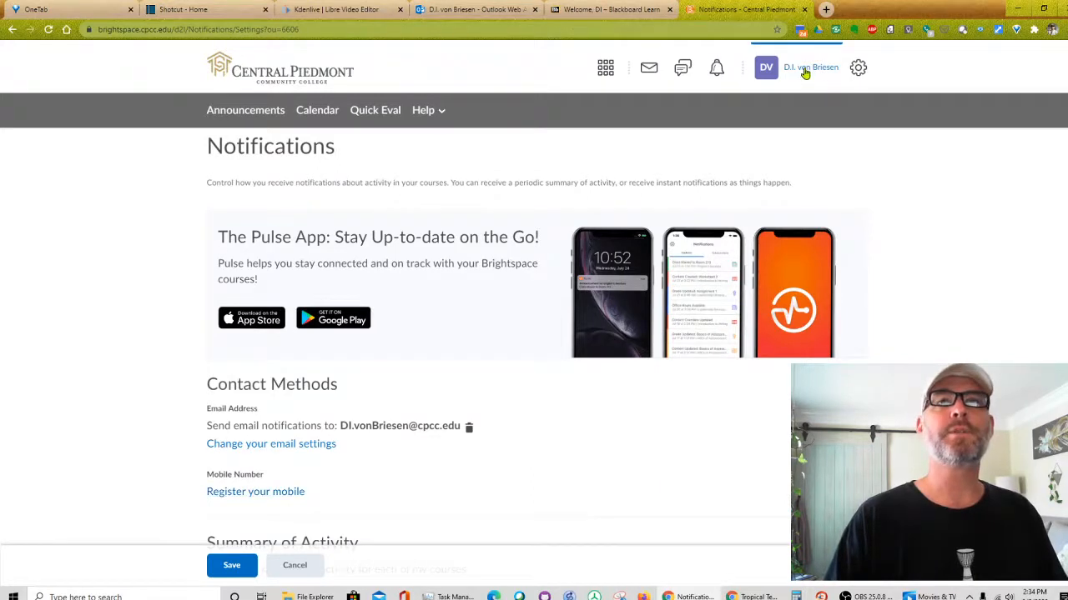
- Go to the Account Settings page from the account menu
click(809, 67)
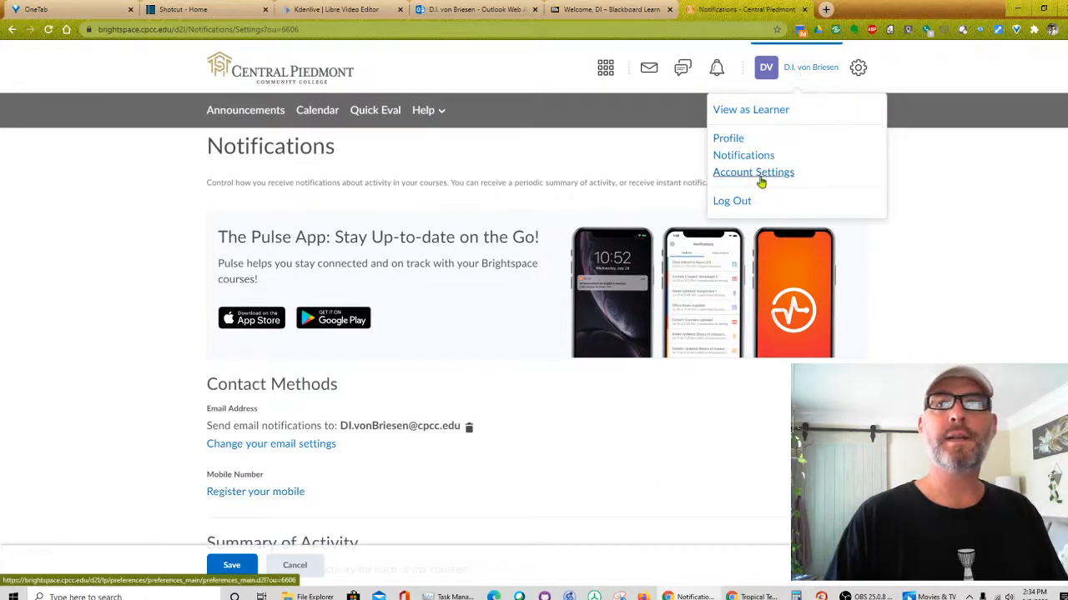
click(752, 172)
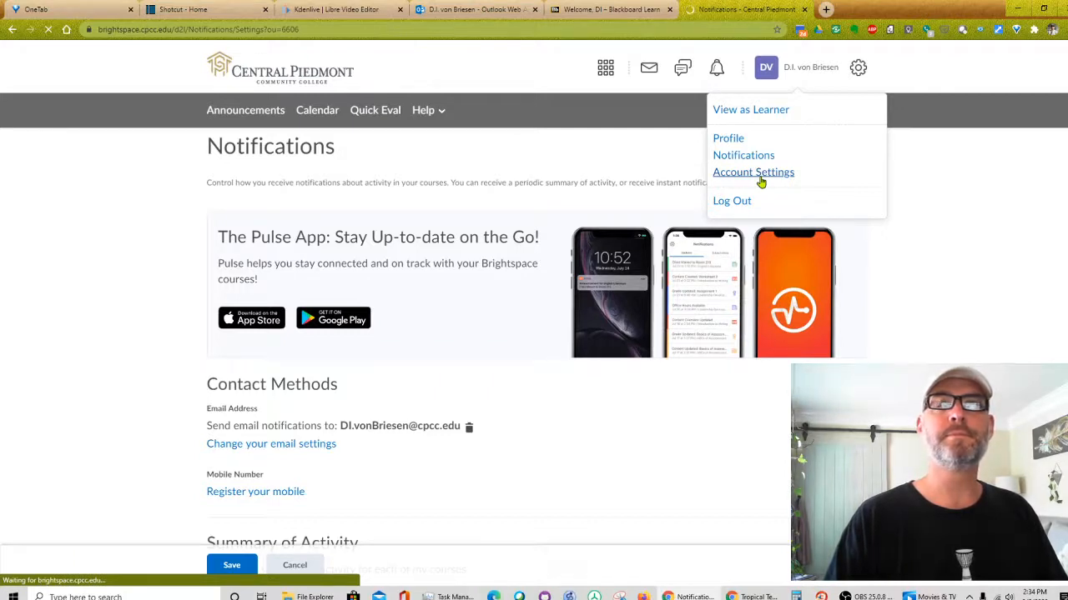
click(752, 170)
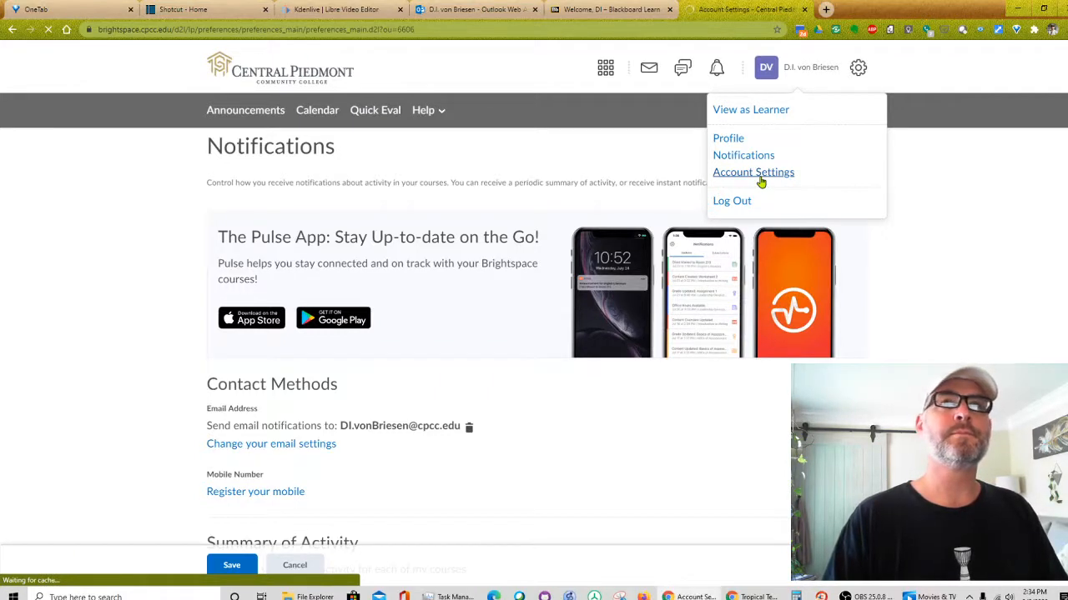
click(752, 172)
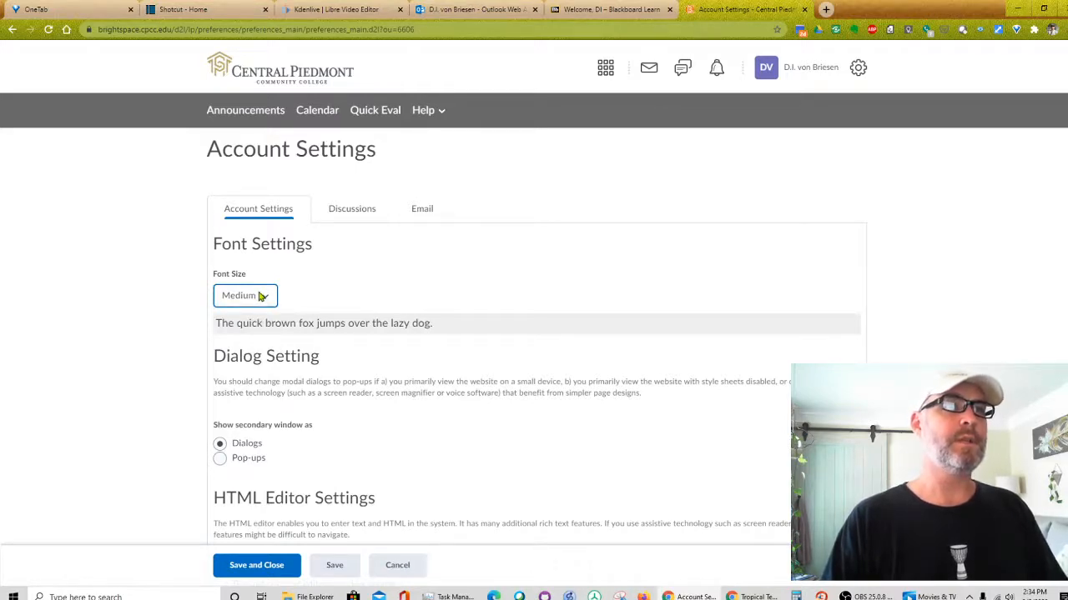
- Try Font Size at Huge, Large, Small and leave it set to Medium
click(245, 295)
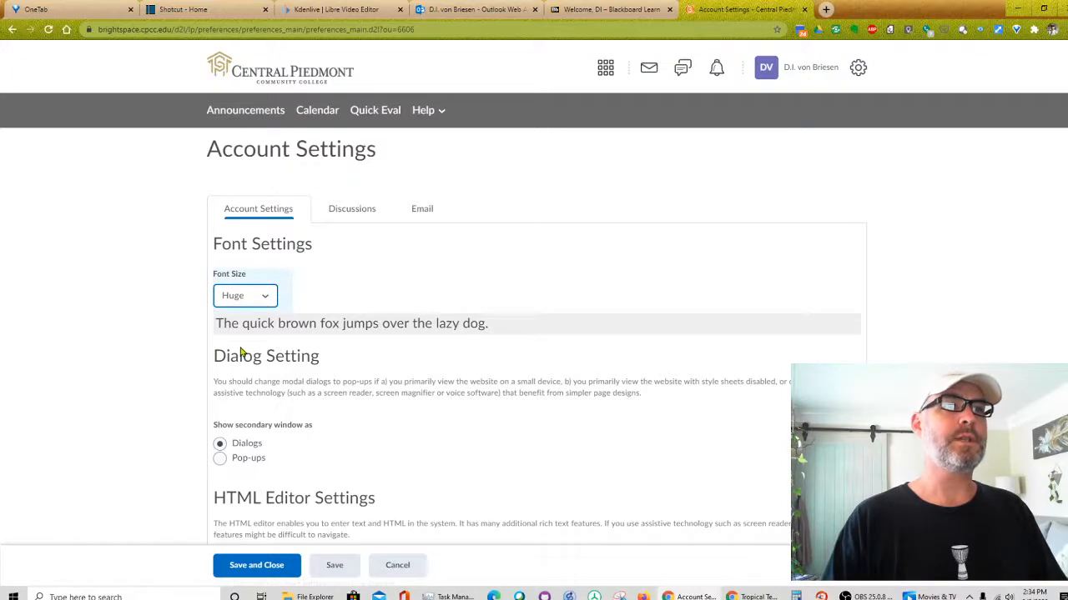
click(244, 295)
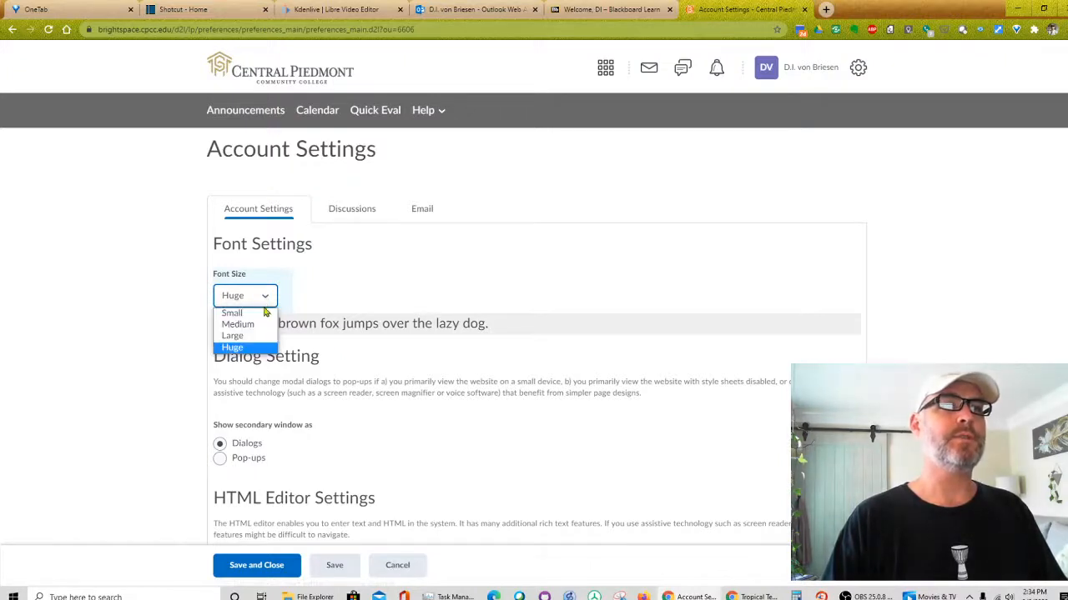
click(231, 335)
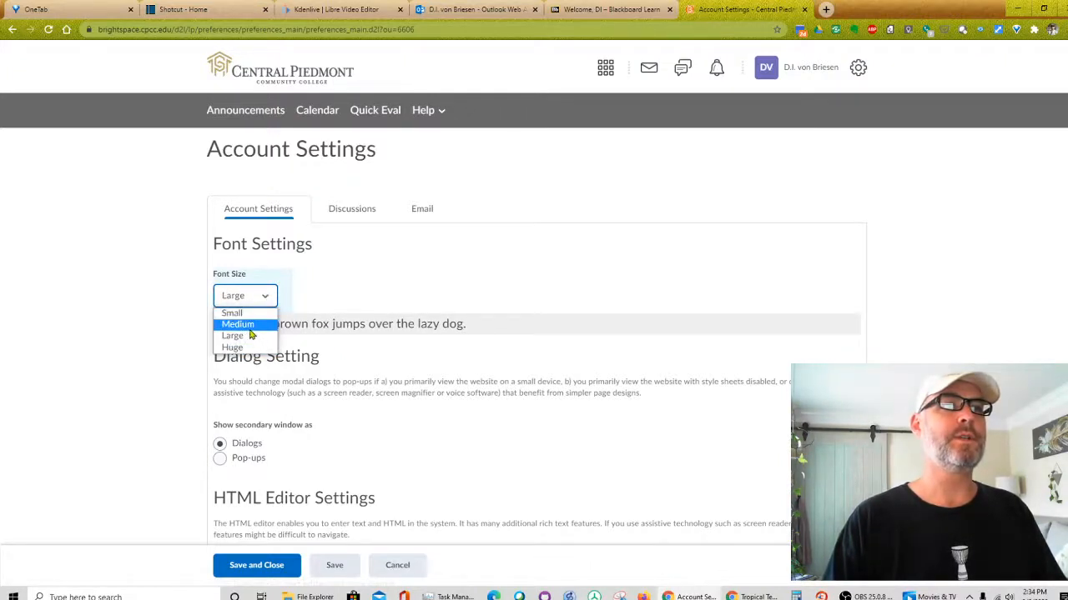
click(237, 323)
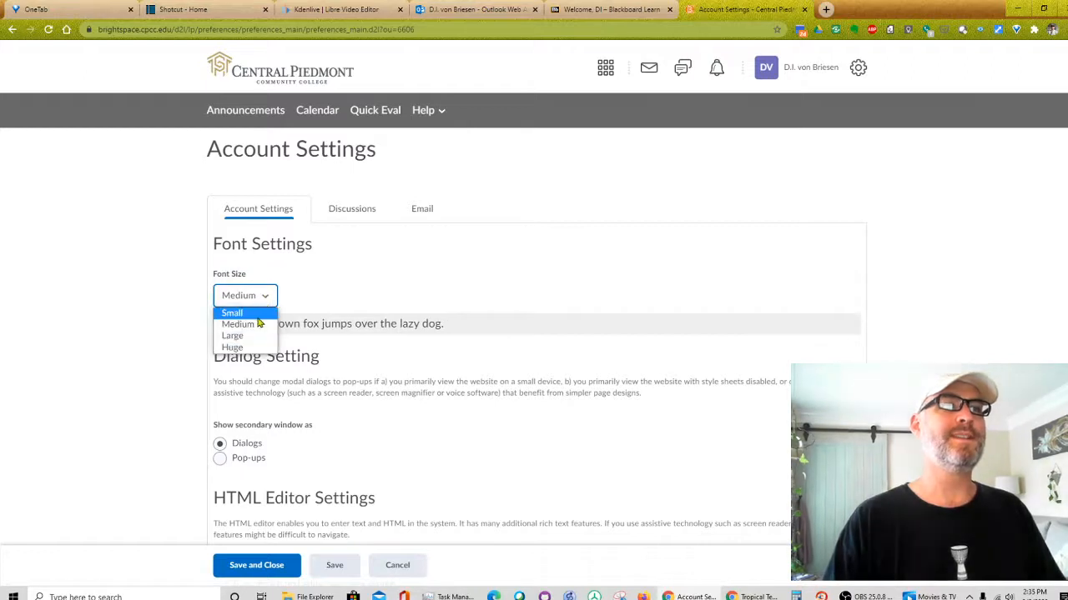
click(231, 313)
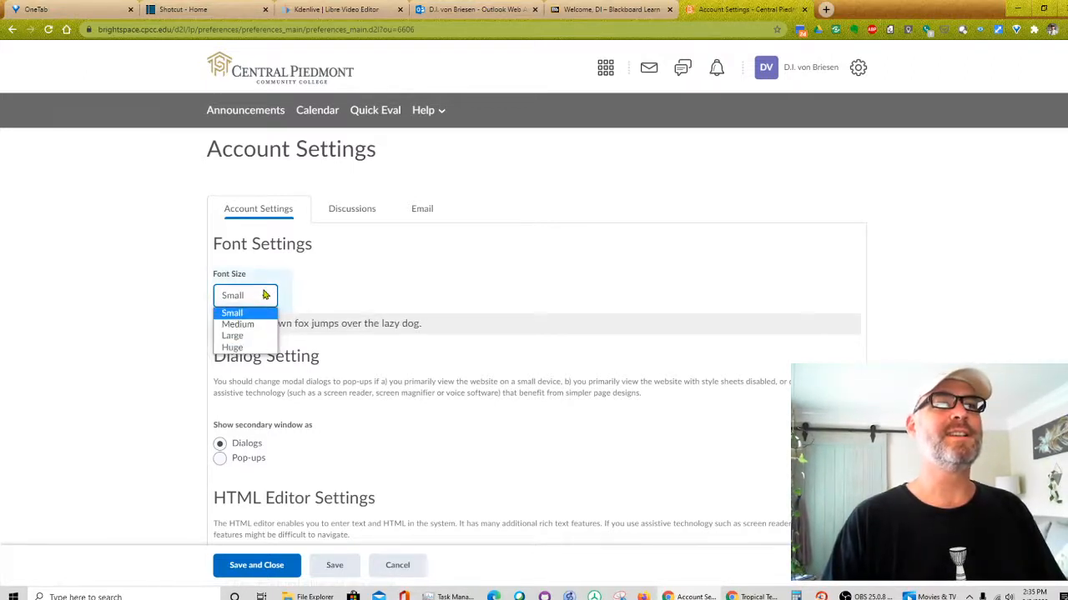
click(237, 324)
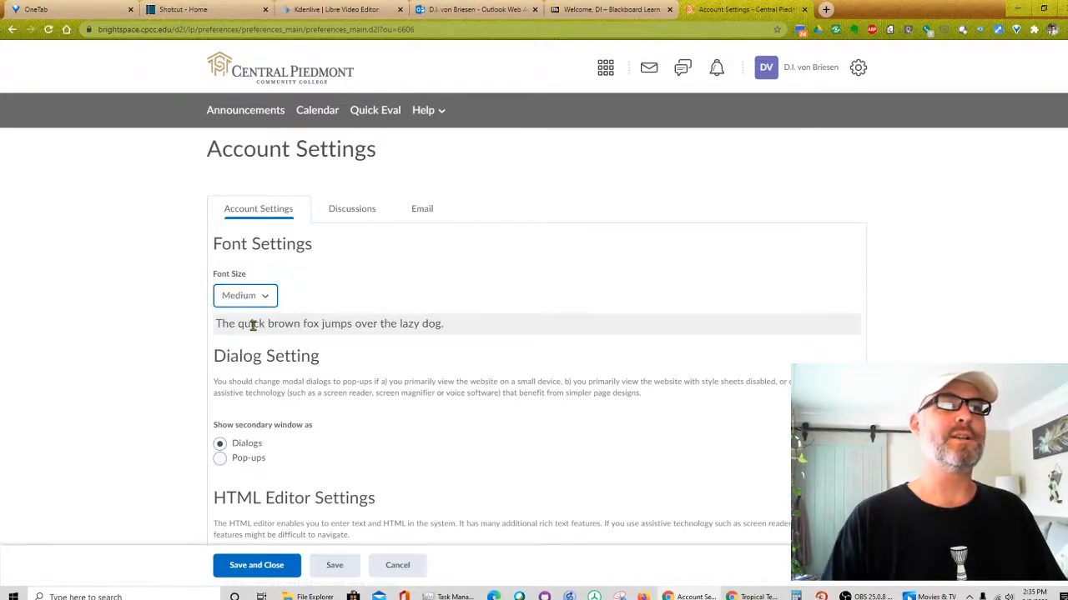
scroll(down, 3)
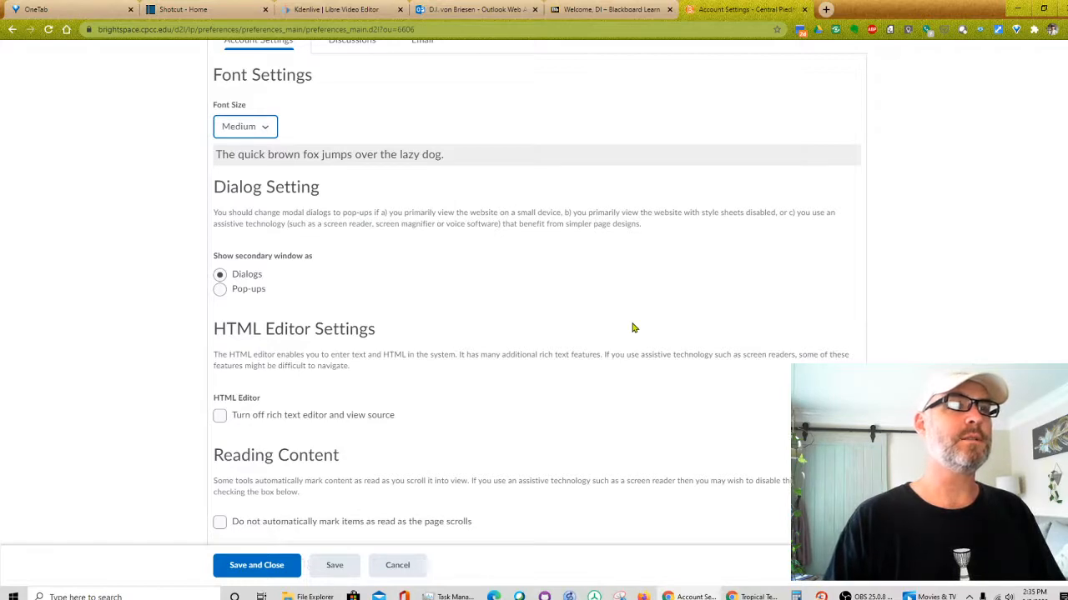
mouse_move(539, 319)
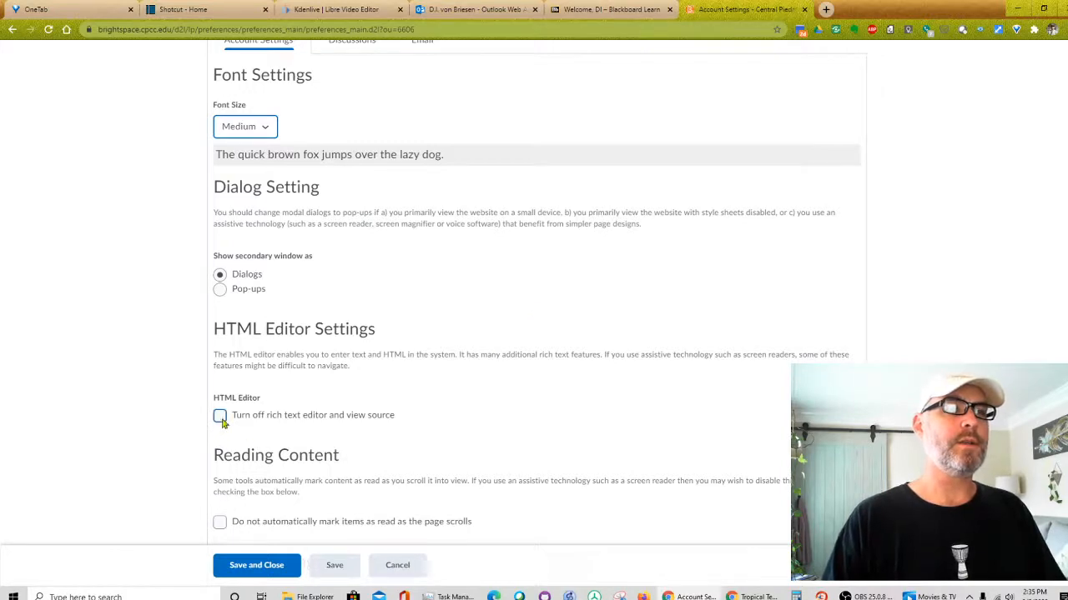
mouse_move(342, 345)
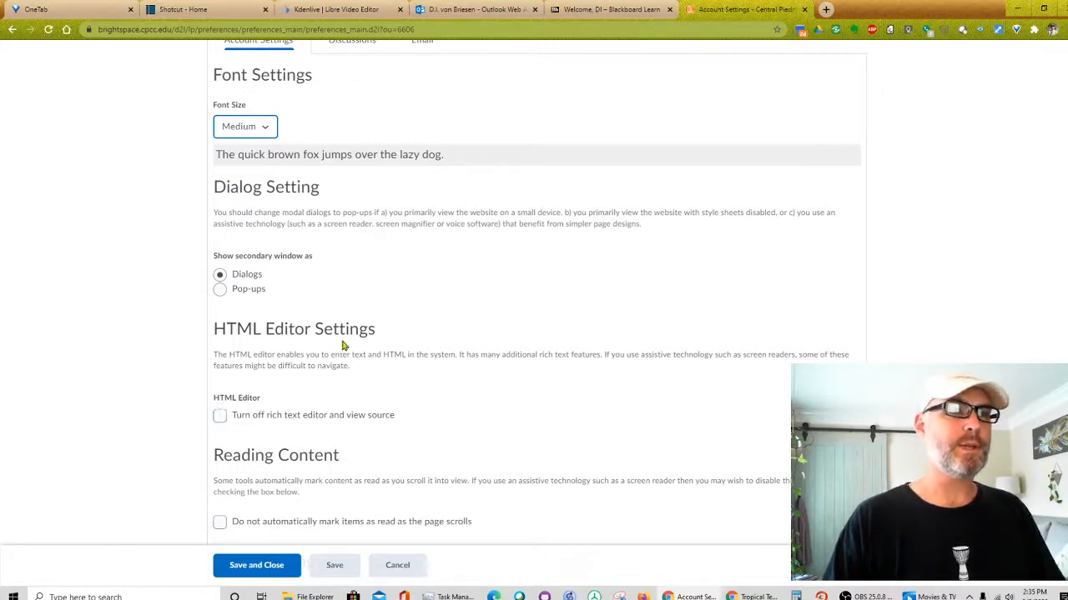
scroll(down, 3)
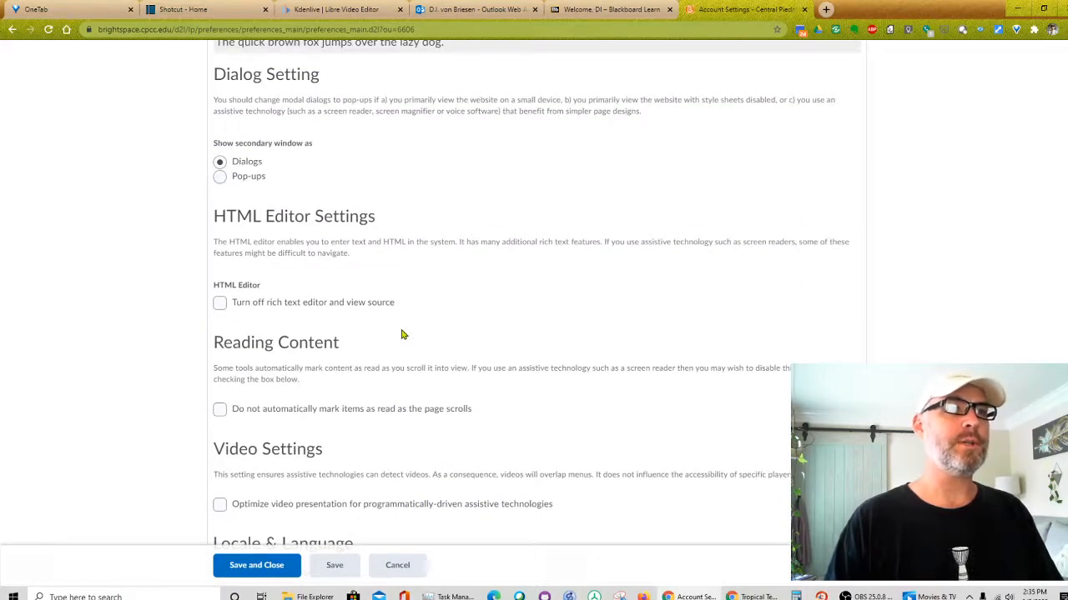
mouse_move(192, 320)
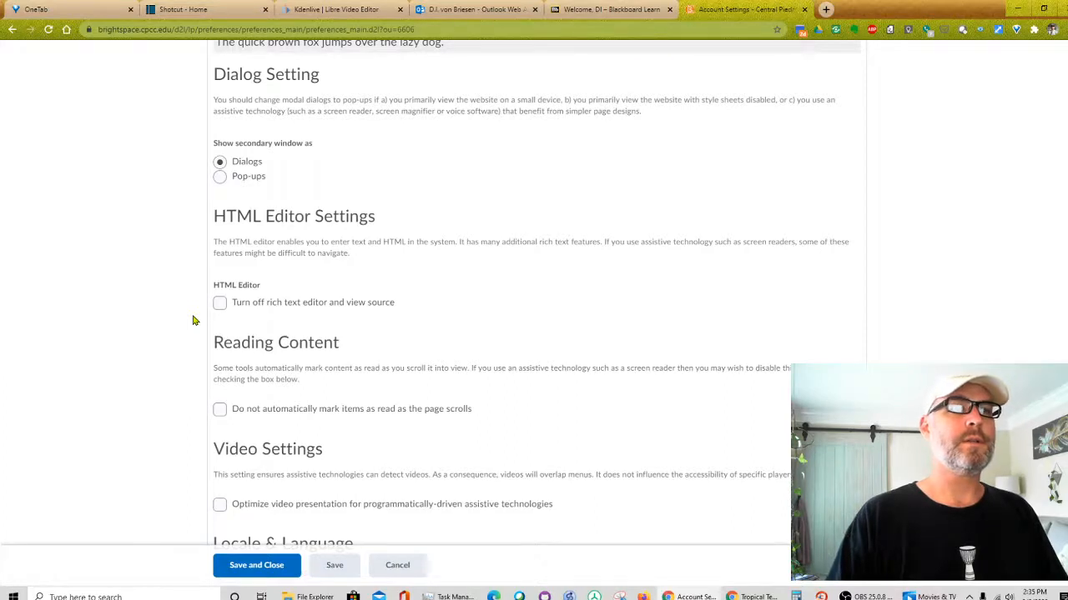
scroll(down, 3)
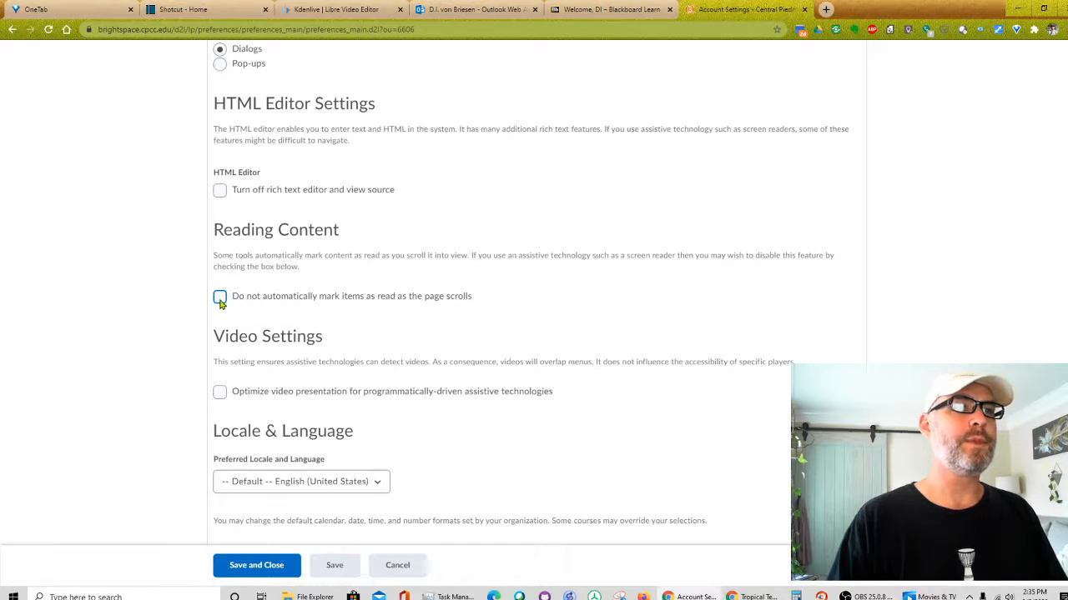
mouse_move(526, 293)
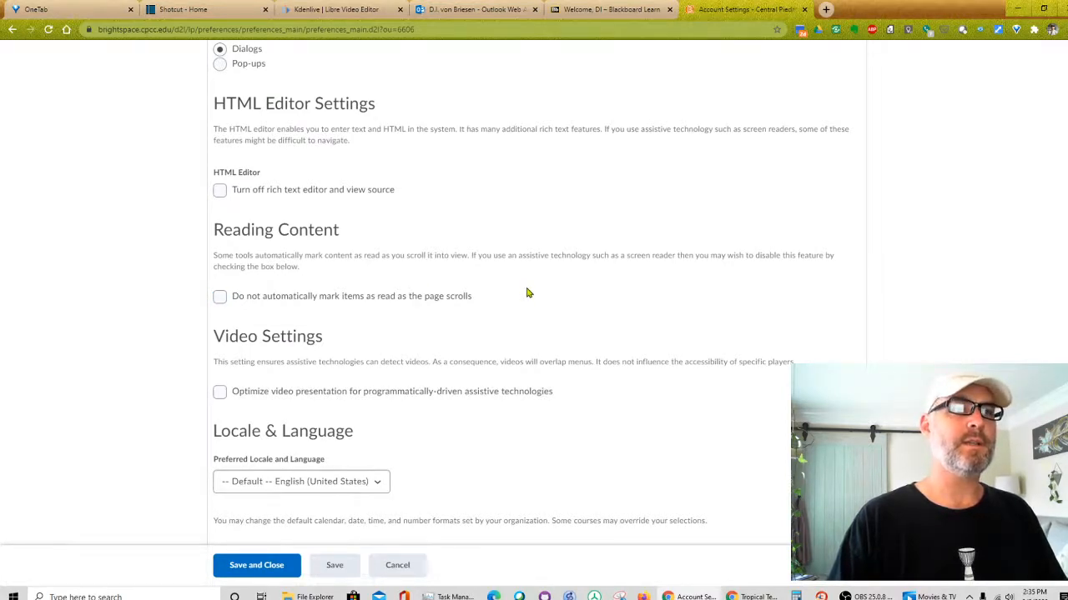
scroll(down, 3)
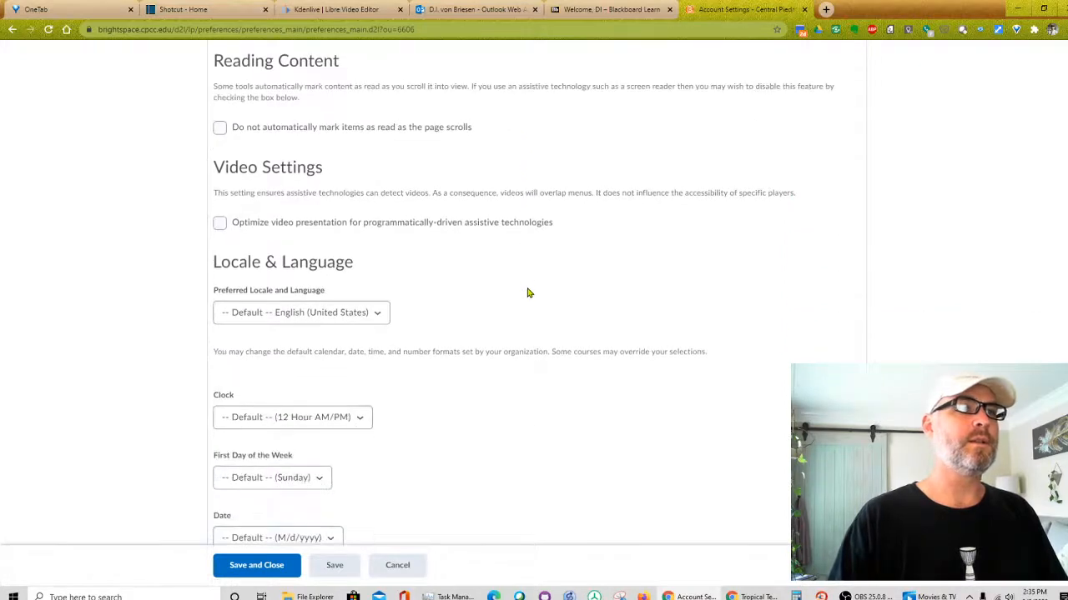
- Make Monday the first day of the week in the locale preferences
scroll(down, 3)
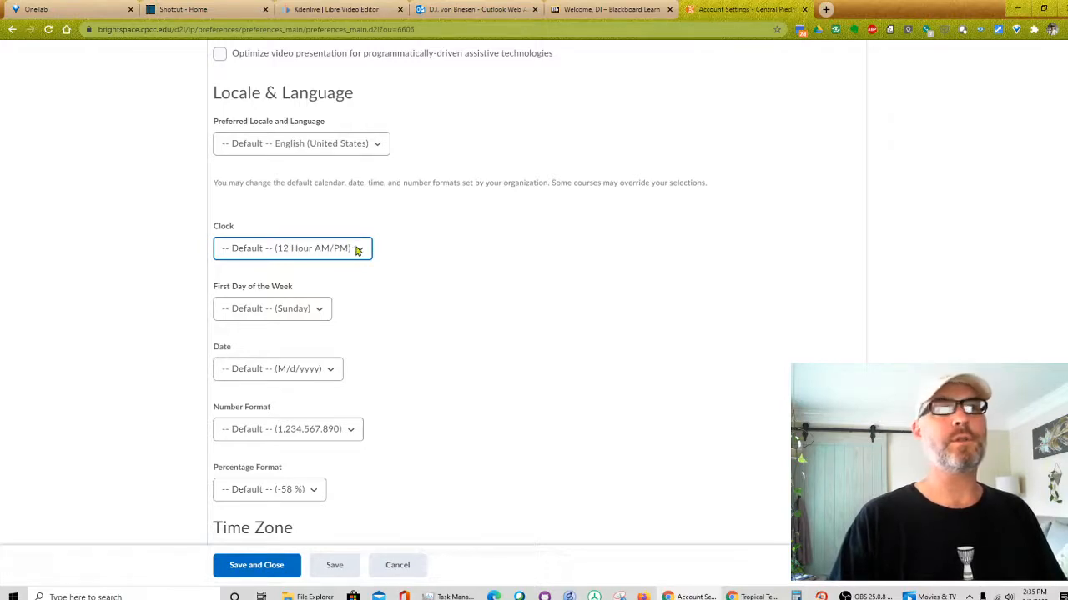
mouse_move(351, 284)
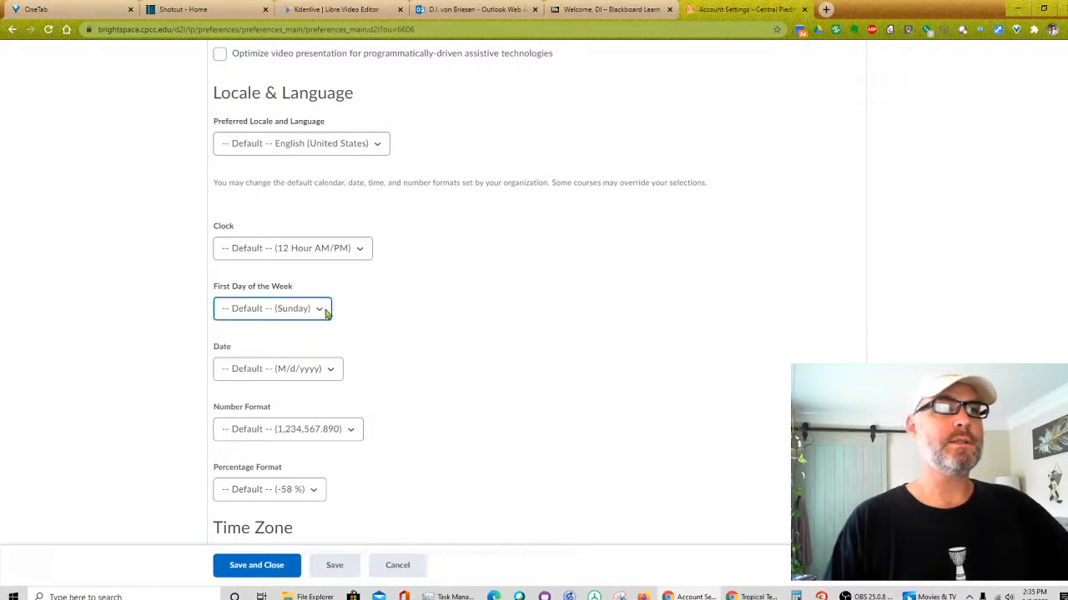
click(270, 307)
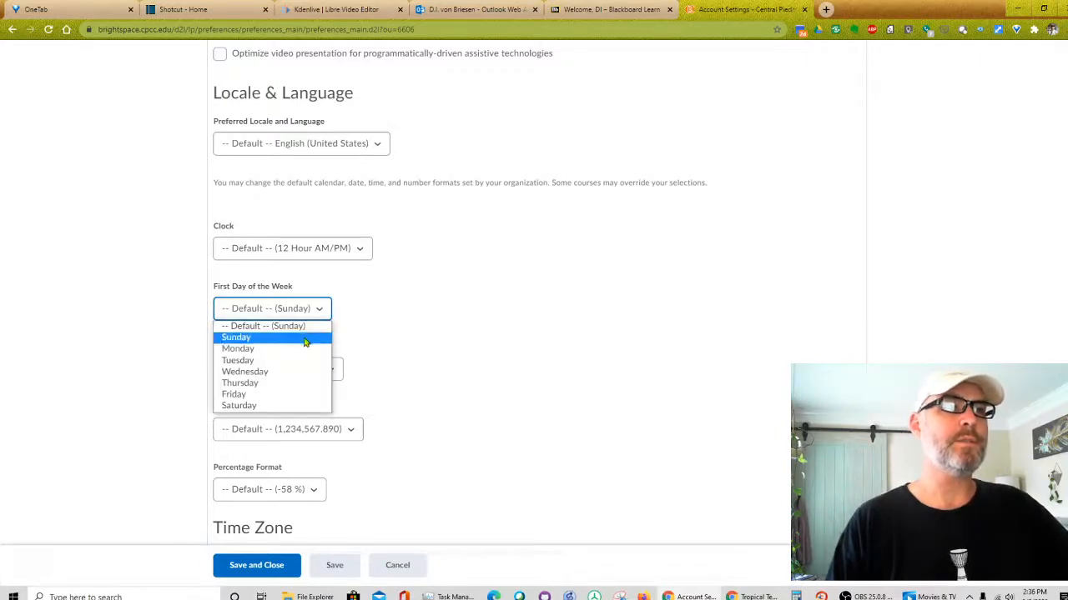
click(237, 349)
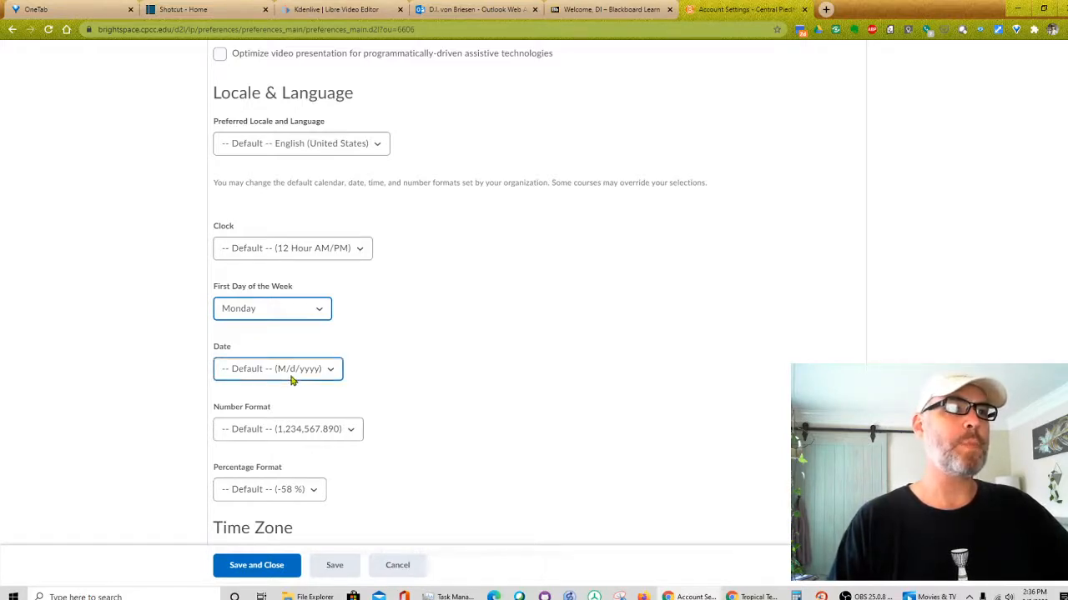
- Review the Date and Percentage format choices and keep the defaults
click(277, 368)
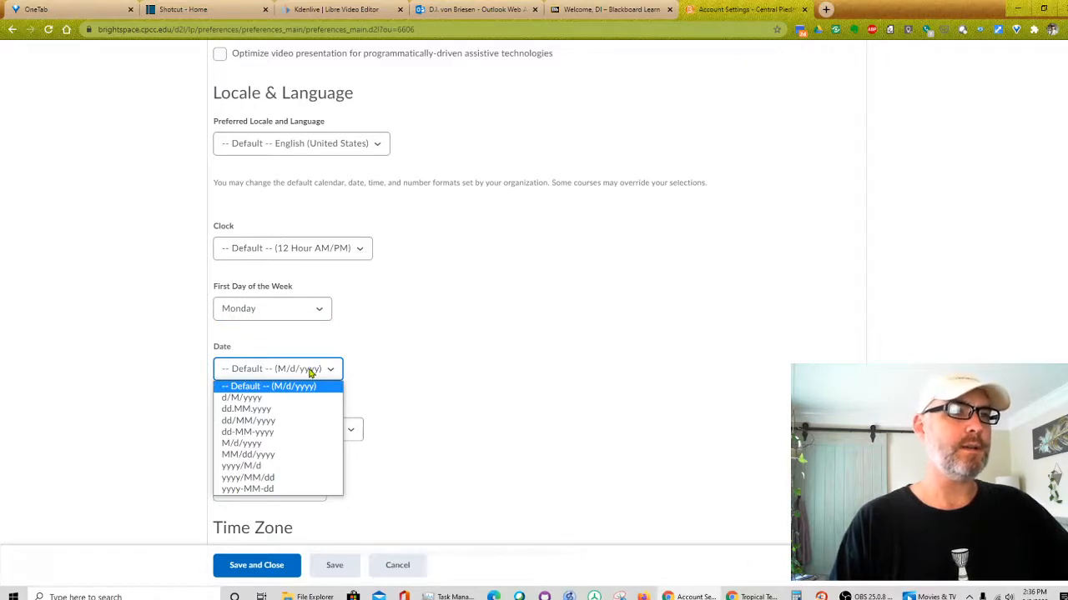
mouse_move(285, 465)
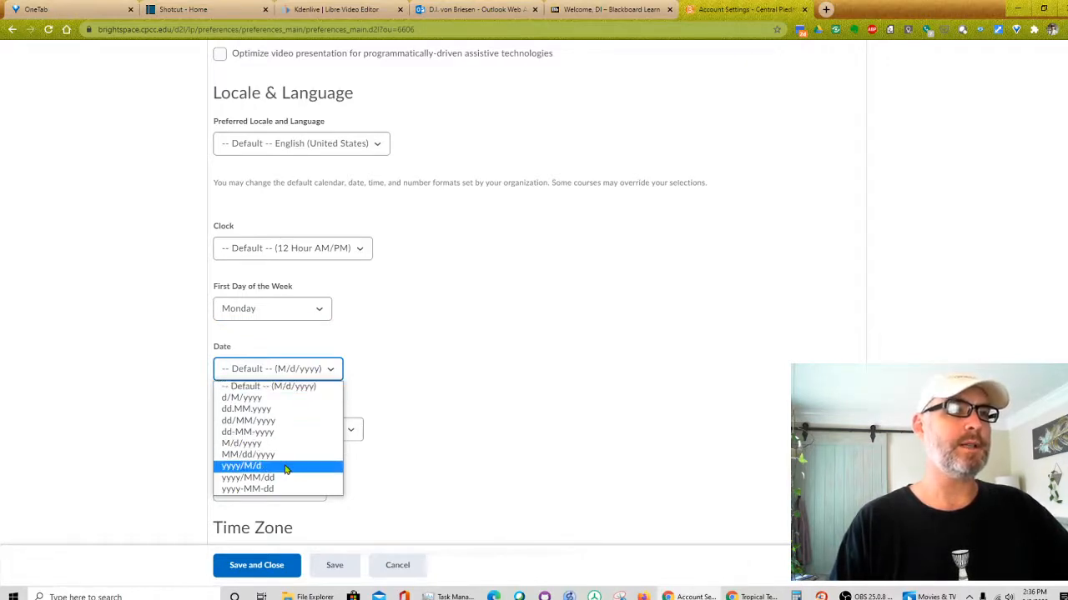
mouse_move(277, 387)
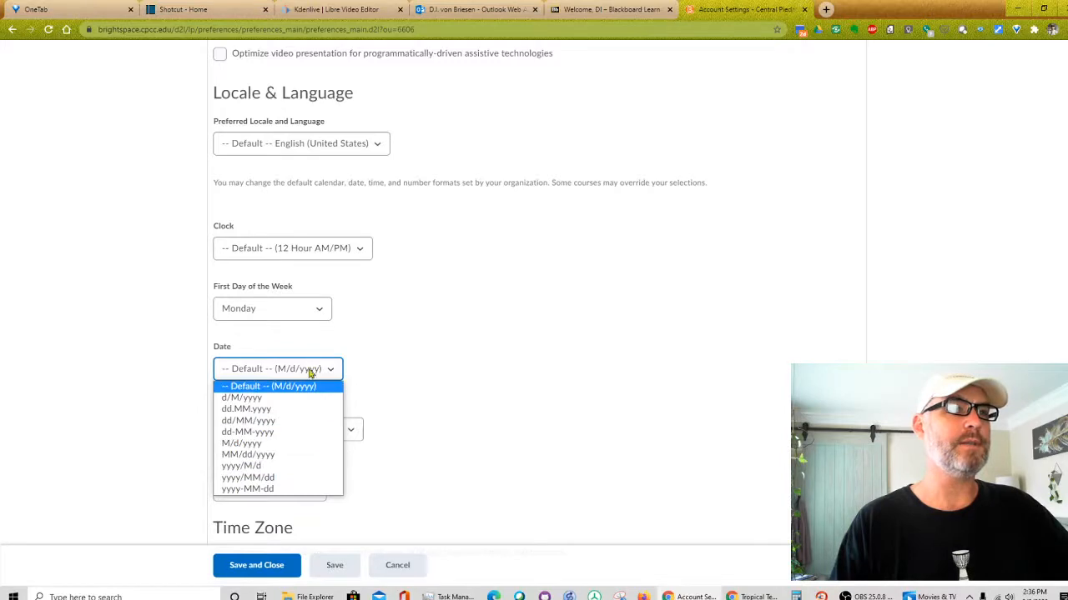
click(277, 368)
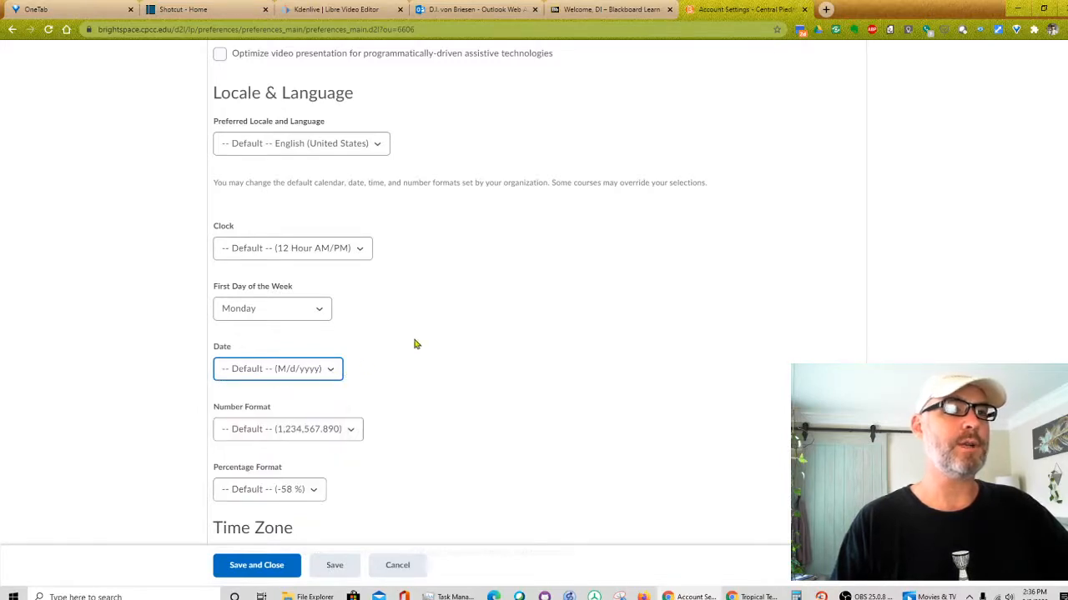
mouse_move(425, 405)
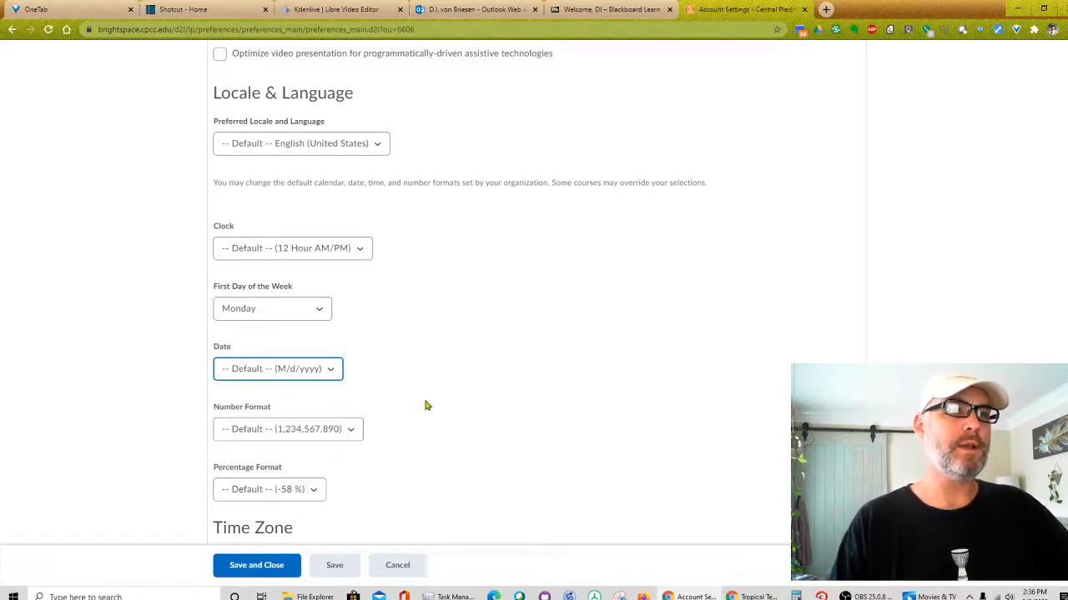
click(286, 428)
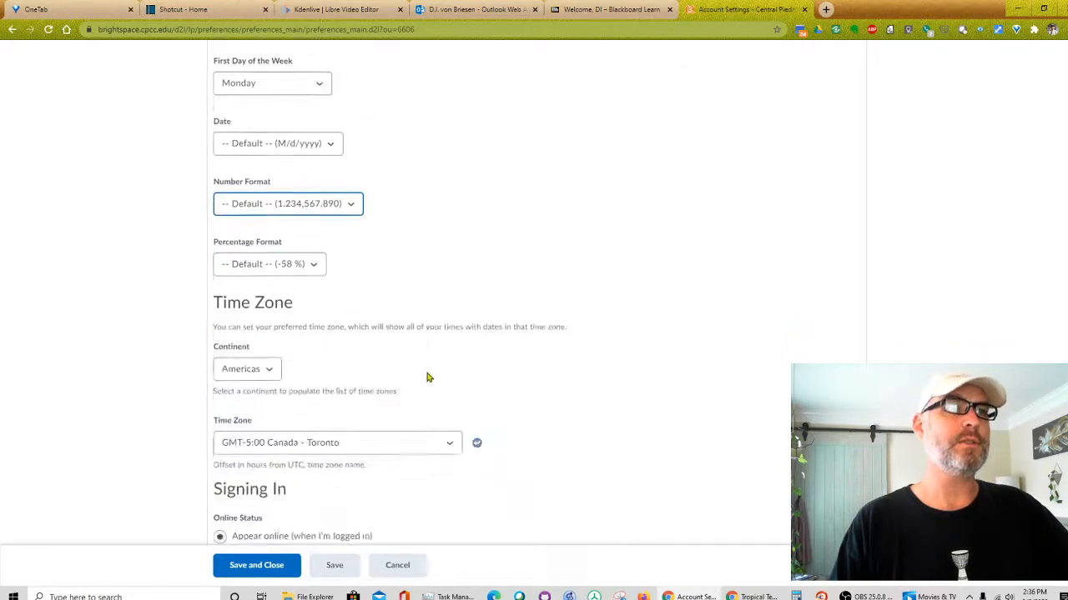
mouse_move(410, 374)
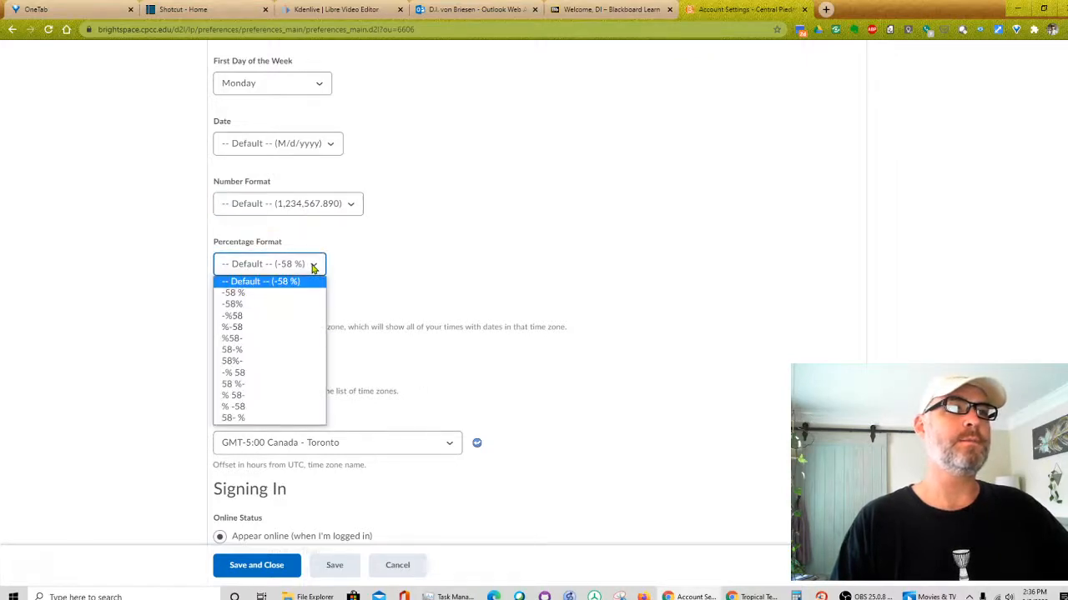
click(260, 281)
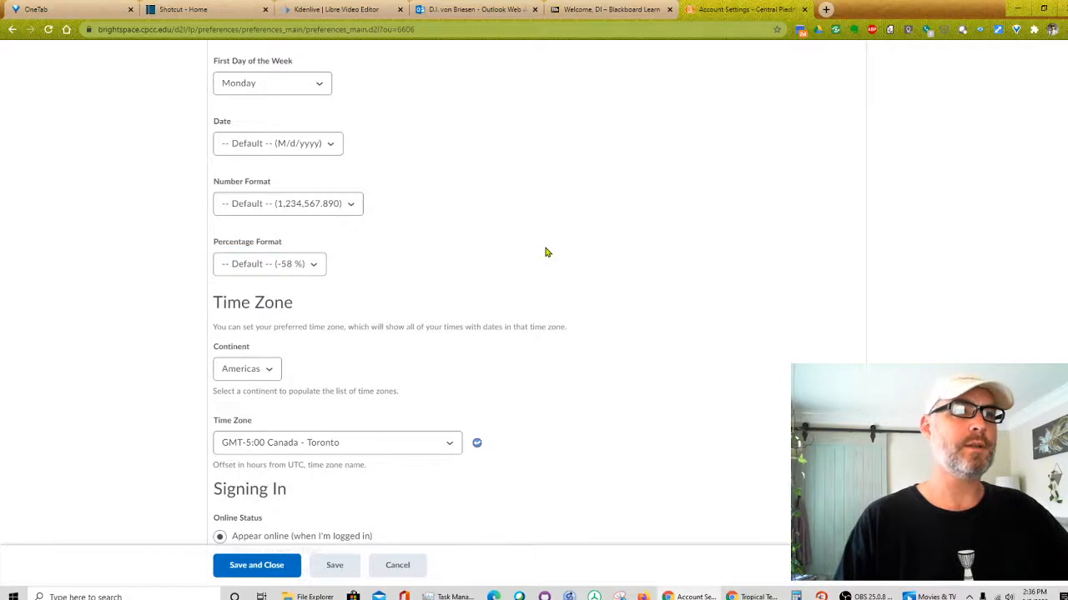
scroll(down, 3)
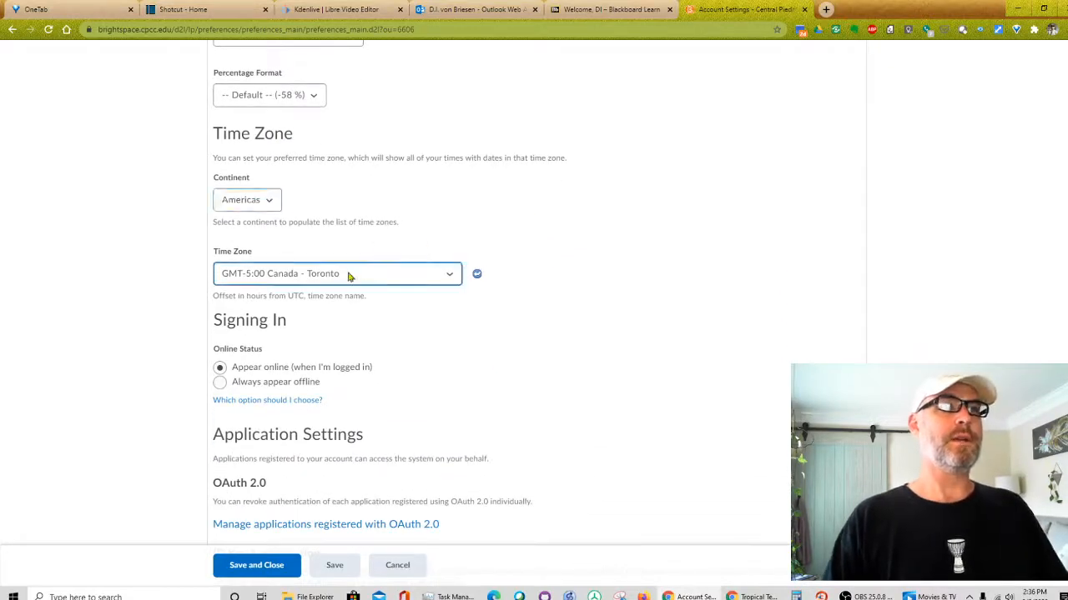
click(337, 274)
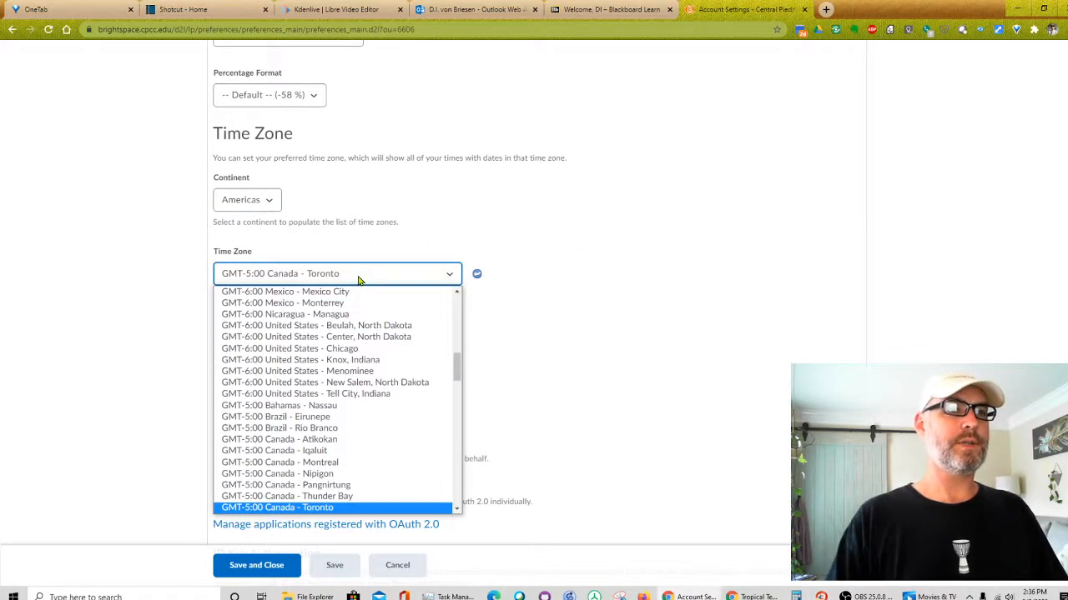
mouse_move(466, 377)
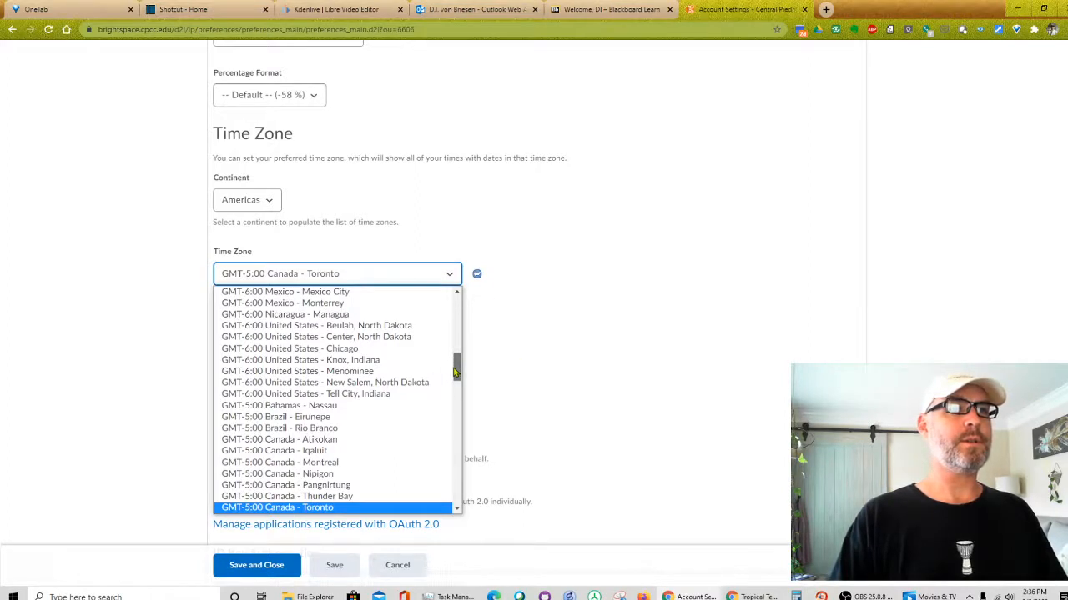
scroll(down, 3)
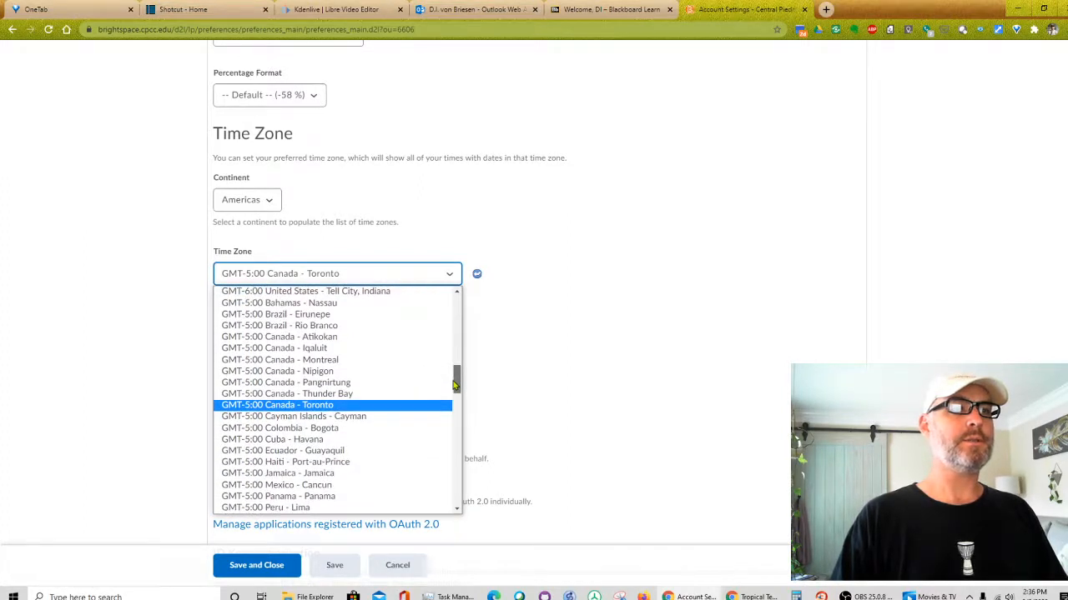
scroll(down, 3)
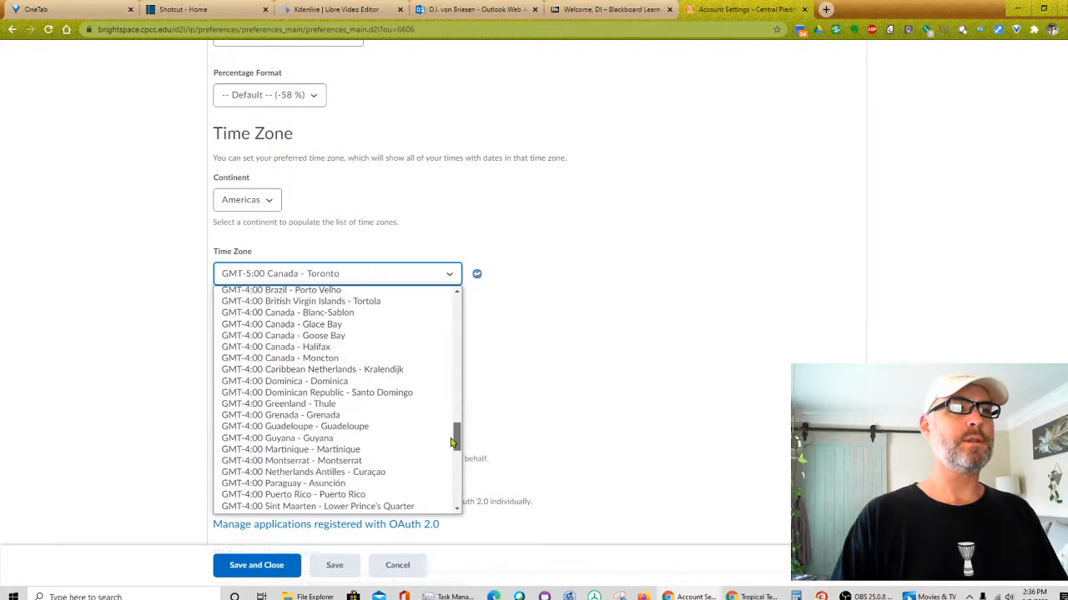
scroll(down, 3)
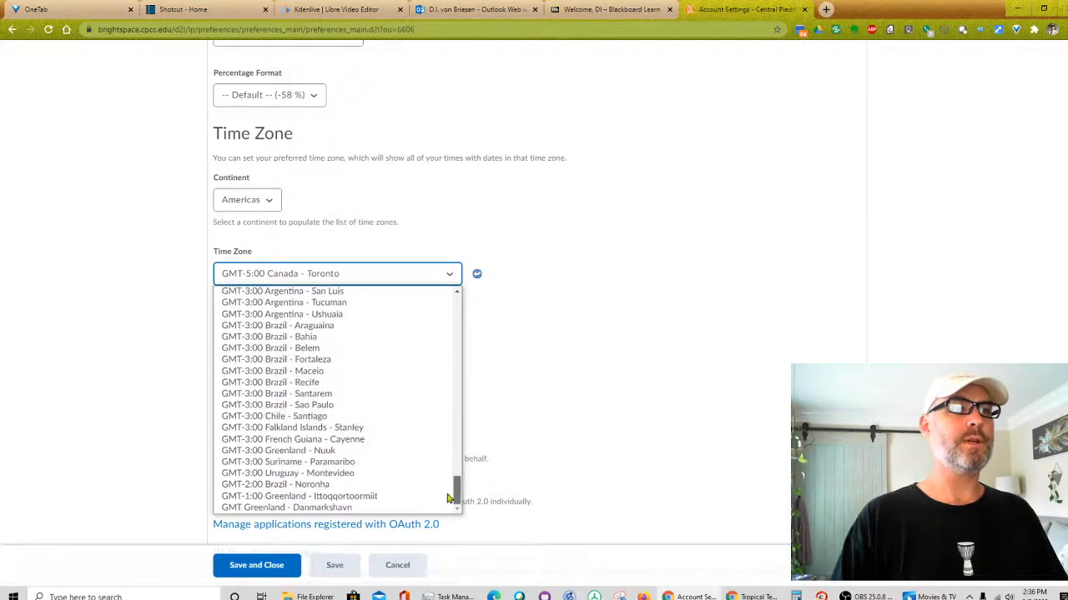
scroll(up, 3)
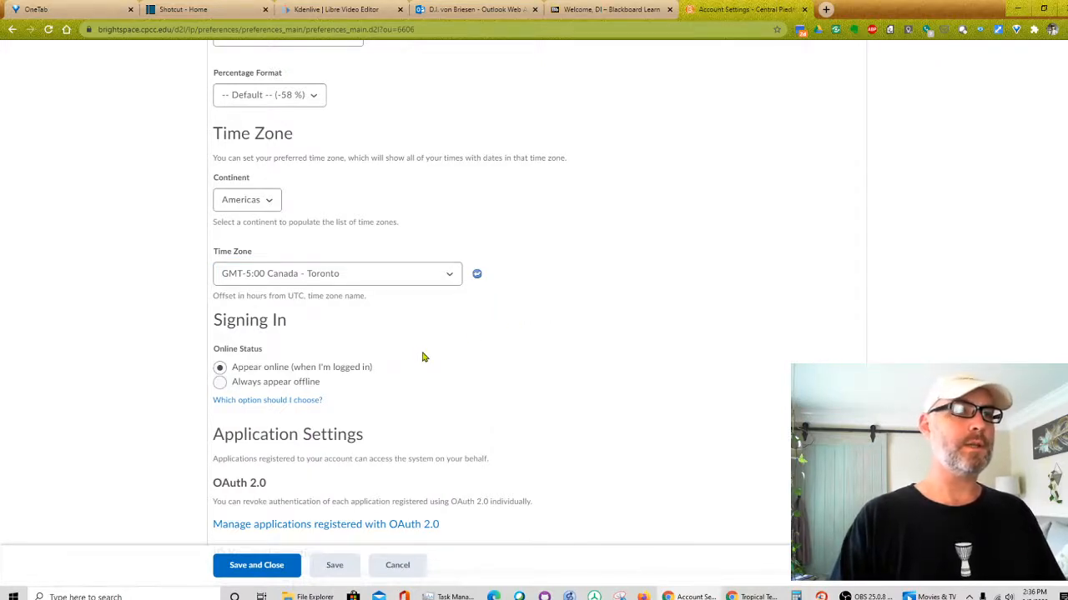
scroll(down, 3)
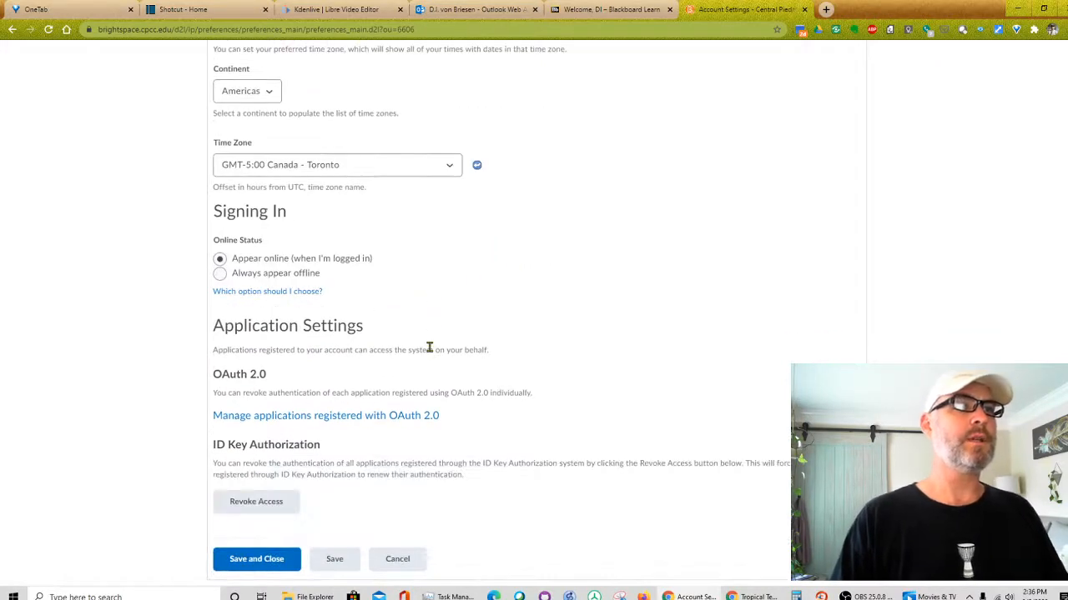
mouse_move(557, 280)
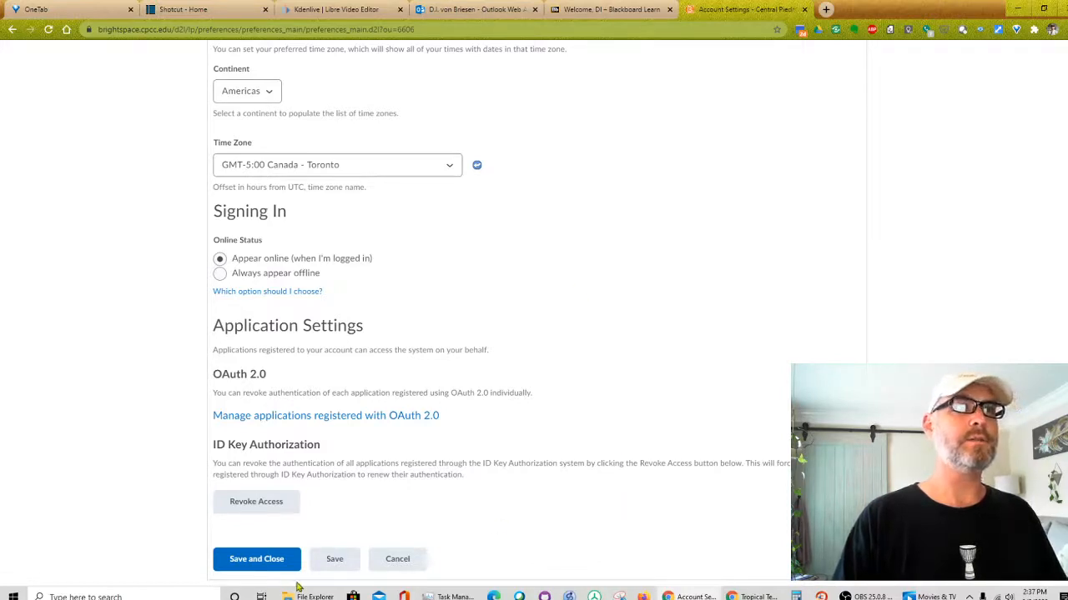
- Save and close Account Settings, returning to the Notifications page
click(257, 559)
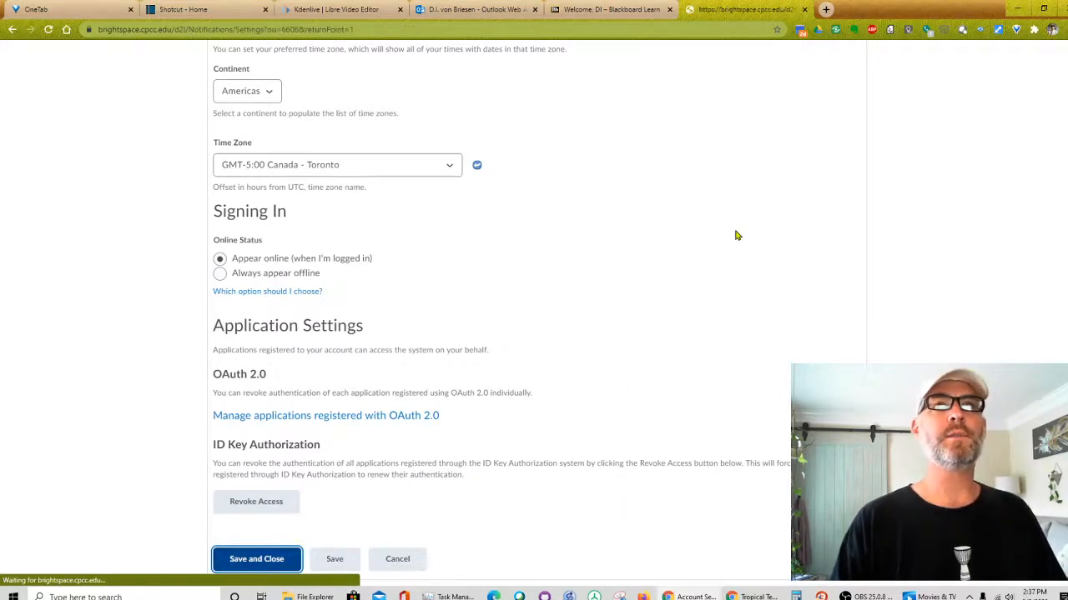
click(257, 559)
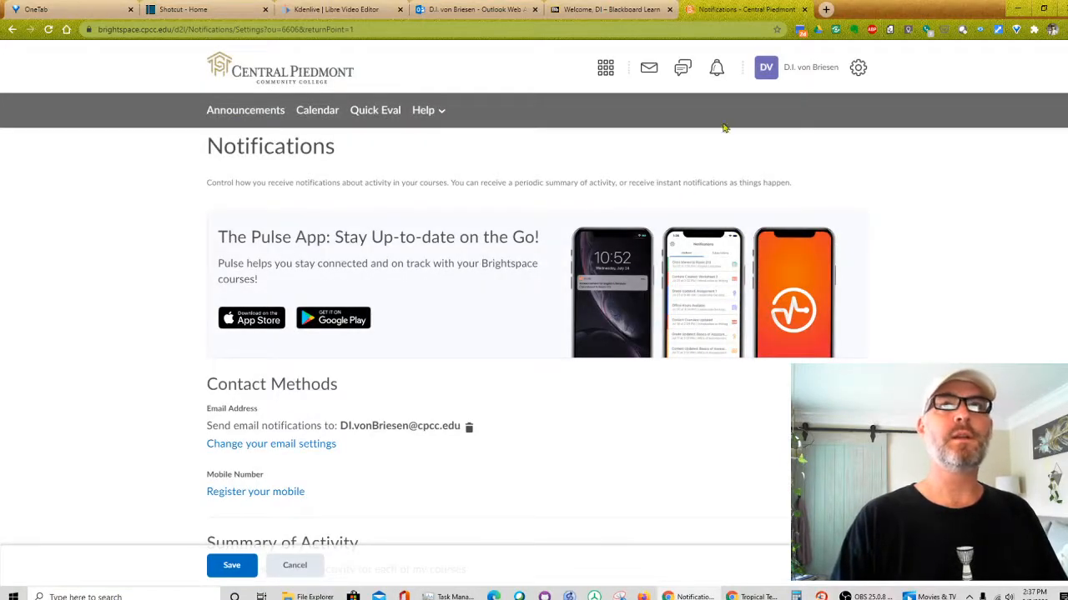
click(794, 67)
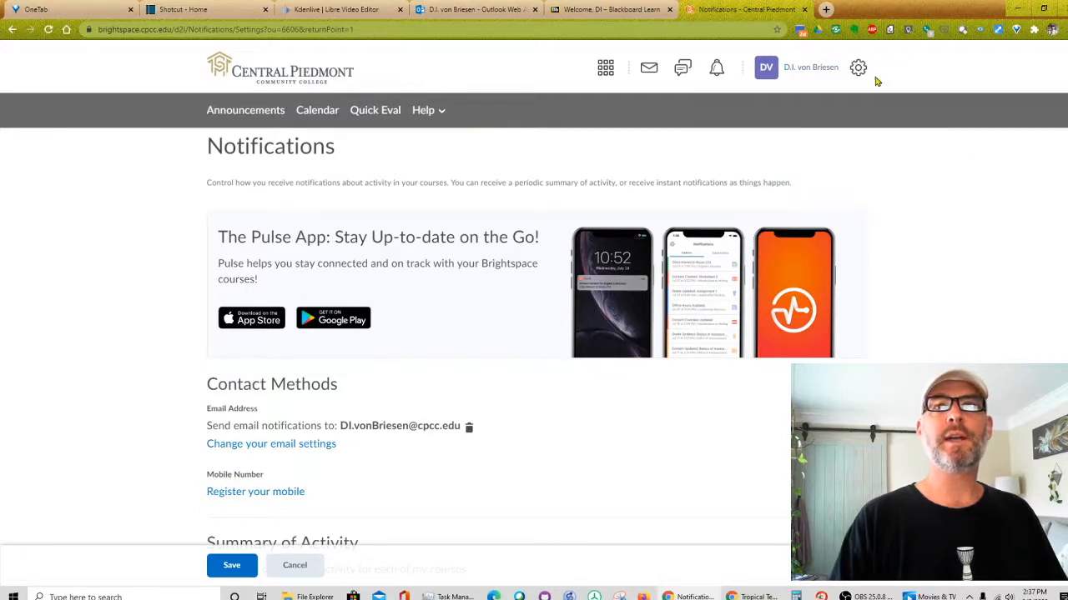
- Bring up the Video Note Captions page from the gear menu's organization settings
click(858, 66)
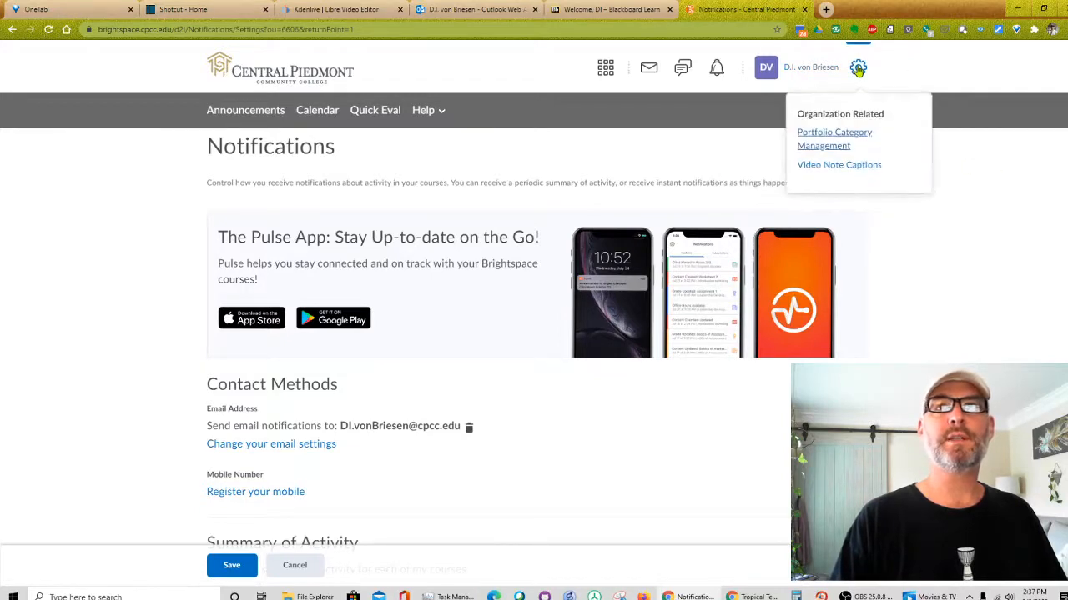
mouse_move(849, 157)
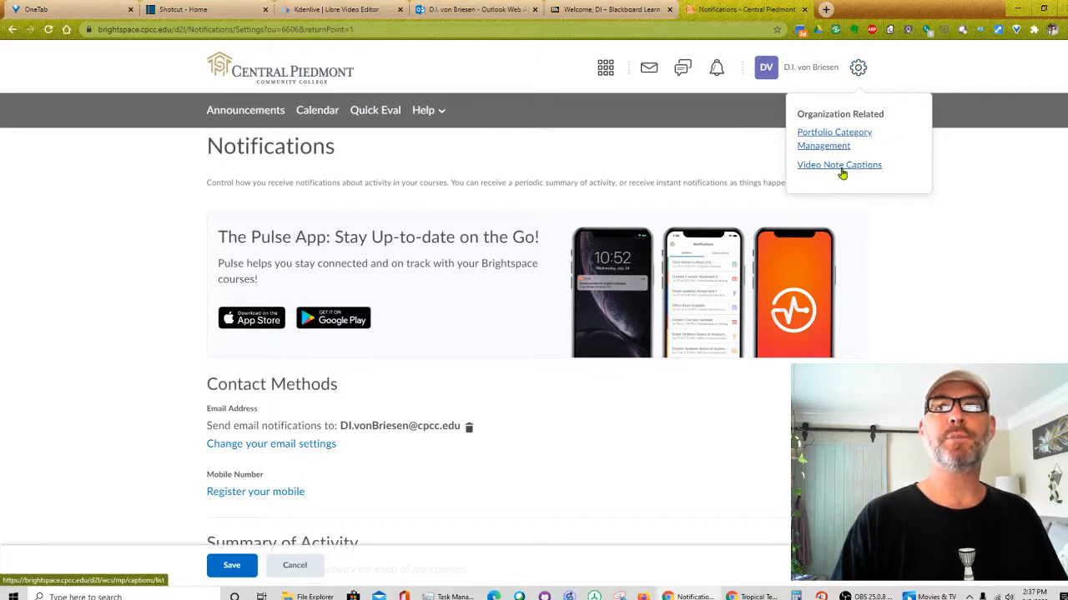
click(837, 165)
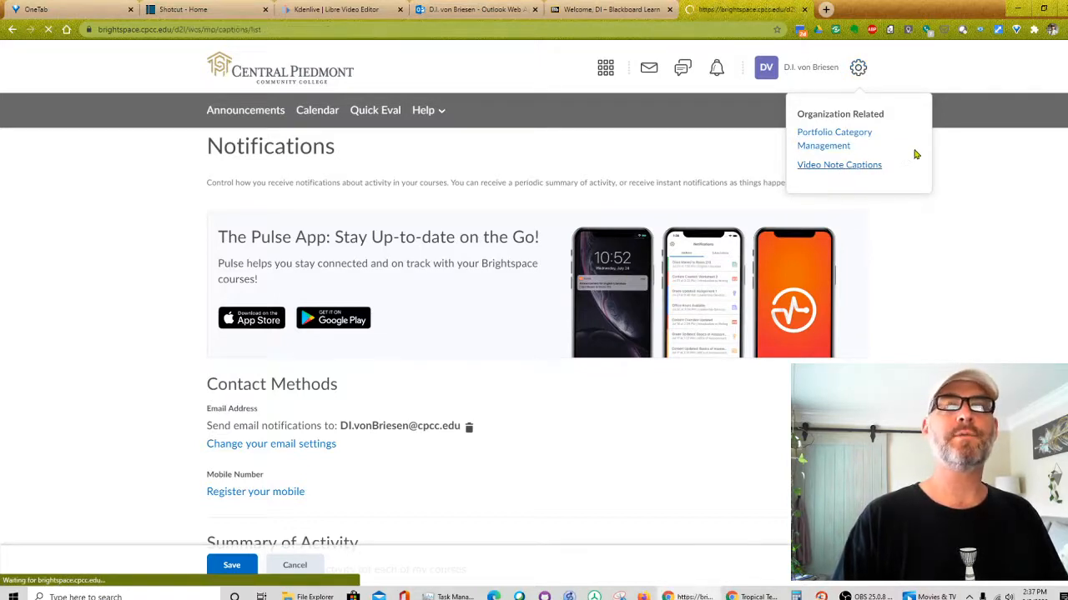
click(839, 165)
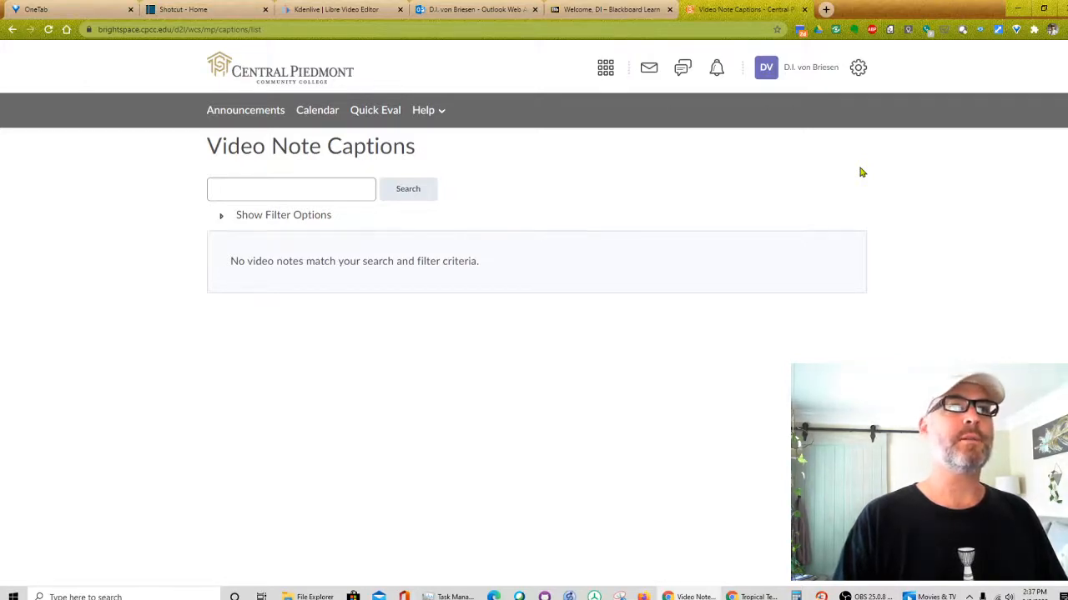
click(857, 67)
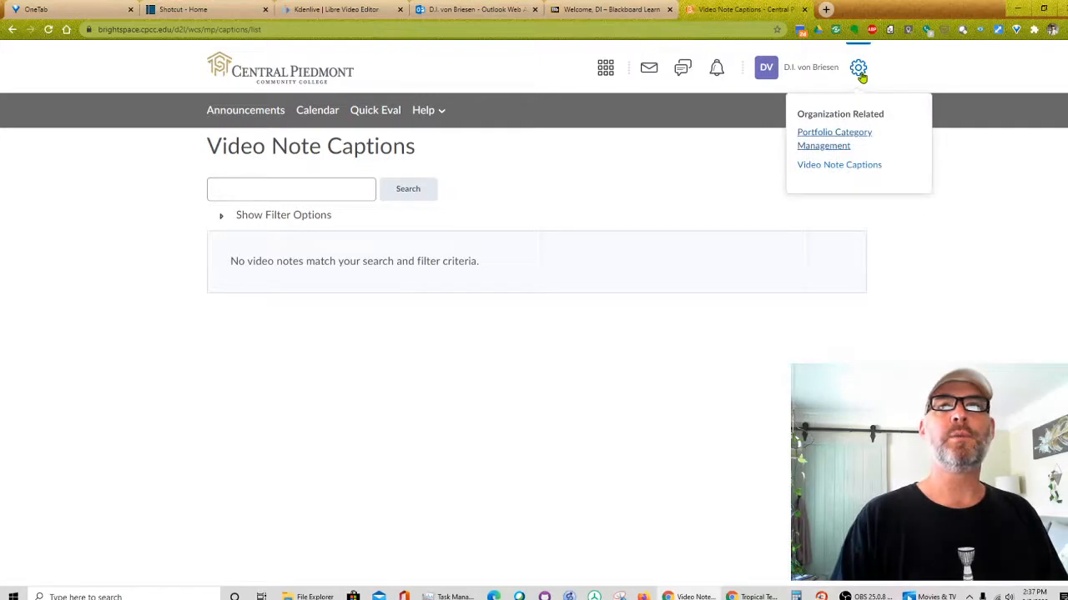
- Go to Portfolio Category Management from the gear menu
click(834, 138)
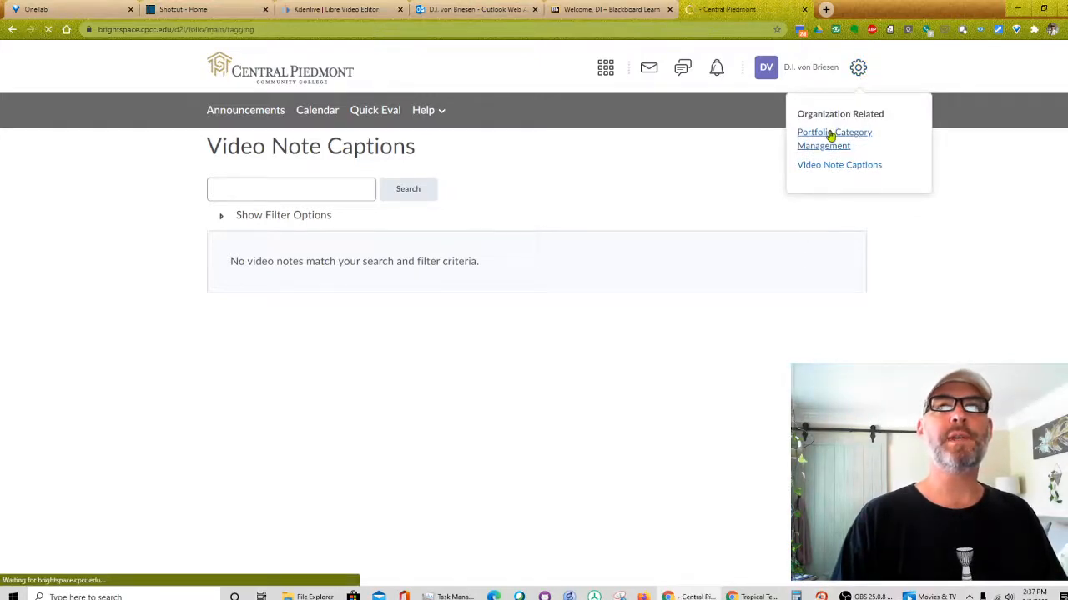
click(834, 138)
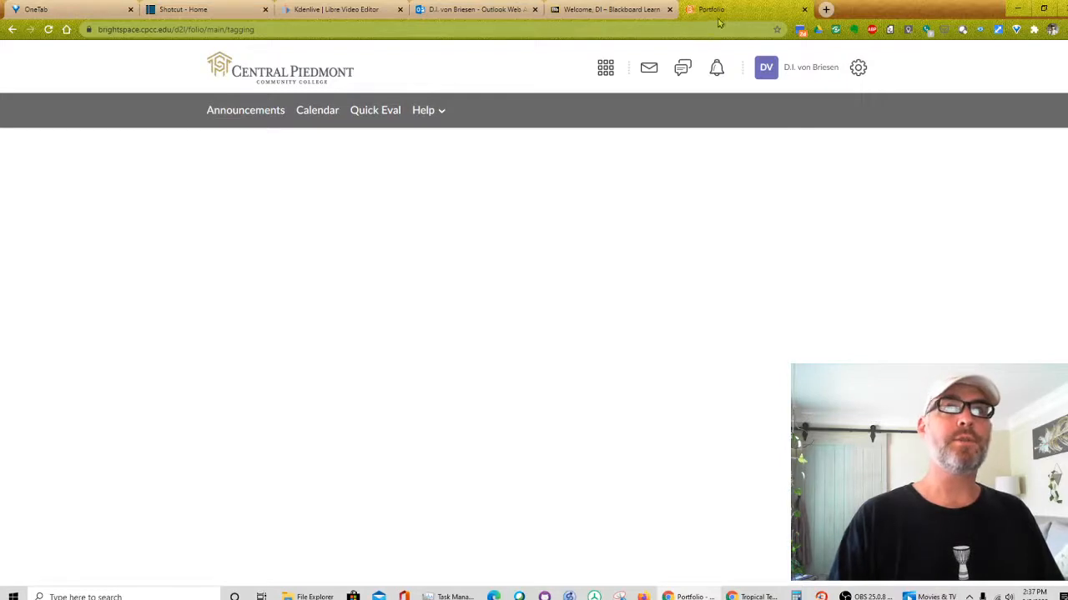
mouse_move(245, 110)
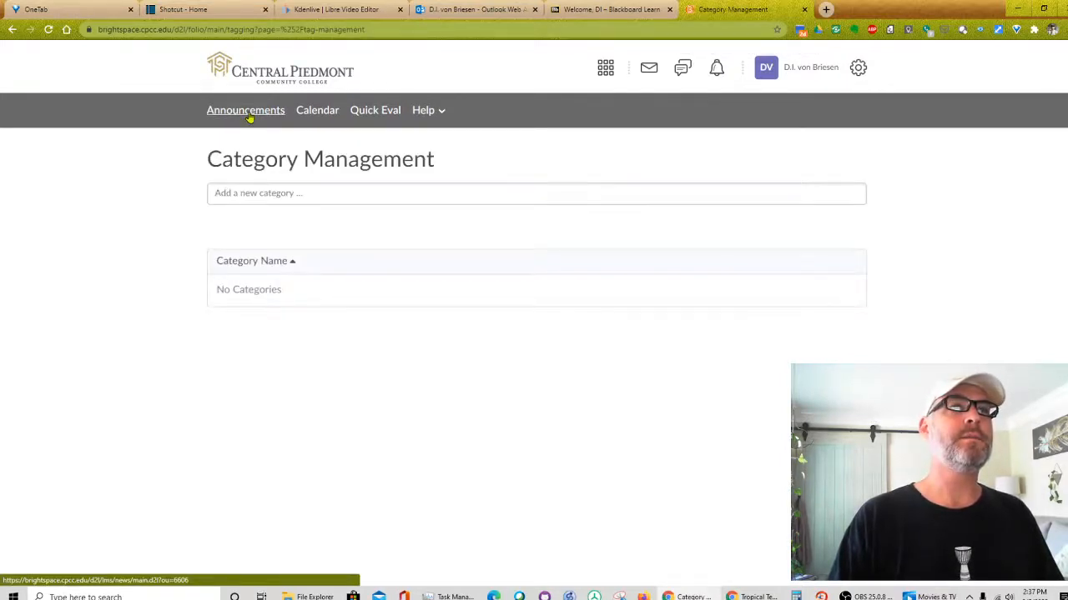
mouse_move(770, 154)
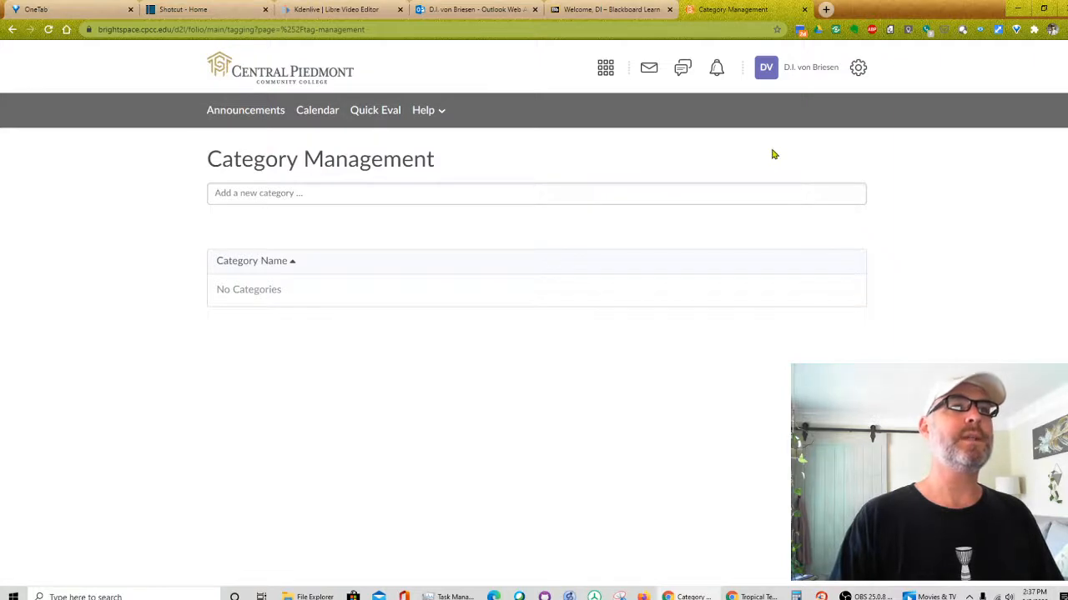
mouse_move(273, 304)
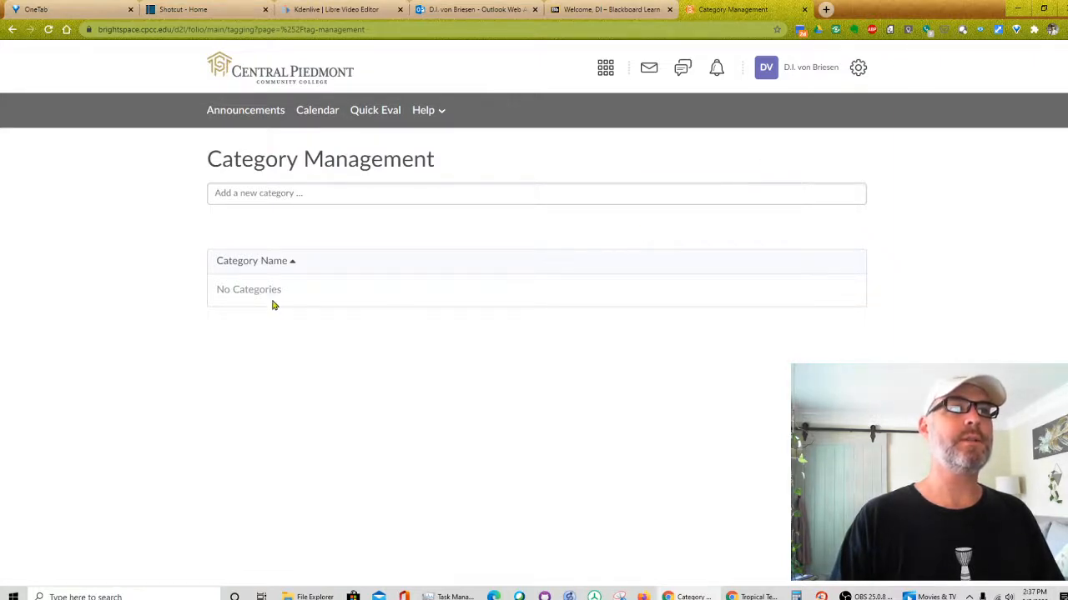
- Add a new portfolio category named Introduction Page
click(537, 193)
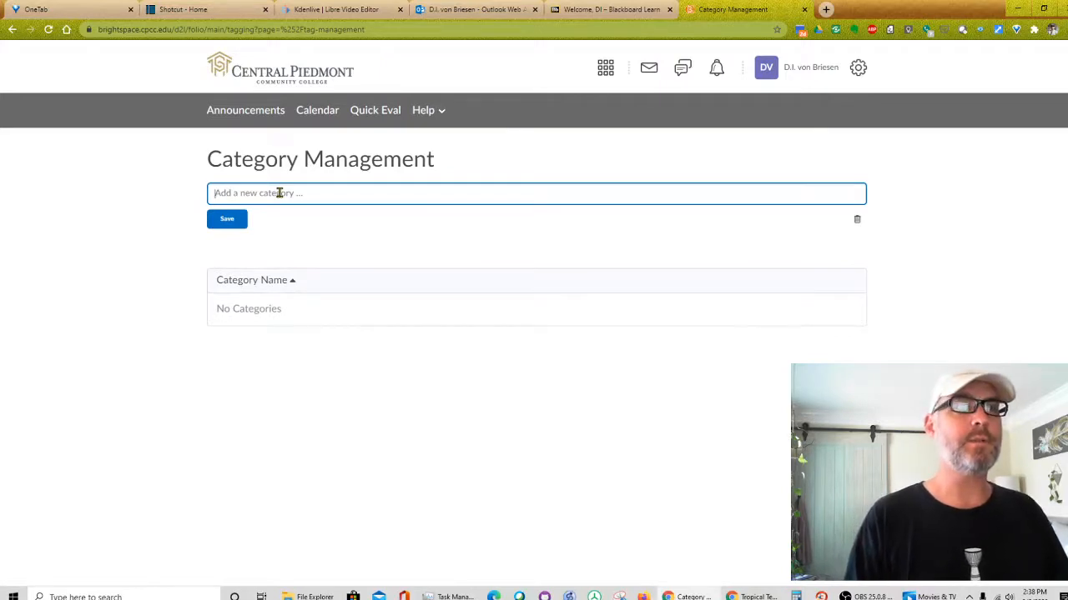
text(Introd)
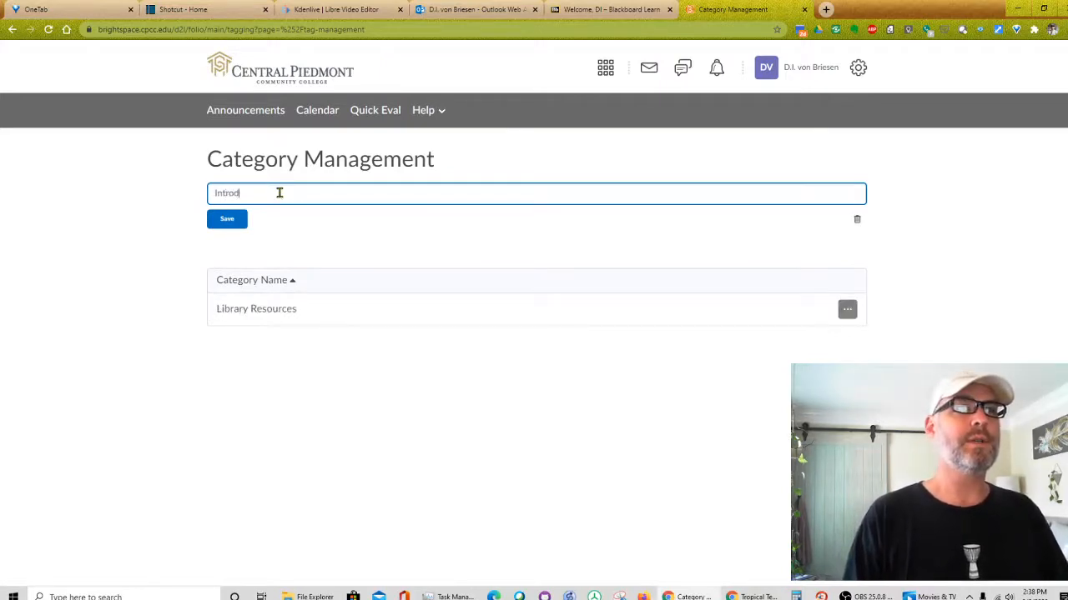
text(uction)
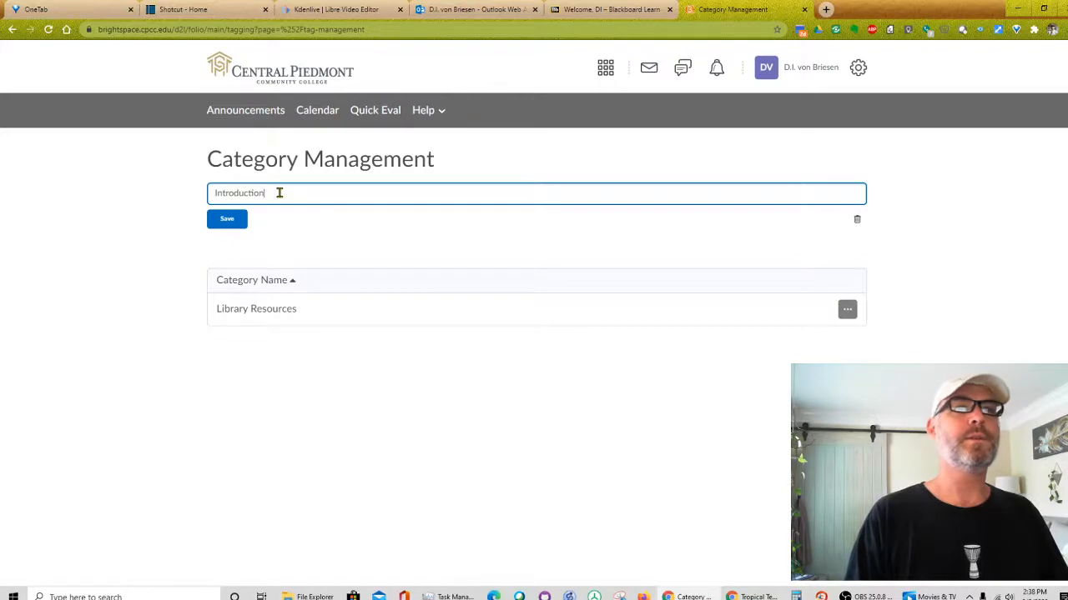
text(Page)
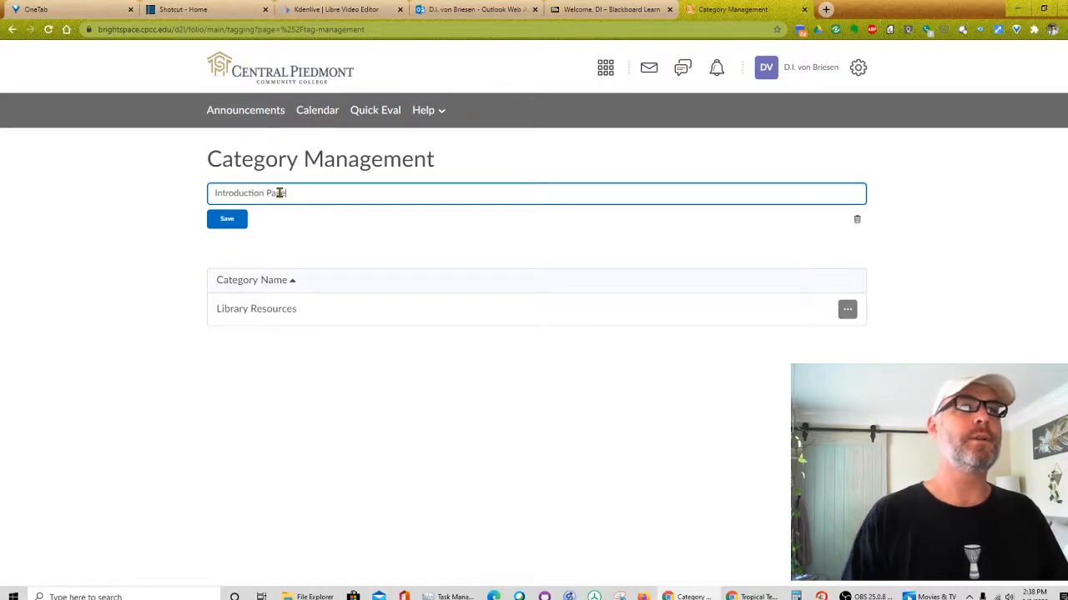
click(227, 219)
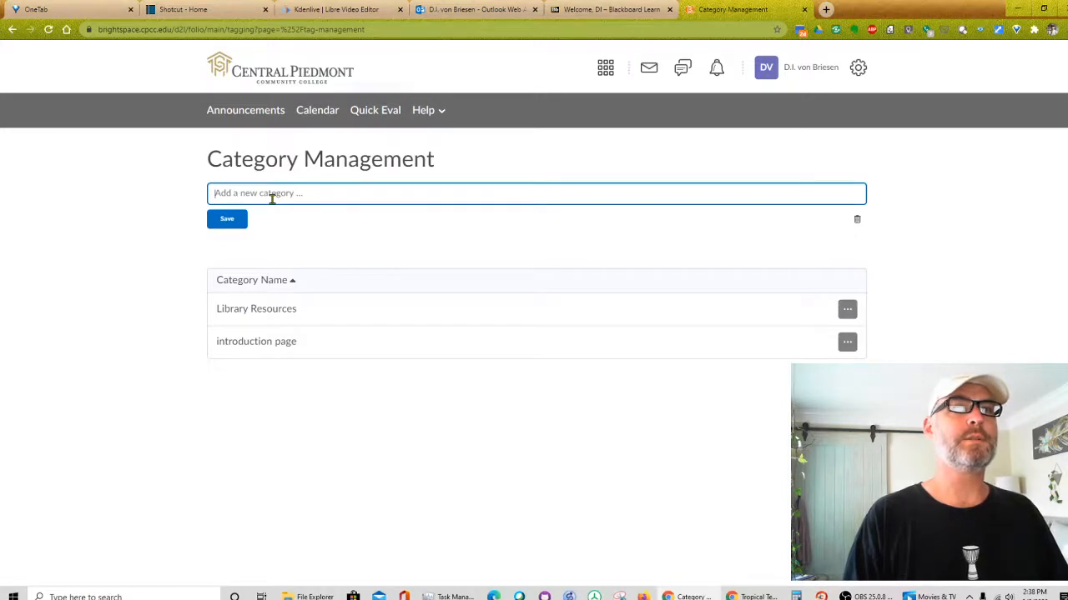
- Add a second portfolio category named Project Site
text(Project)
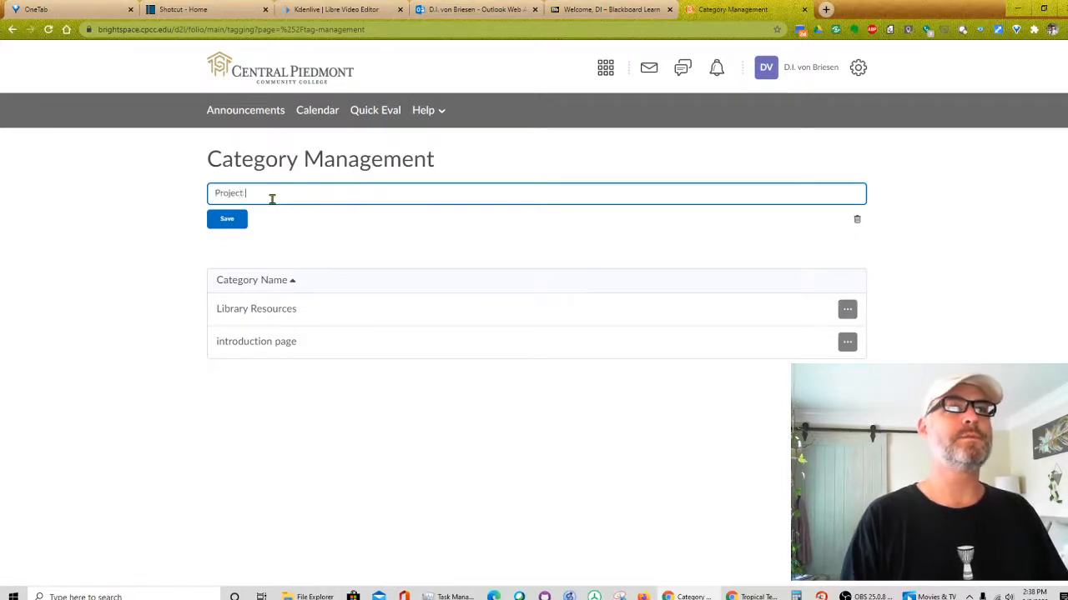
text(Site)
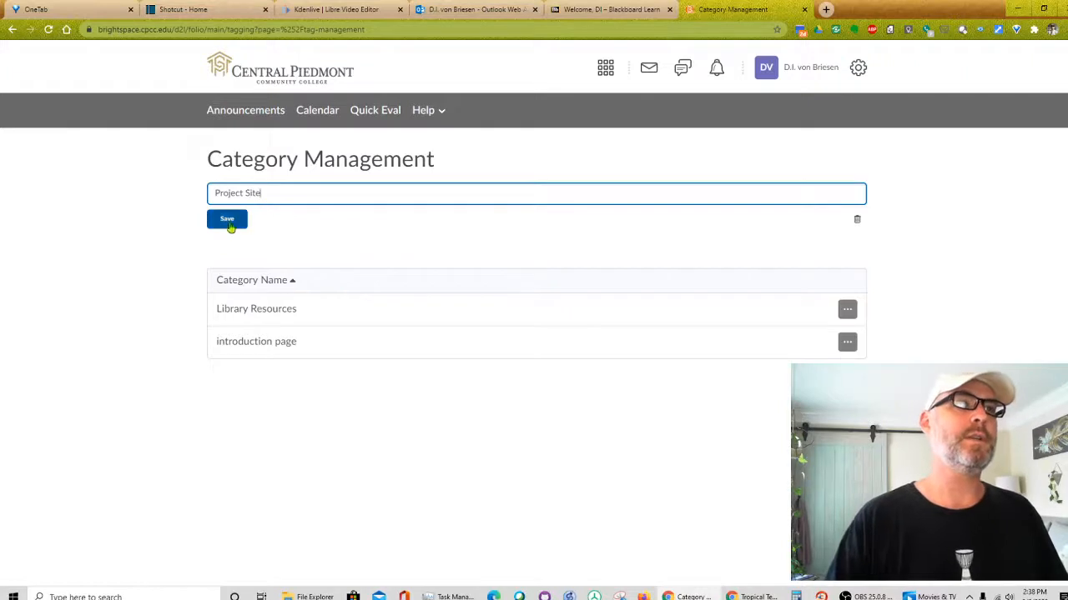
click(227, 220)
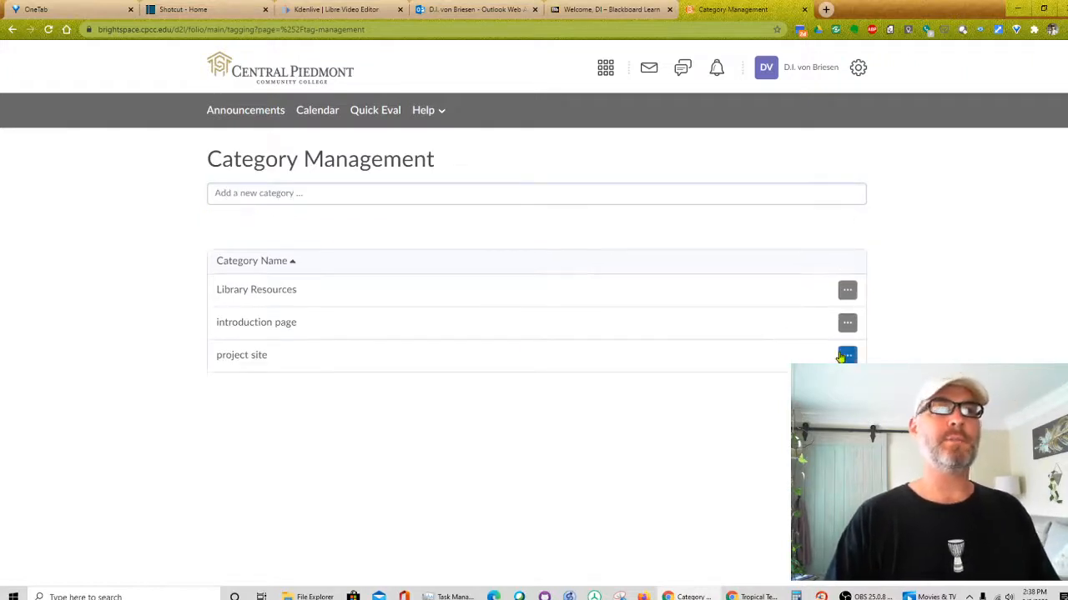
mouse_move(837, 349)
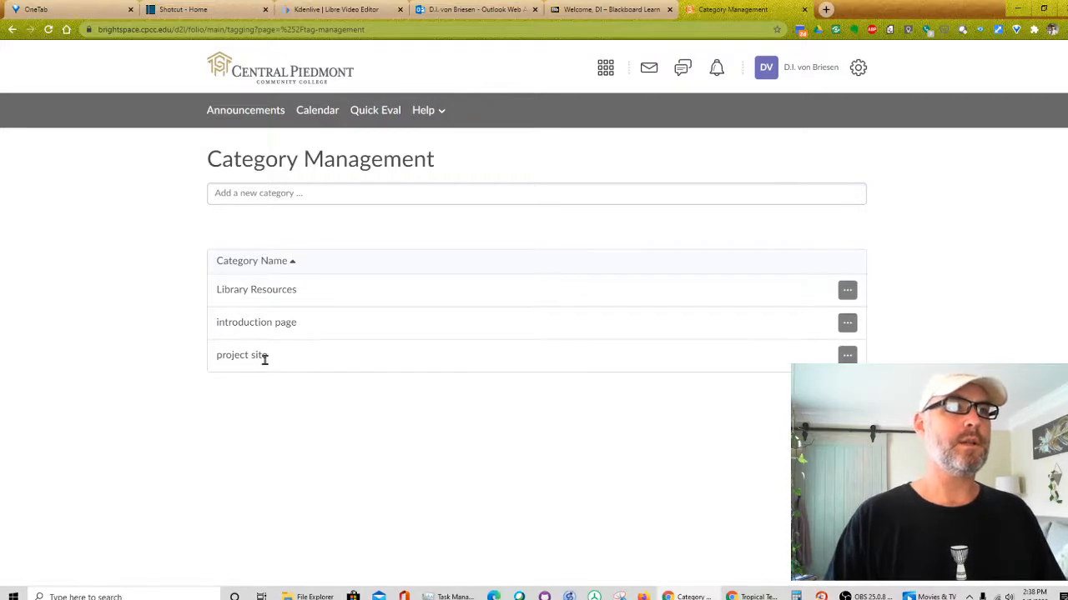
- Rename the project site category to Project Site and confirm
click(847, 354)
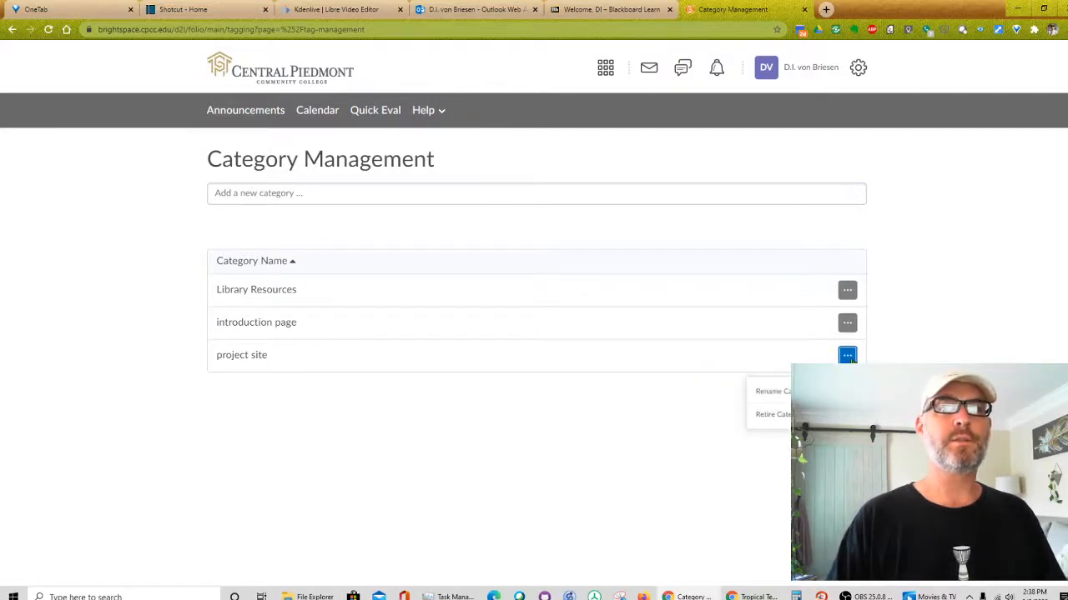
click(770, 390)
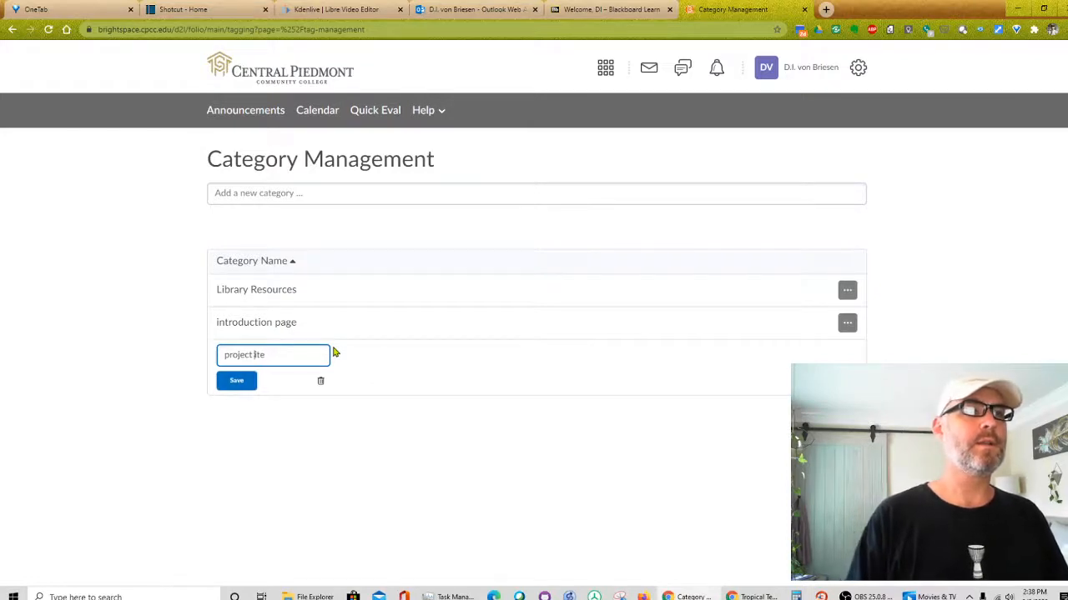
text(roject Site)
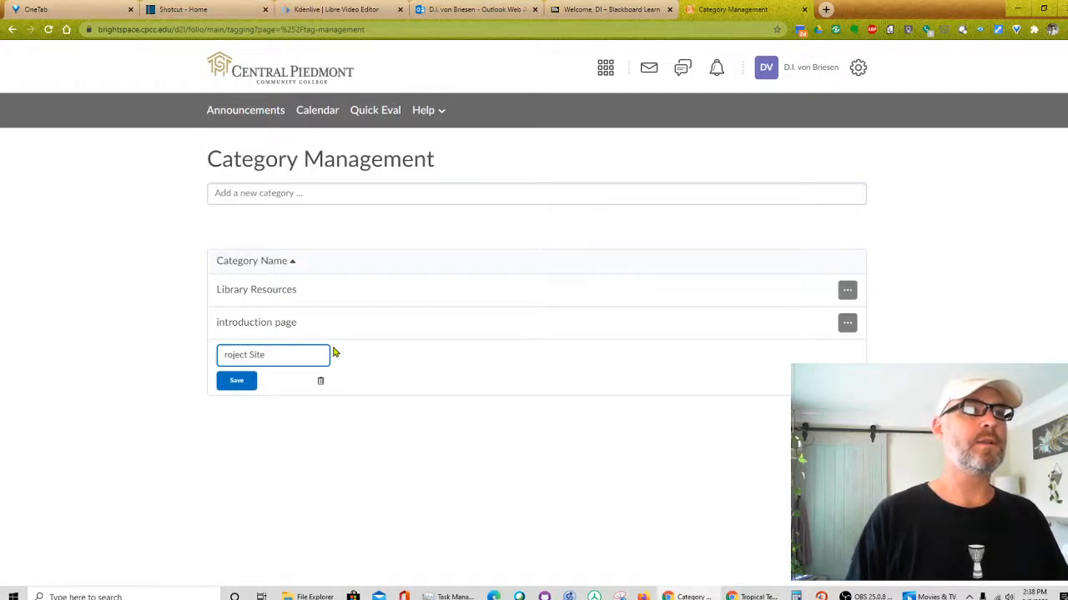
text(P)
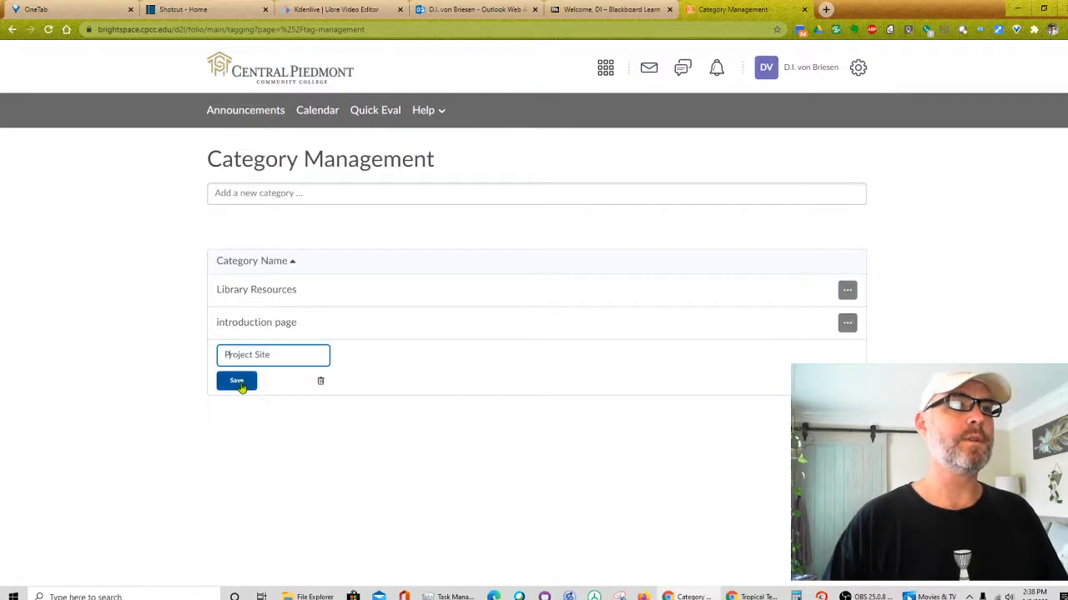
click(237, 380)
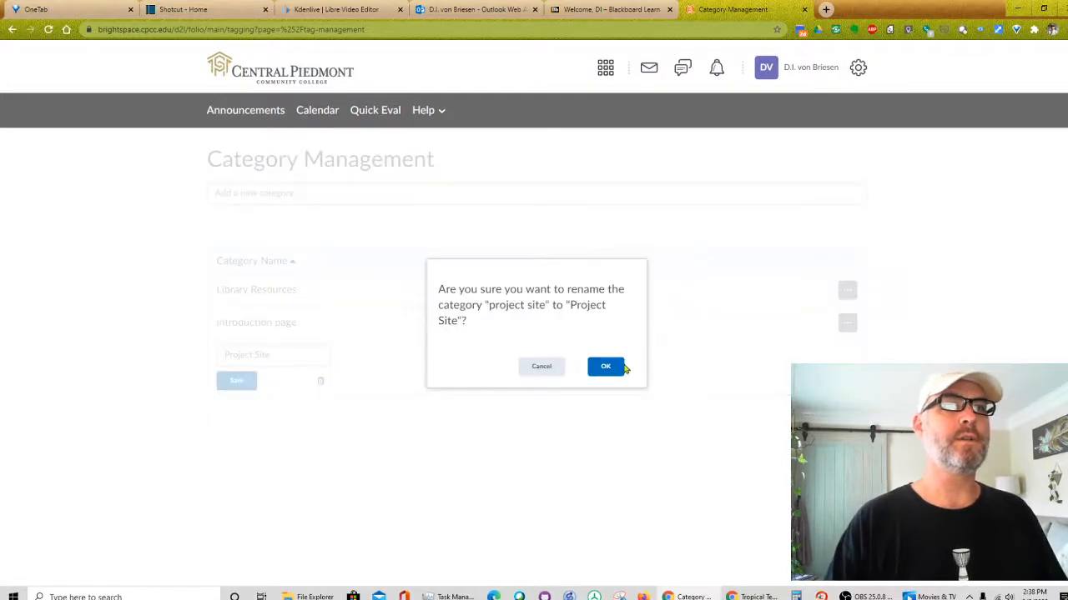
click(605, 367)
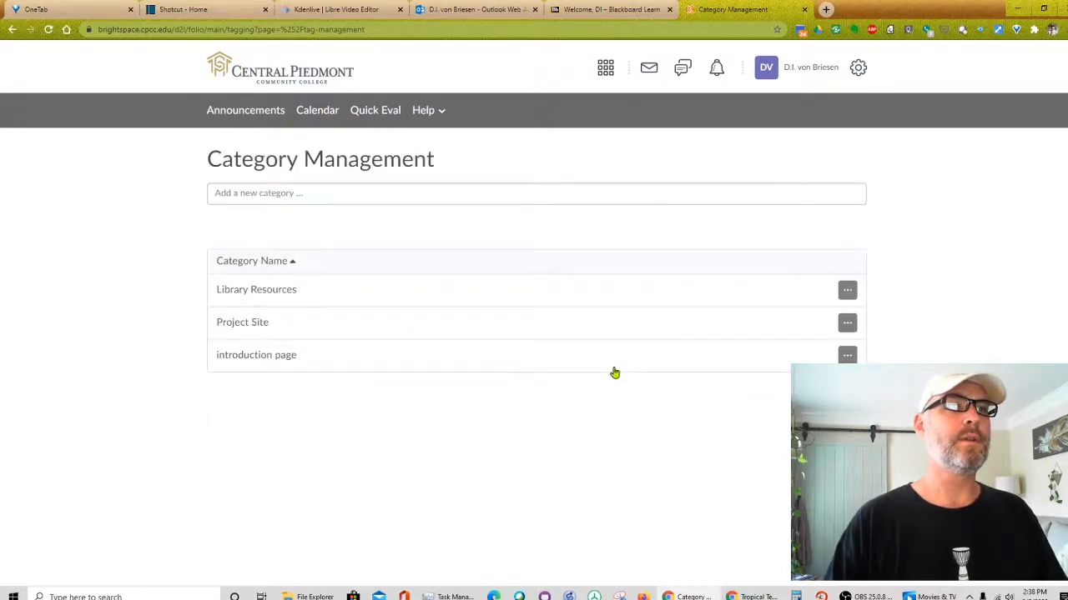
- Rename the introduction page category to Introduction Page and confirm
click(848, 354)
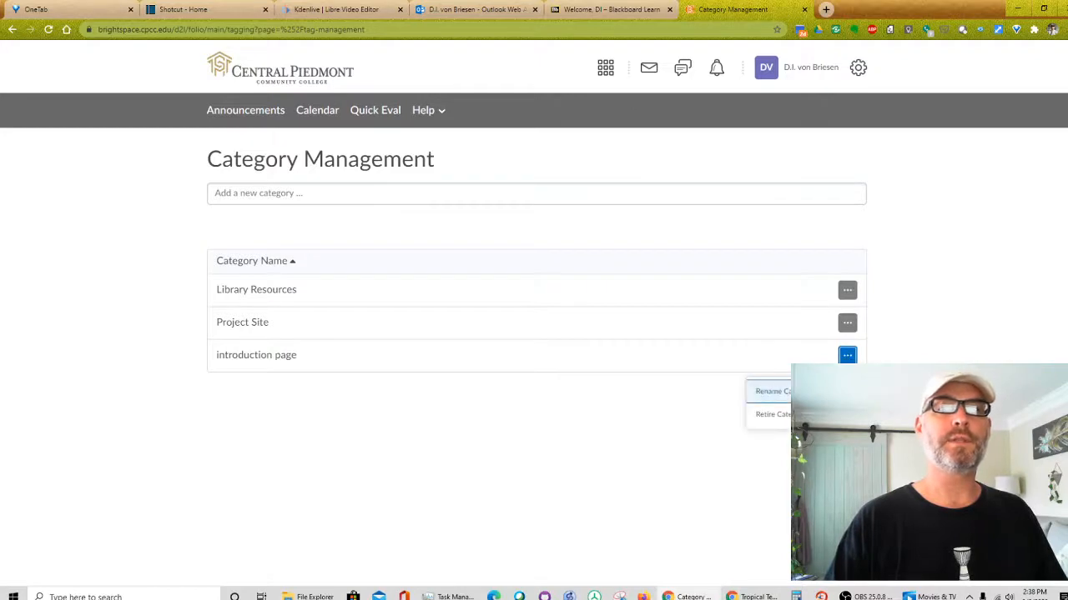
click(772, 390)
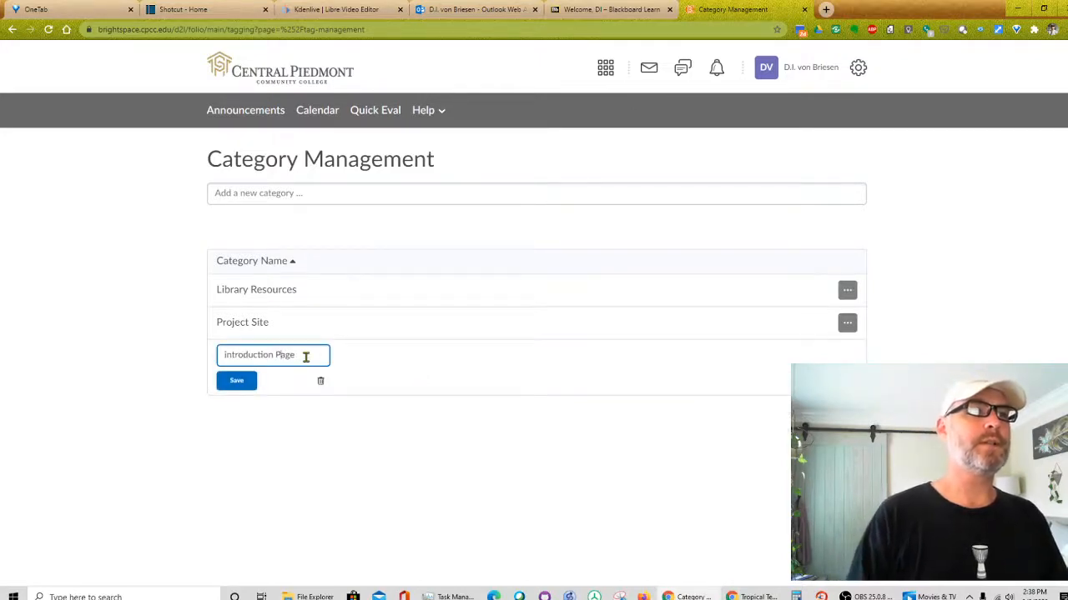
key(Backspace)
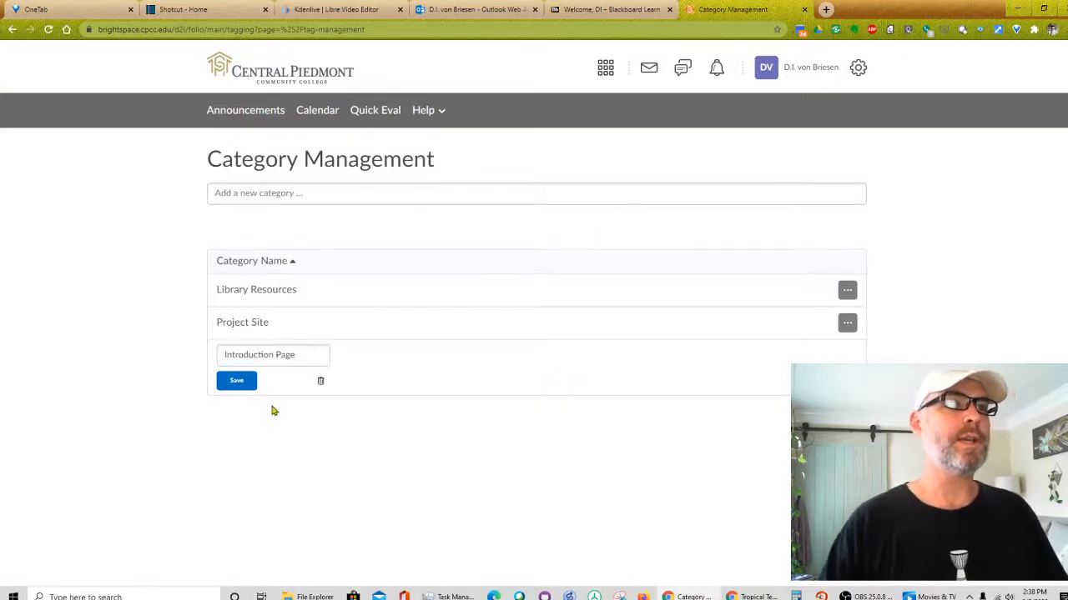
click(237, 380)
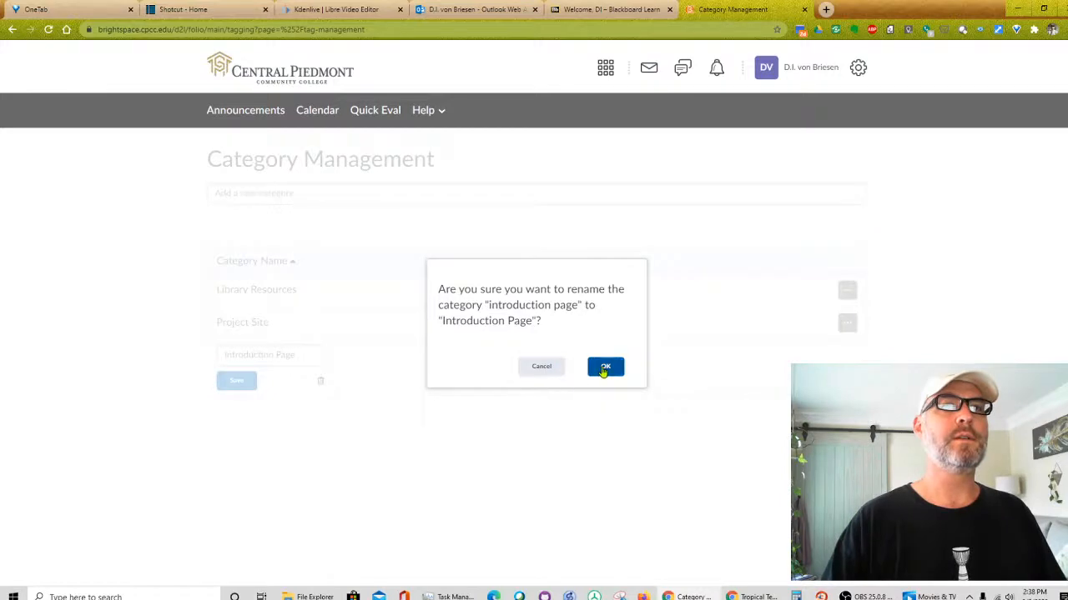
click(603, 367)
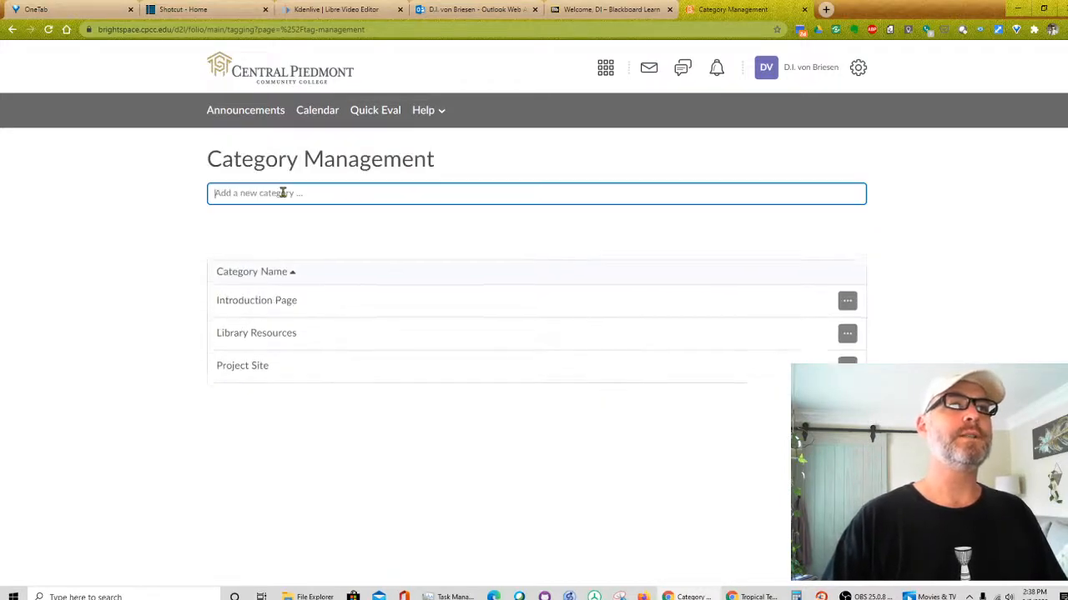
- Check the Library Resources category actions and reopen the organization settings list
text(WEB)
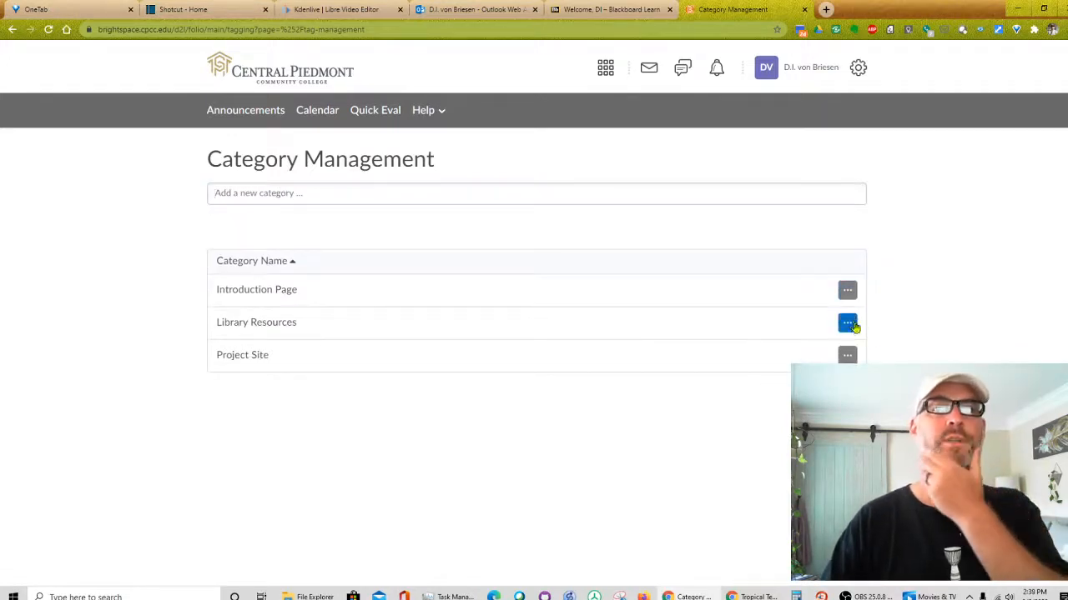
click(847, 324)
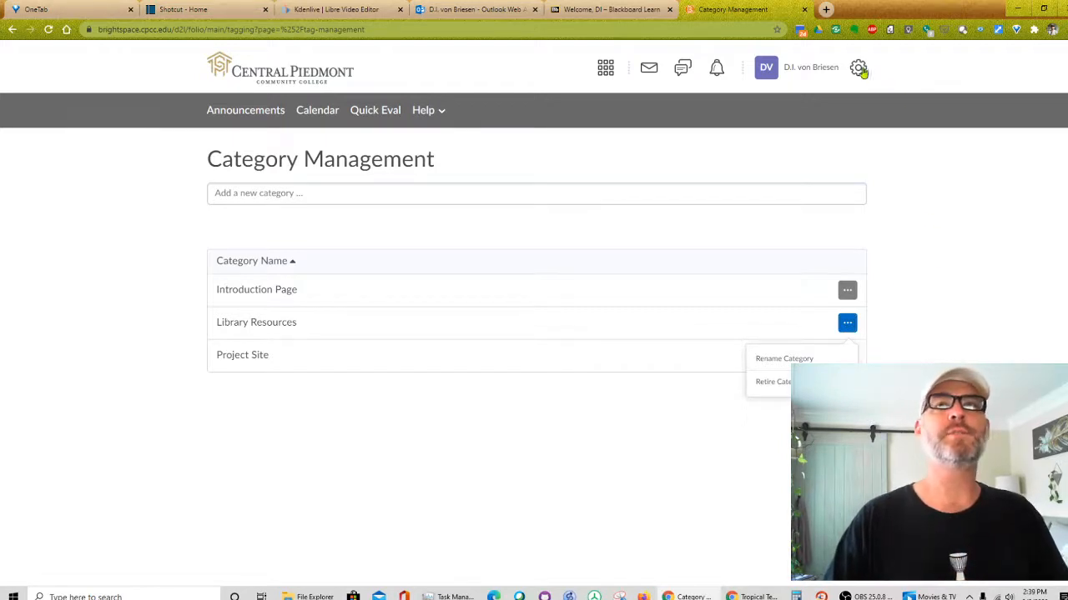
click(857, 67)
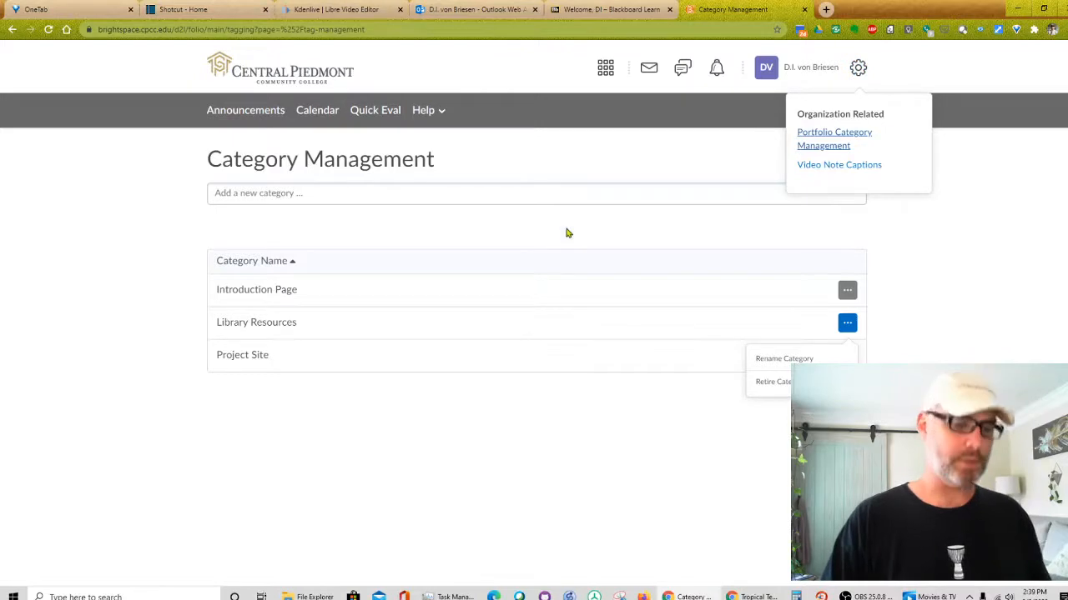
- Add a note asking what's with the portfolio feature
click(70, 10)
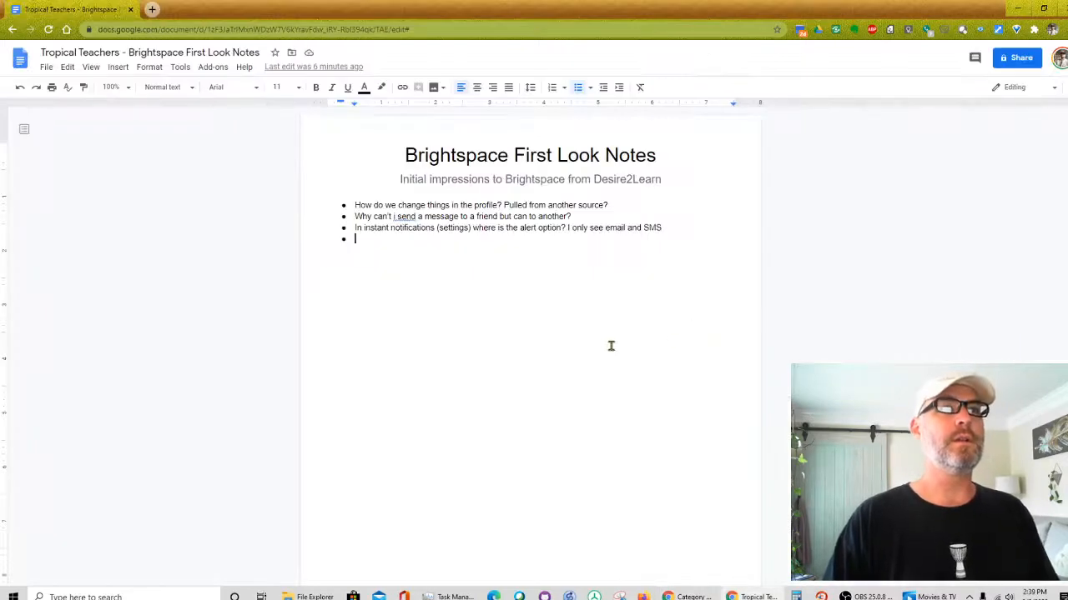
text(What's w)
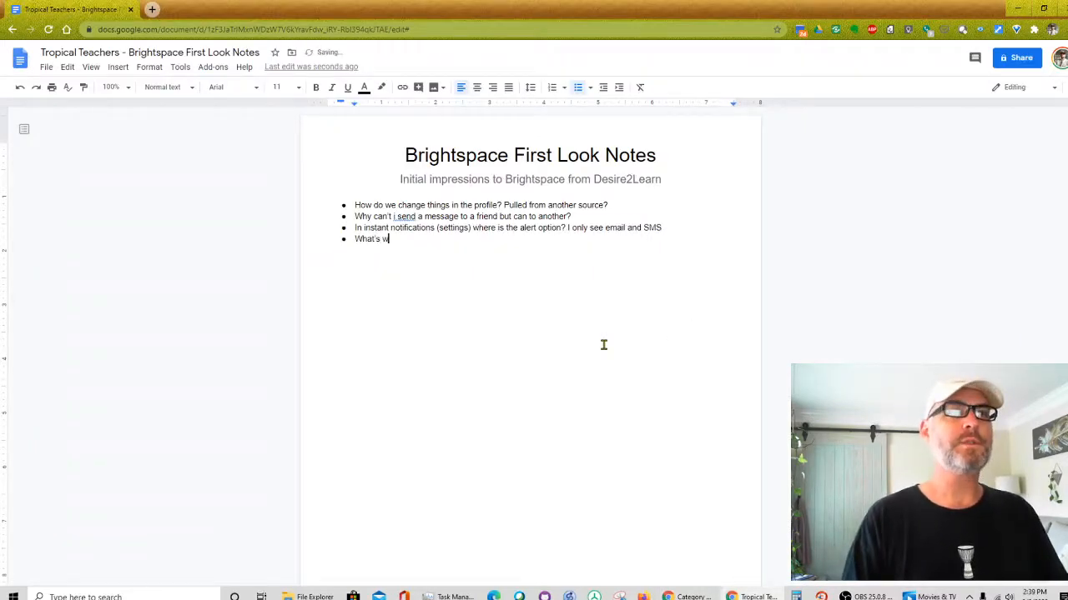
text(ith the portfolio stuff?)
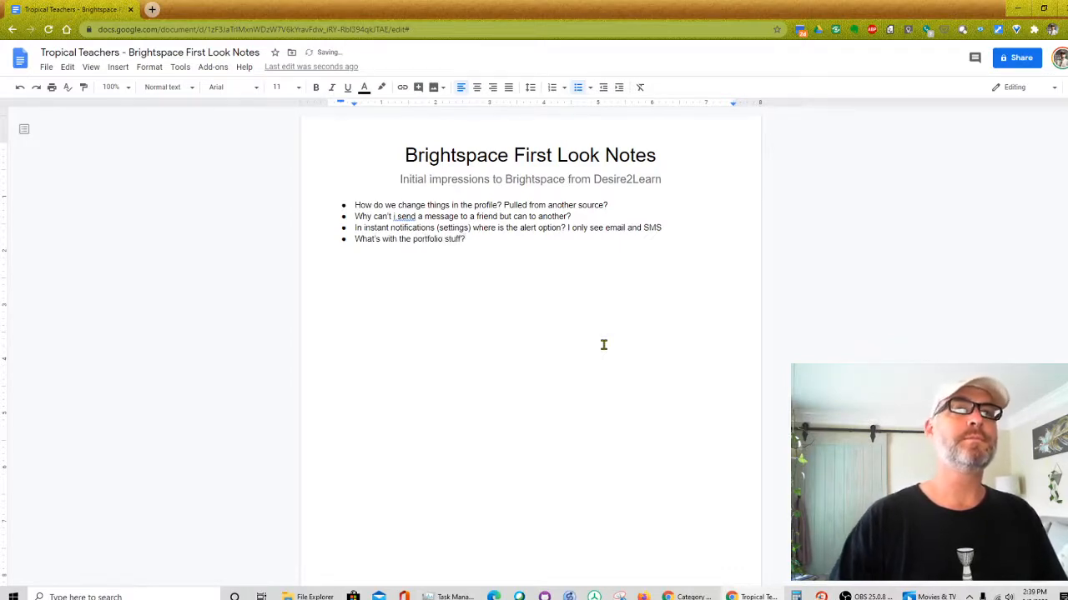
text(A)
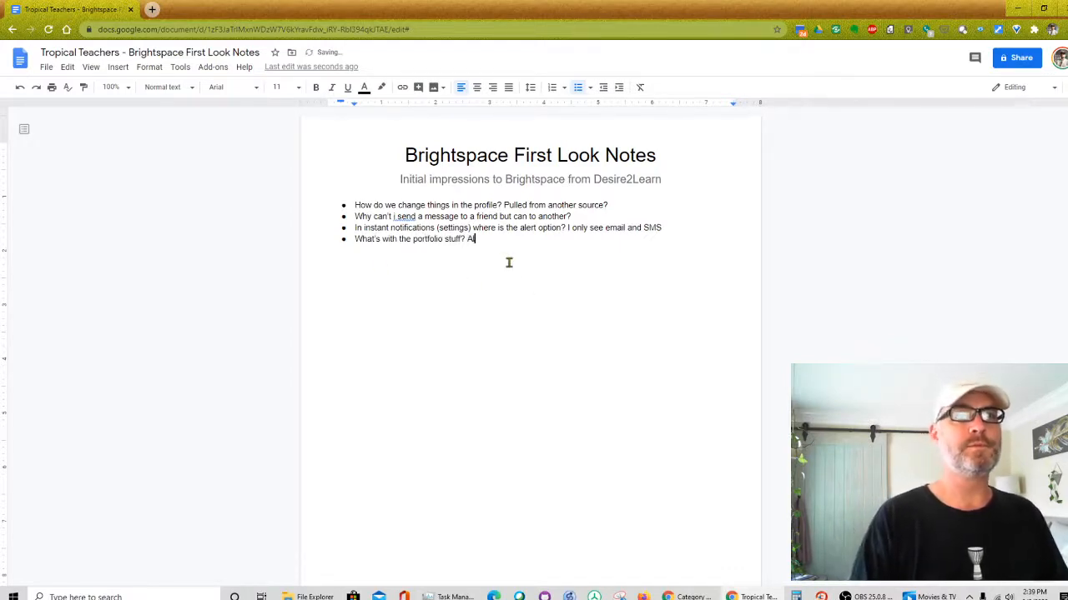
key(backspace)
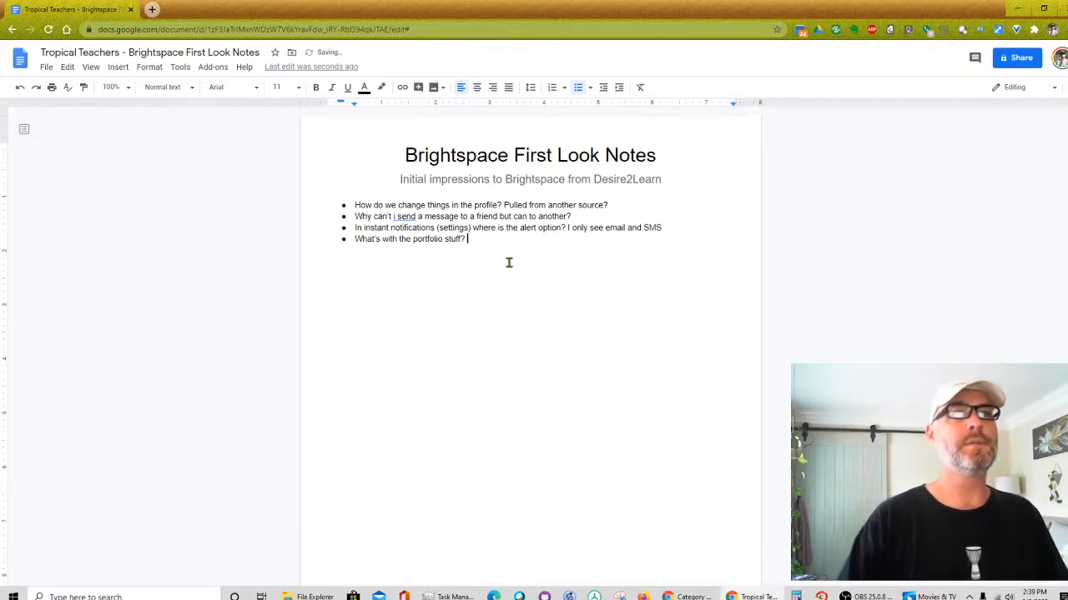
- Add a Top Menu Exploration bullet above the notes and return to Brightspace
key(Return)
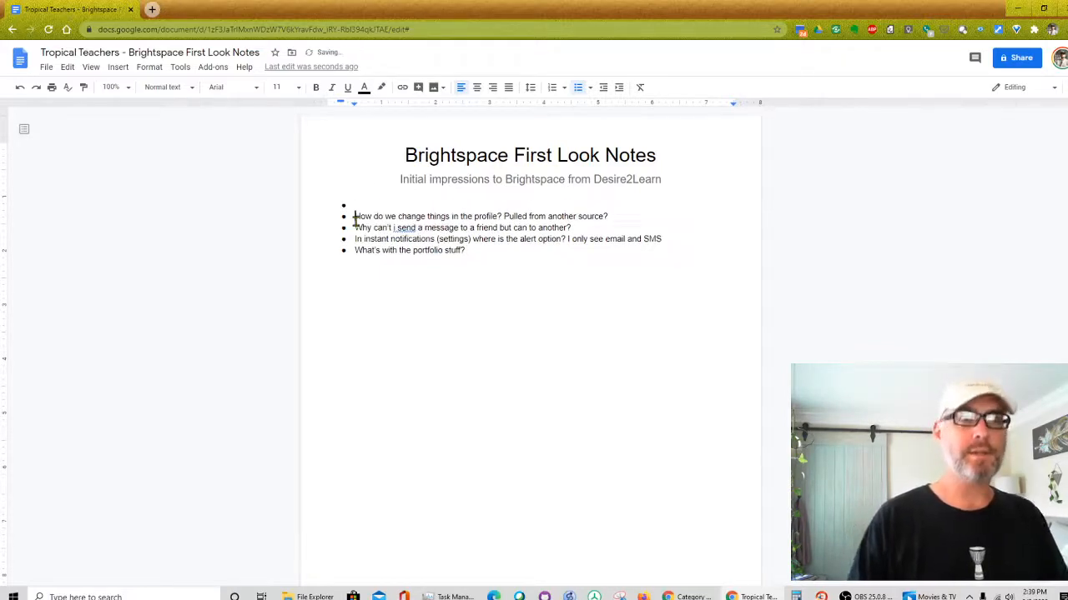
text(Top M)
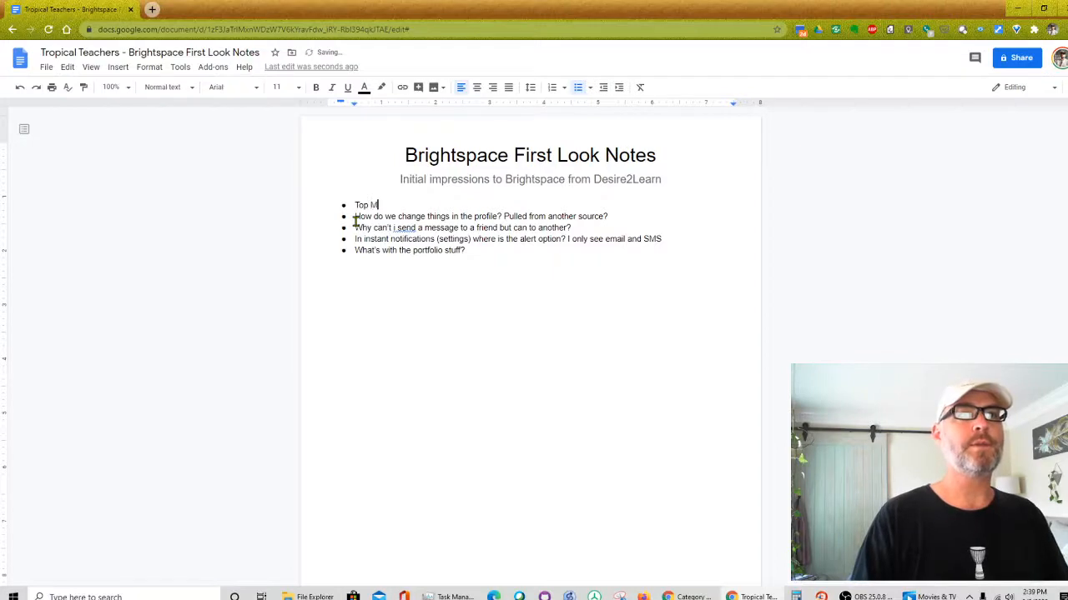
text(enu Exp)
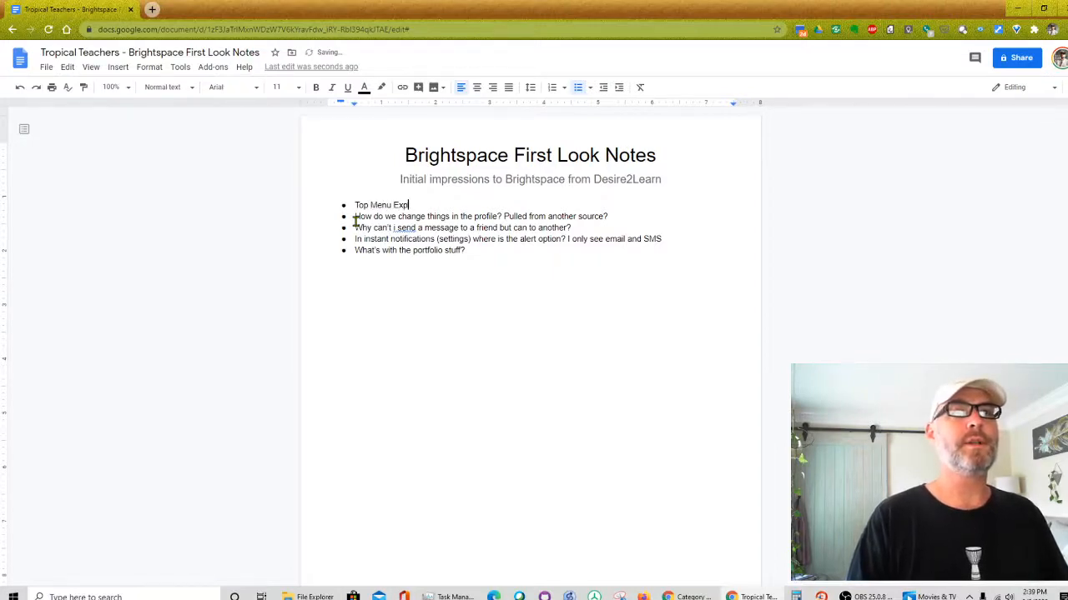
text(loration)
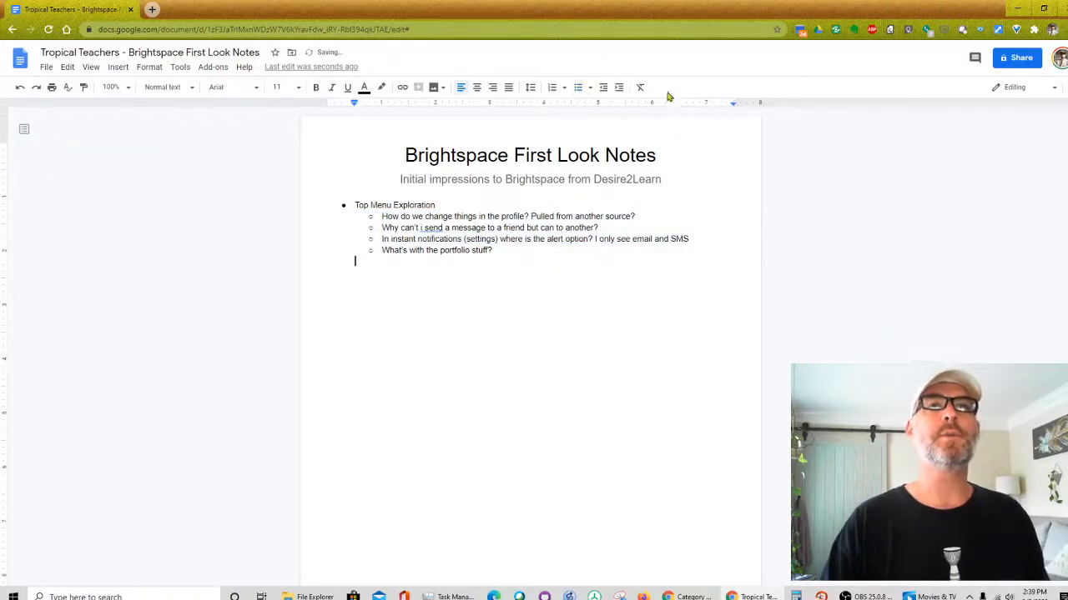
click(734, 10)
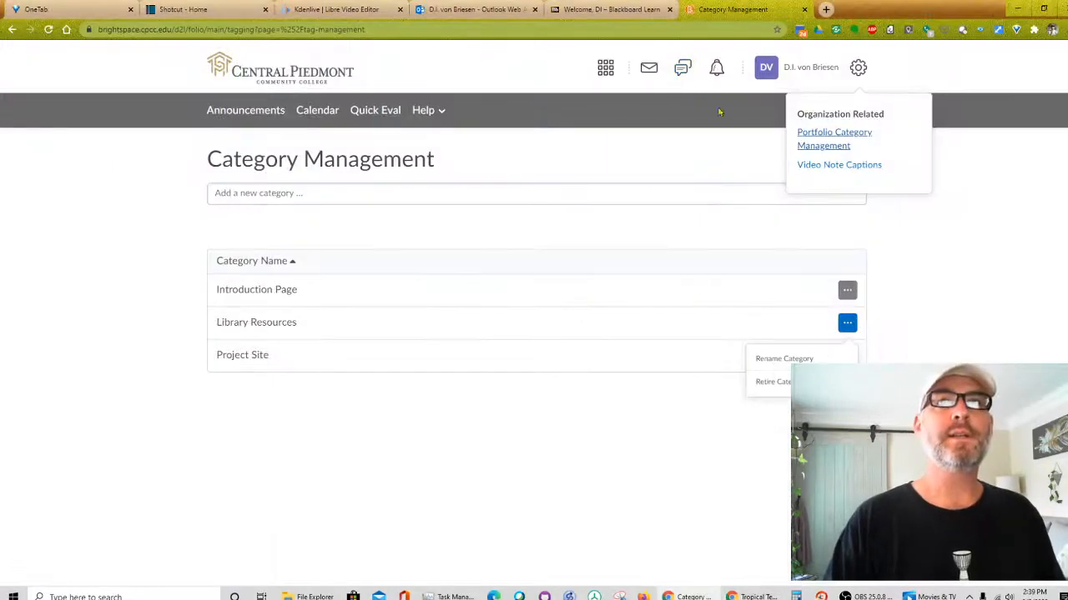